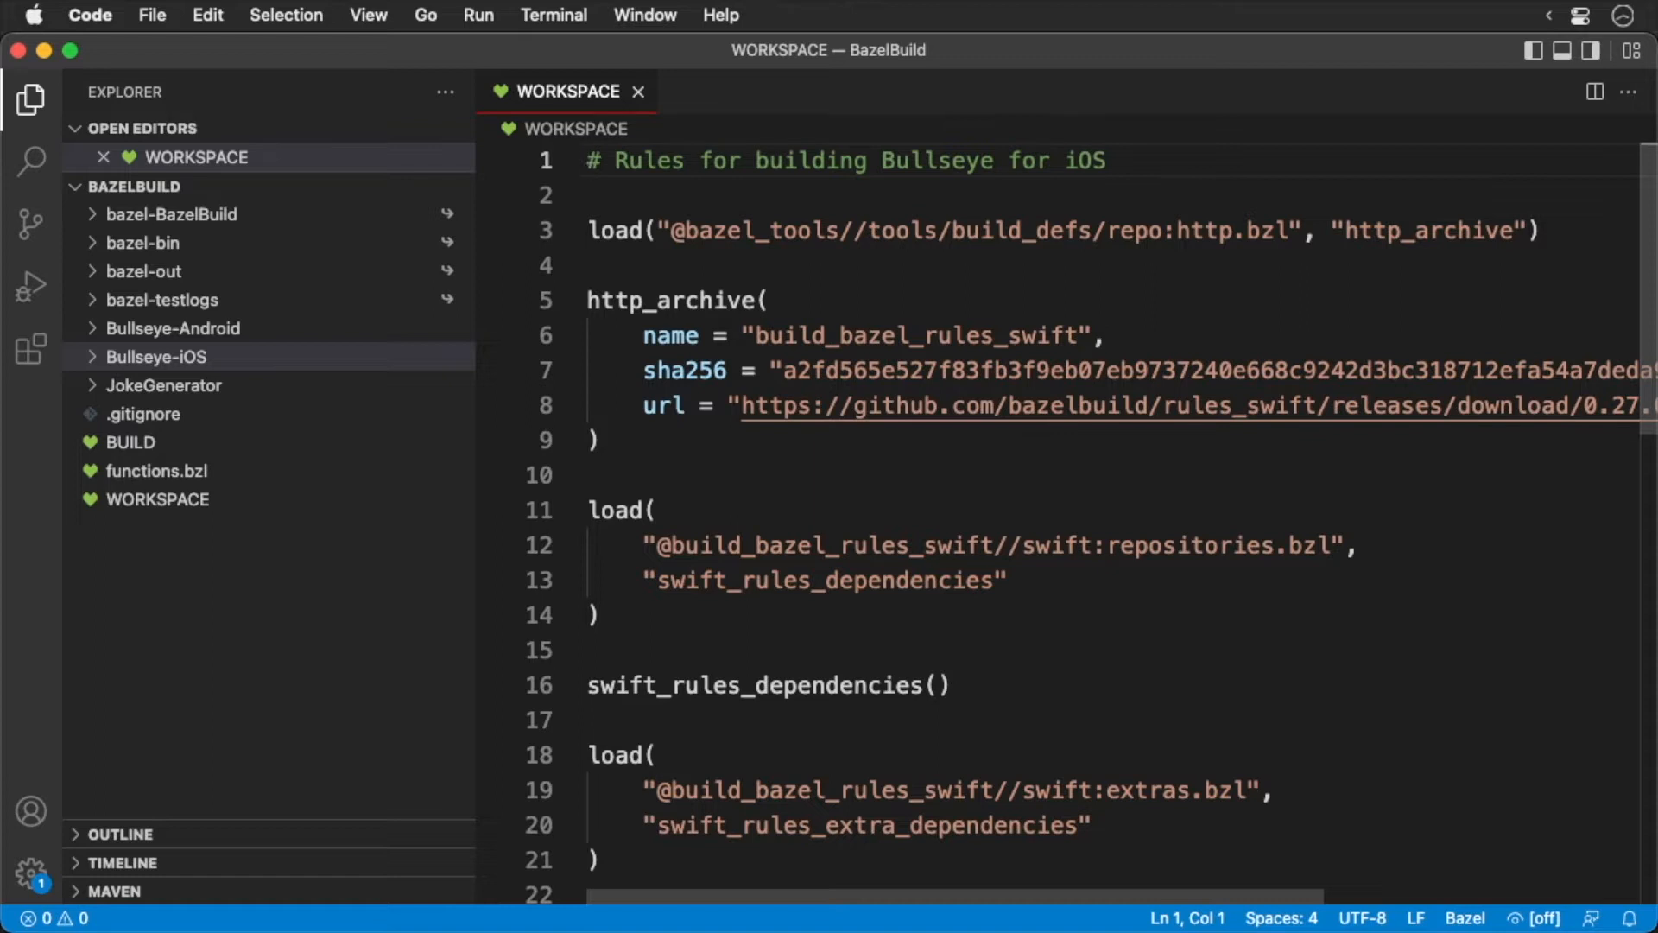
mouse_move(1405, 152)
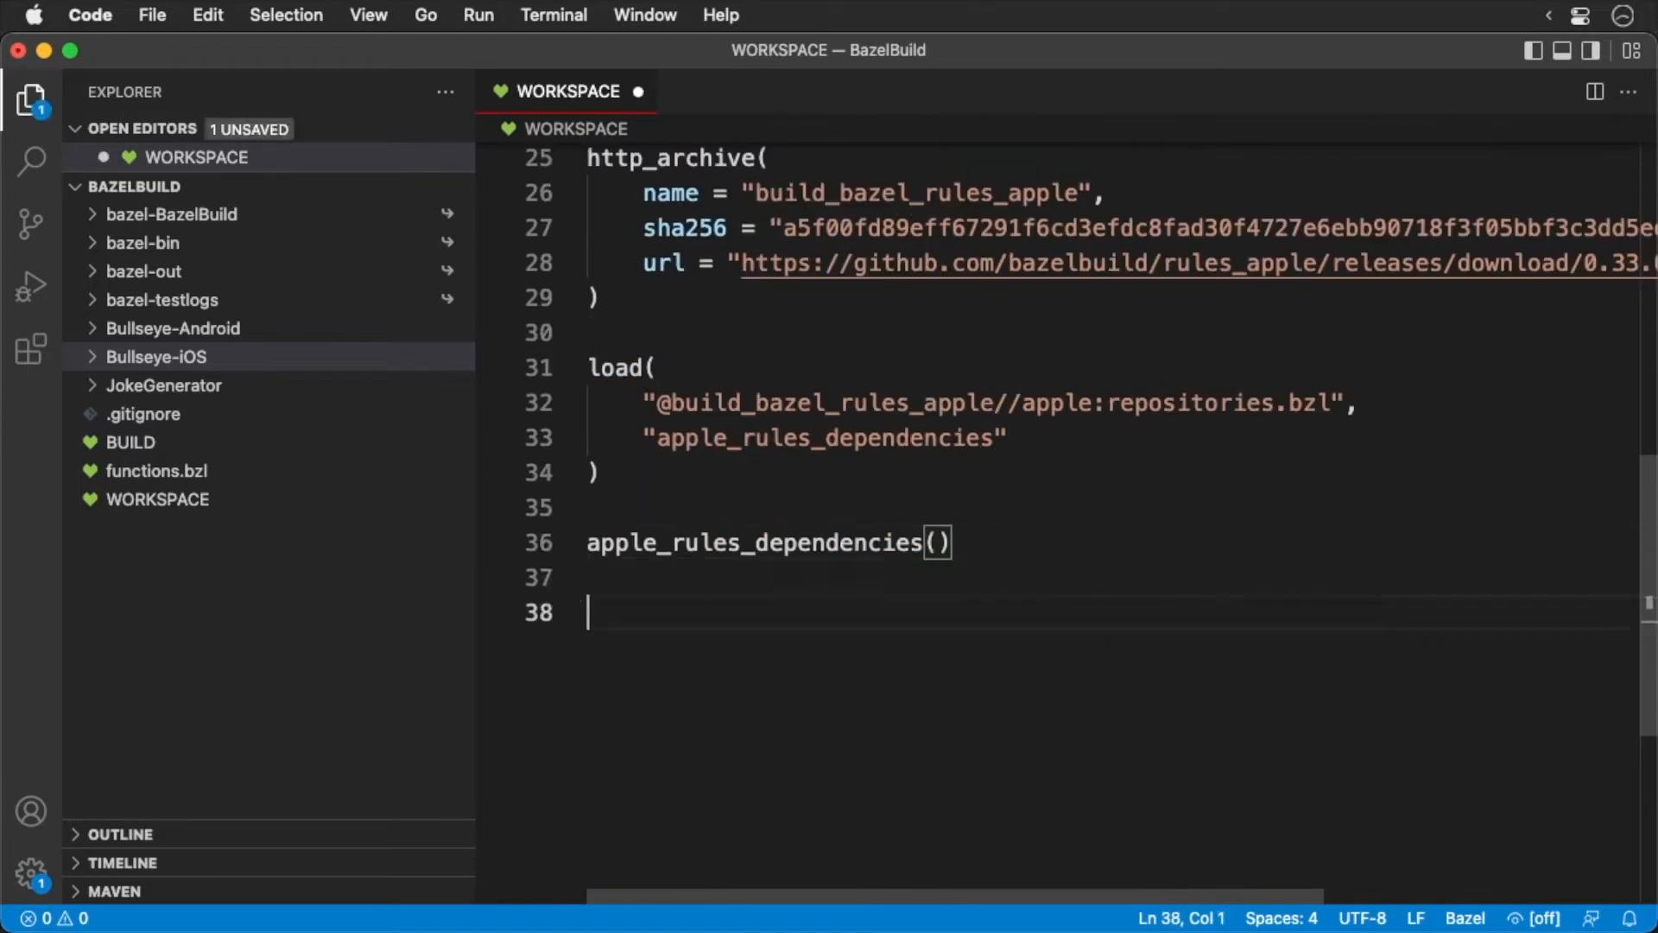
Step: Add the comment '# Rules for building Bullseye for Android' to WORKSPACE
text(# Rules for buil)
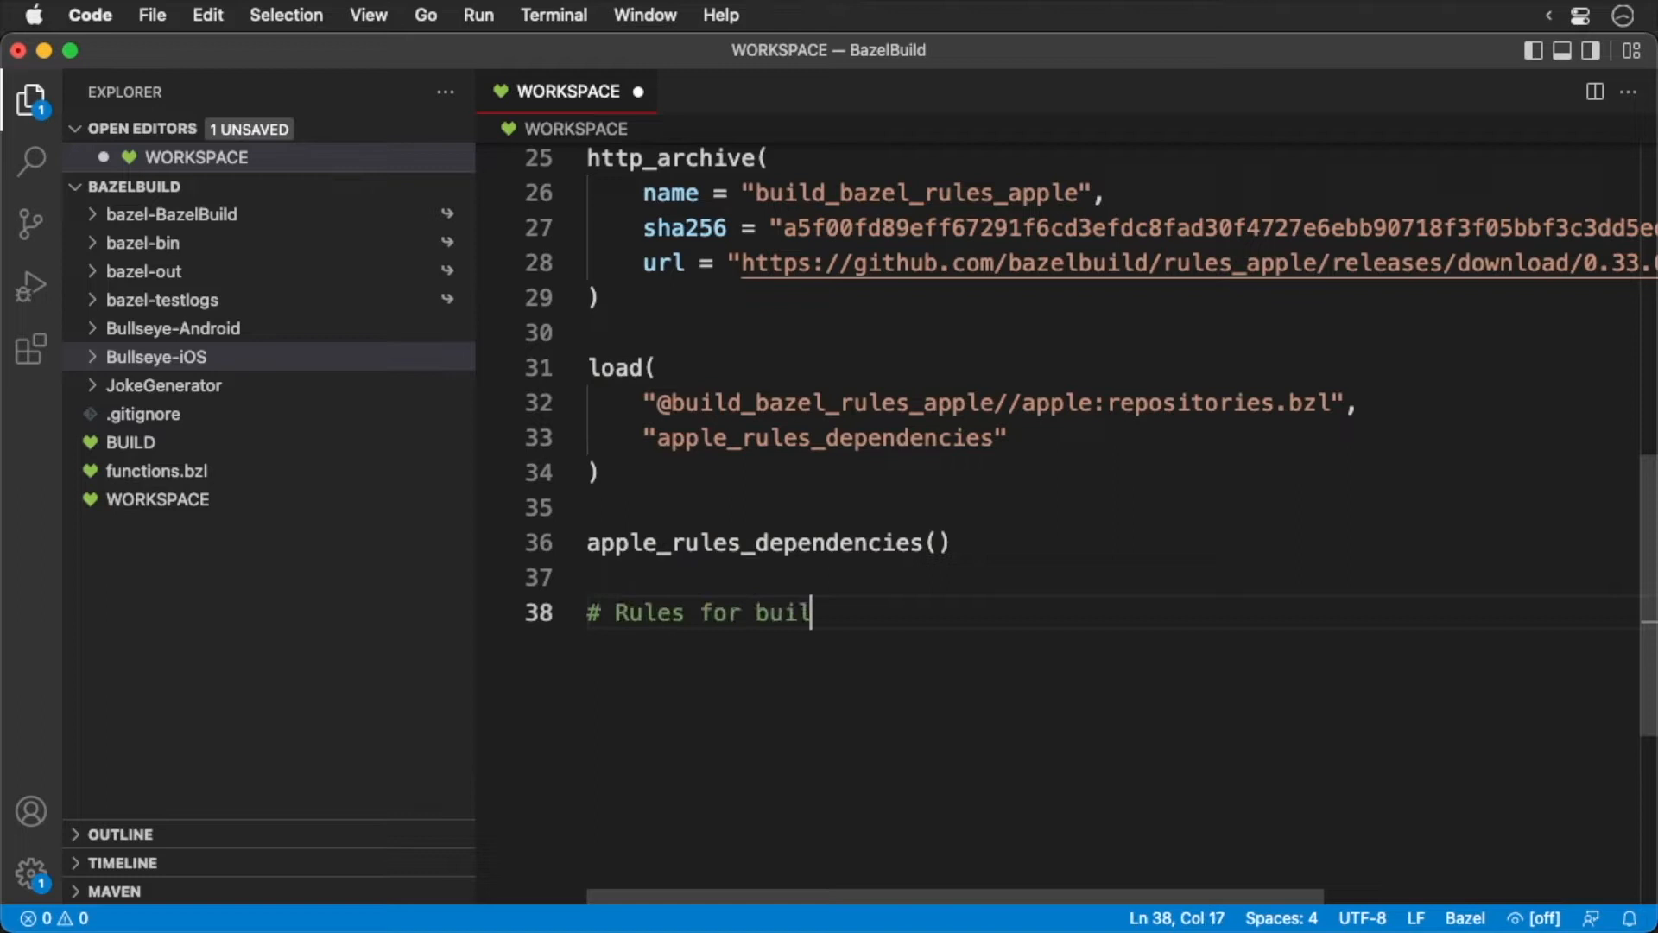
text(ding Bullseye for)
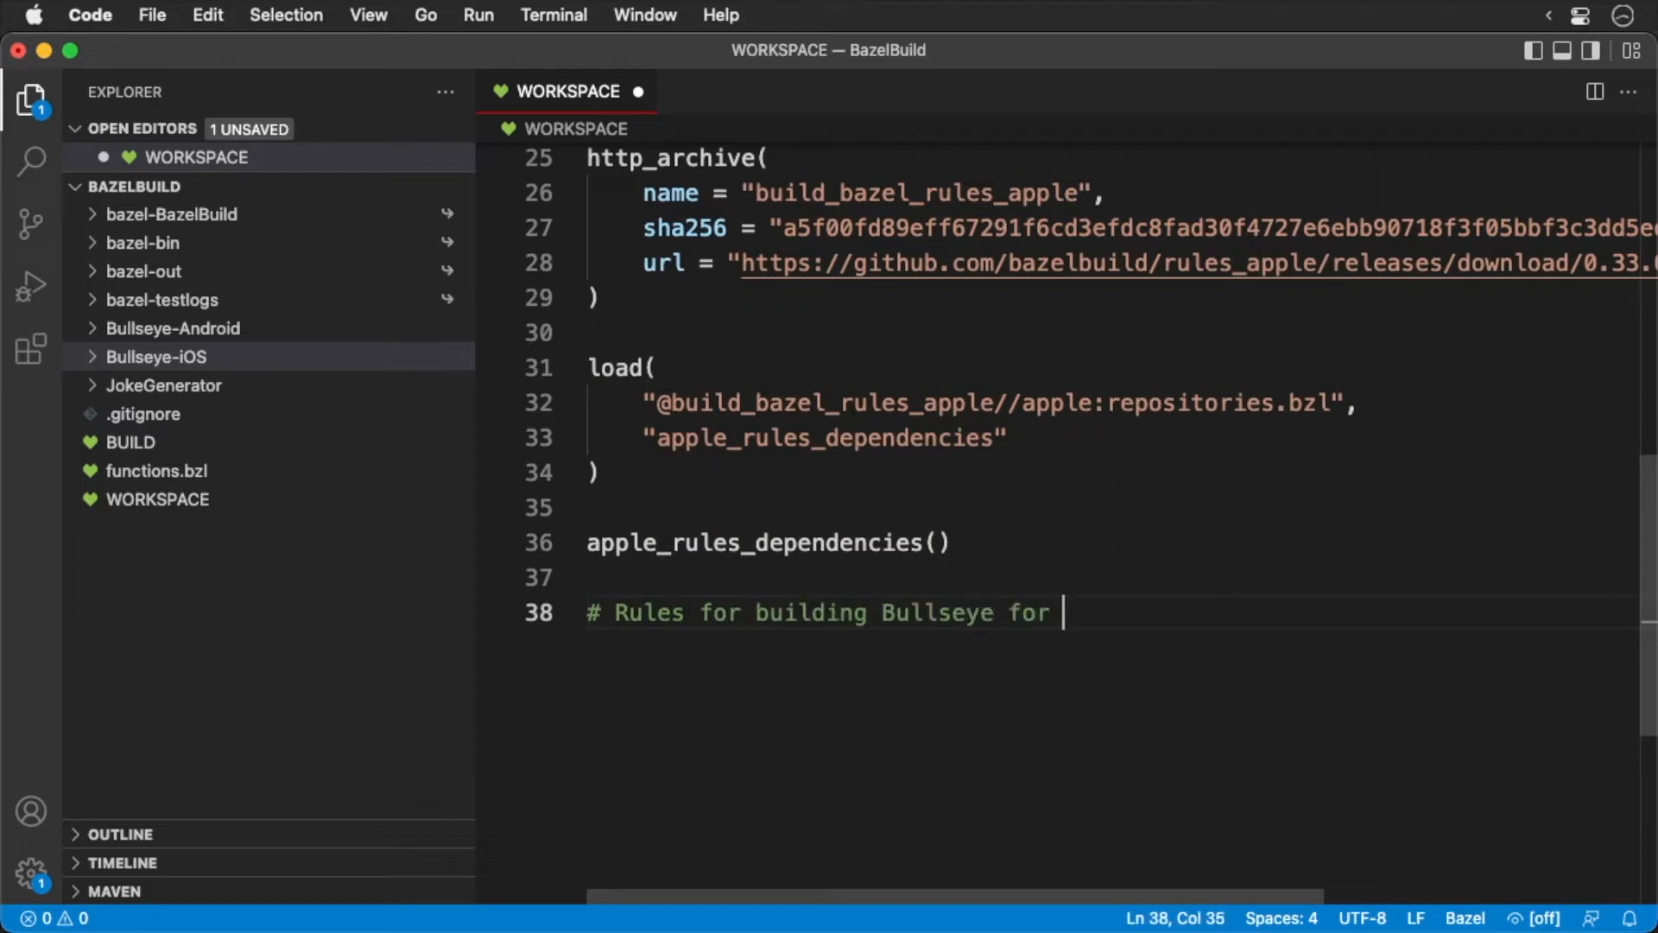
text(Android)
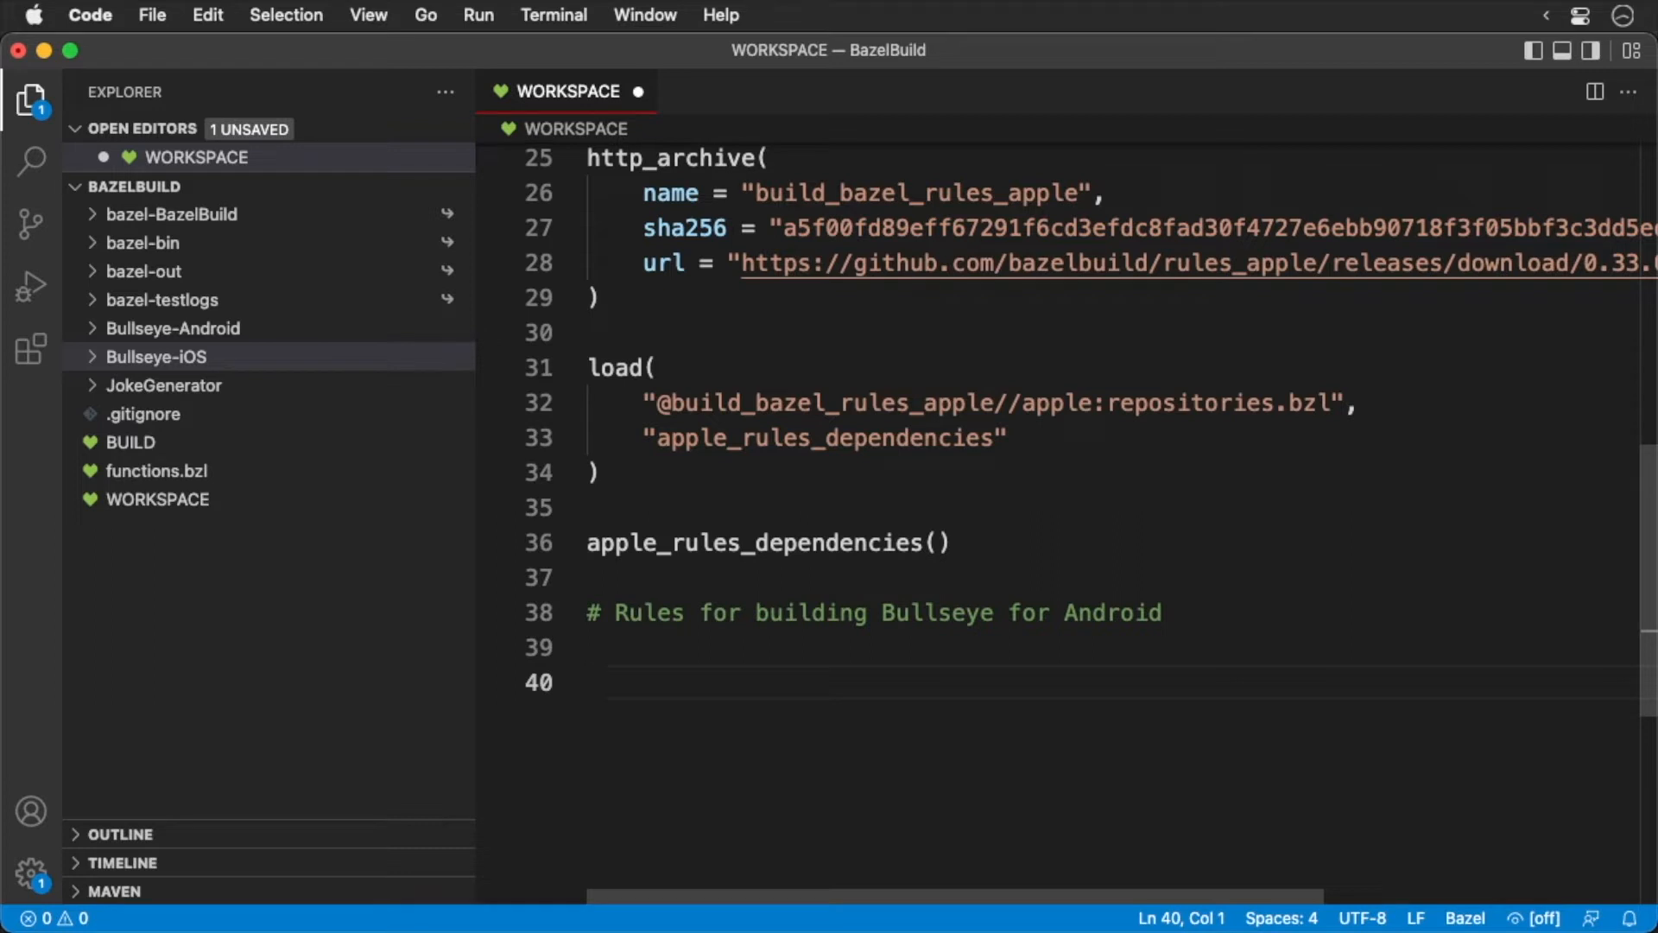
Step: Define android_sdk_repository named androidsdk with api_level 32 and build_tools_version 30.0.0.2
text(android)
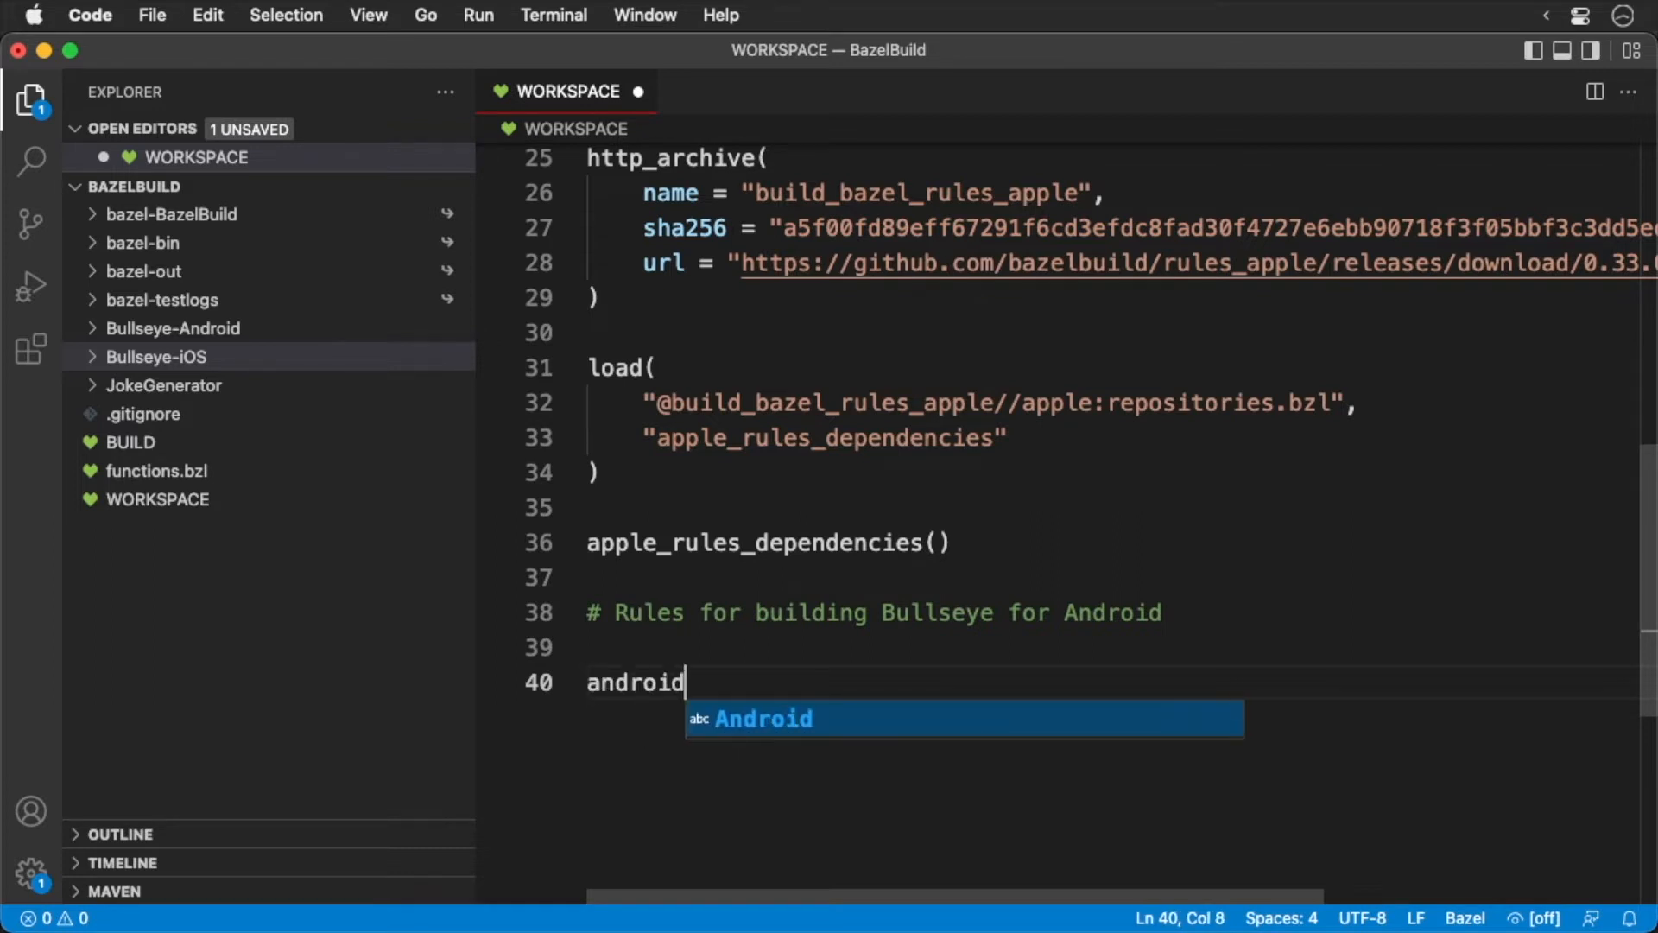
text(_sdk_reposit)
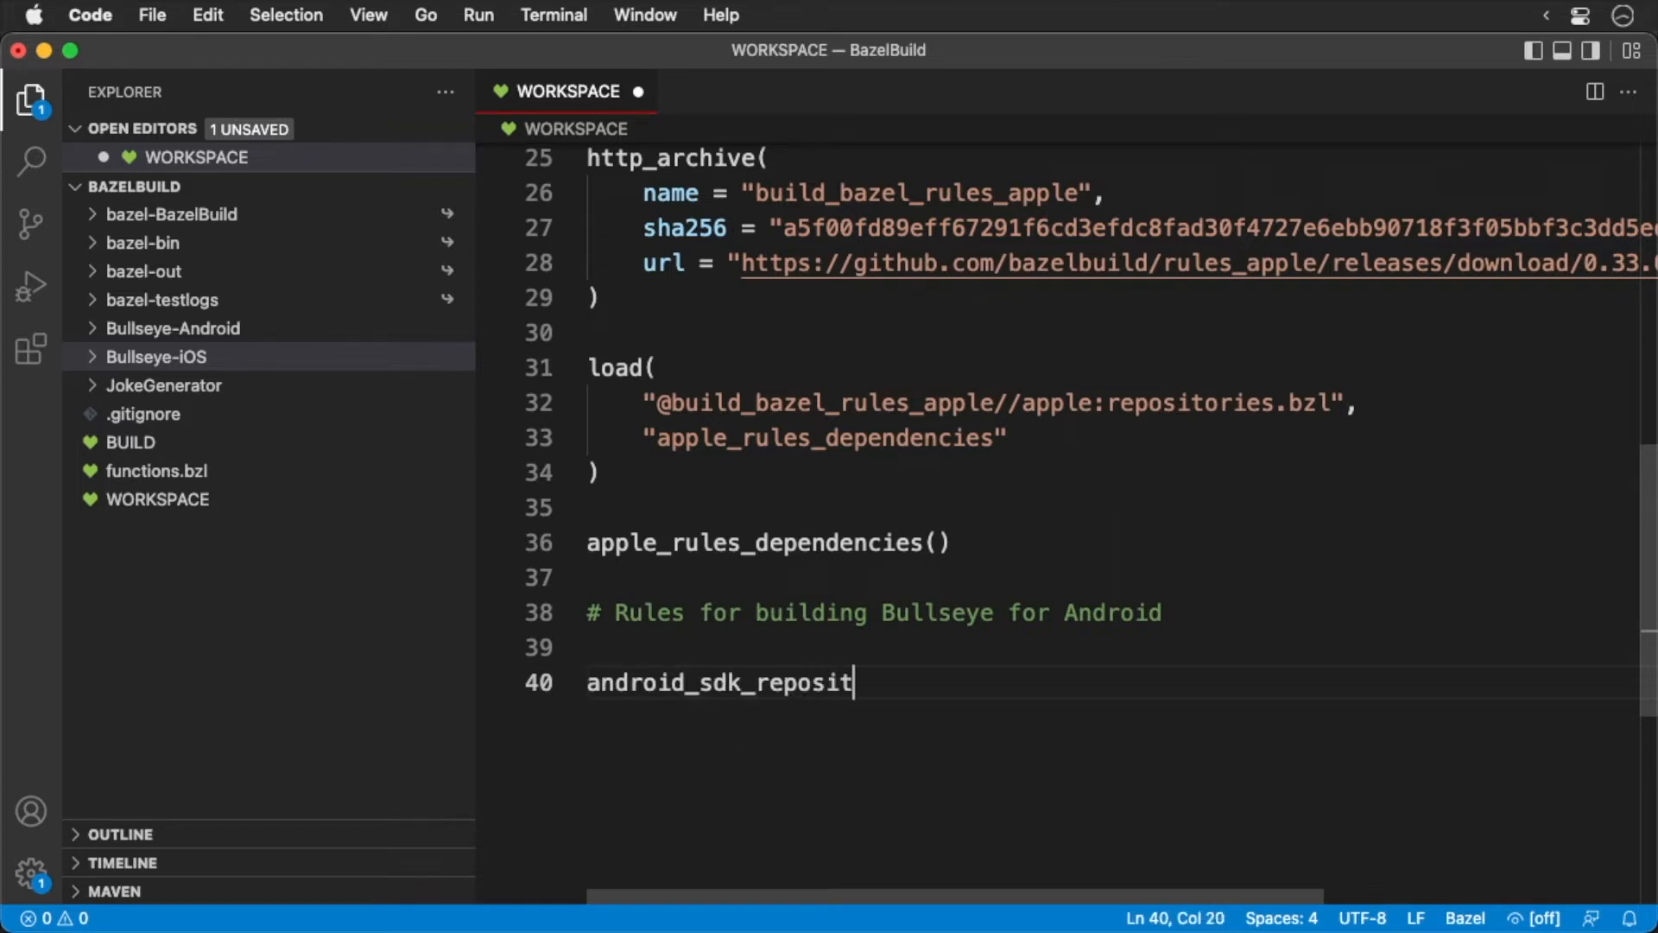
text(ory()
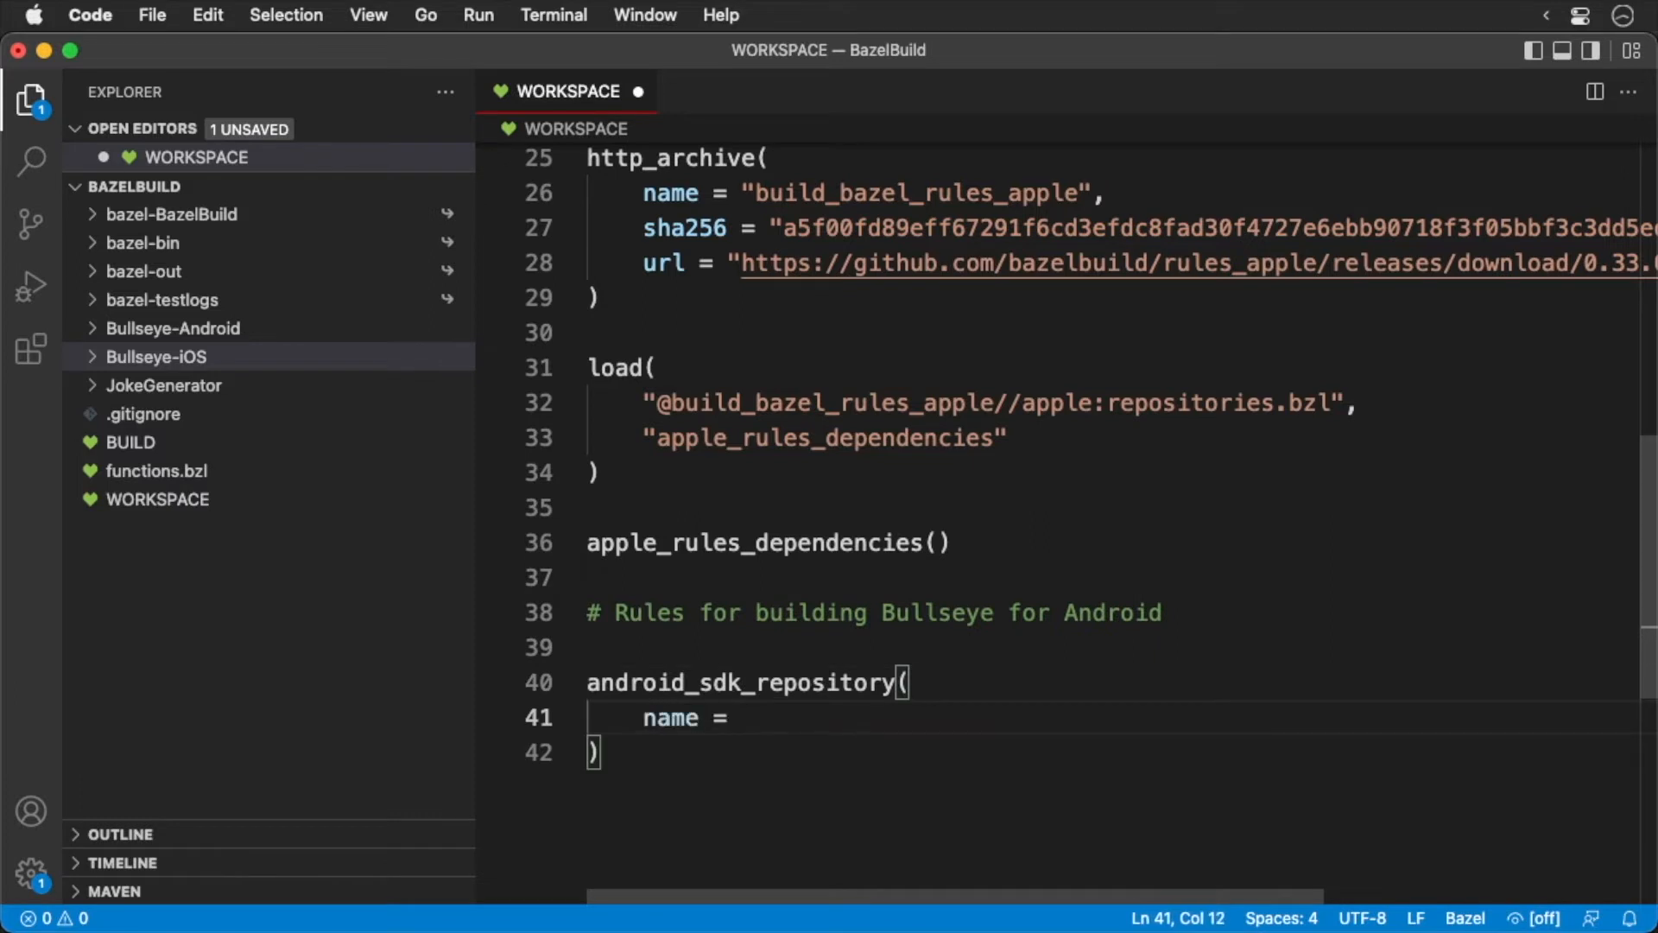
text("android")
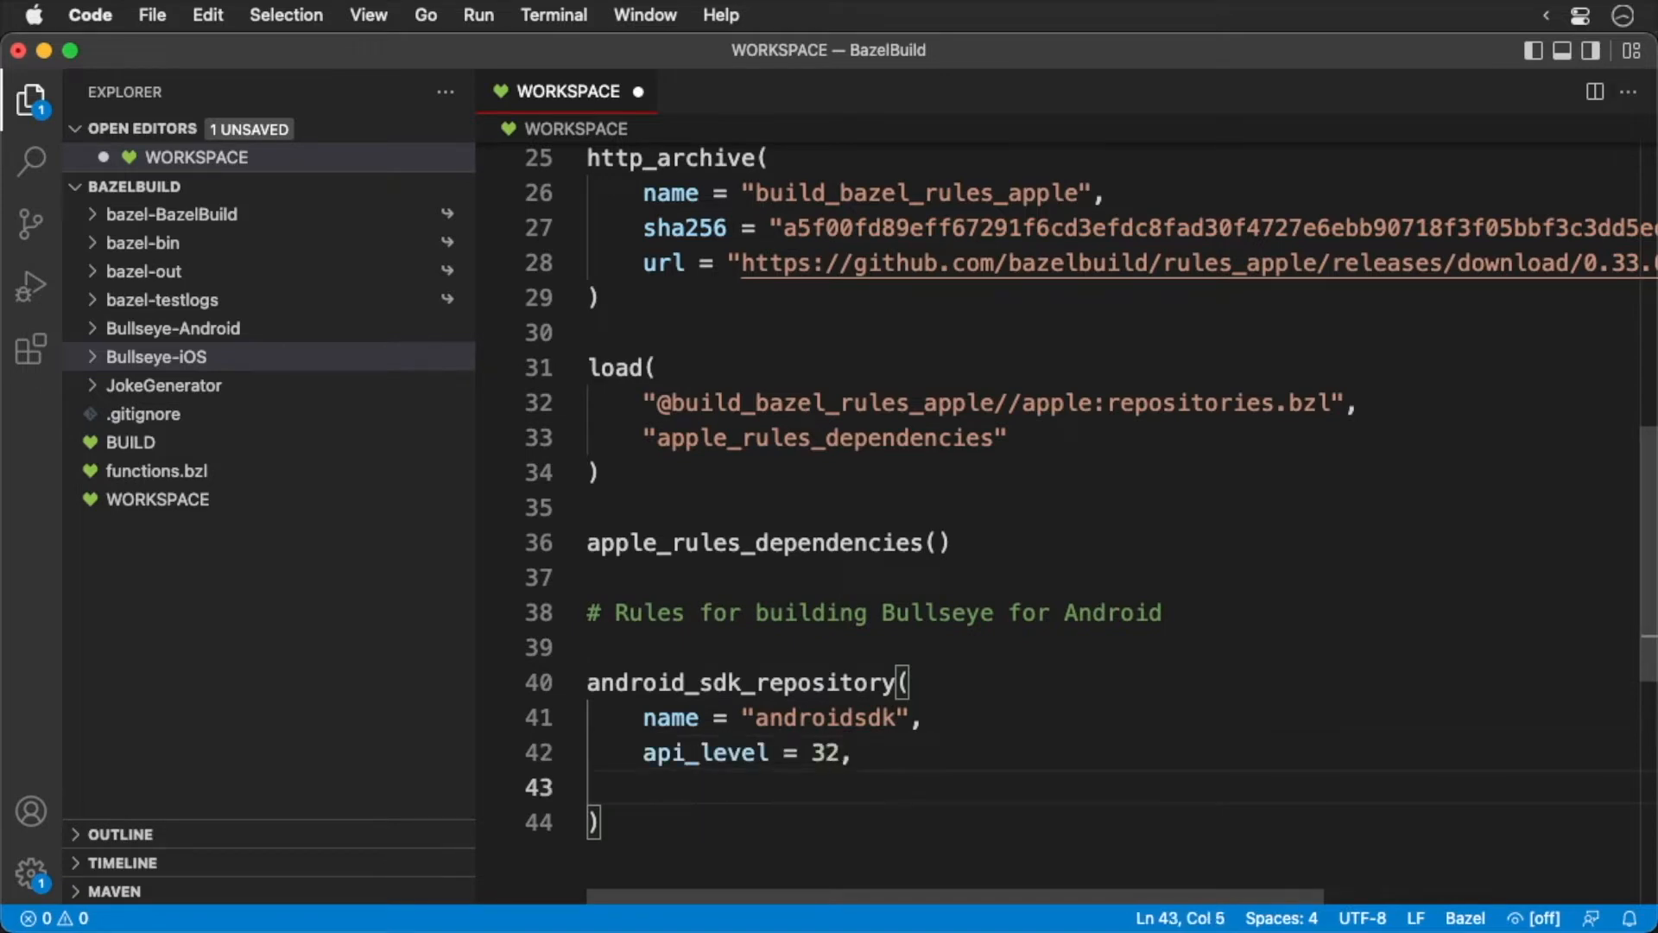
text(build_tools)
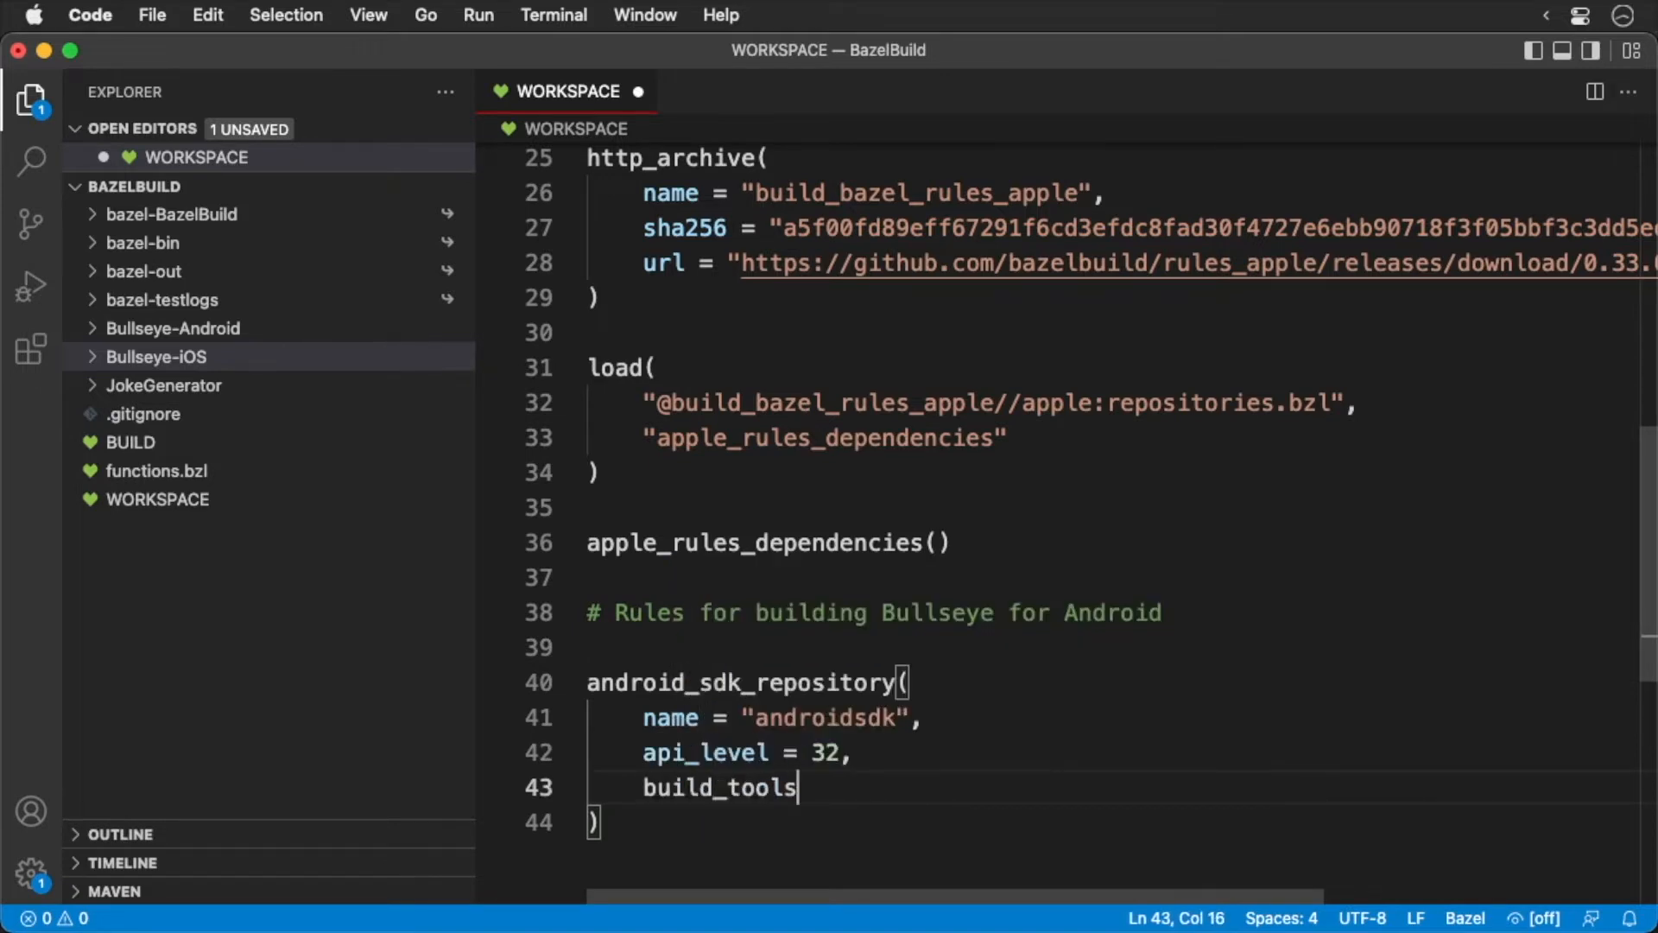
text(_version =)
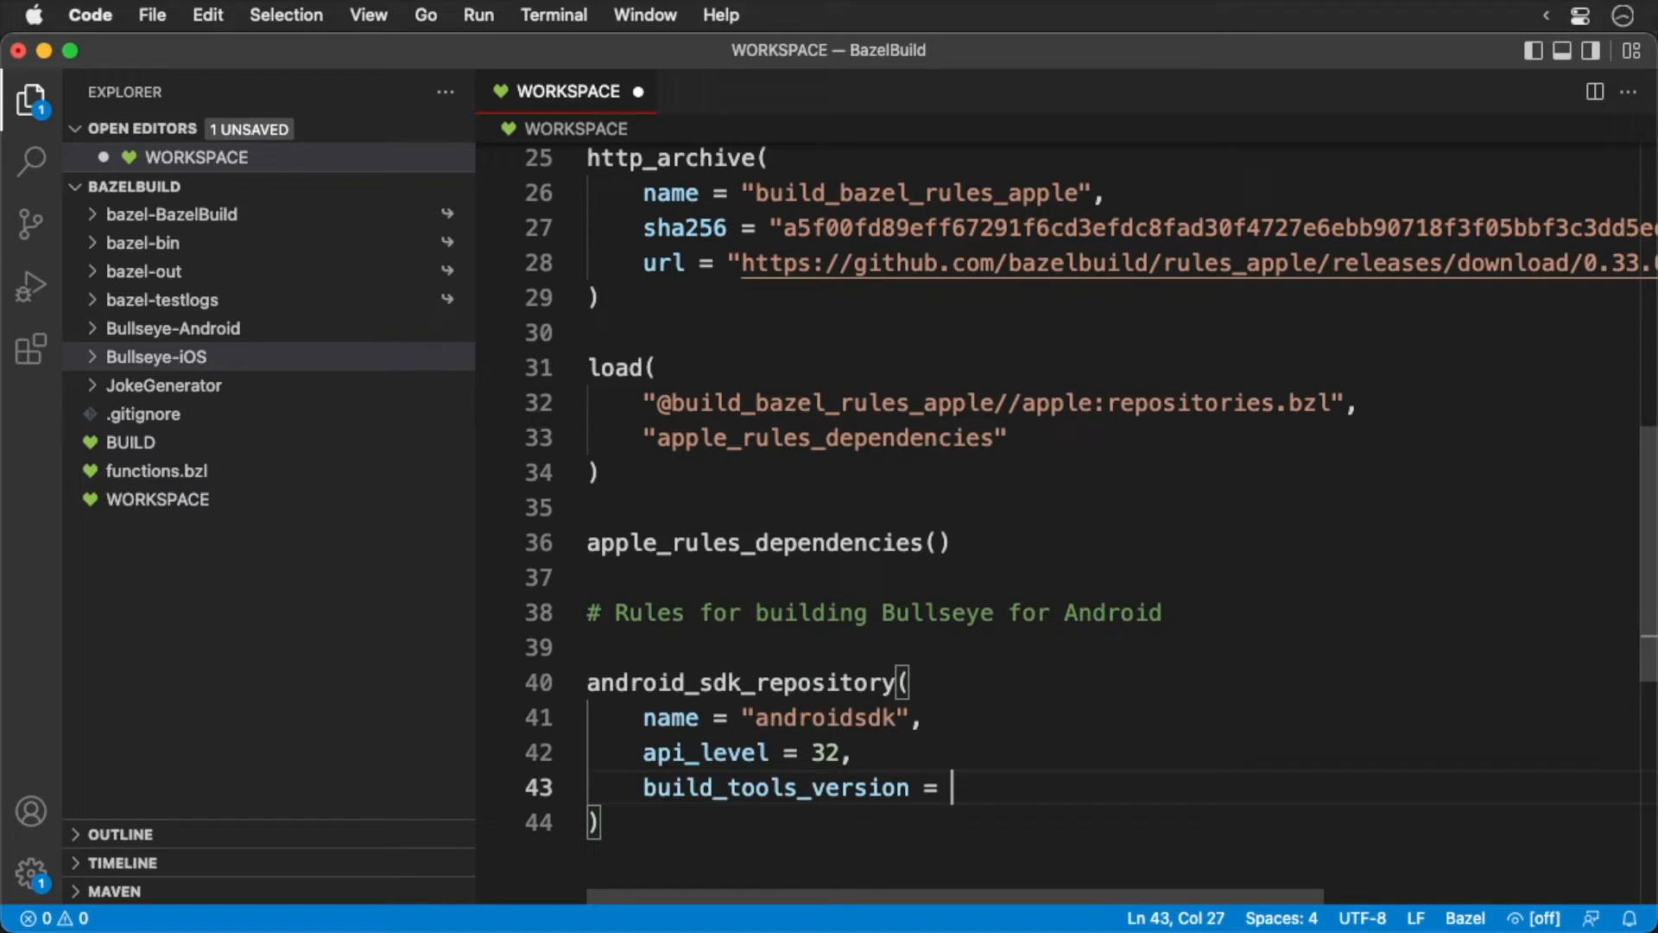
text("30.0.0.2")
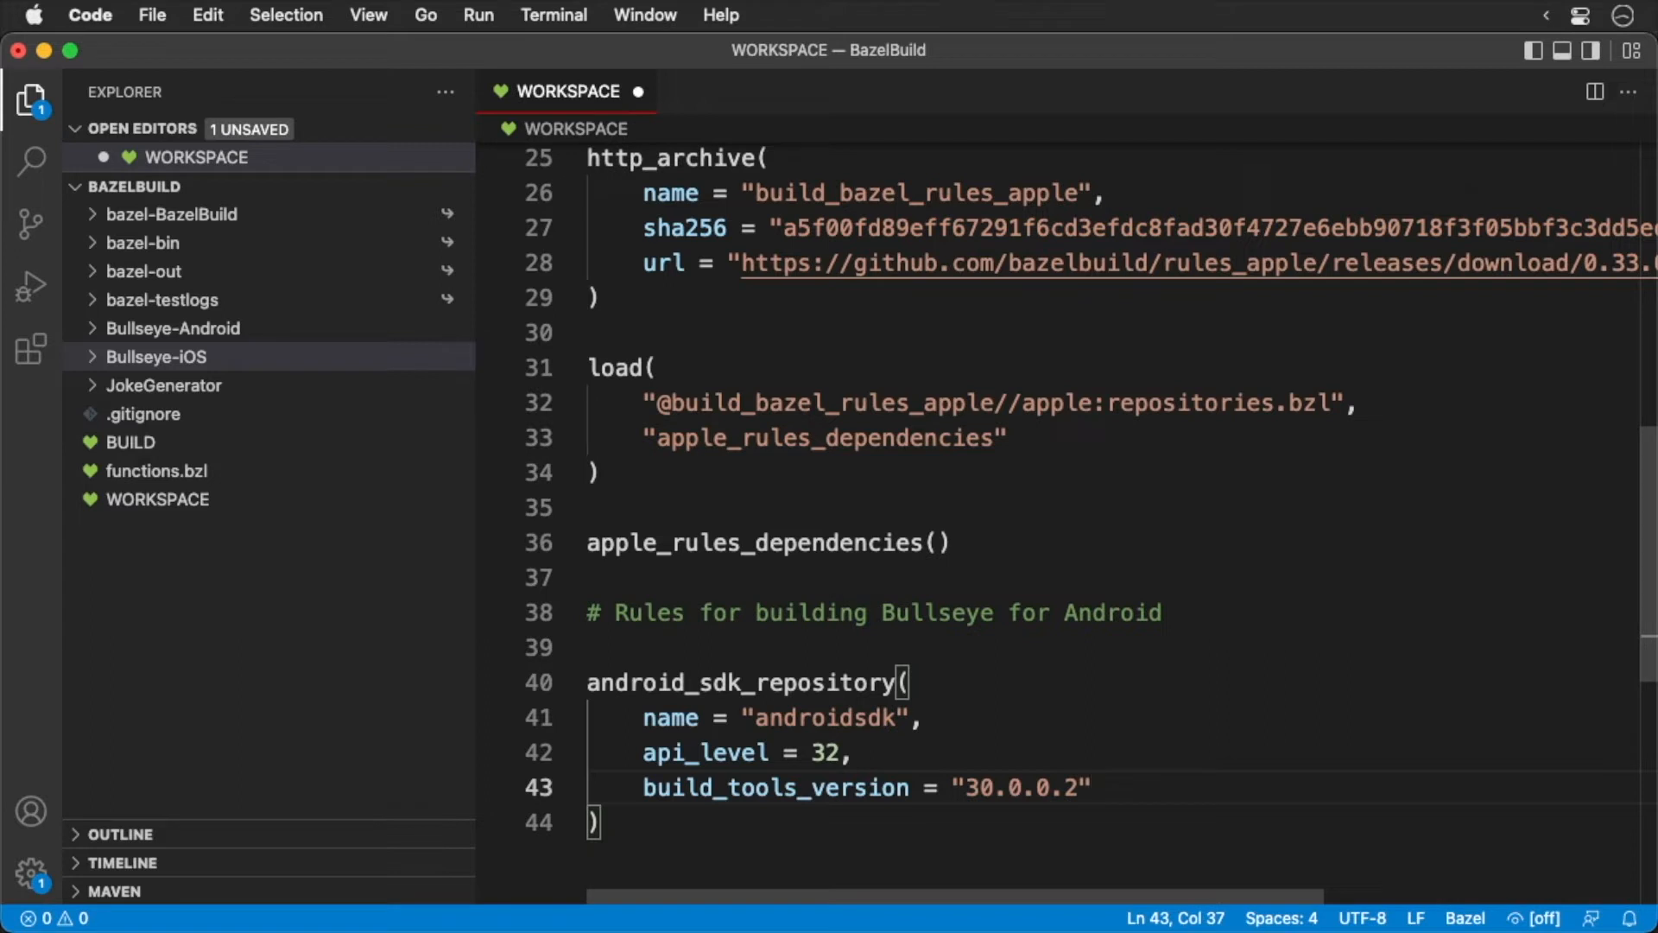
click(703, 822)
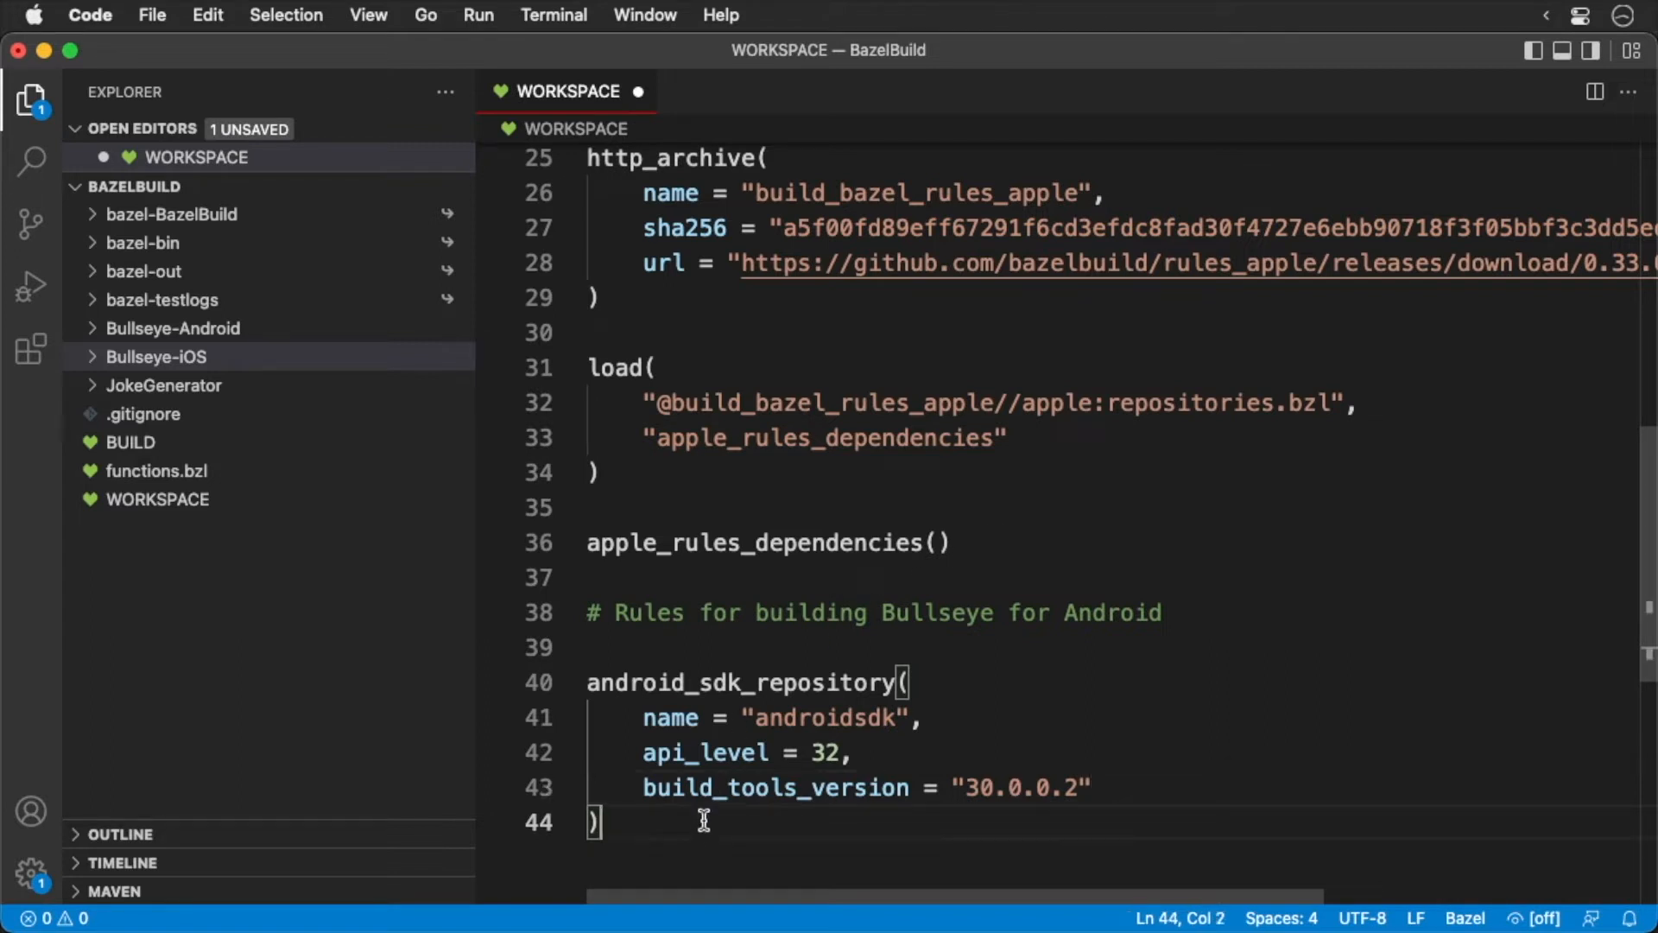
key(Enter)
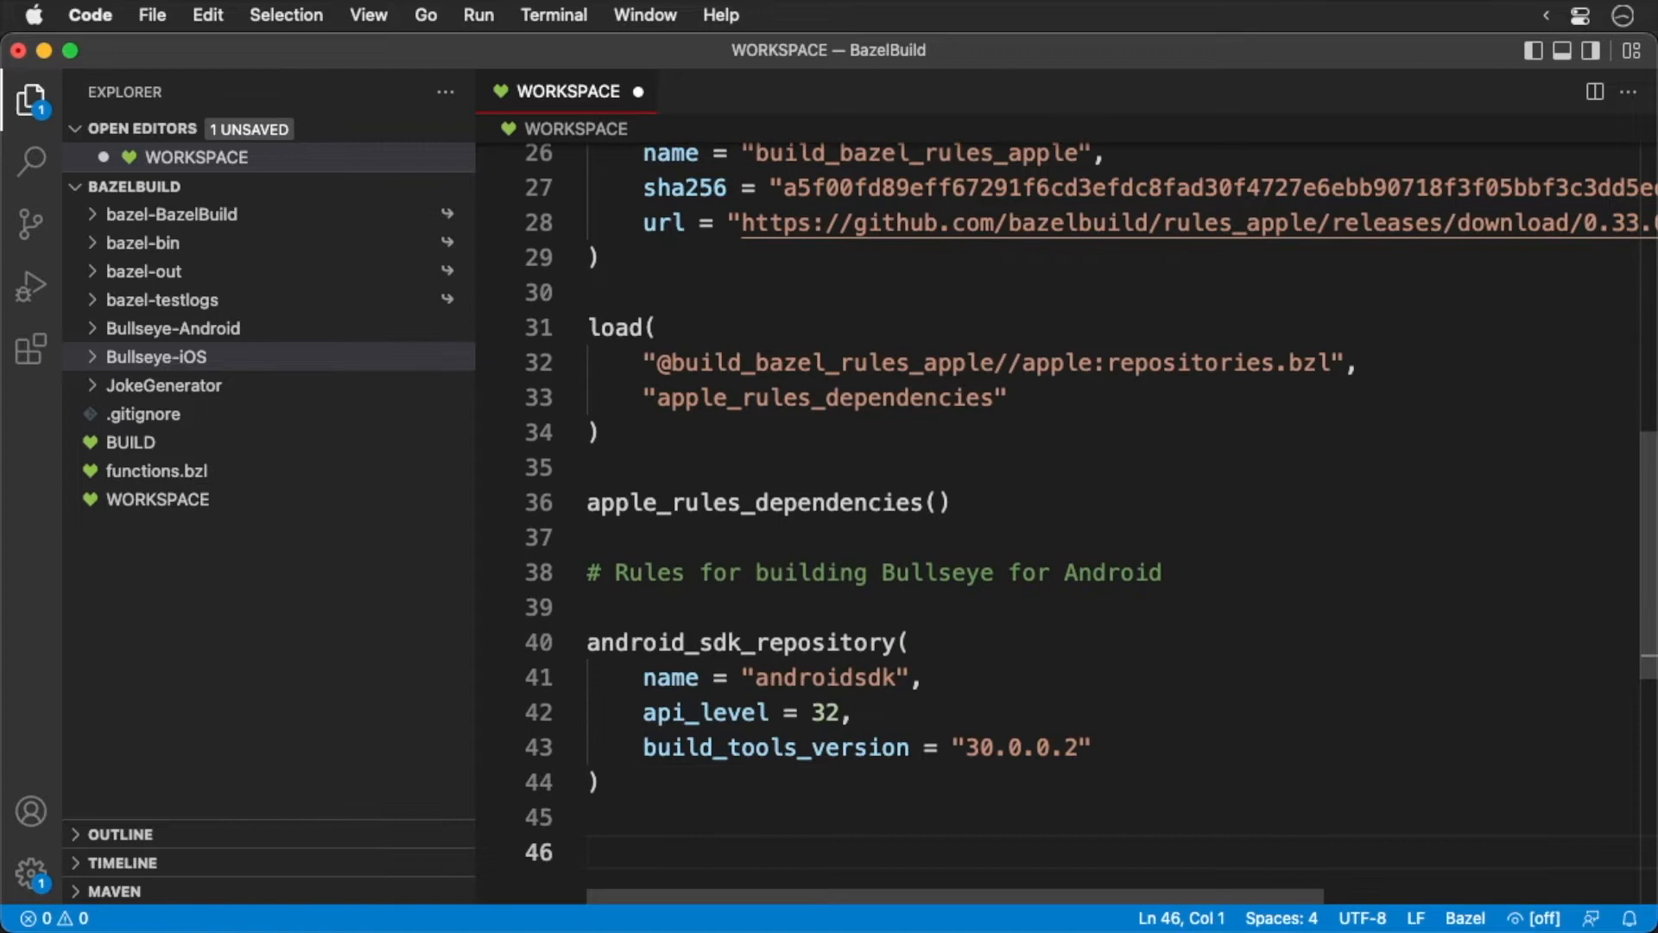
Step: Start an http_archive named android_tools with its ed5290... sha256 checksum
scroll(down, 3)
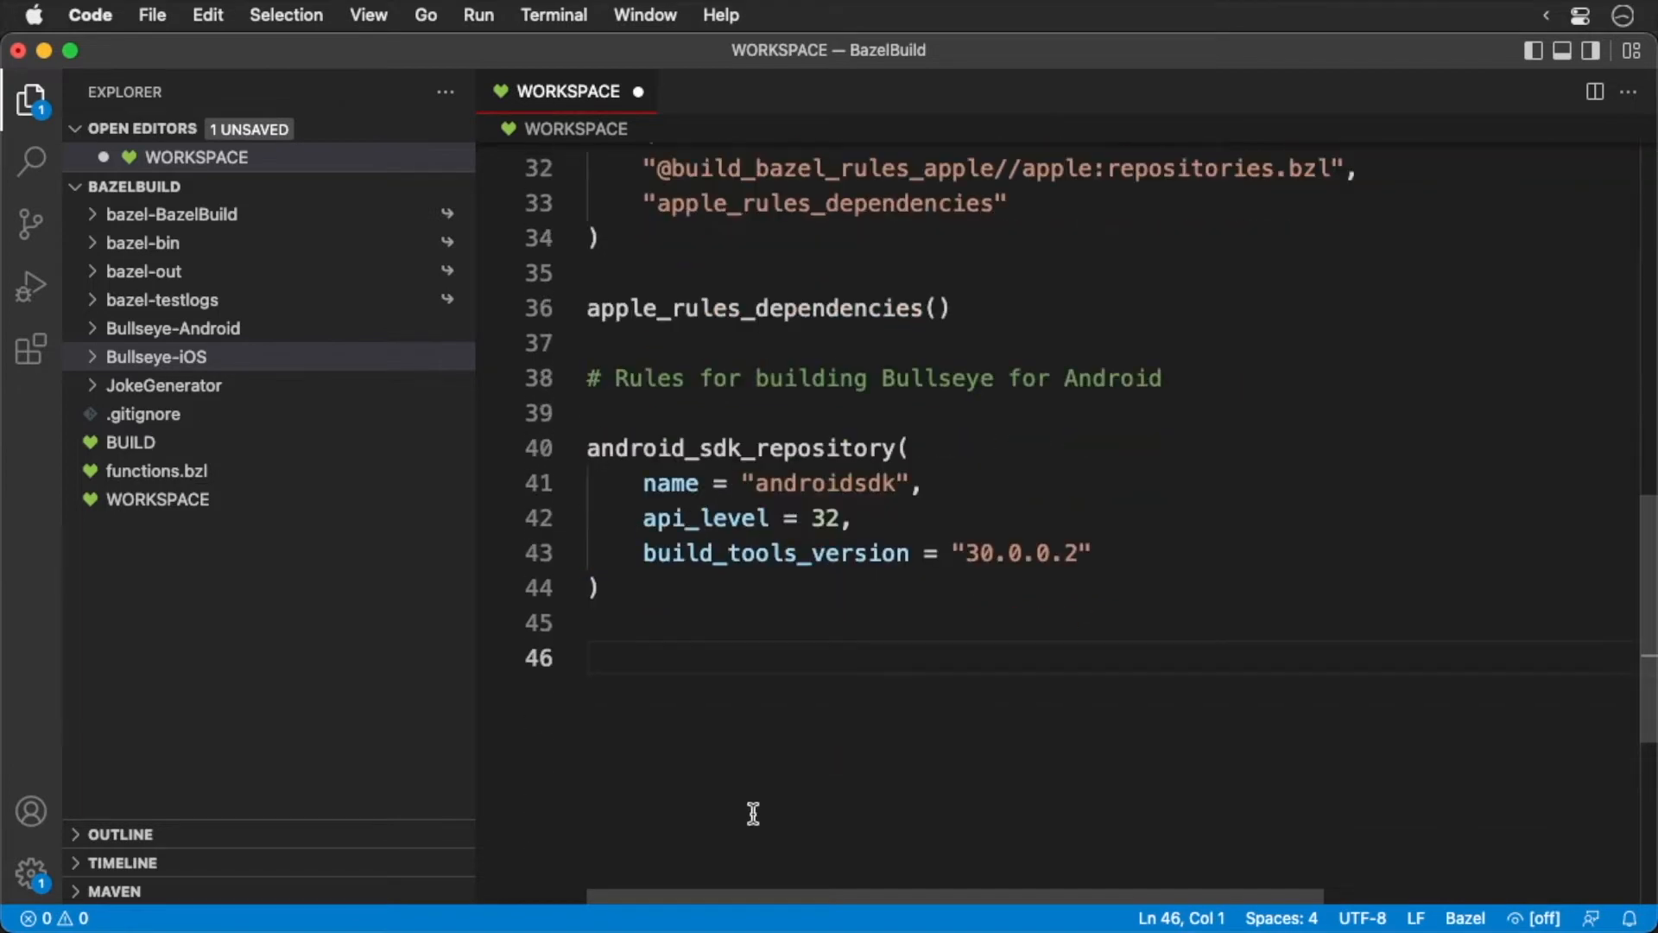
text(http_archive()
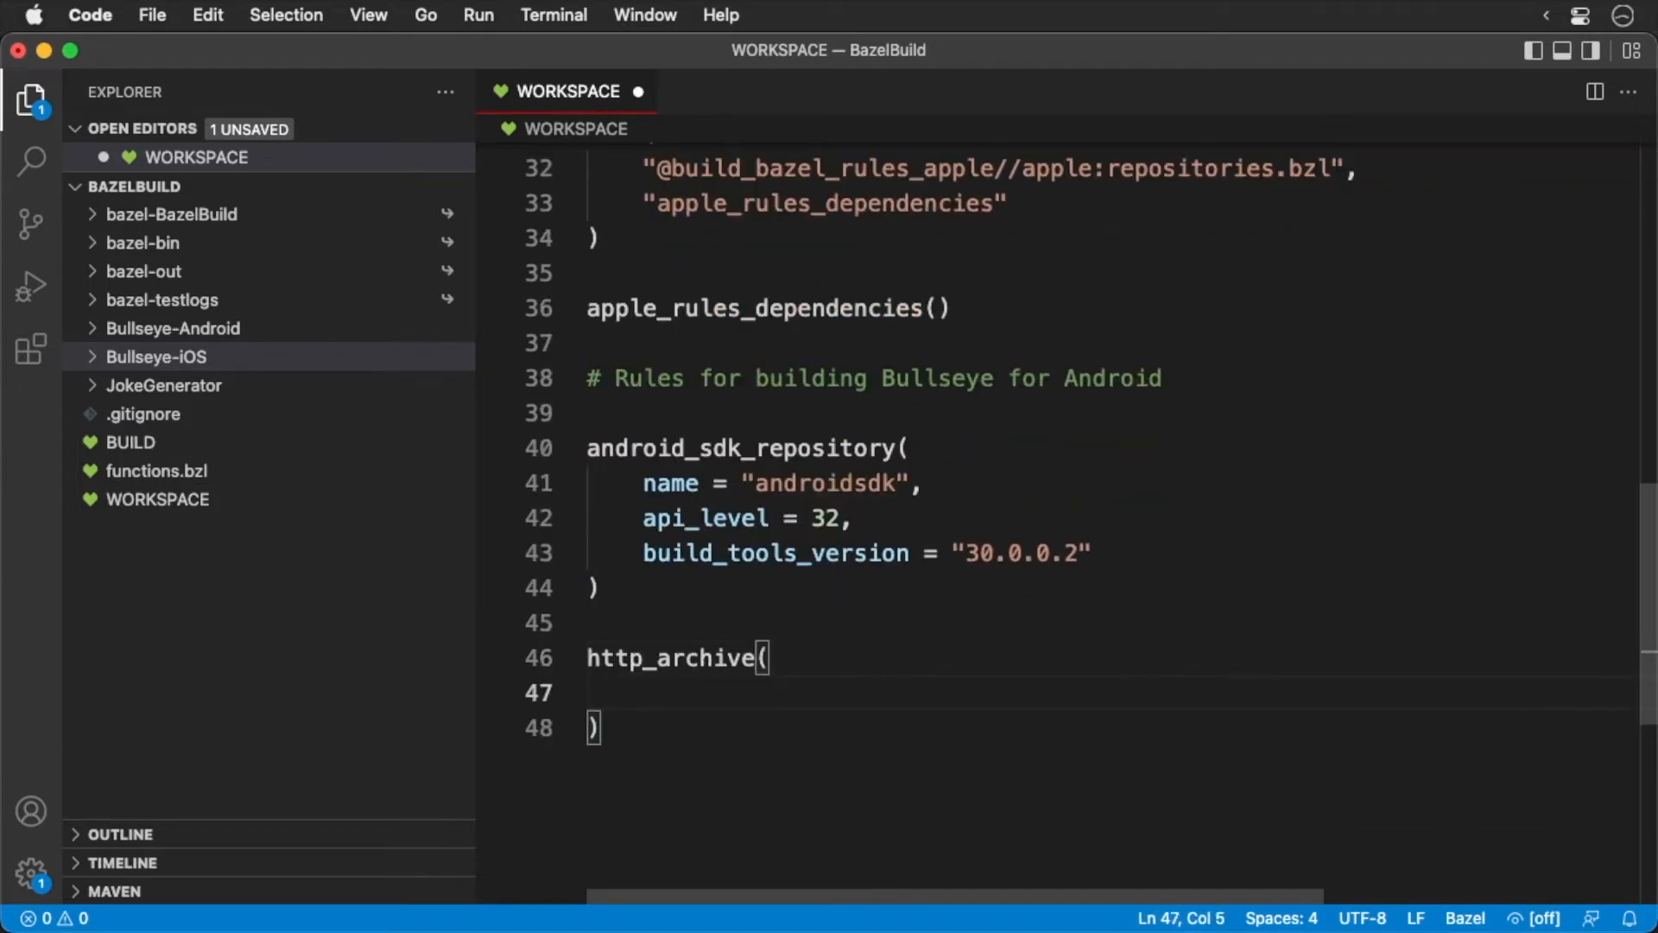
text(name = "android_tools",)
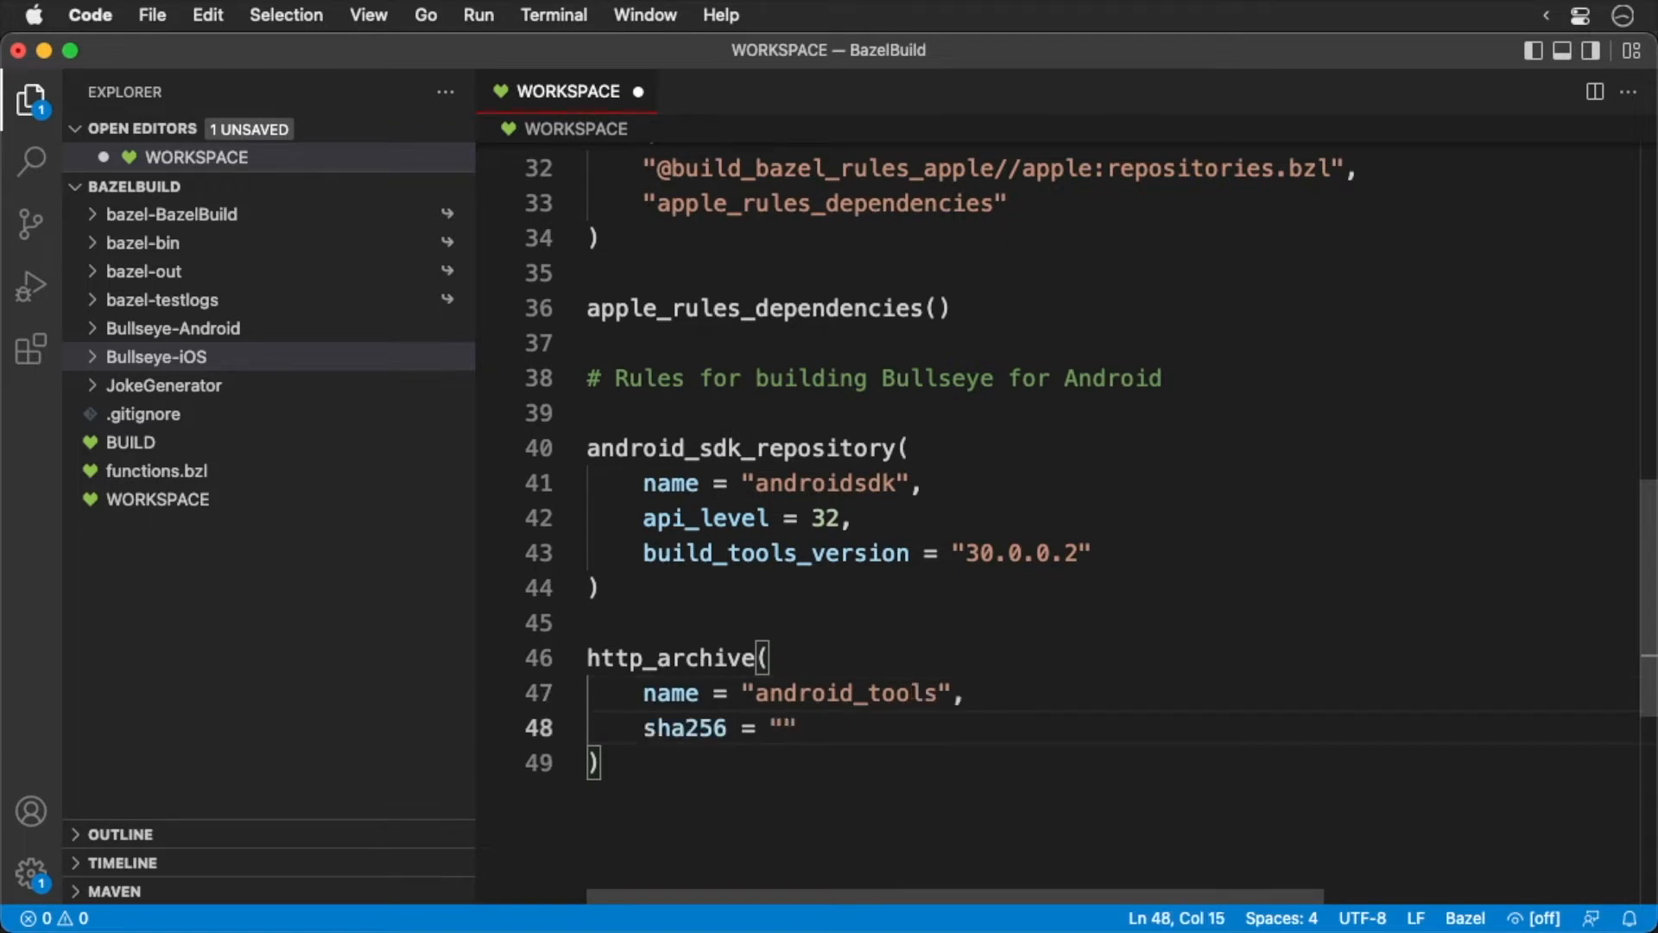
text(ed5290594244c2eeab41f0104519bcef51e27c699ff4b379fcbd25215270513e)
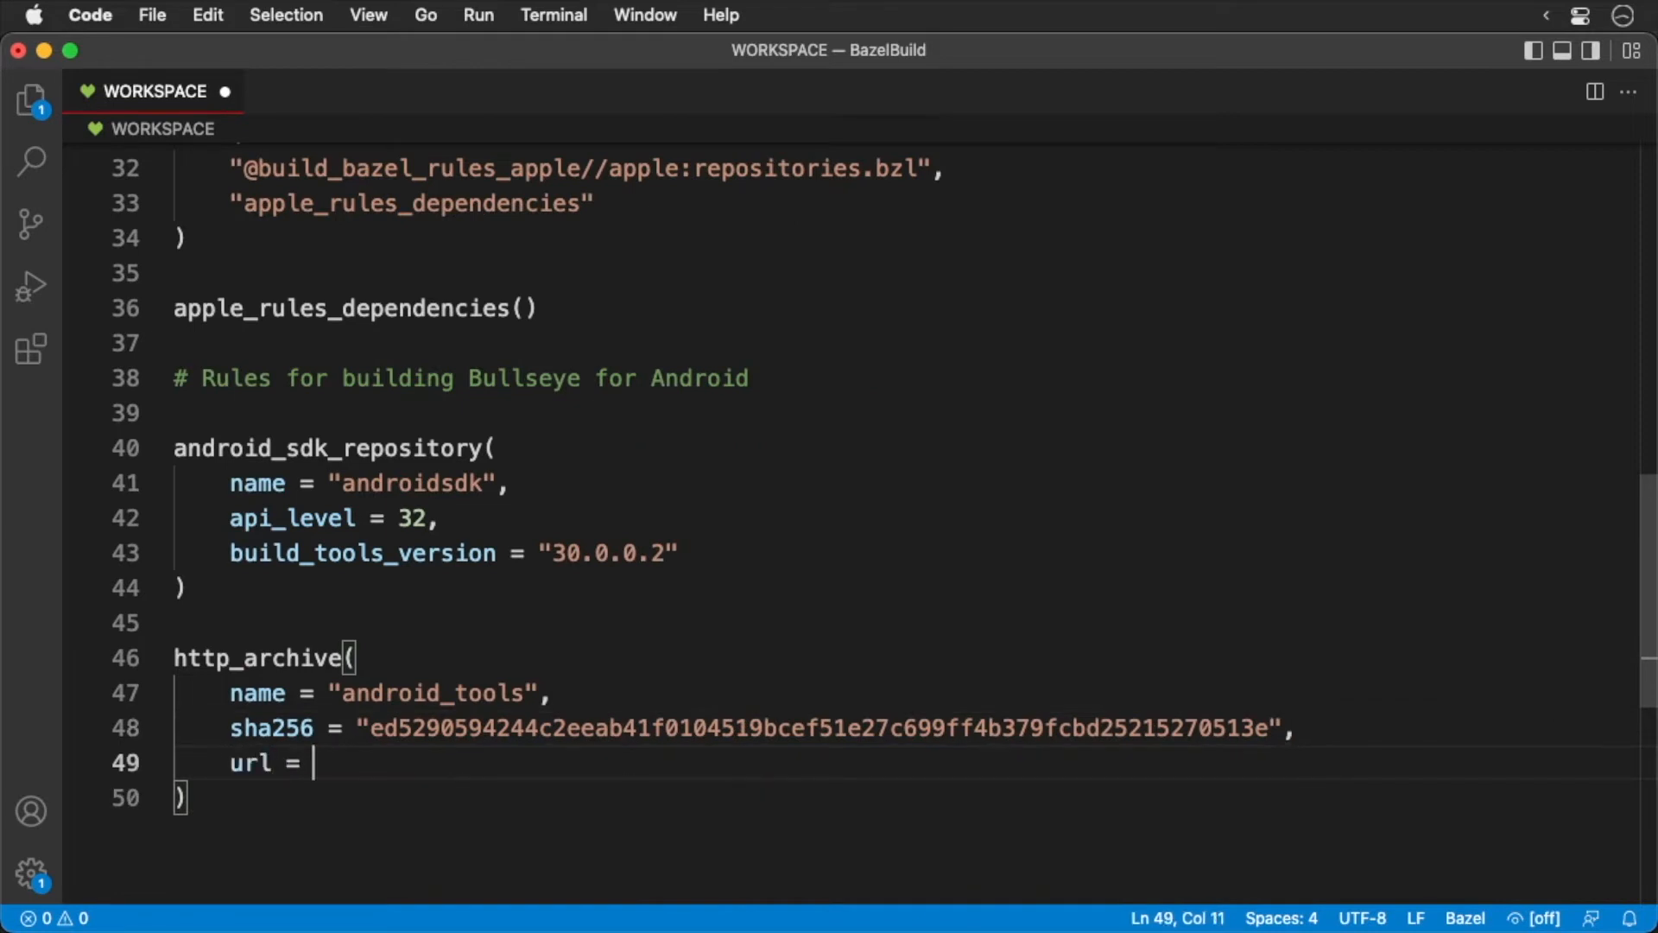
Step: Add the mirror.bazel.build android_tools_pkg-0.23.0.tar.gz URL and begin the next http_archive
text("https://mirror)
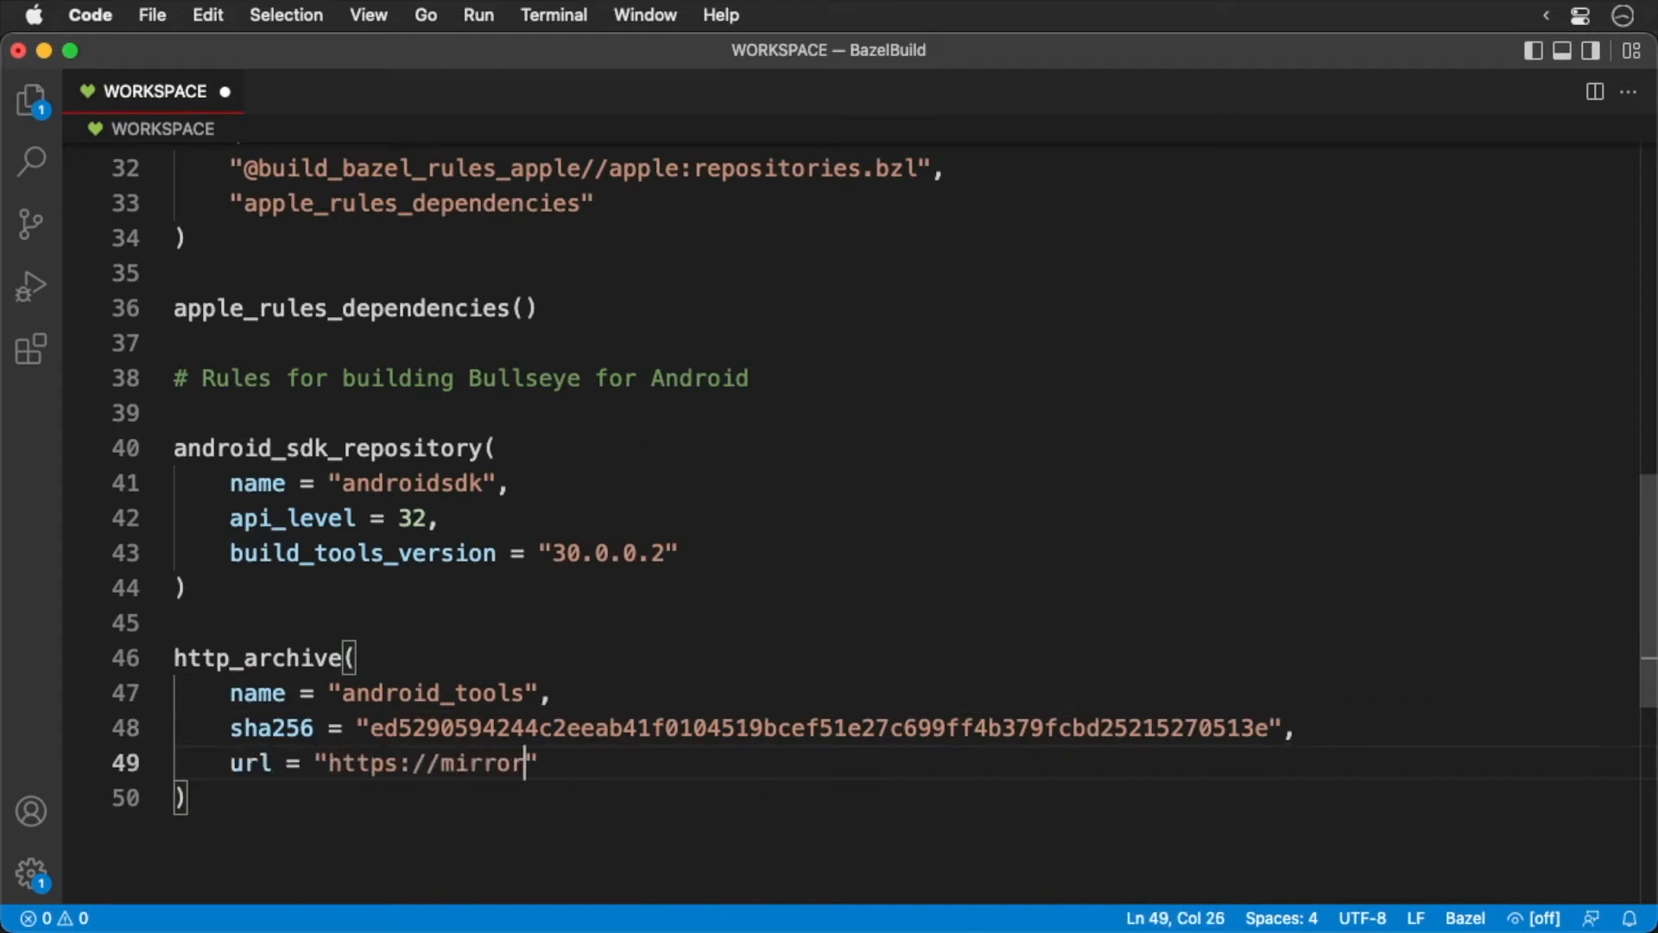
text(.bazel.build/)
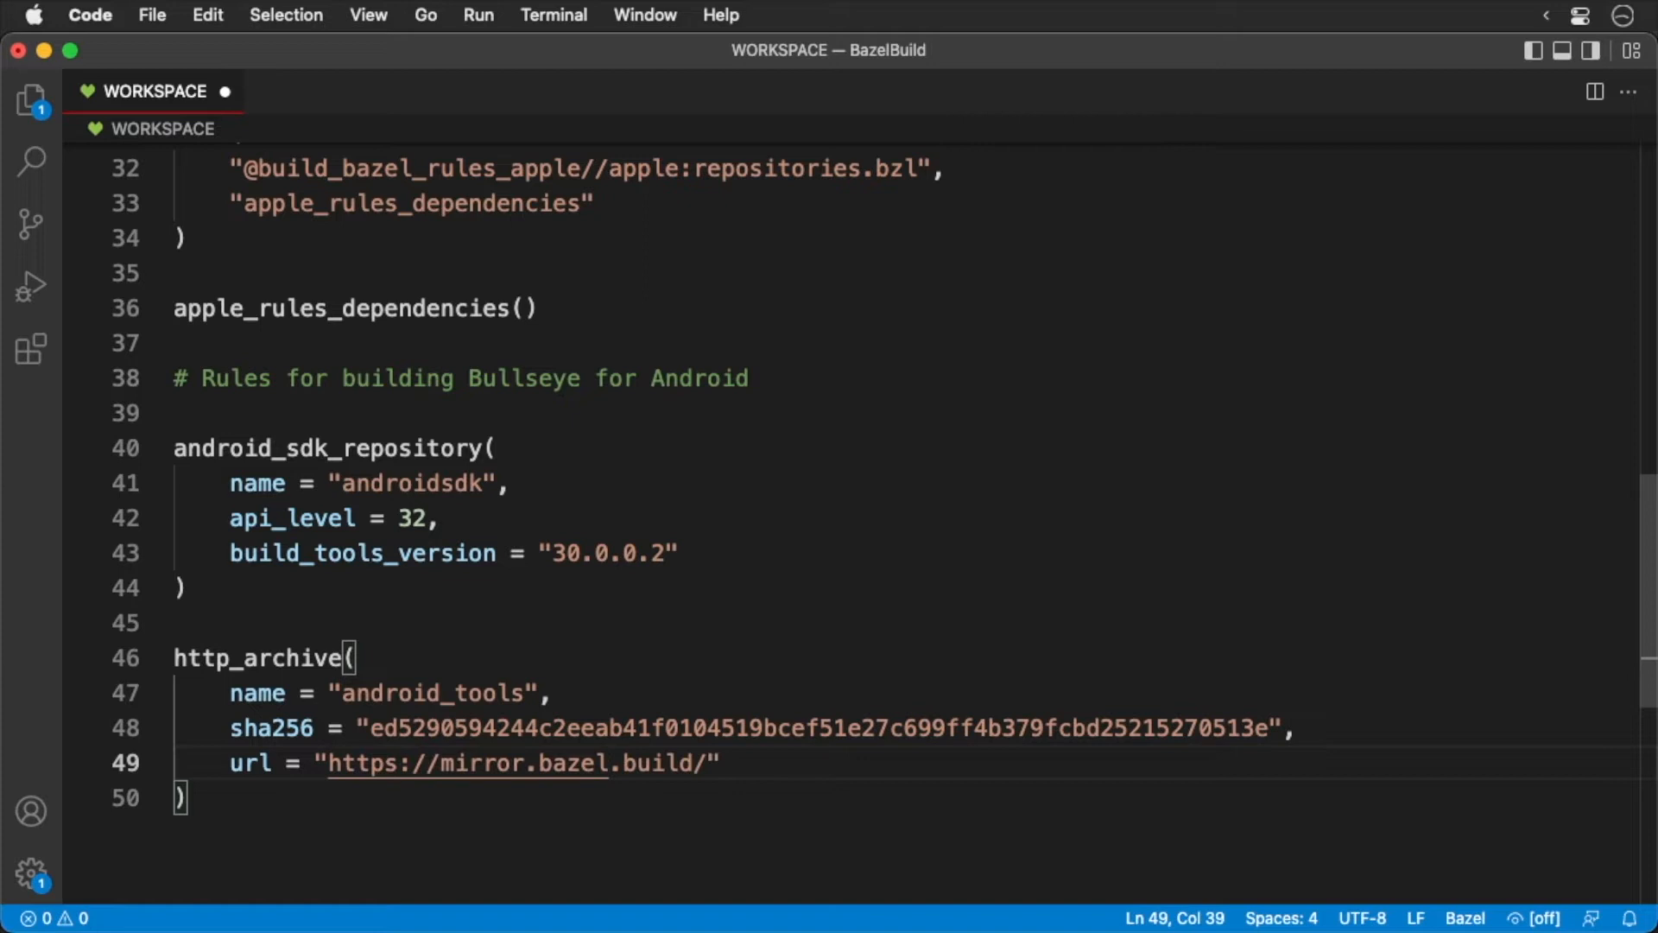
text(bazel_android_tools/and)
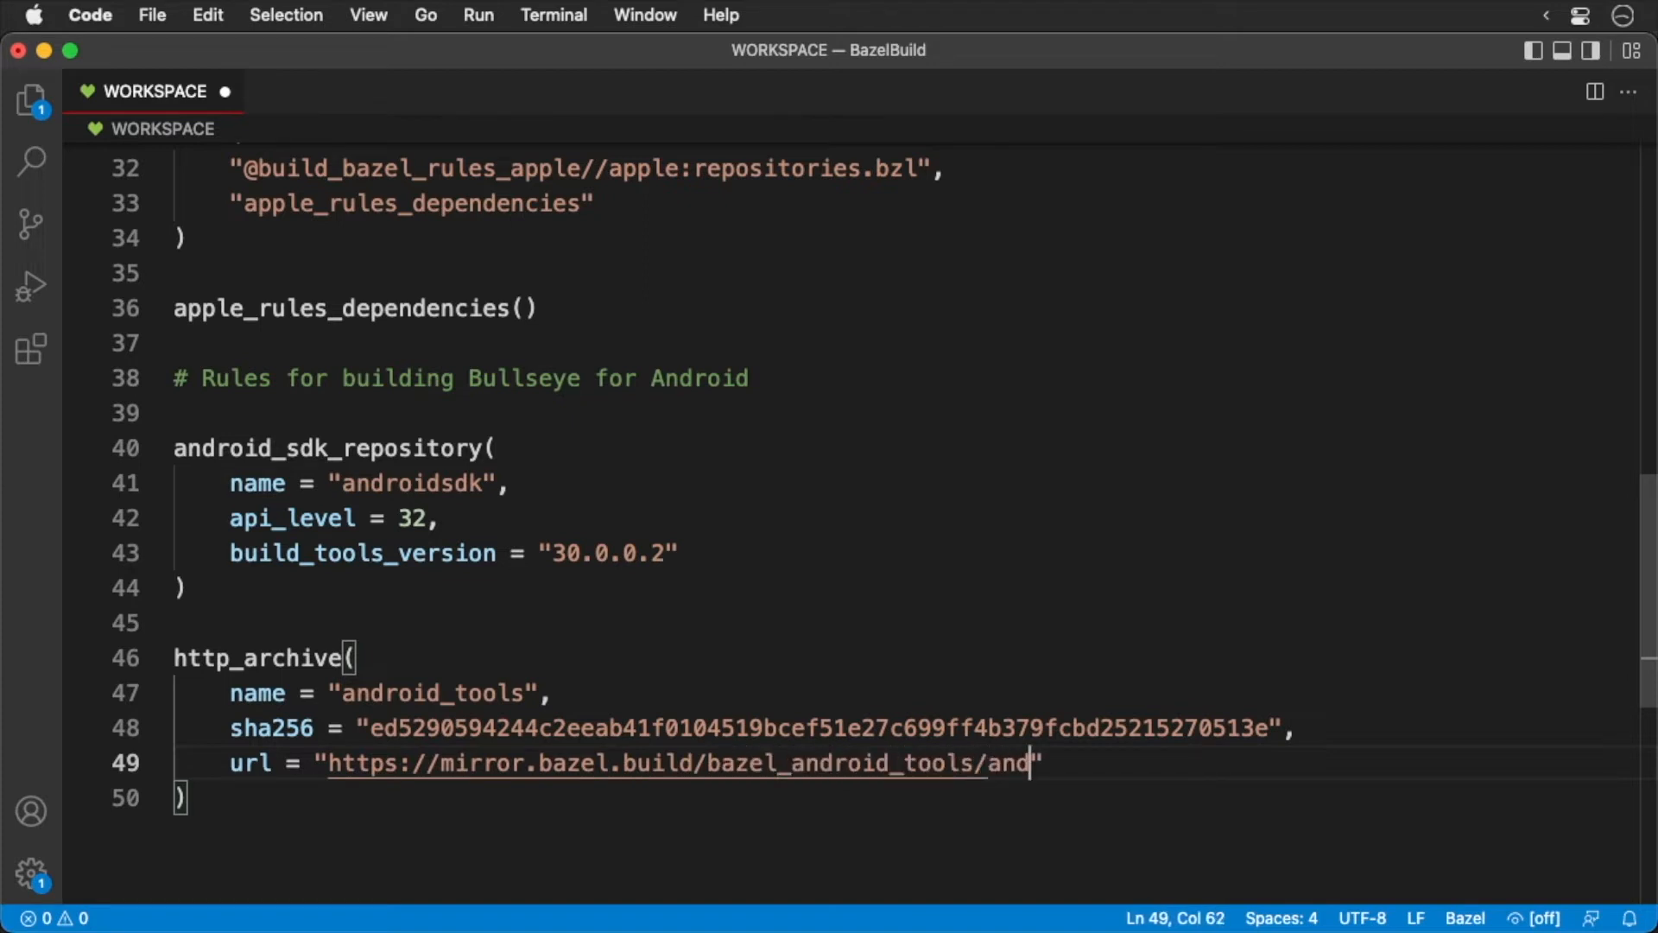
text(roid_tools_pkg)
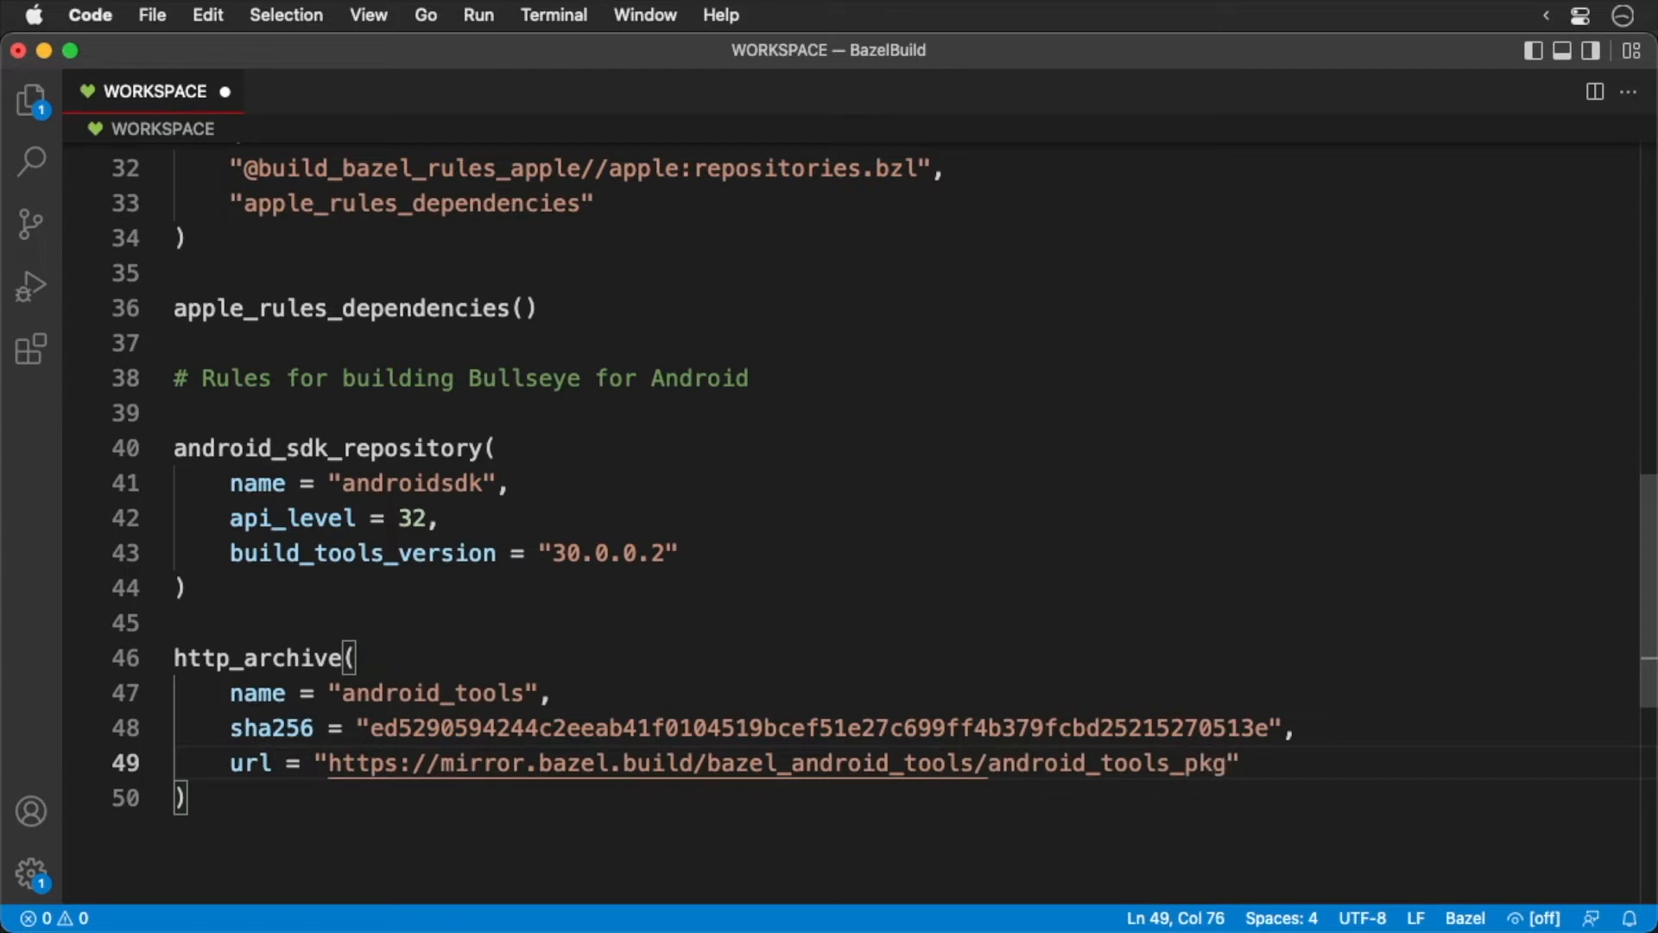
text(-0.23)
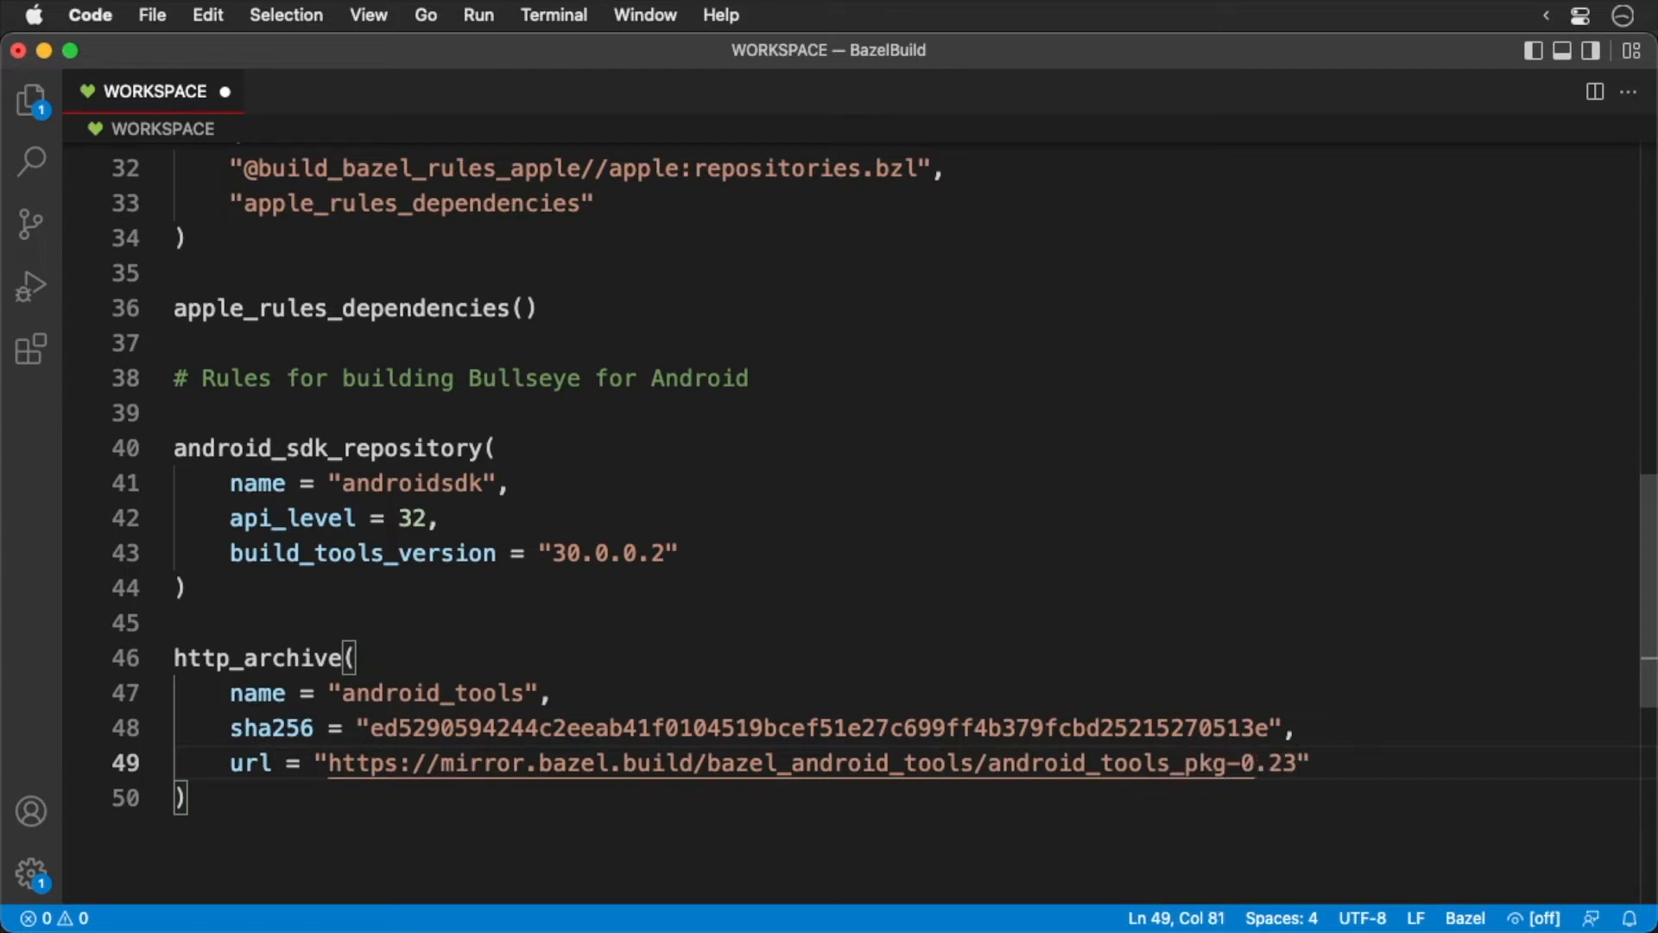
text(.0.tar.gz)
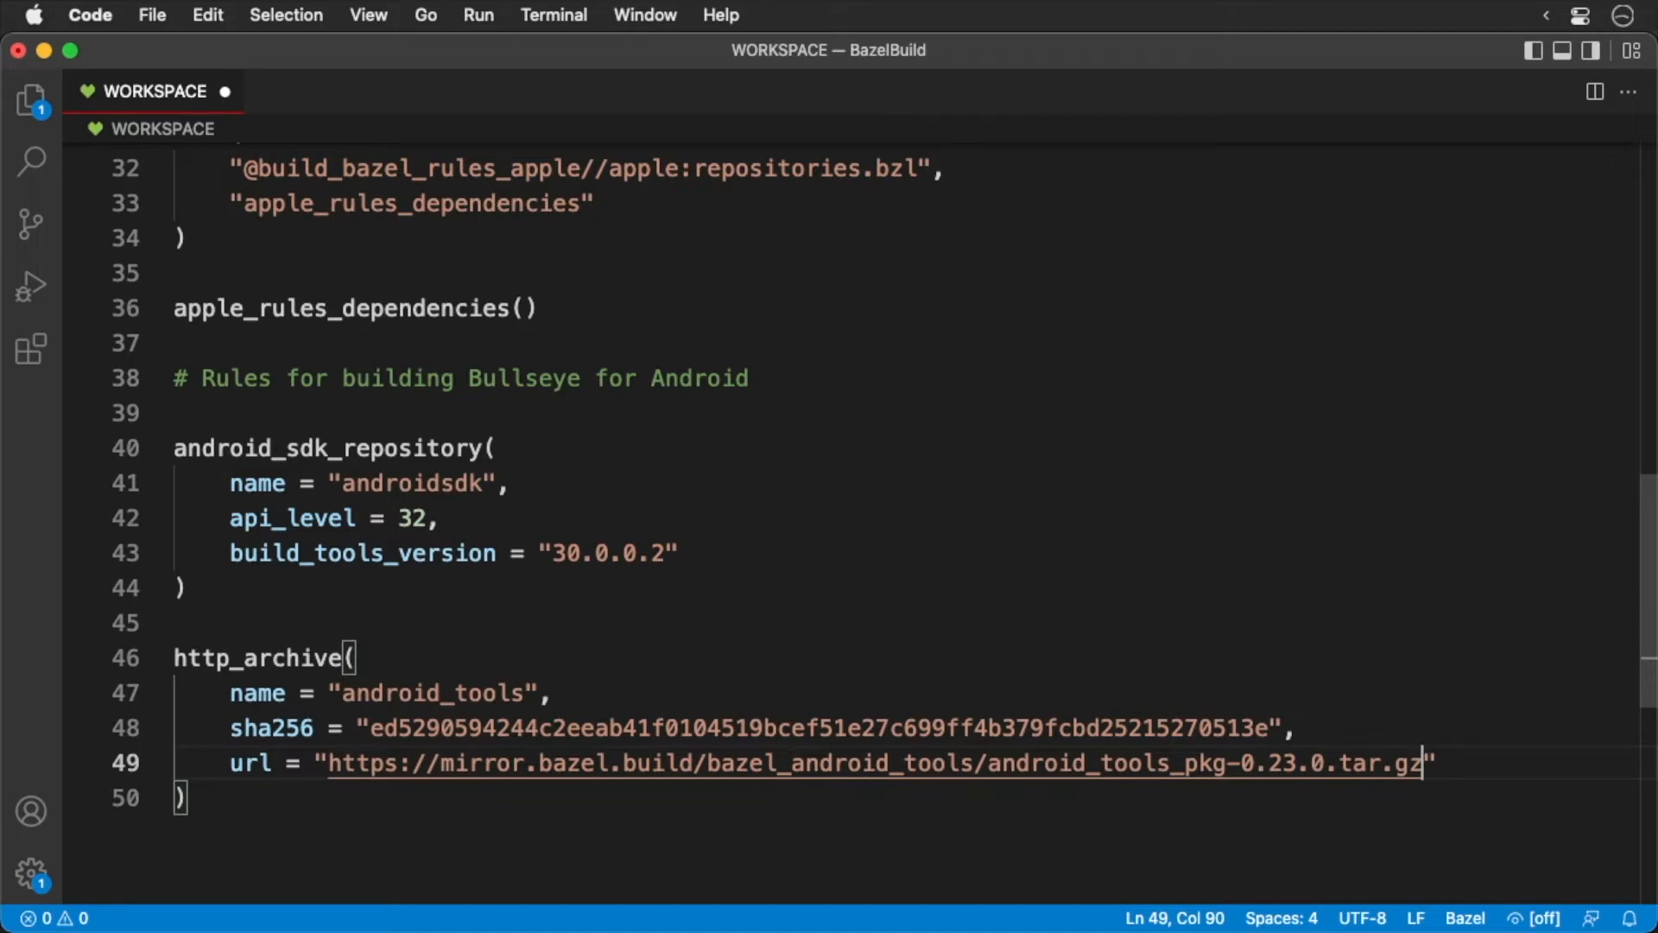
text(http_archive()
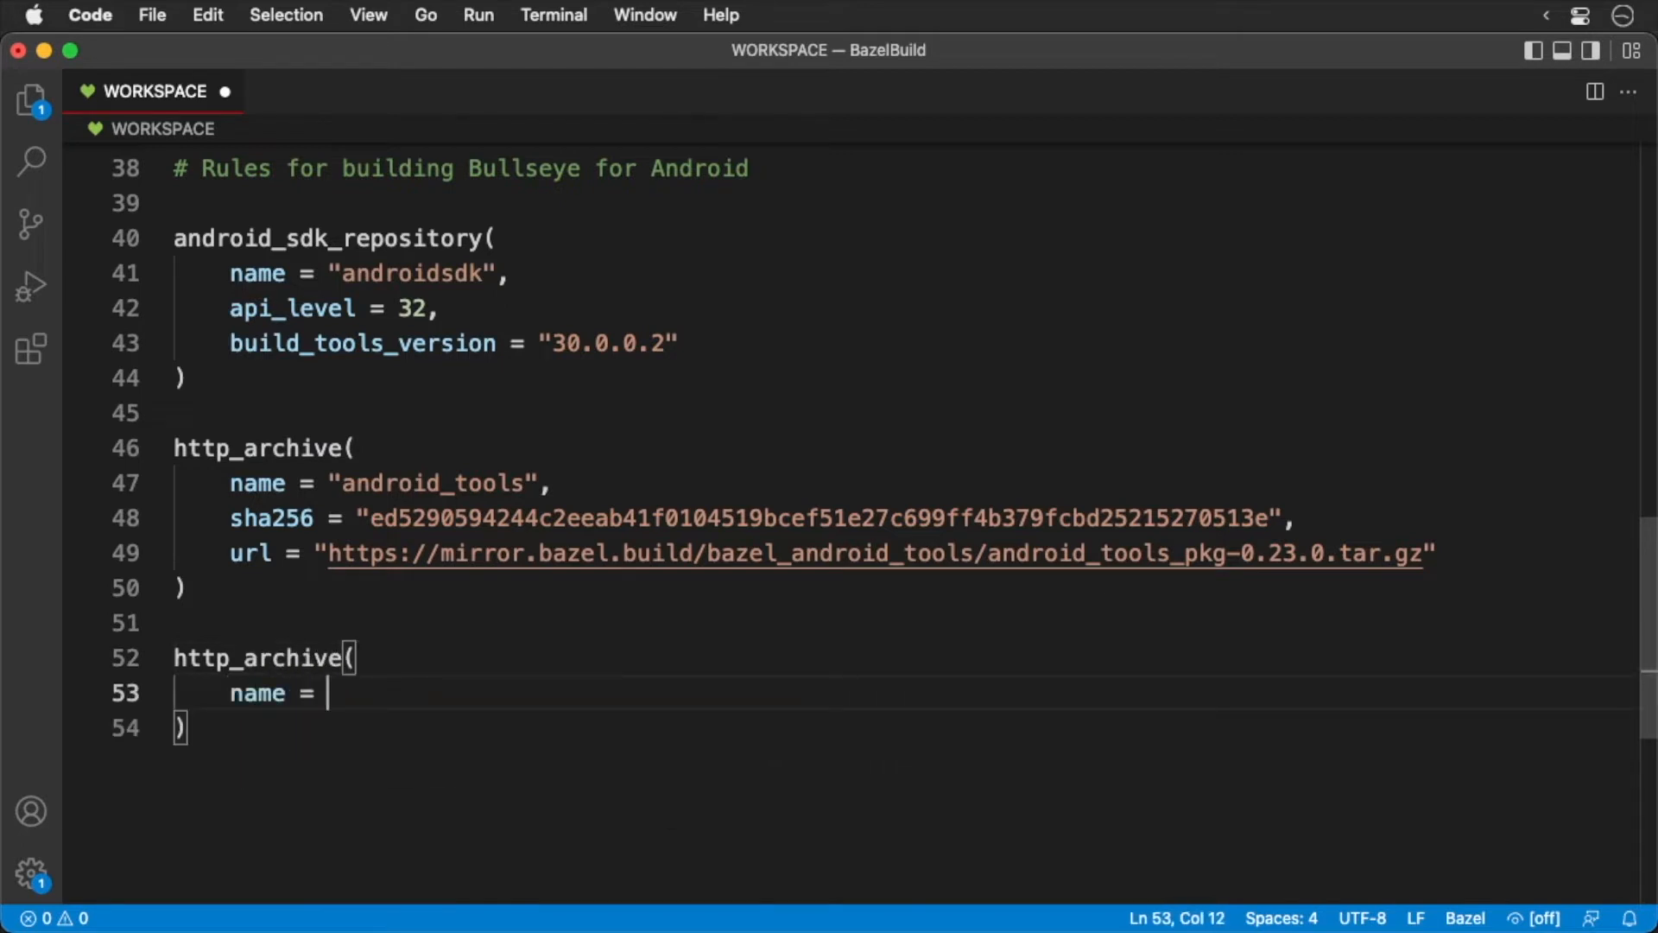
Step: Name the archive rules_android with the github.com/bazelbuild/rules_android v0.1.1.zip URL
text("rules_android")
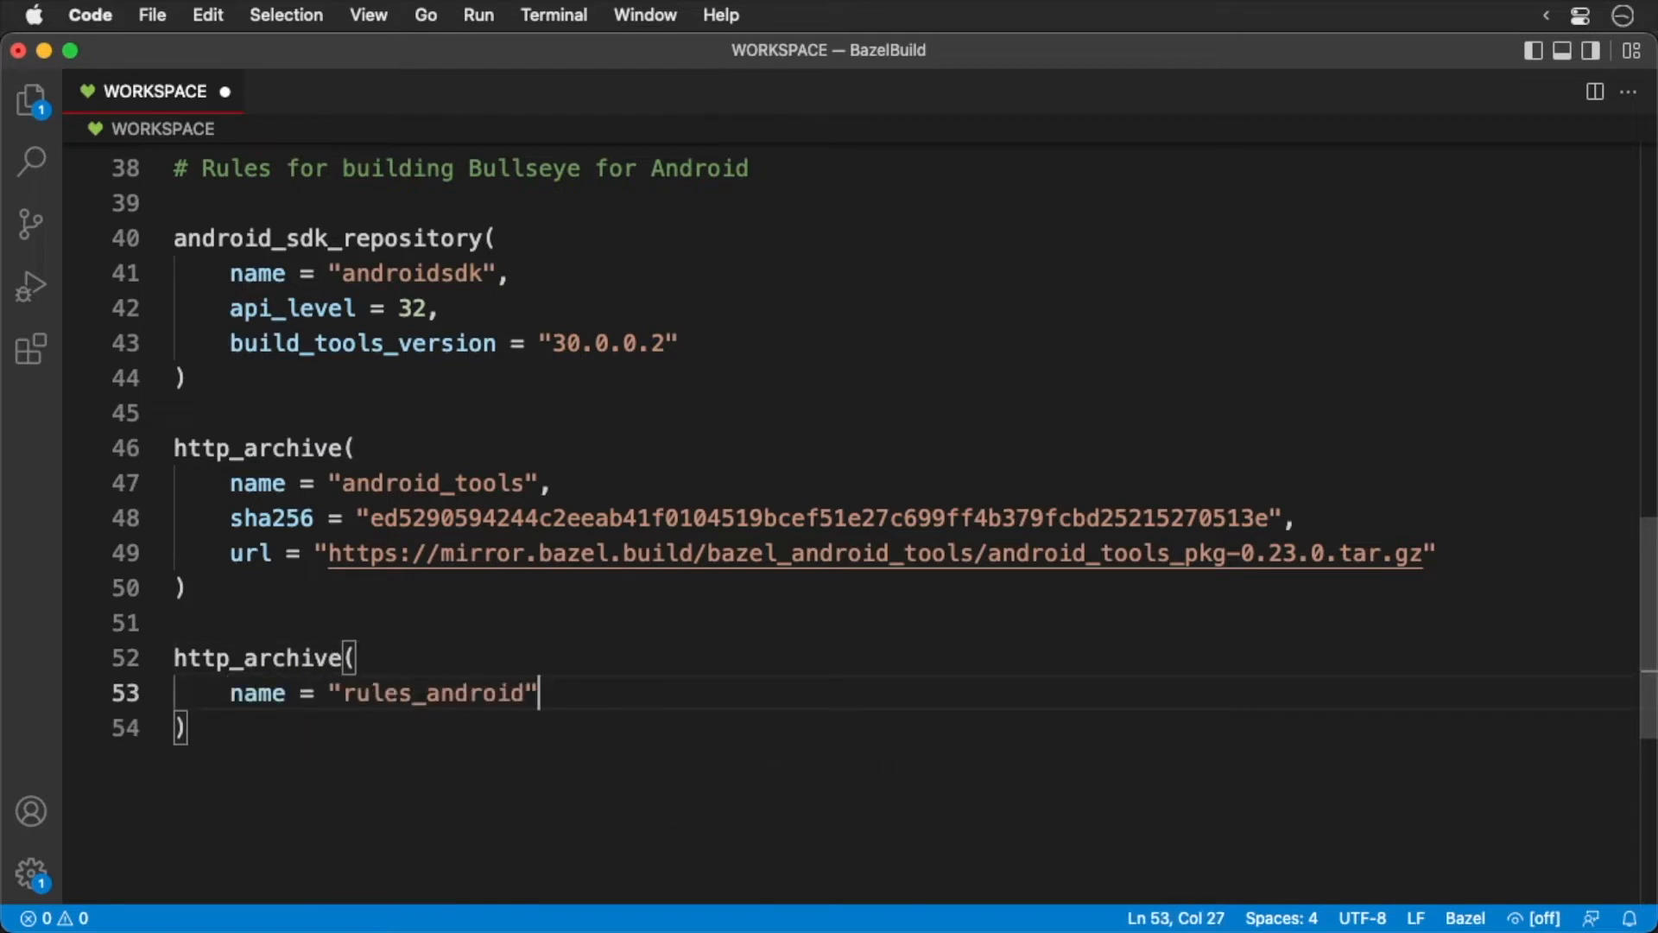
text(,)
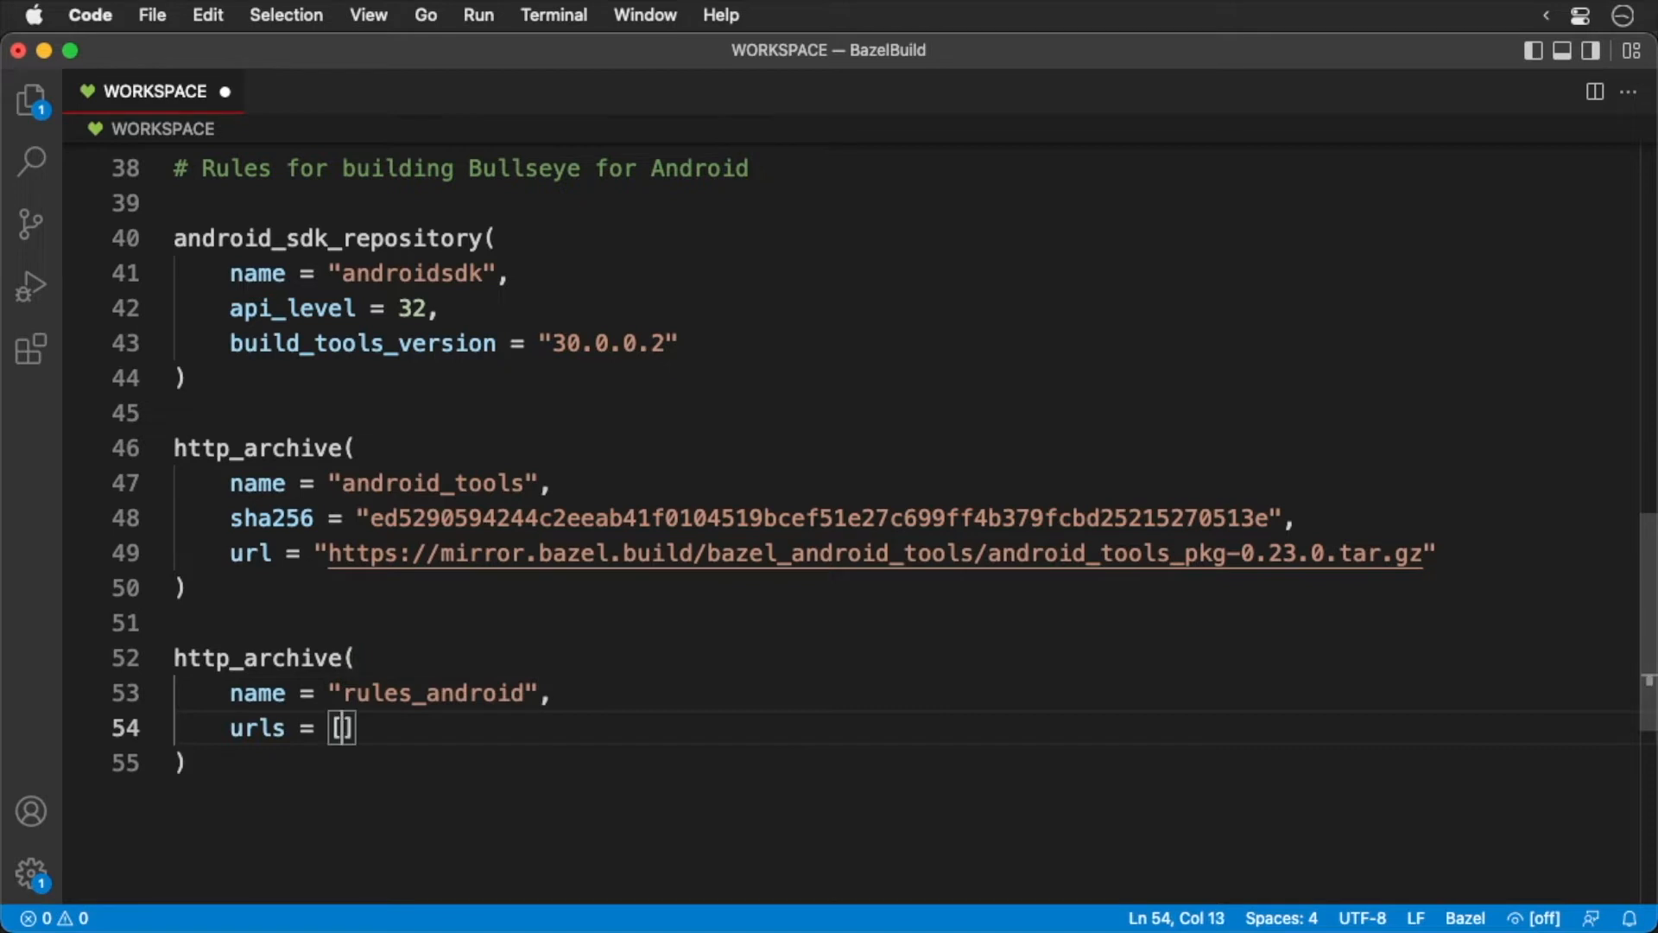
text("https:")
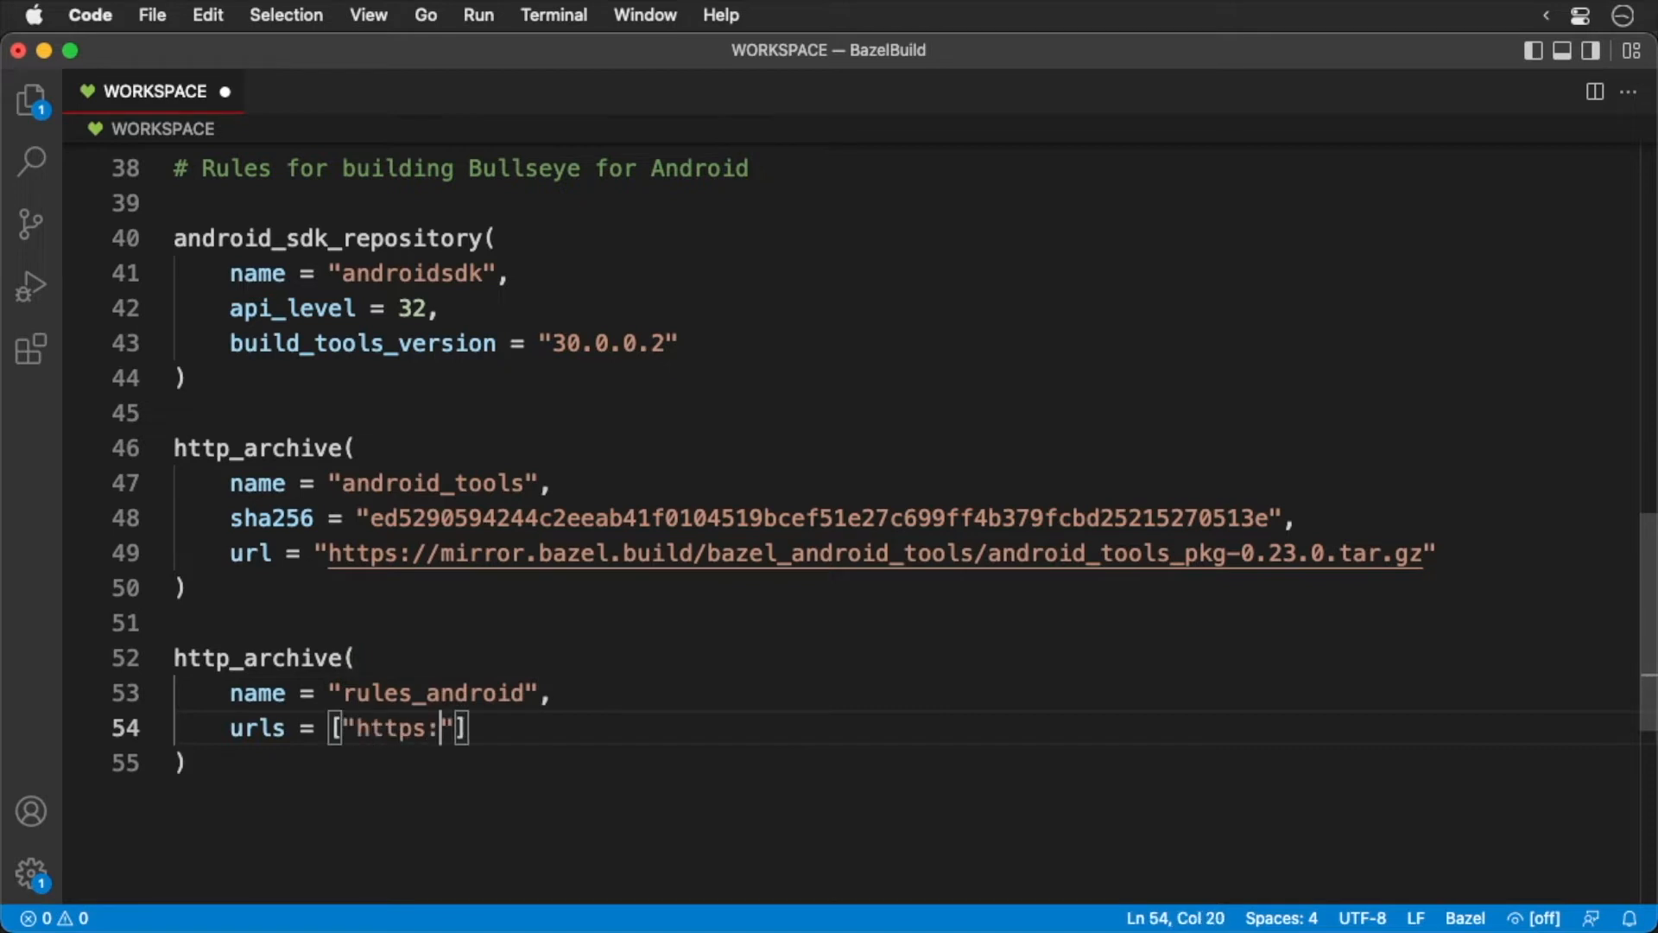
text(//github.com)
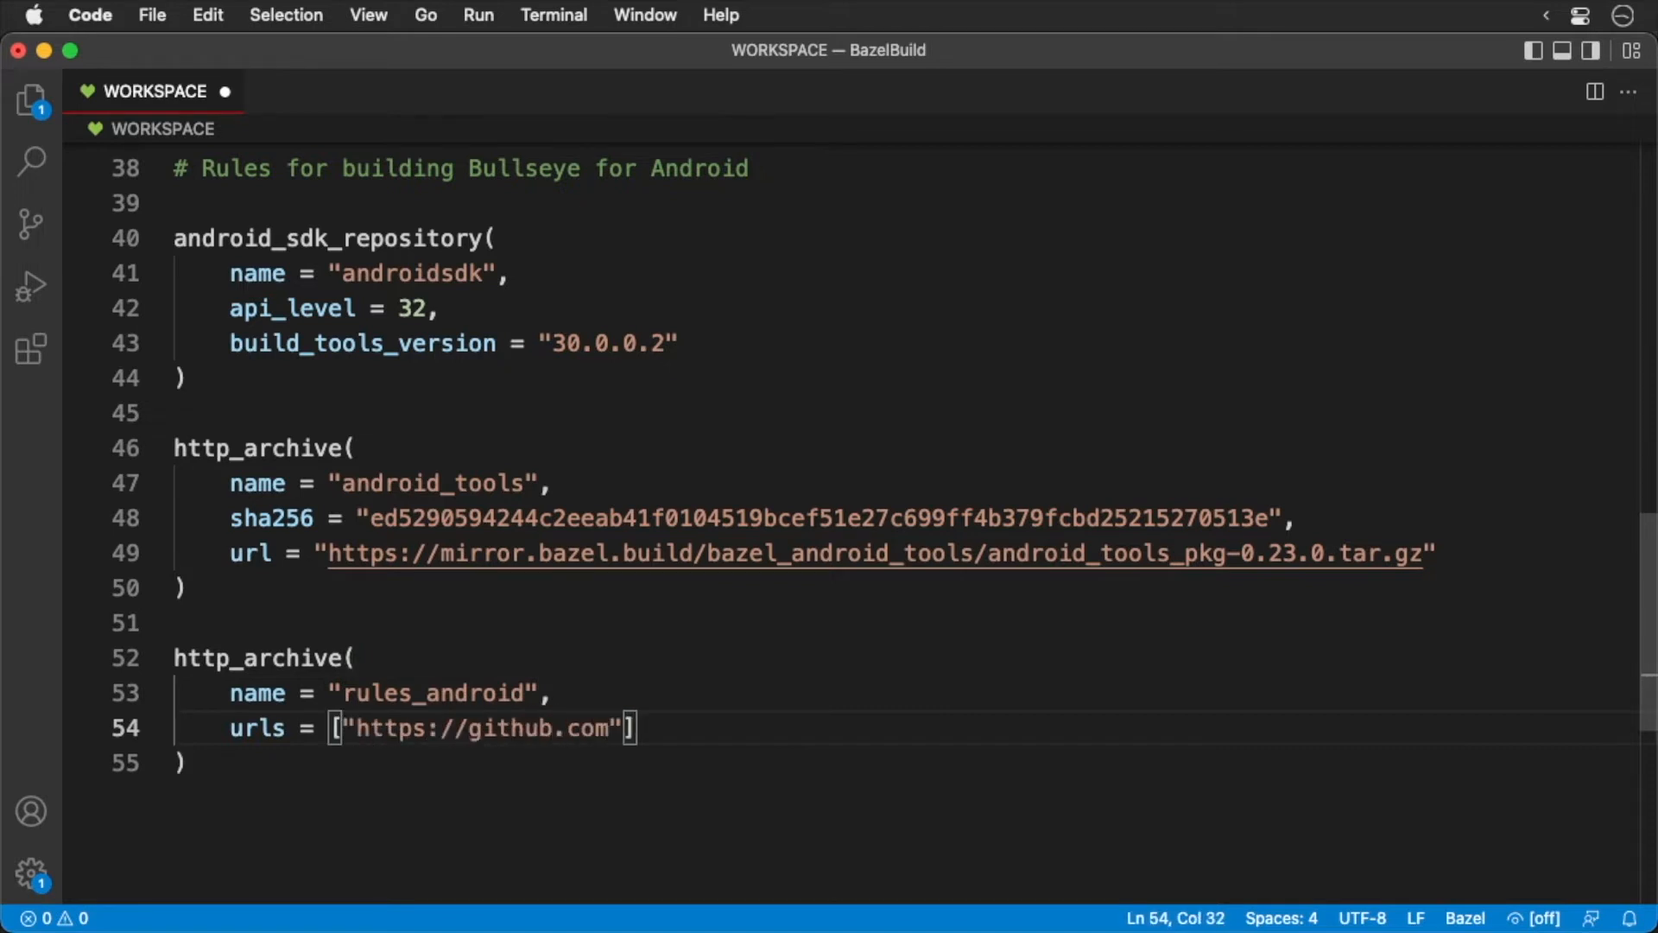
text(/bazelbuild/)
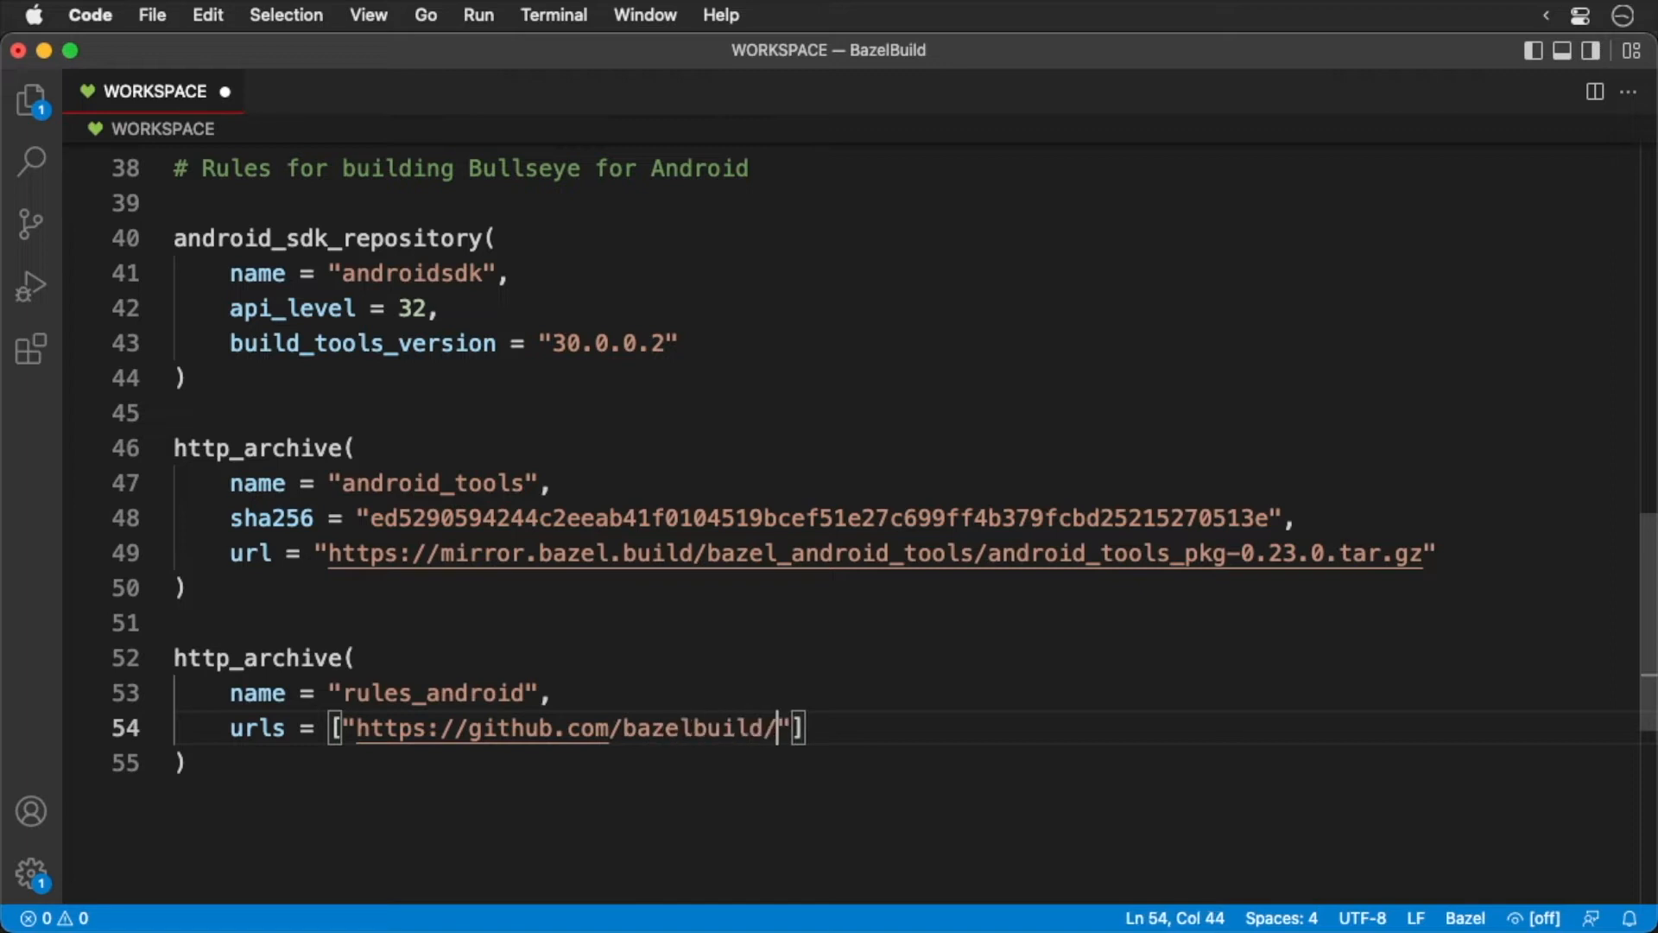
text(rules_android/archive)
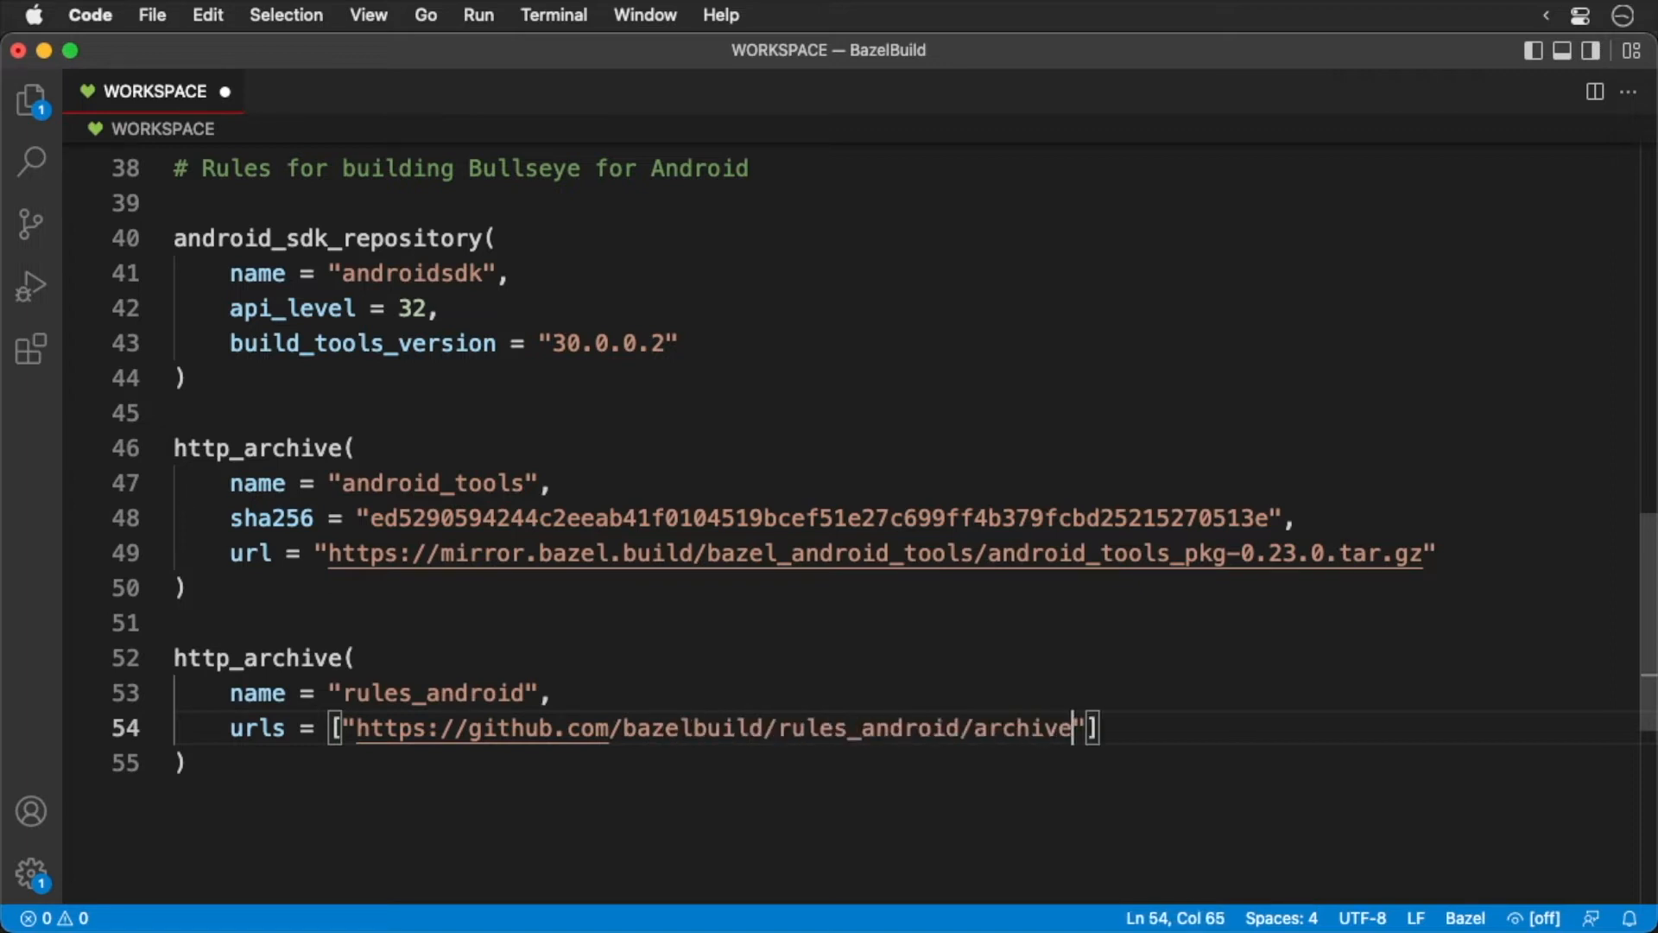
text(/v0.1.)
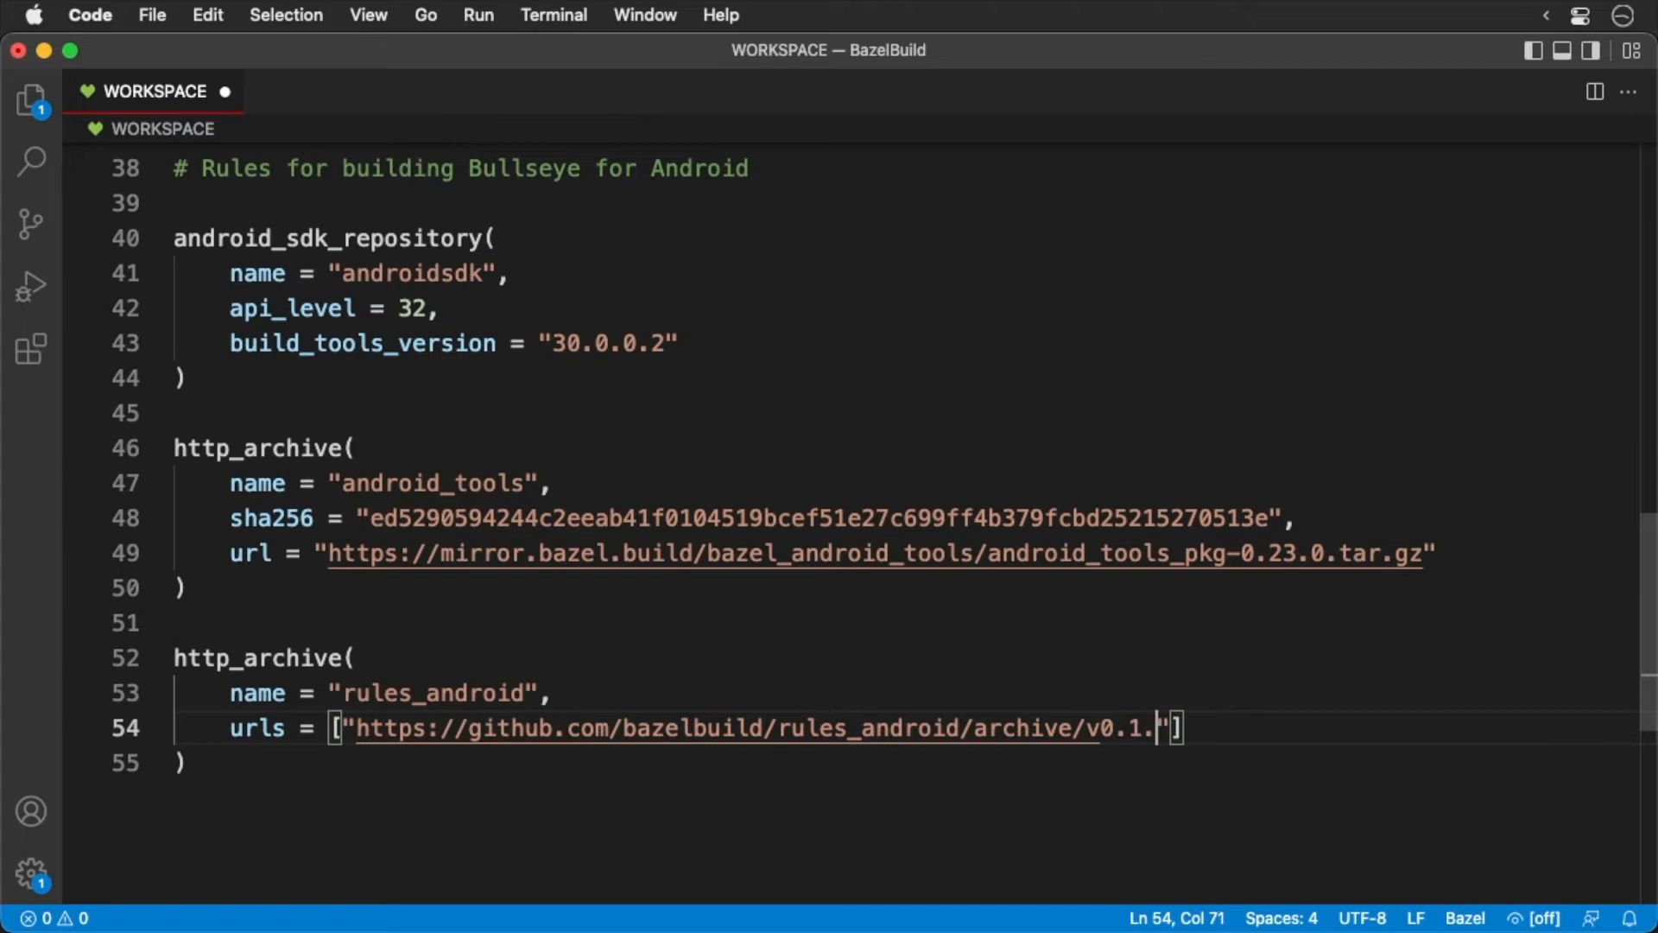
text(1.zip)
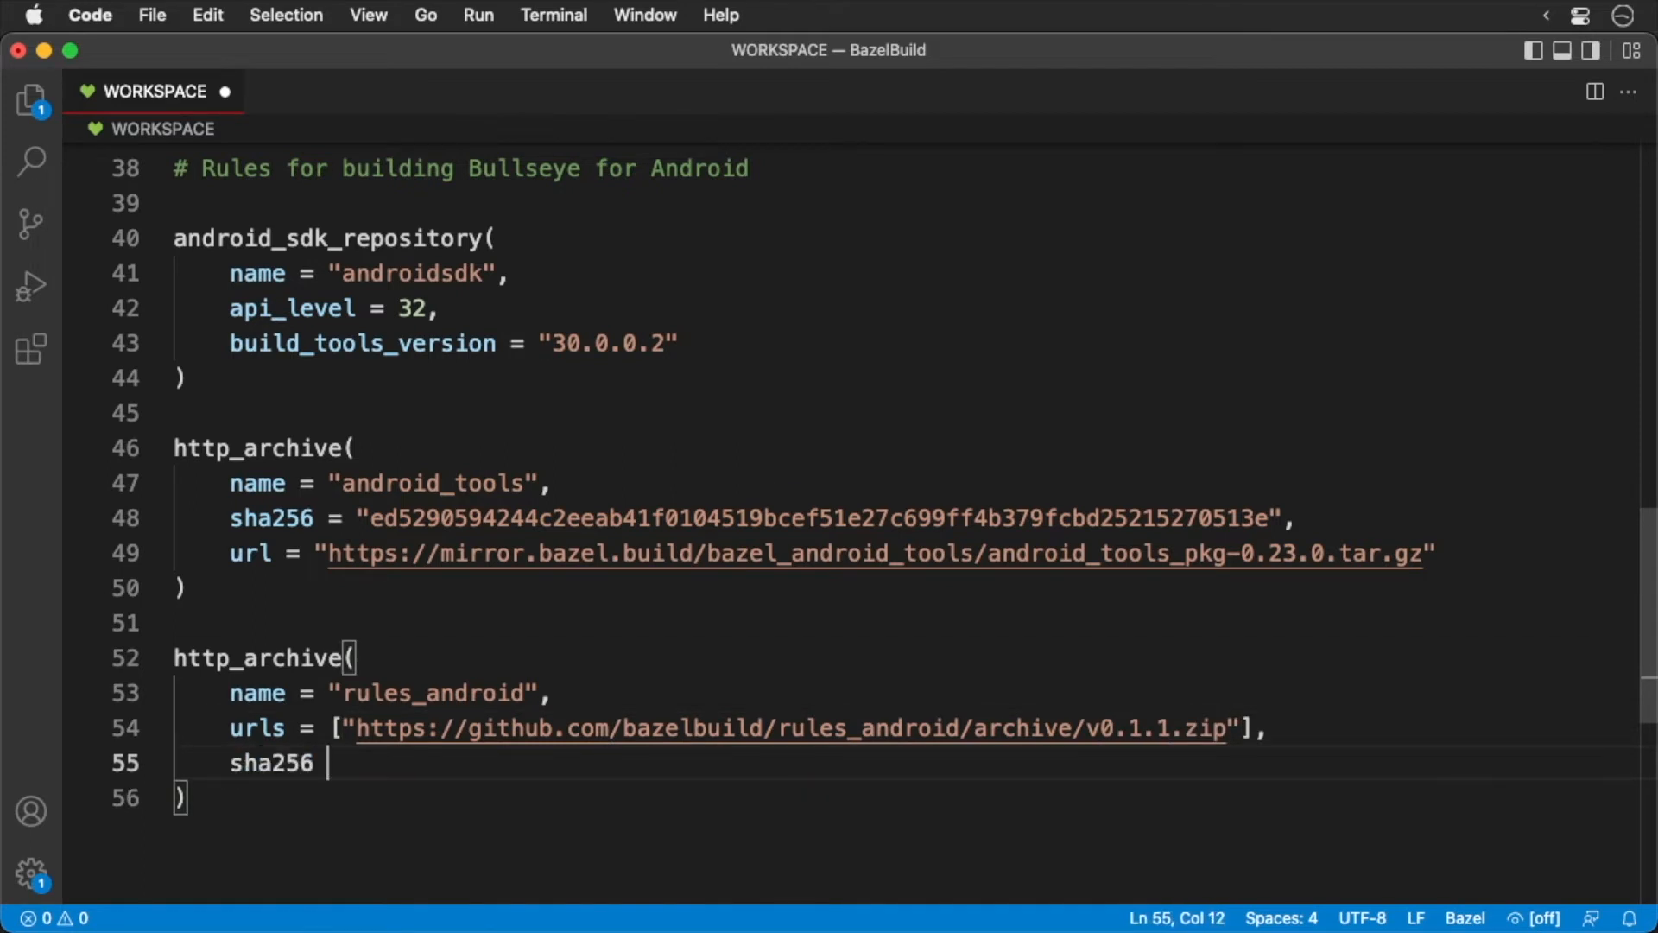
Step: Add the cd06d1... sha256 checksum and strip_prefix rules-android-0.1.1 to the block
text(= "cd06d15dd8bb59926e4d65f9003bfc20f9da4b2519985c27e190cddc8b7a7806",)
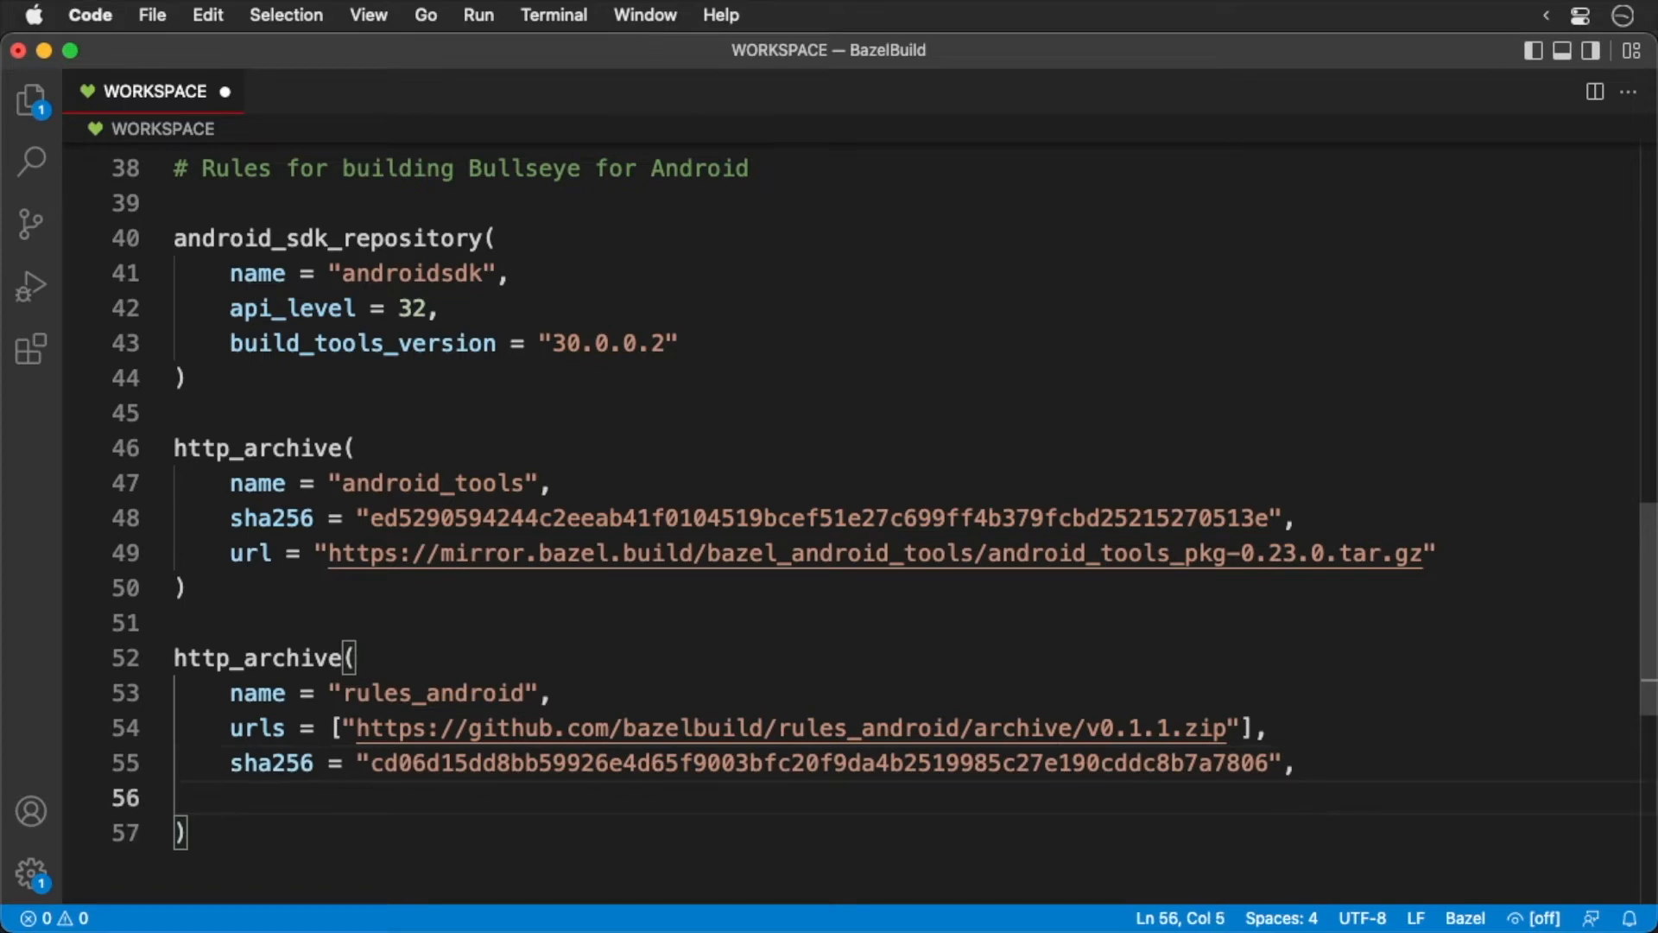
text(strip_prefix)
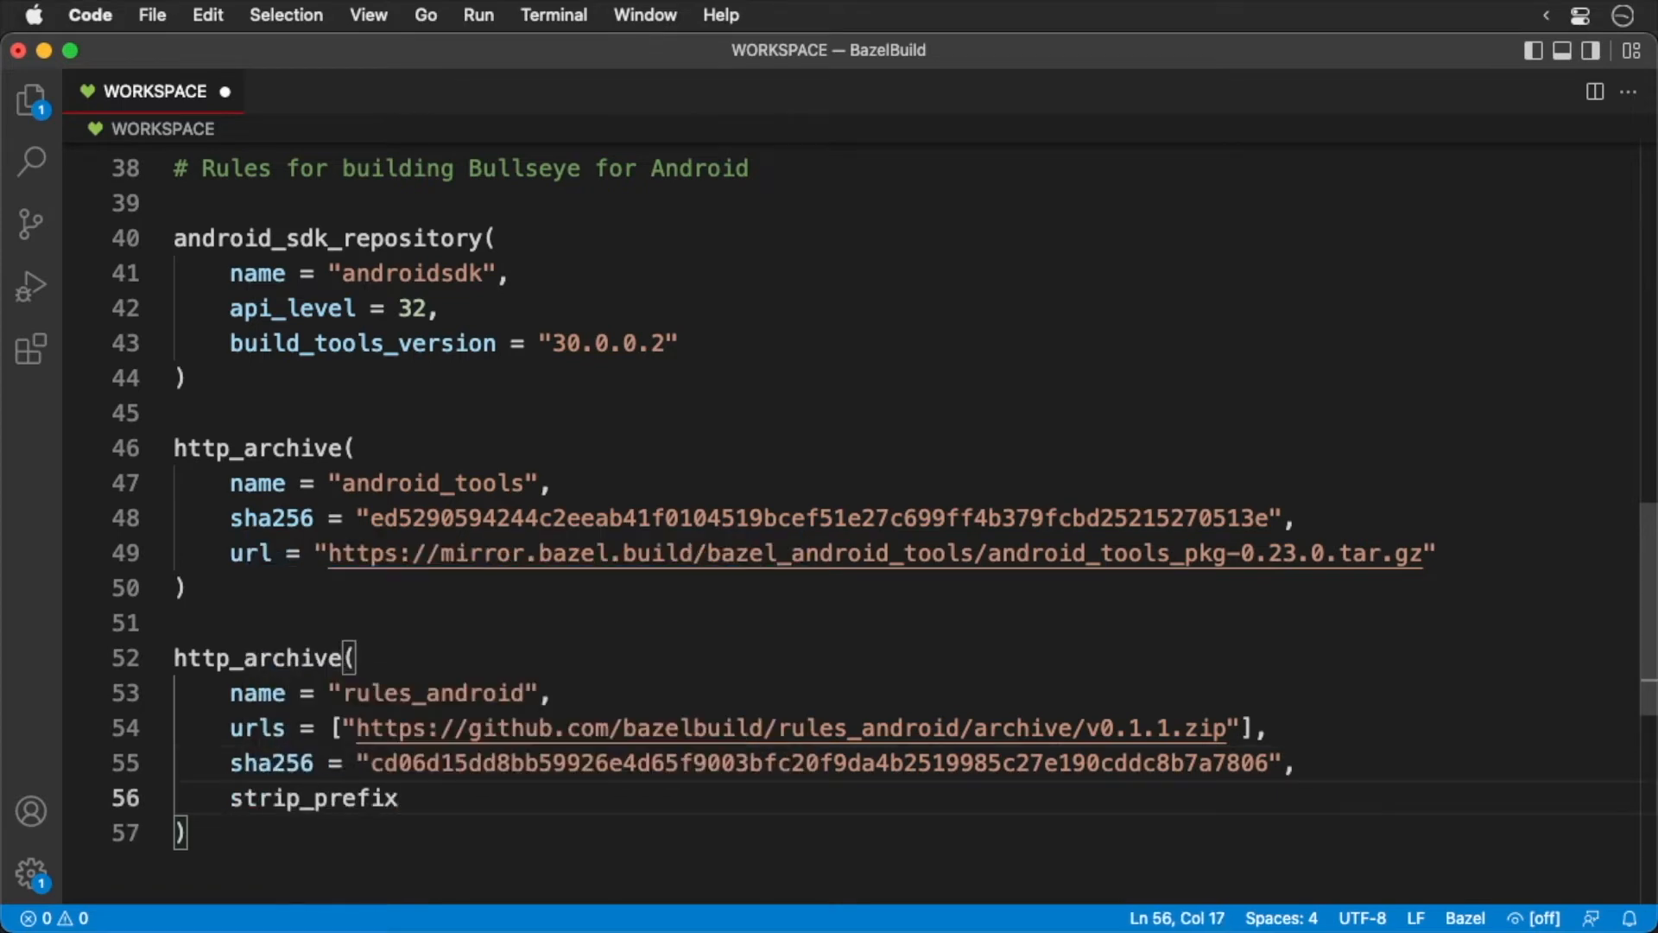
text(= "rules-android")
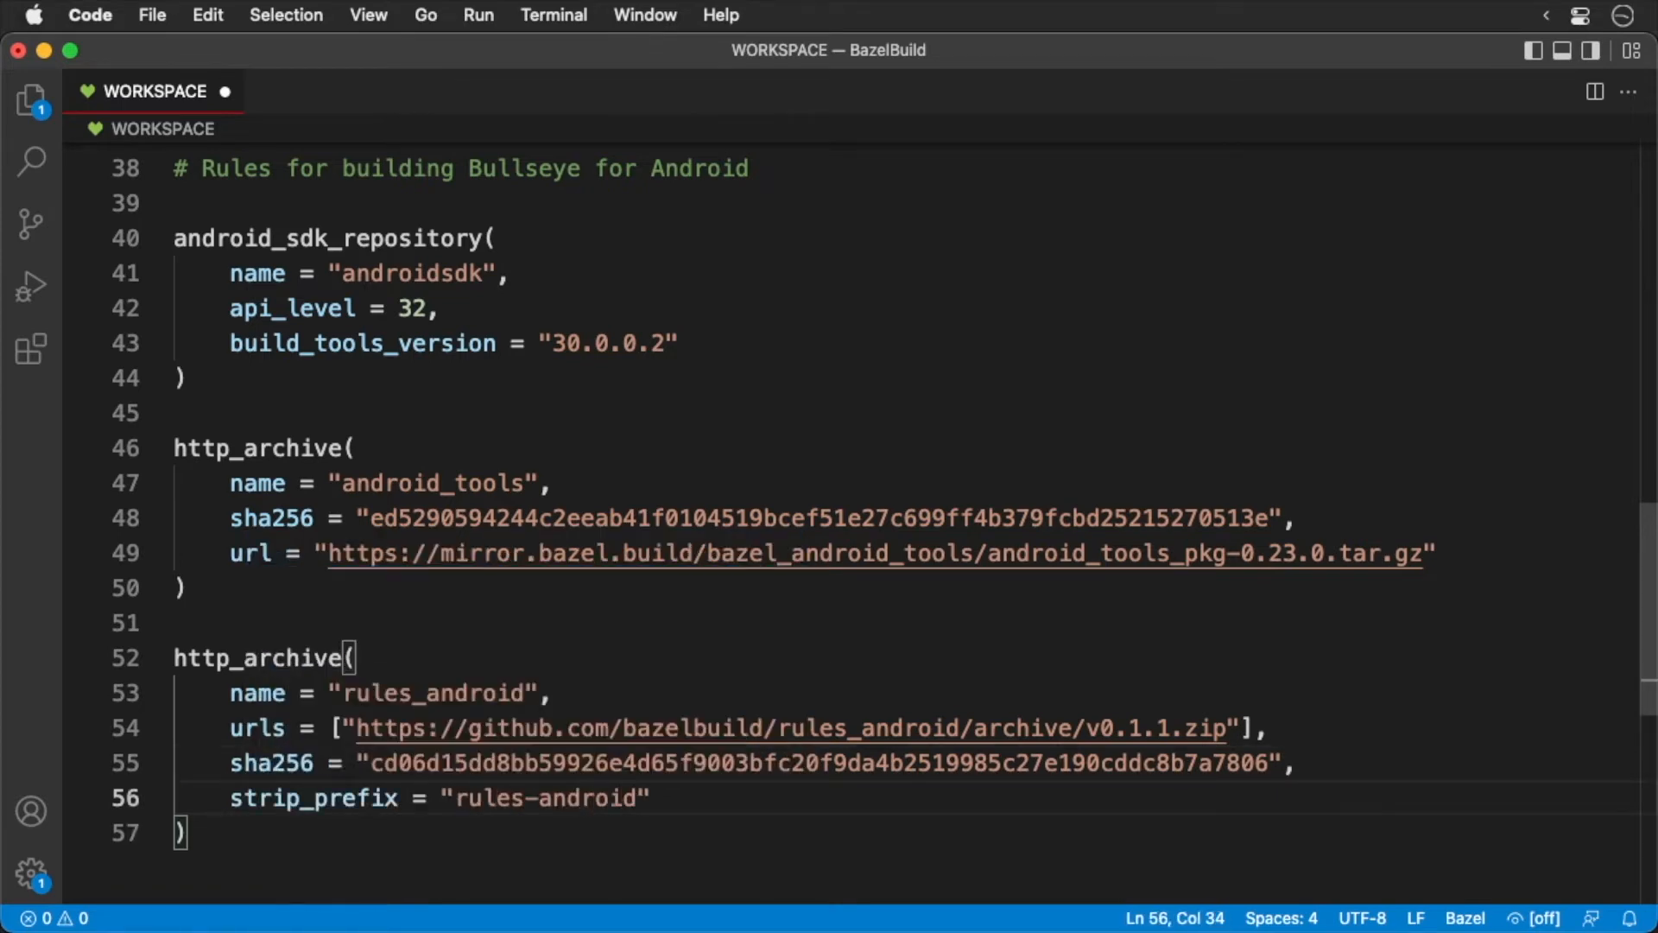
text(-0.1.1)
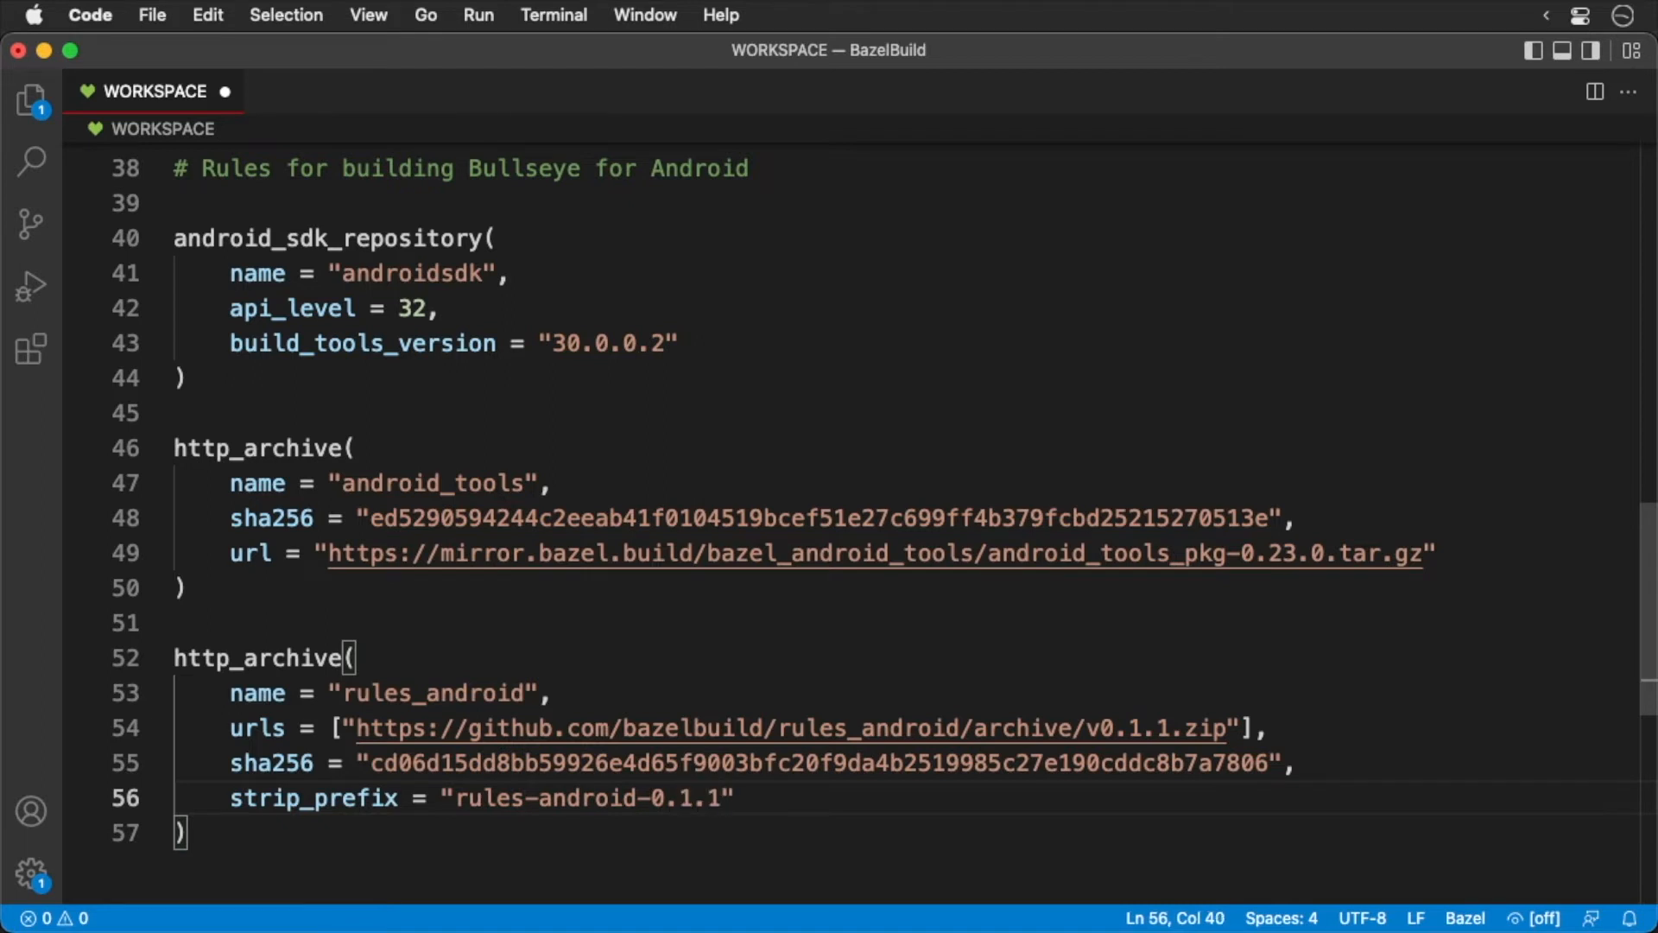
key(Enter)
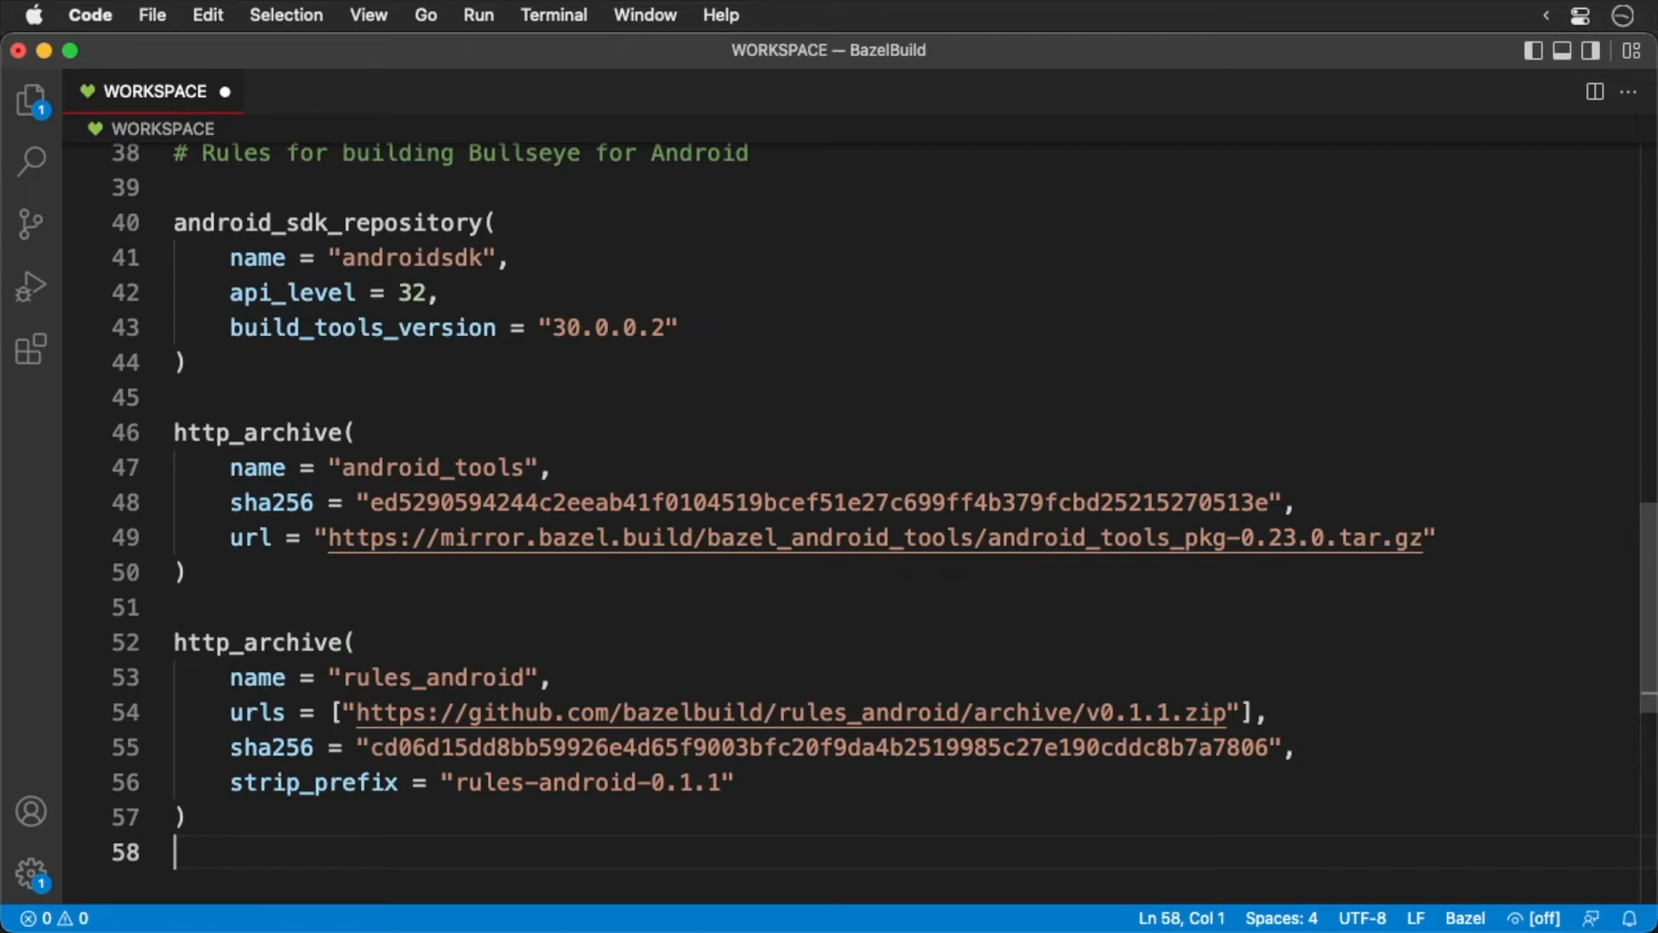
Step: Define RULES_JVM_EXTERNAL_TAG "2.4" and RULES_JVM_EXTERNAL_SHA with the 2393f0... checksum
text(RULES_JVM_EXTERNAL_TAG = ")
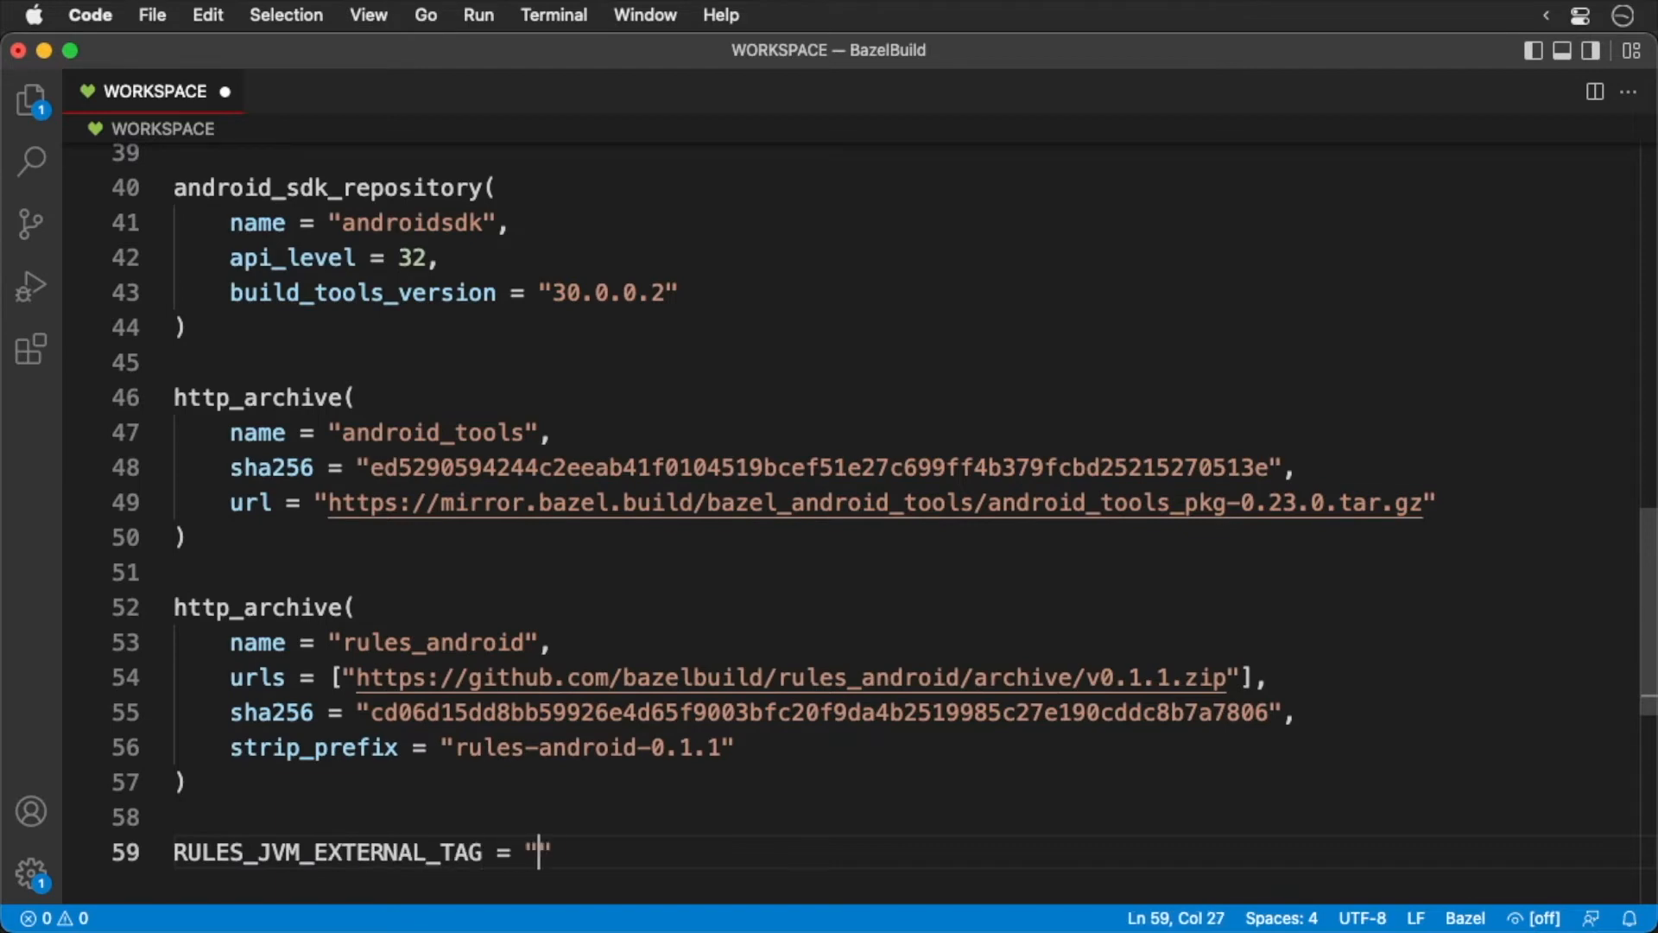
text(RULES_JVM_EXTERNAL_SHA = ")
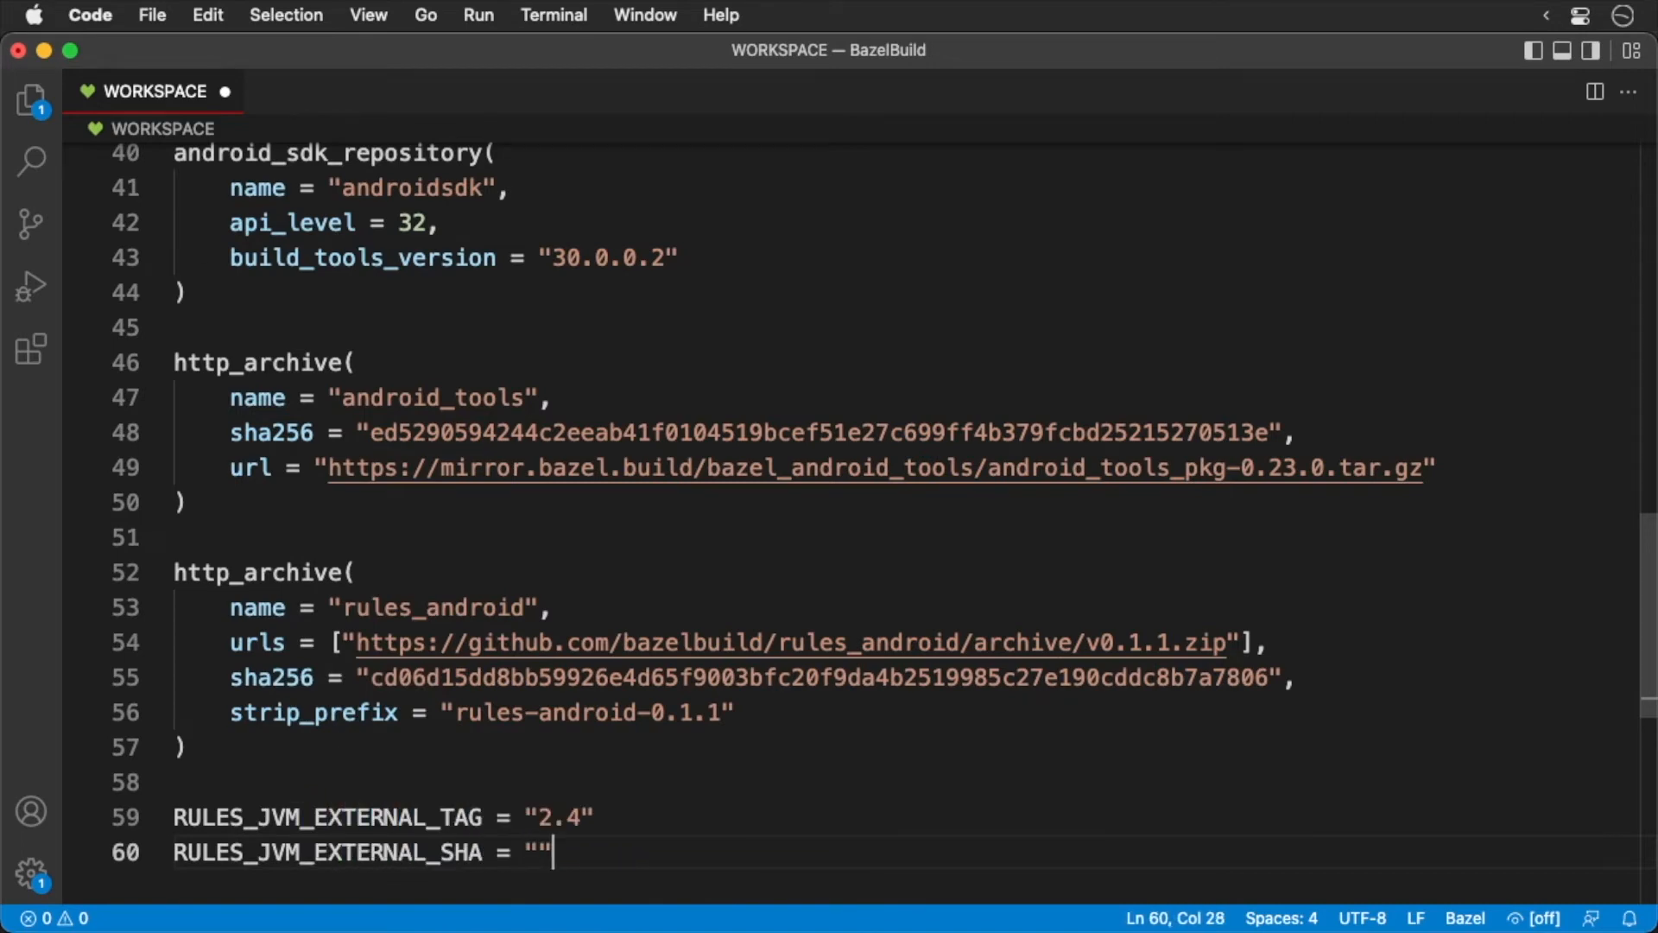
text(2393f002b0a274055a4e803801cd078df90d1a8ac9f15748d1f803b97cfcdc9c)
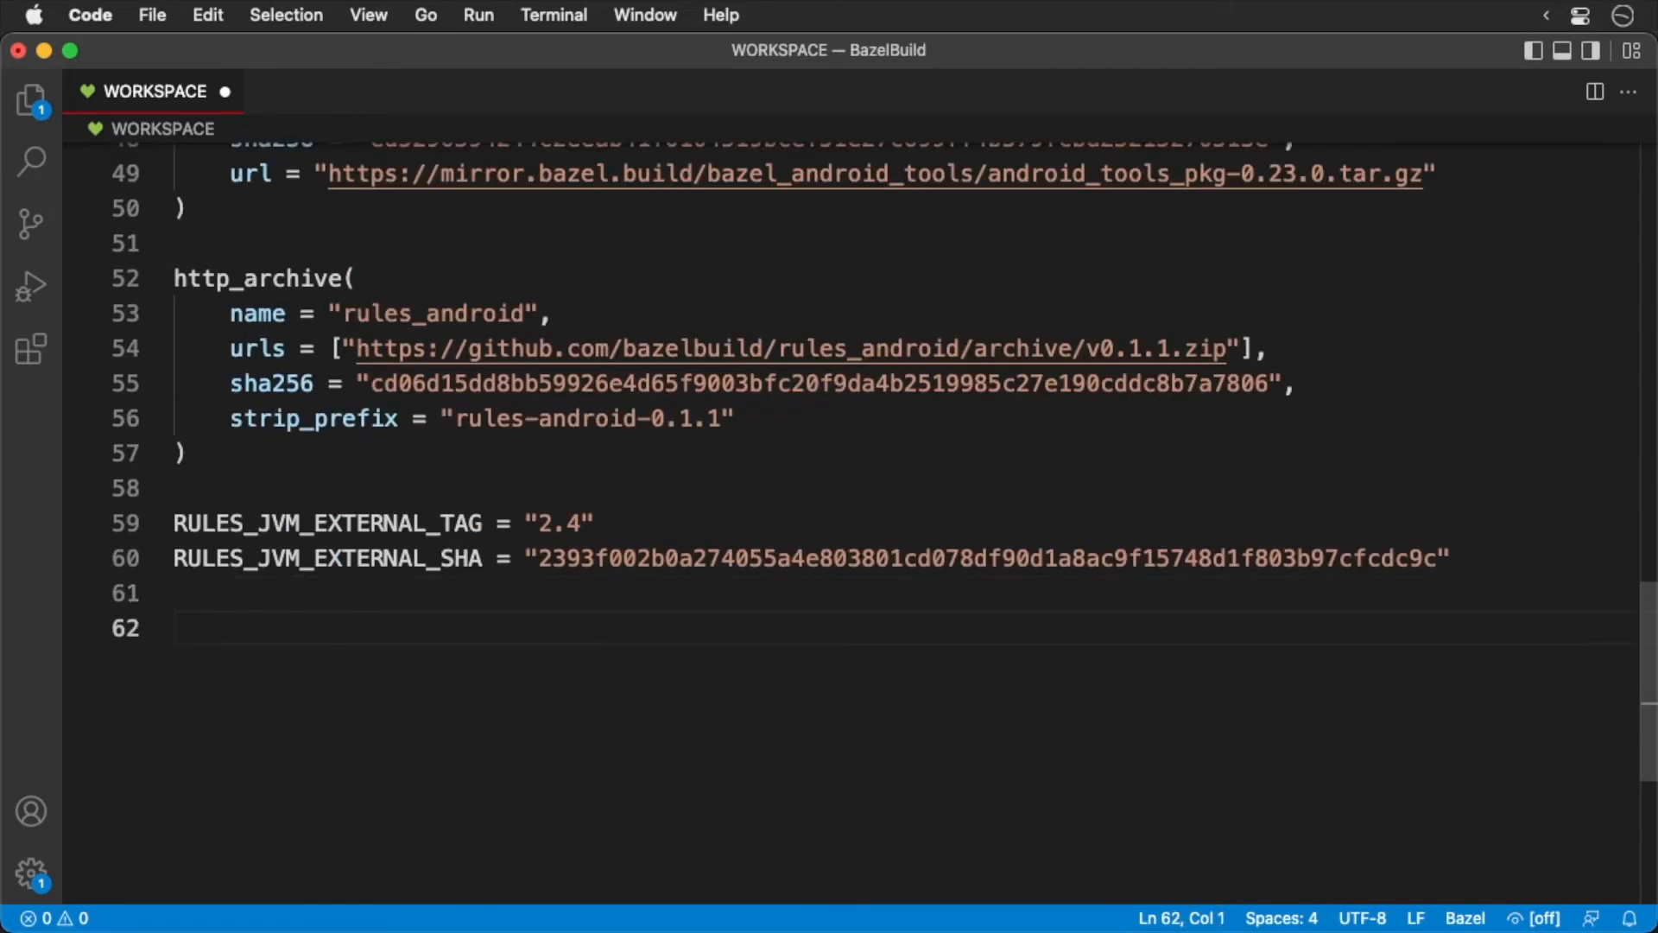
Step: Start the rules_jvm_external http_archive with tag-based strip_prefix and sha256 RULES_JVM_EXTERNAL_SHA
text(http_archive()
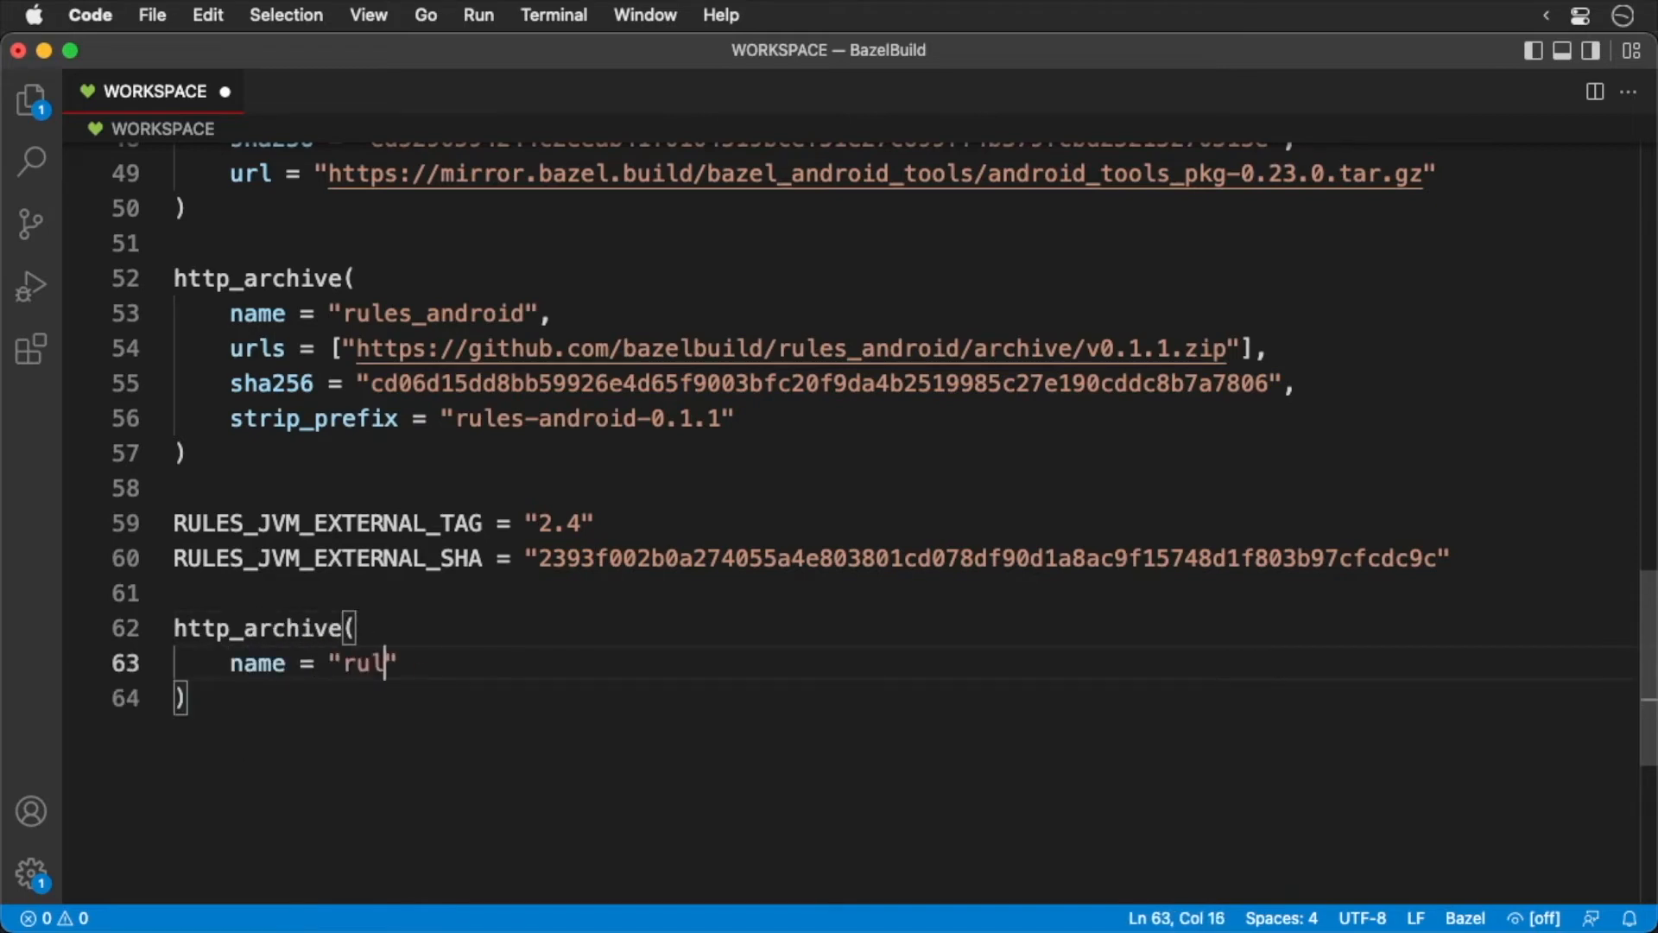
text(es_jvm_external)
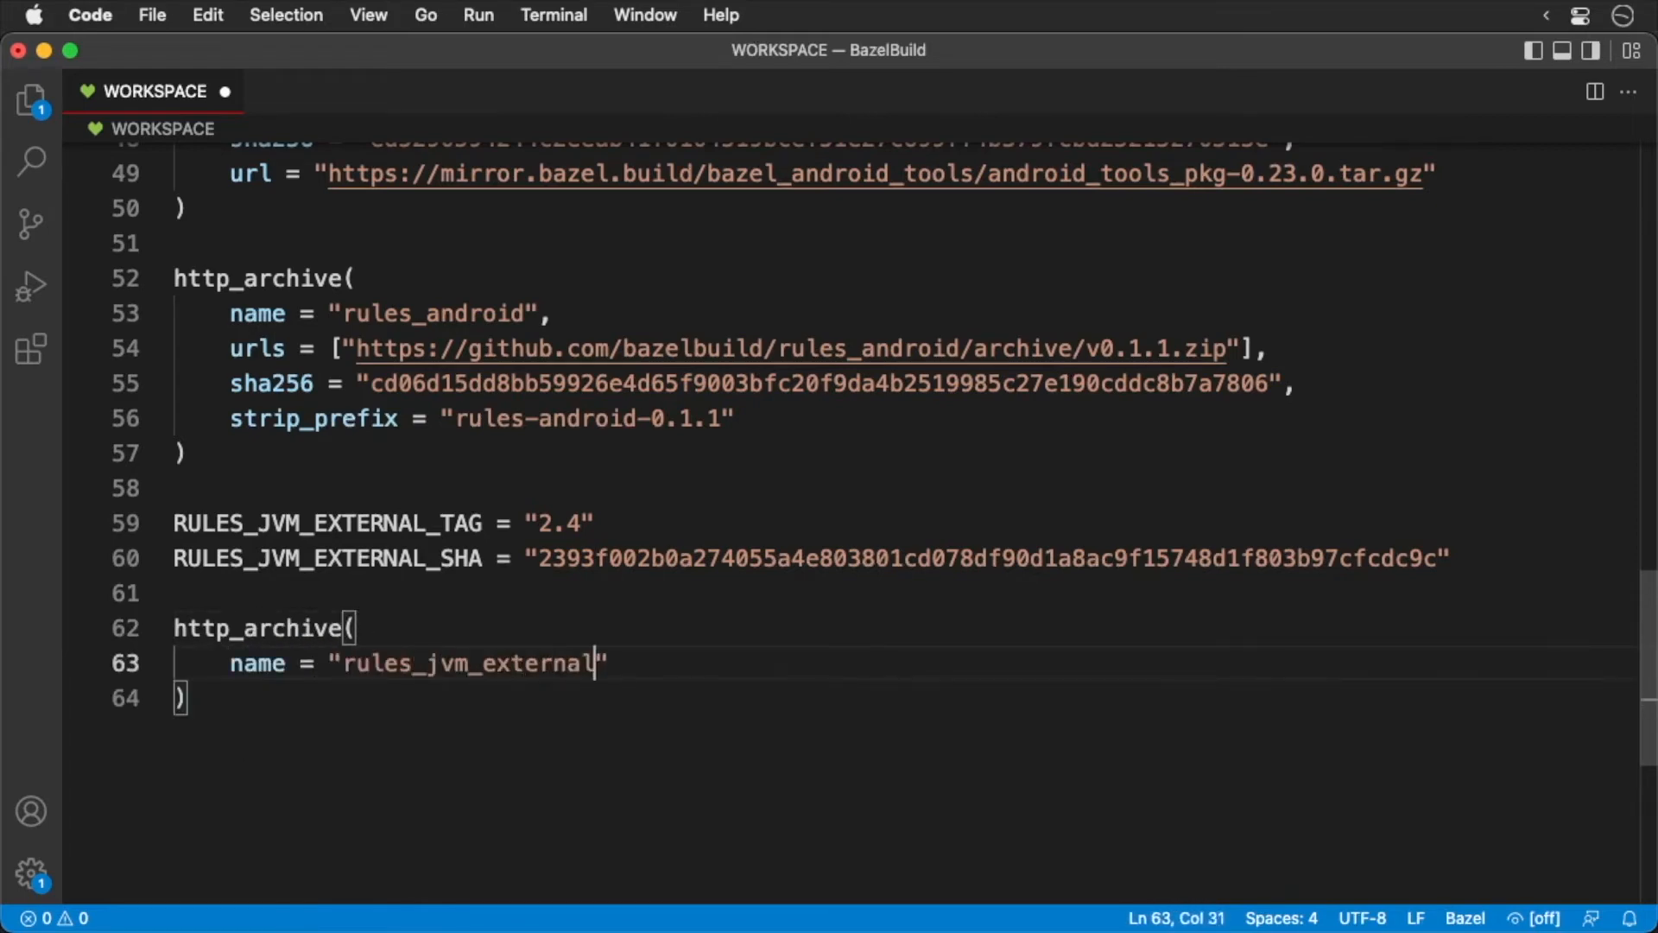
text(,)
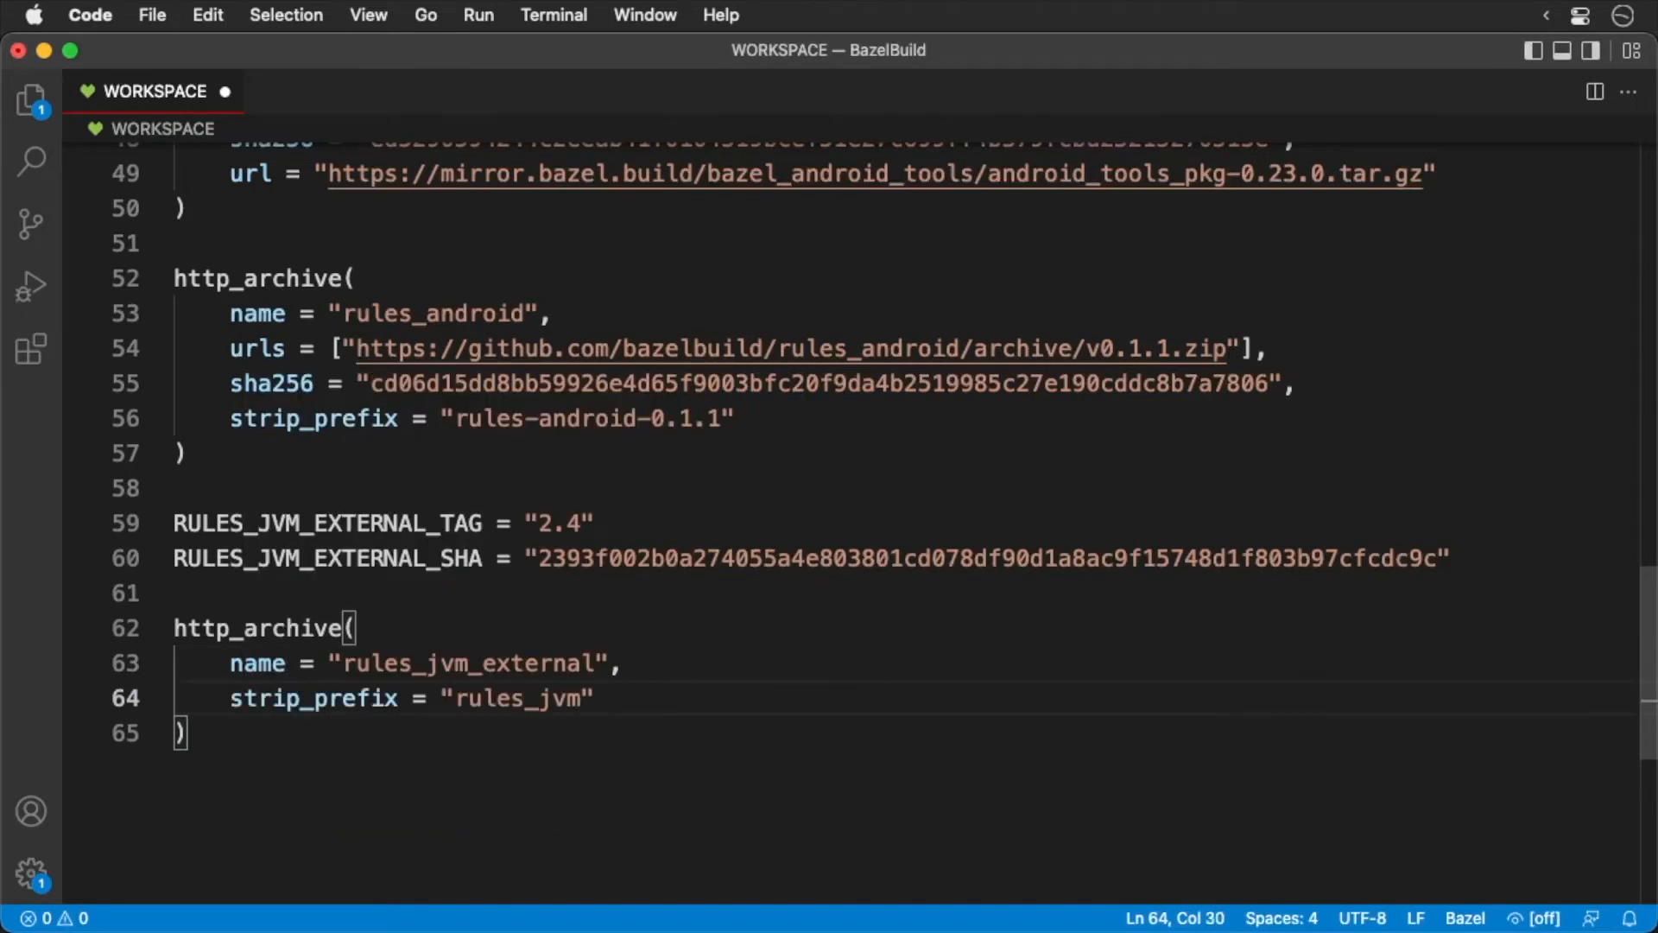
text(_external-%)
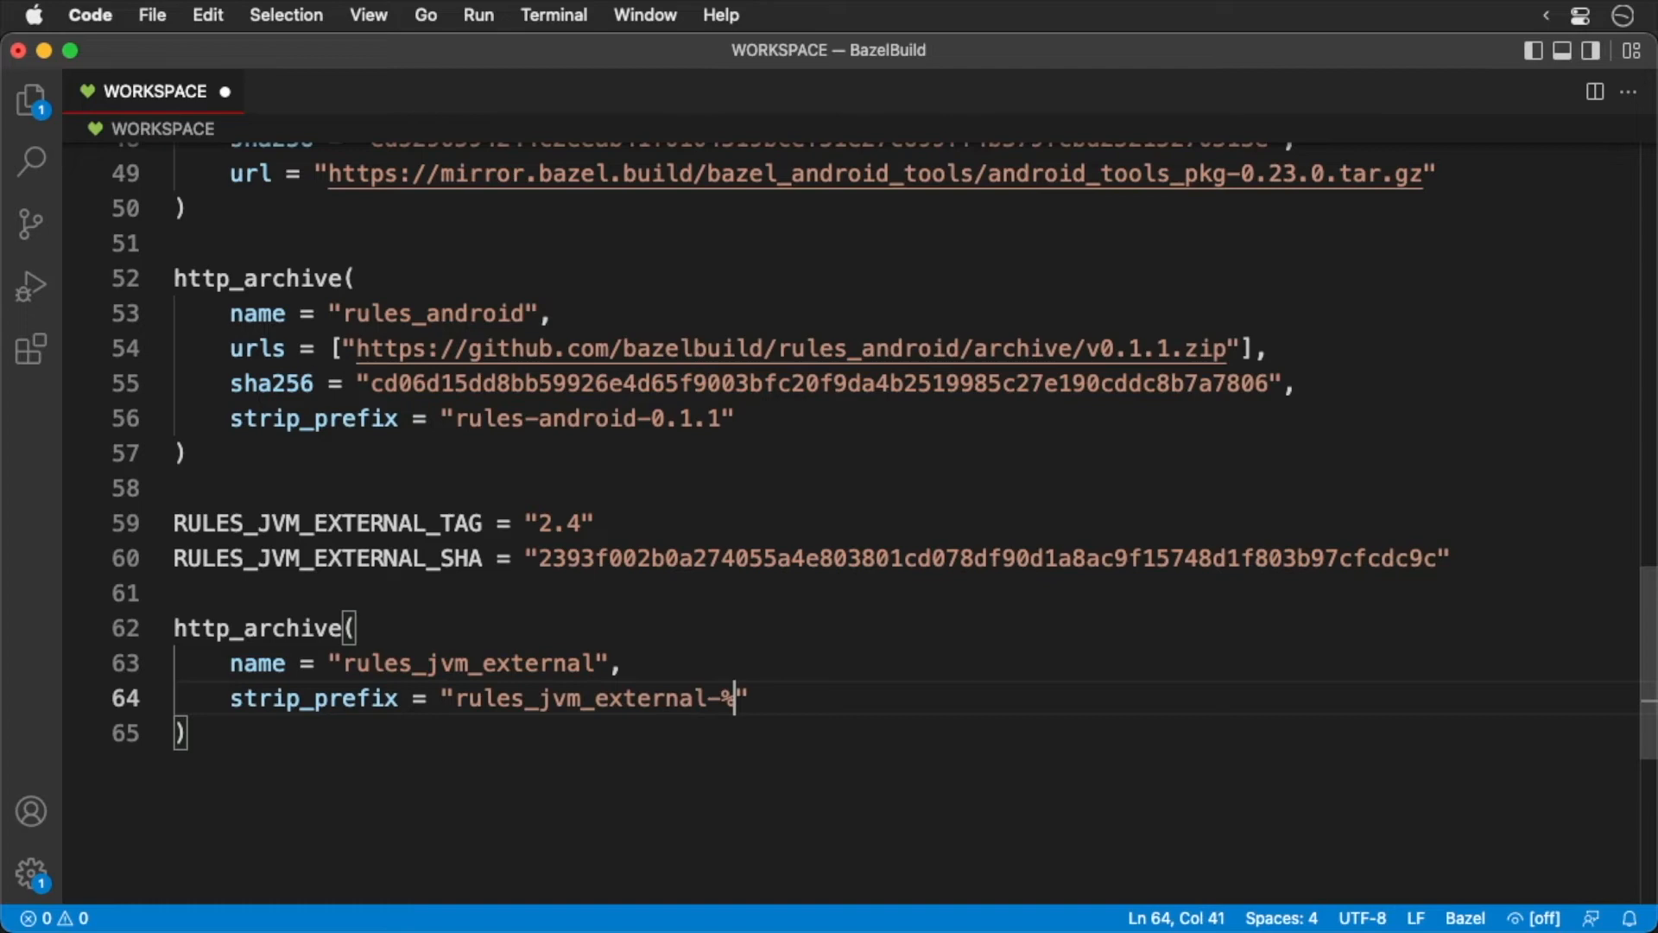
text(s" % RULES_JVM_EXTERNAL_TAG,)
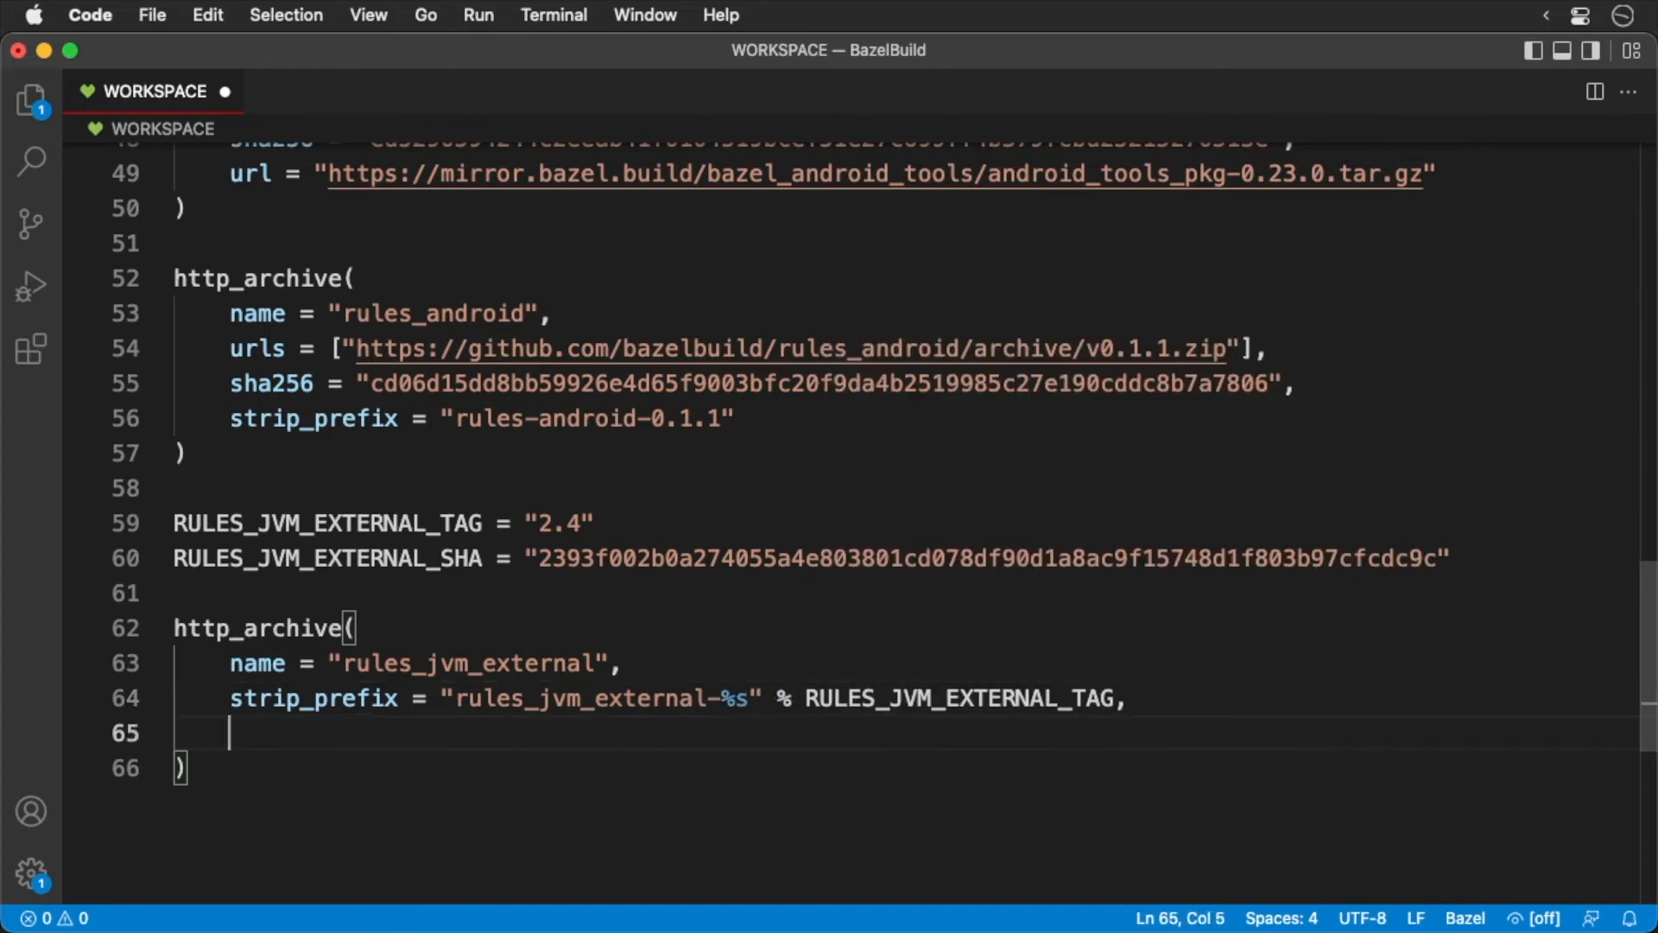
text(sha256 =)
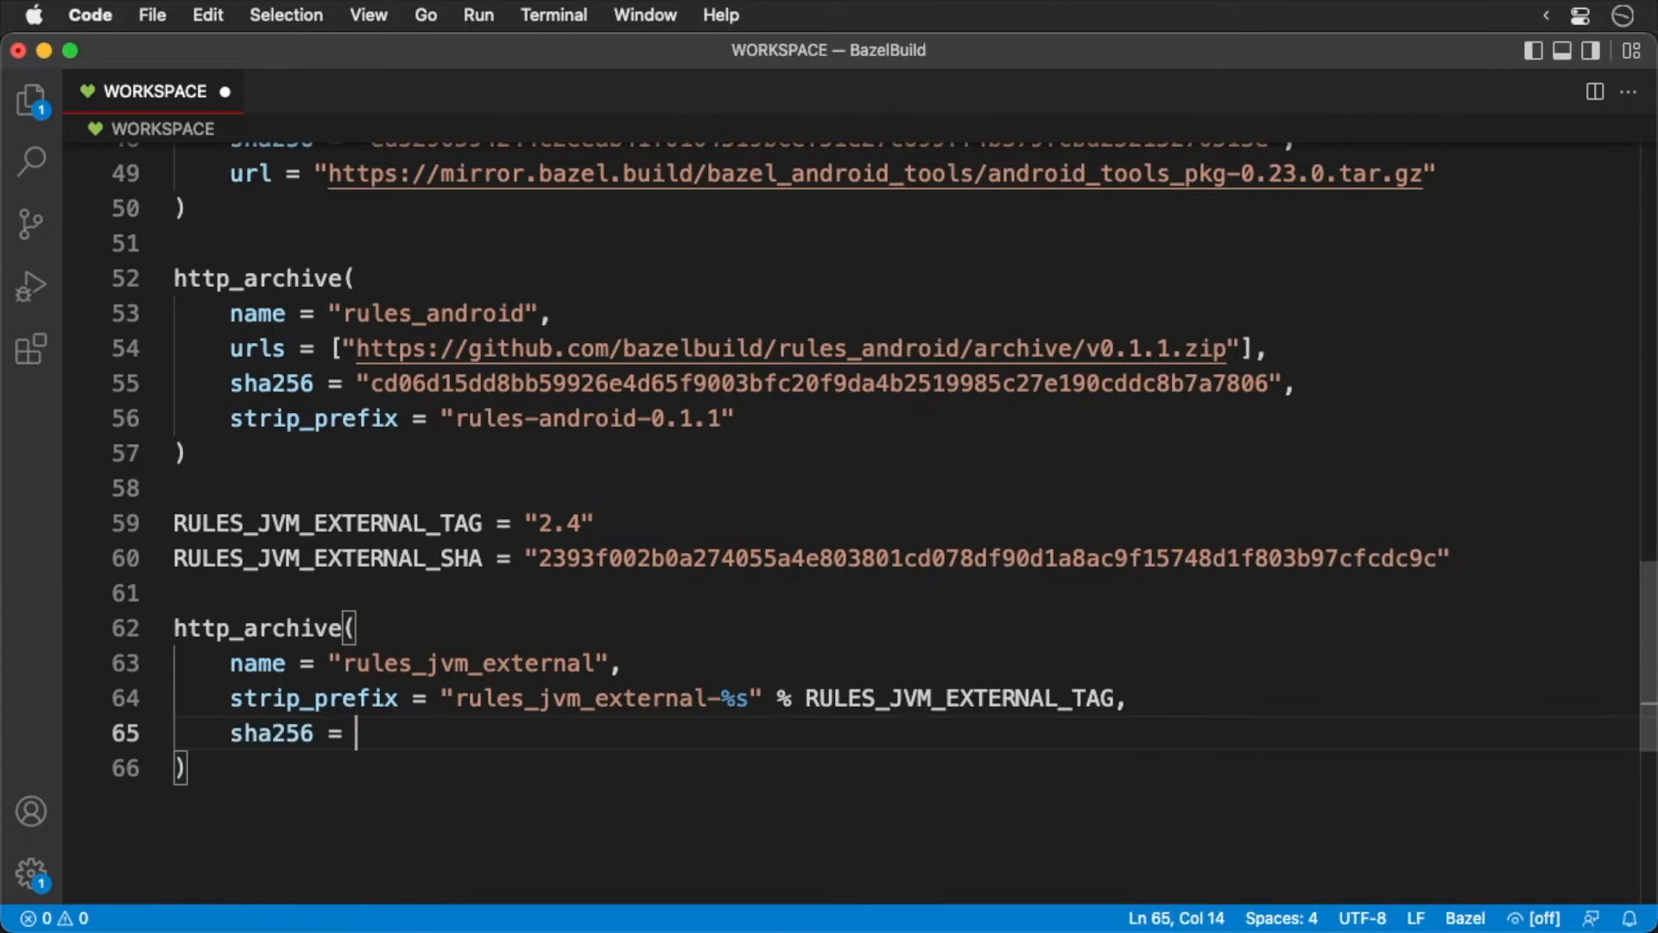
text(RULES_JVM_EXTERNAL_SHA,)
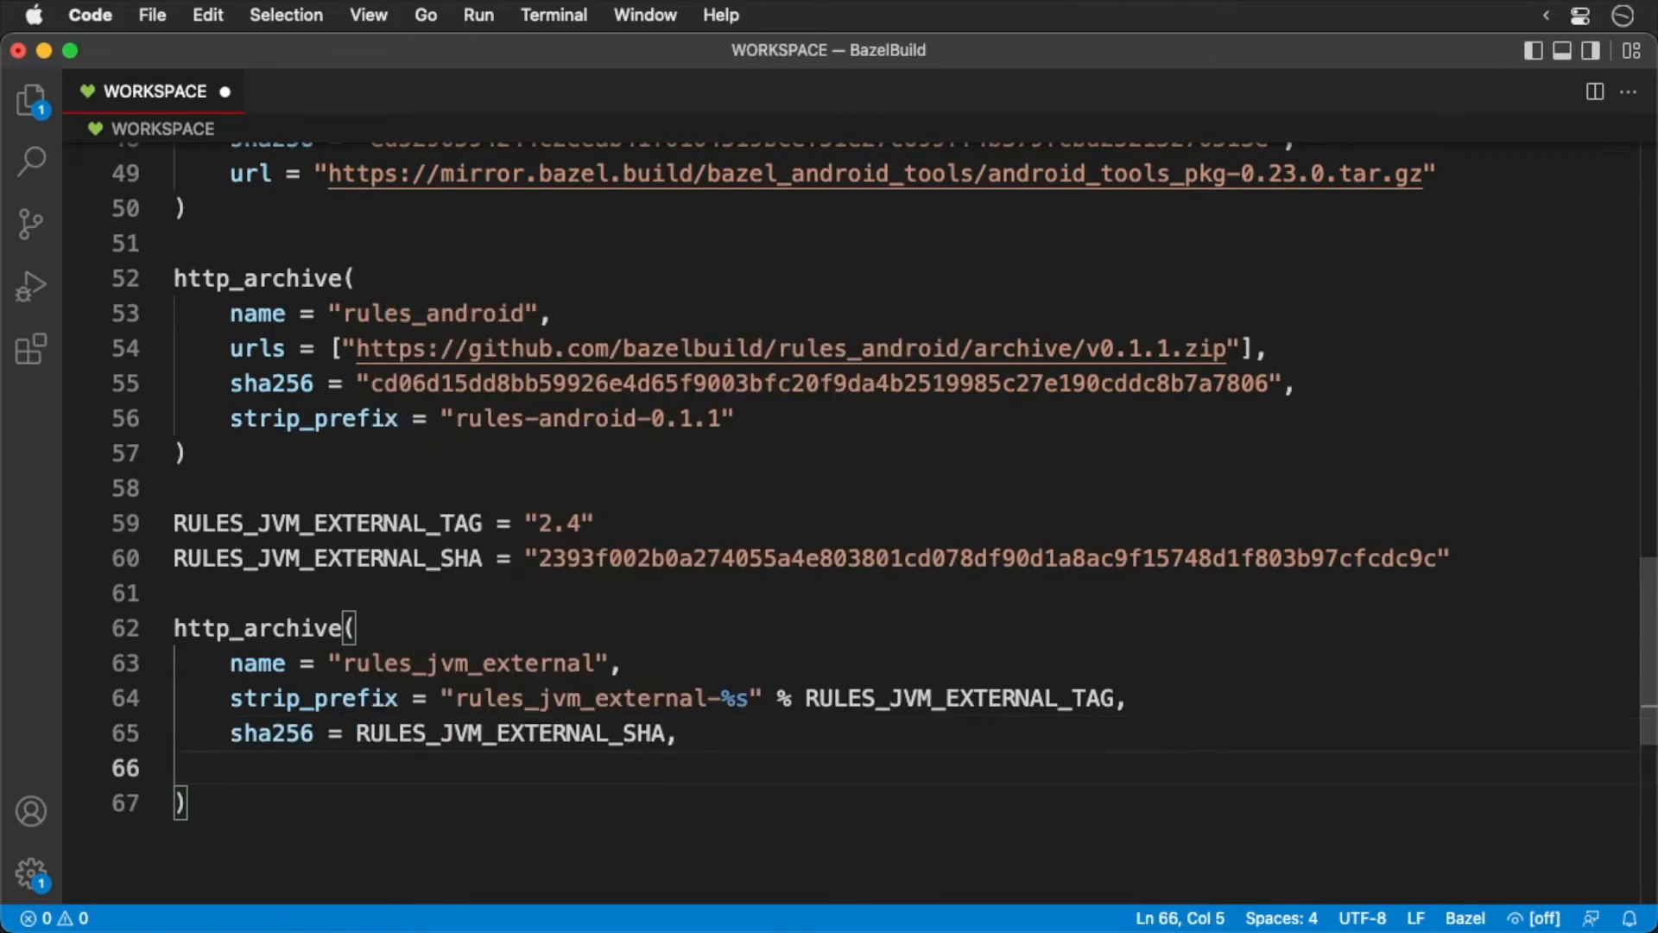
Step: Add the github.com/bazelbuild/rules_jvm_external archive %s.zip URL formatted with RULES_JVM_EXTERNAL_TAG
text(url = "https:")
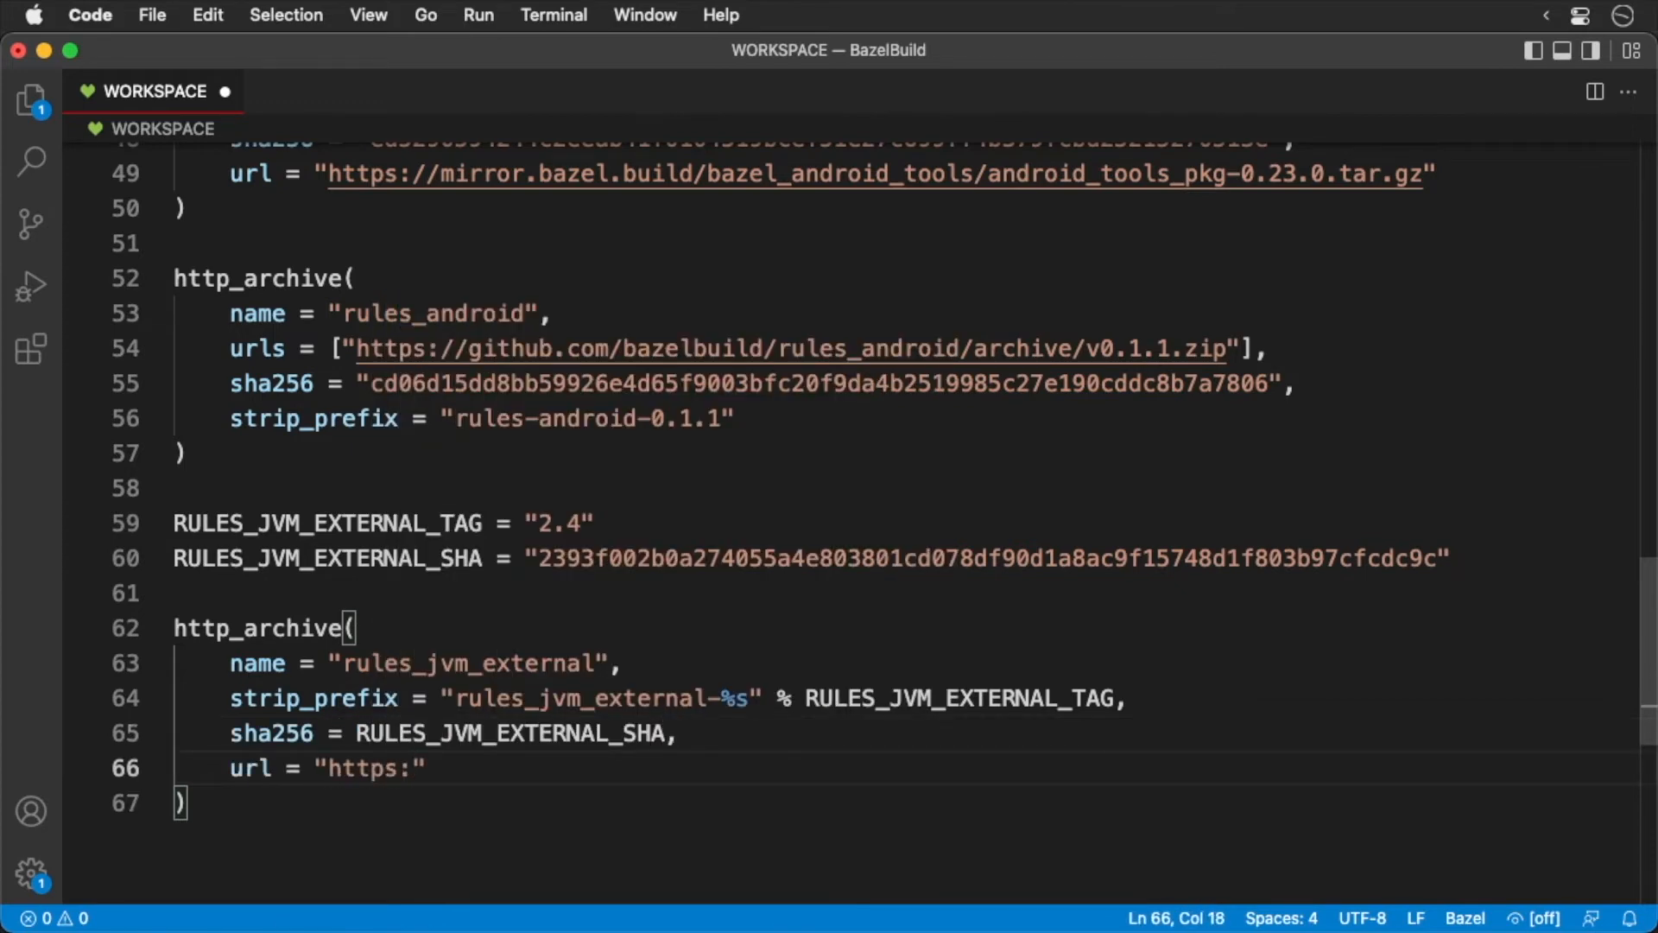
text(//github.com/b)
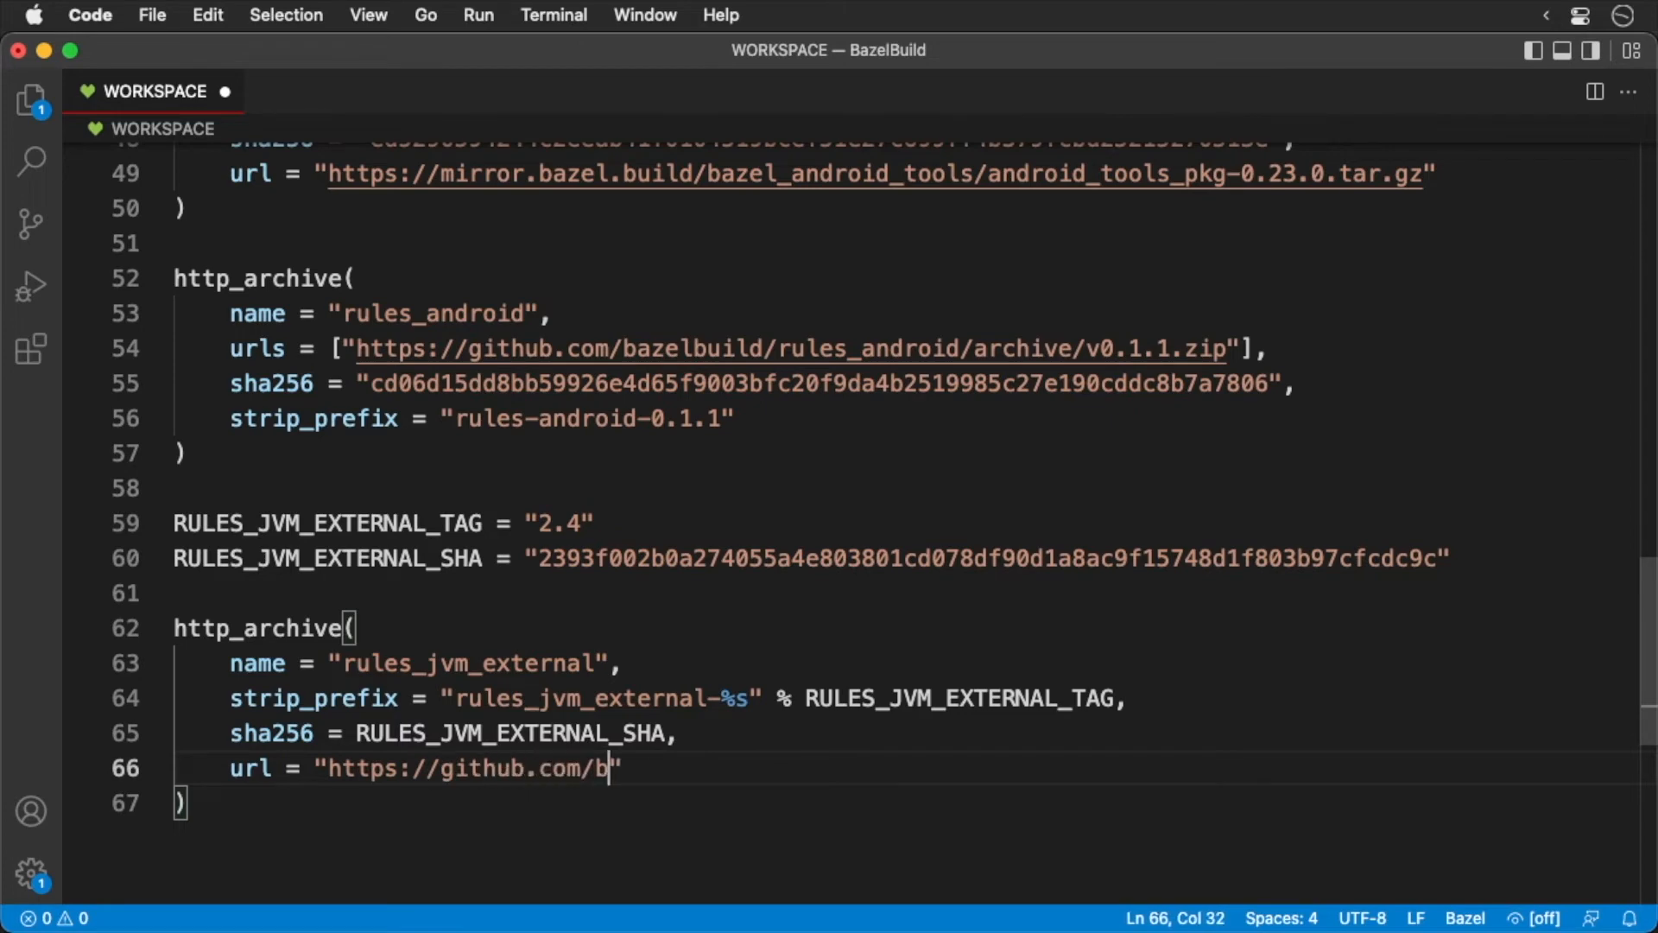
text(azelbuild/rule)
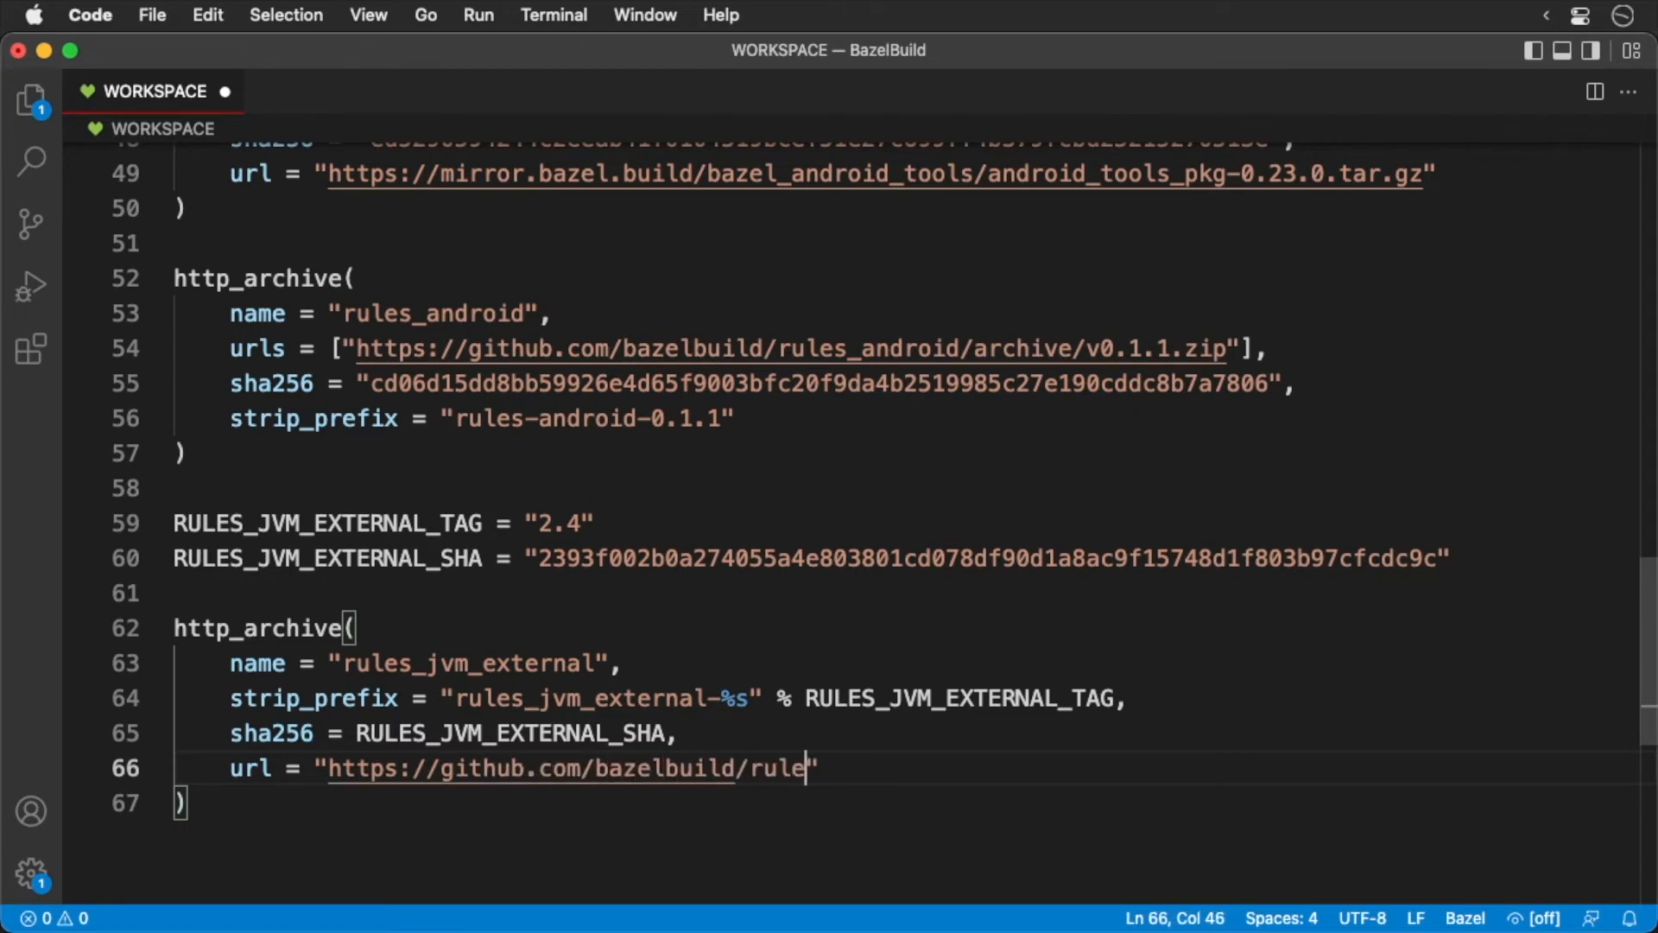
text(s_jvm_ex)
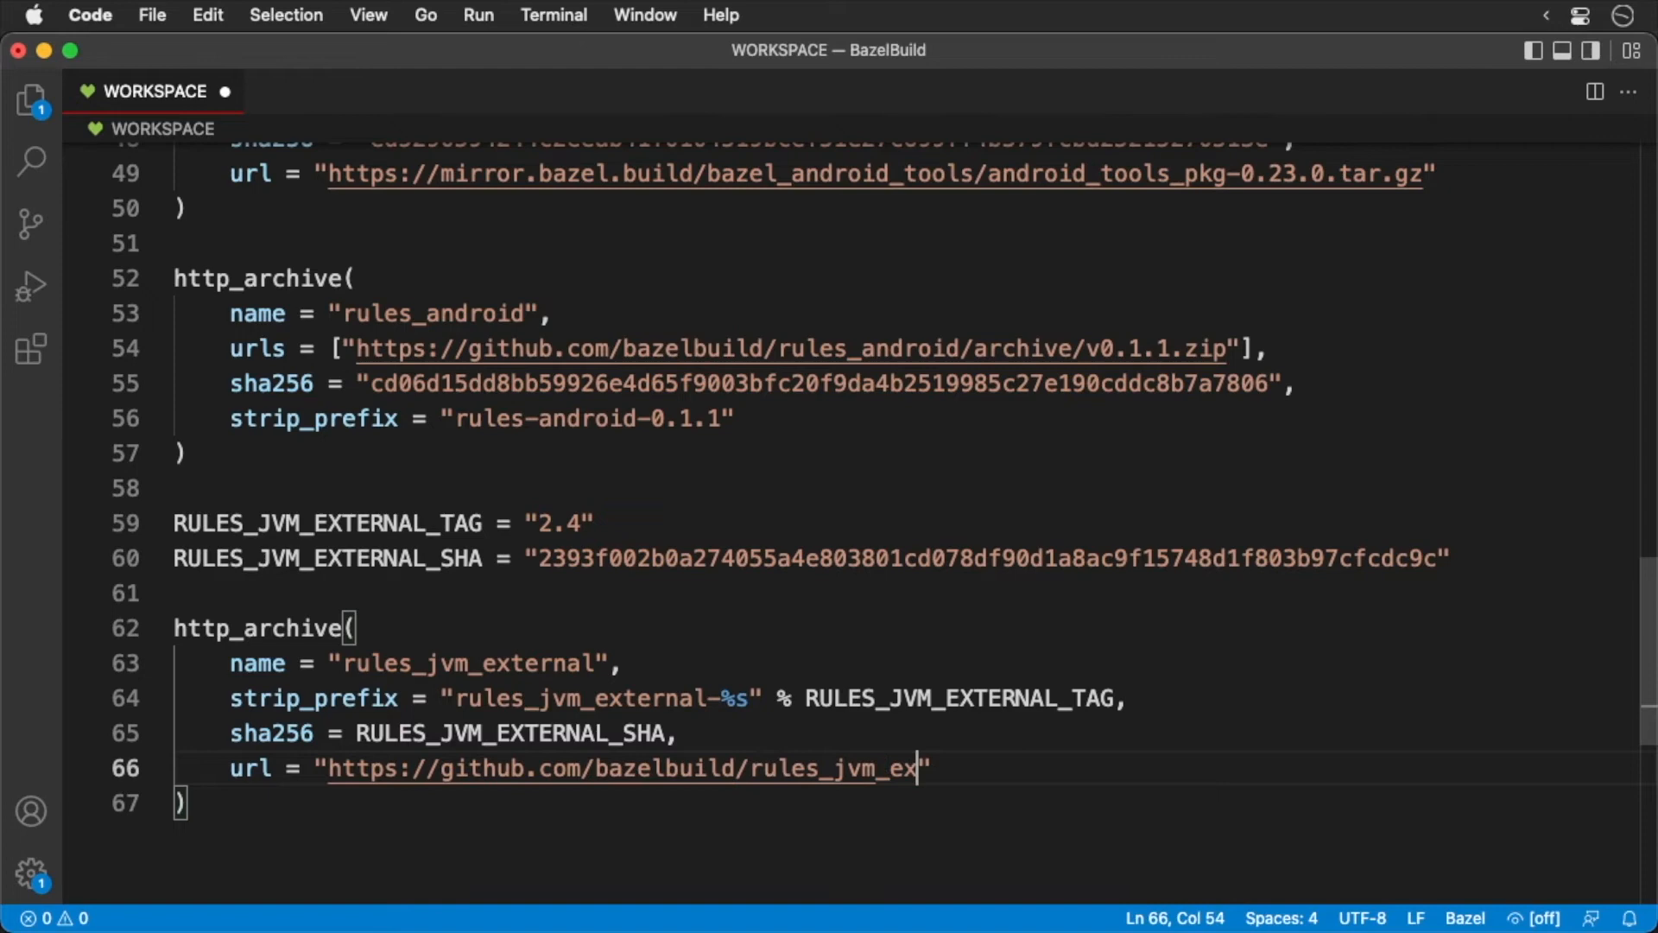
text(ternal)
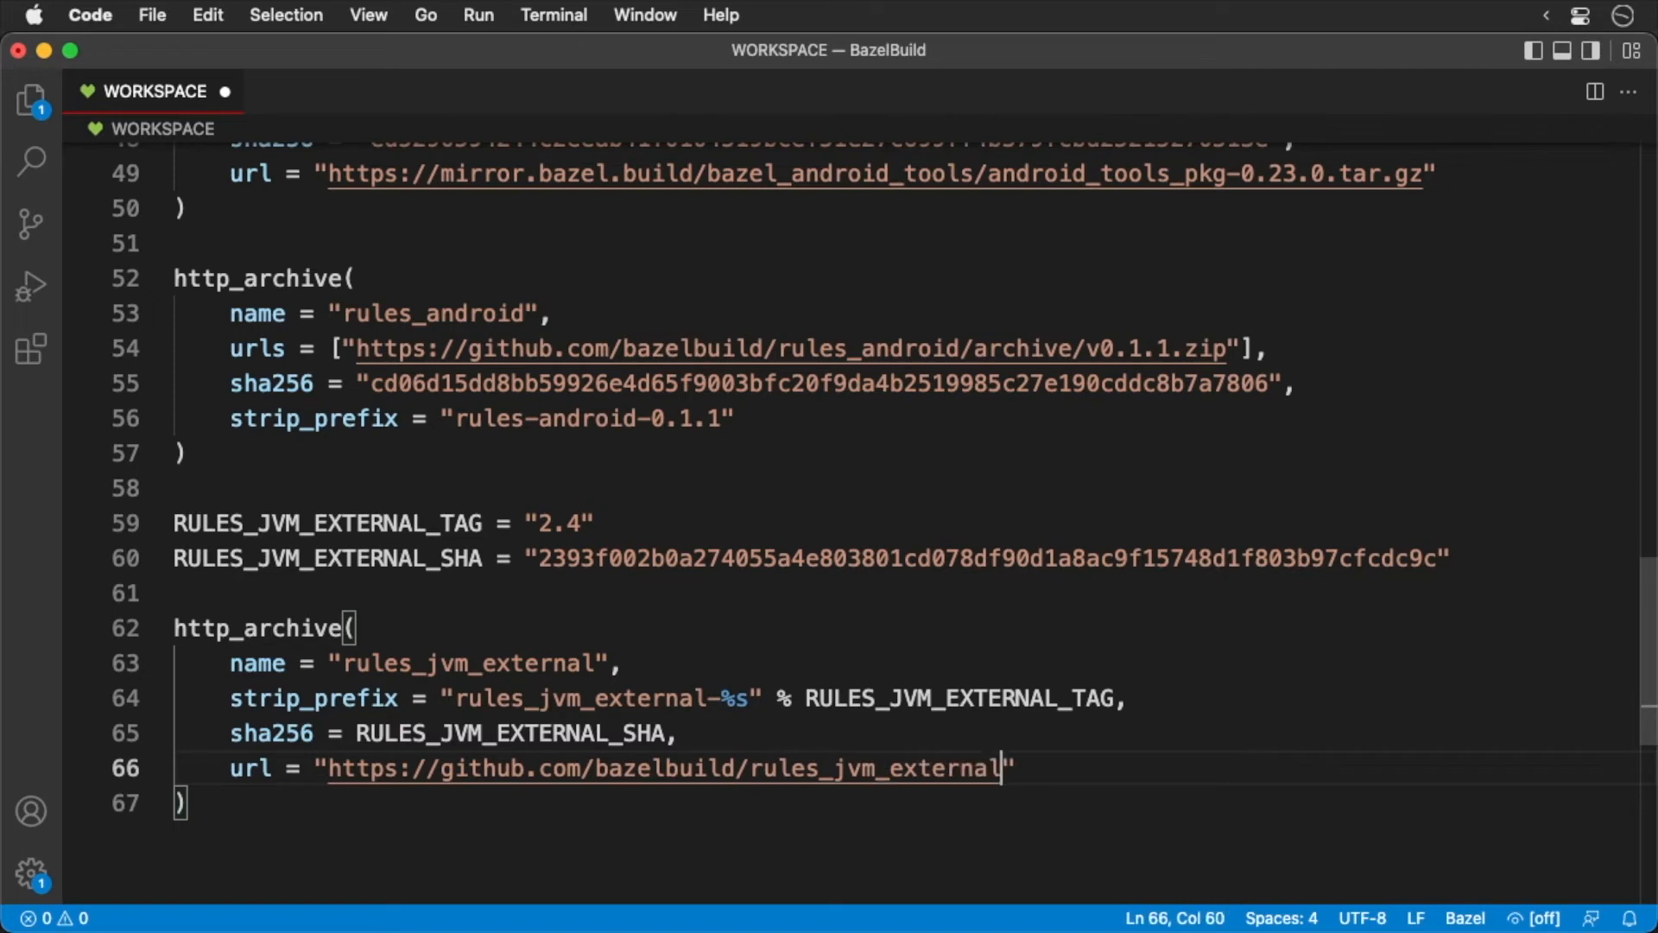
text(/archive/%s)
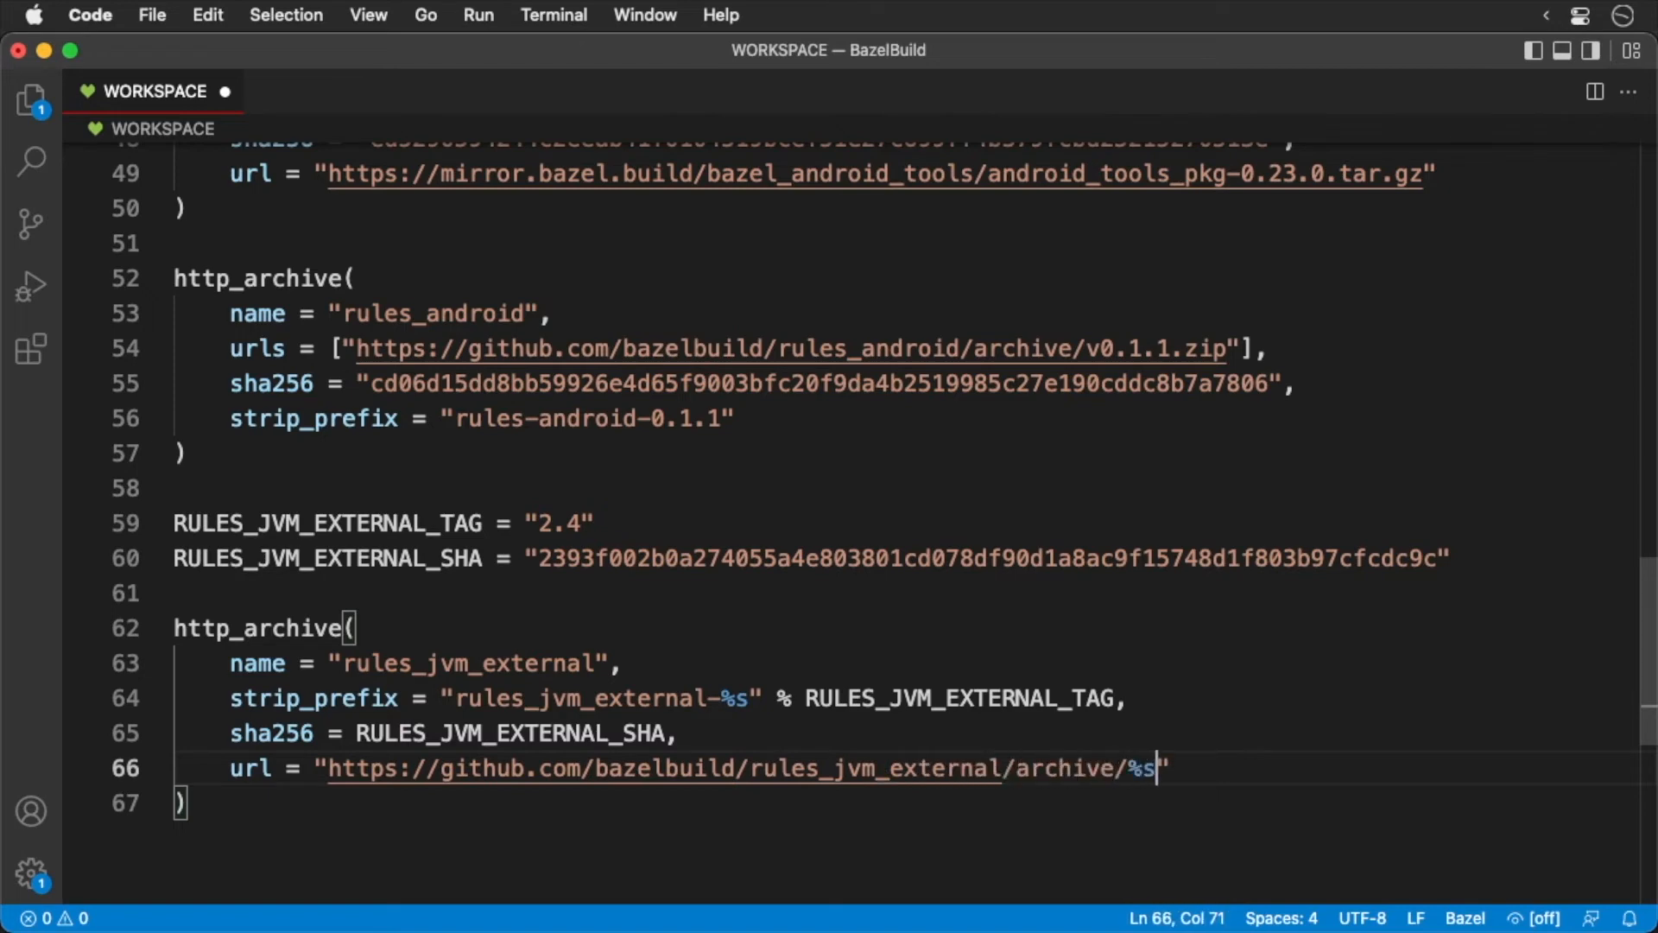
text(.zip" %)
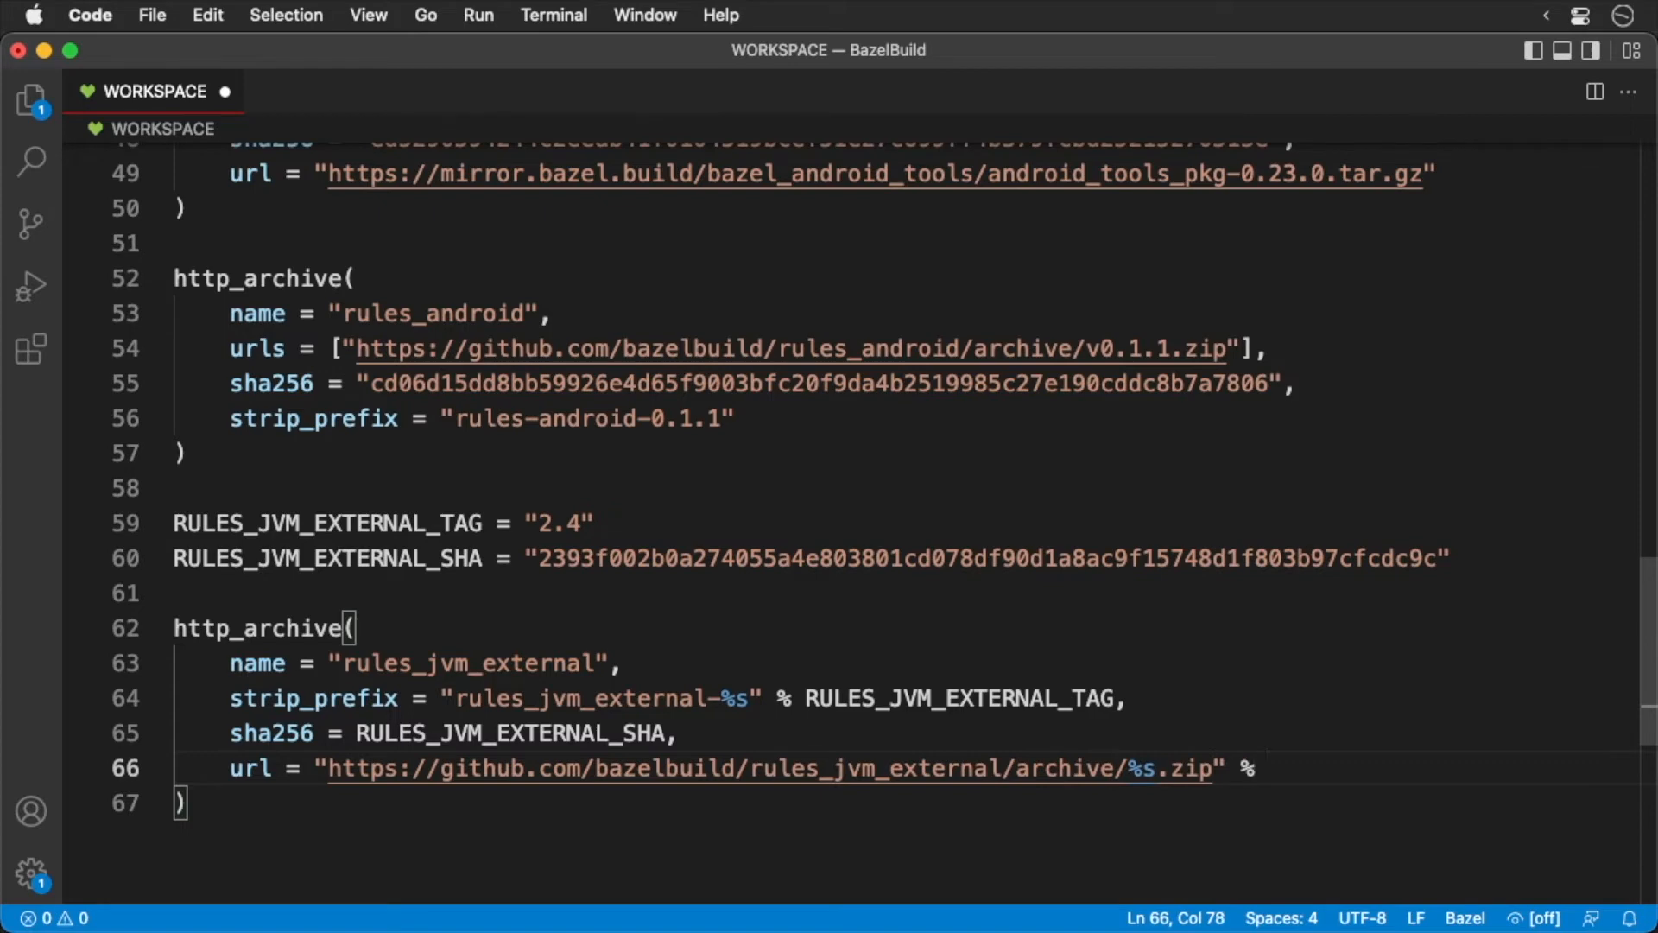
text(RULES_JVM_EXTERNAL_TAG)
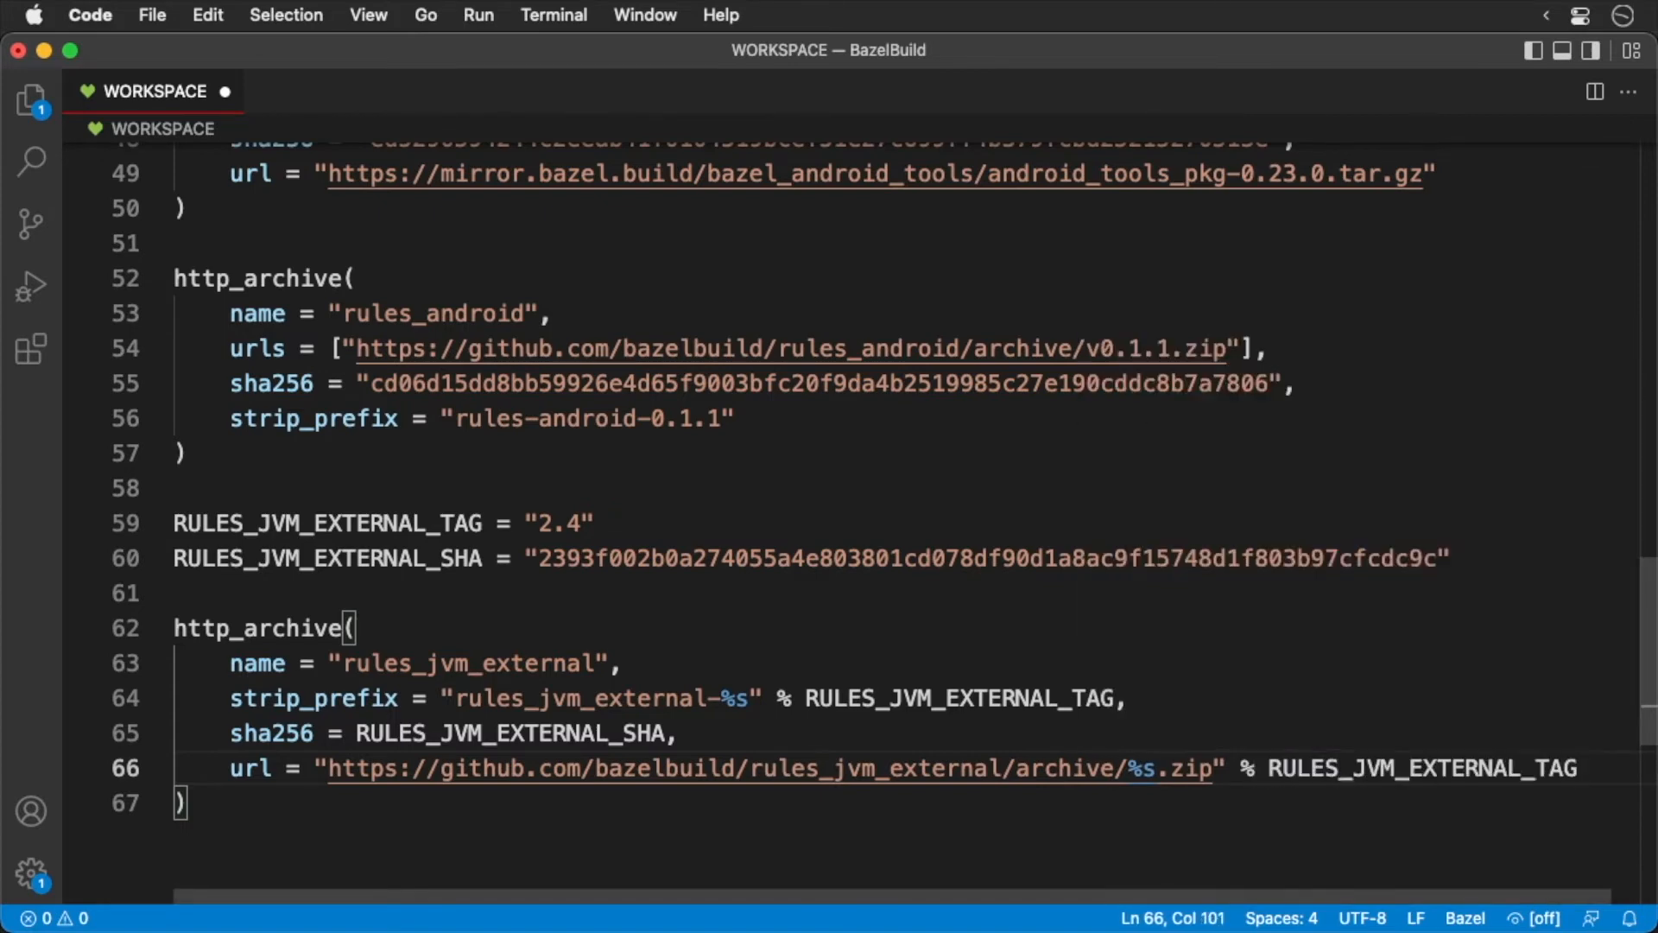
click(185, 802)
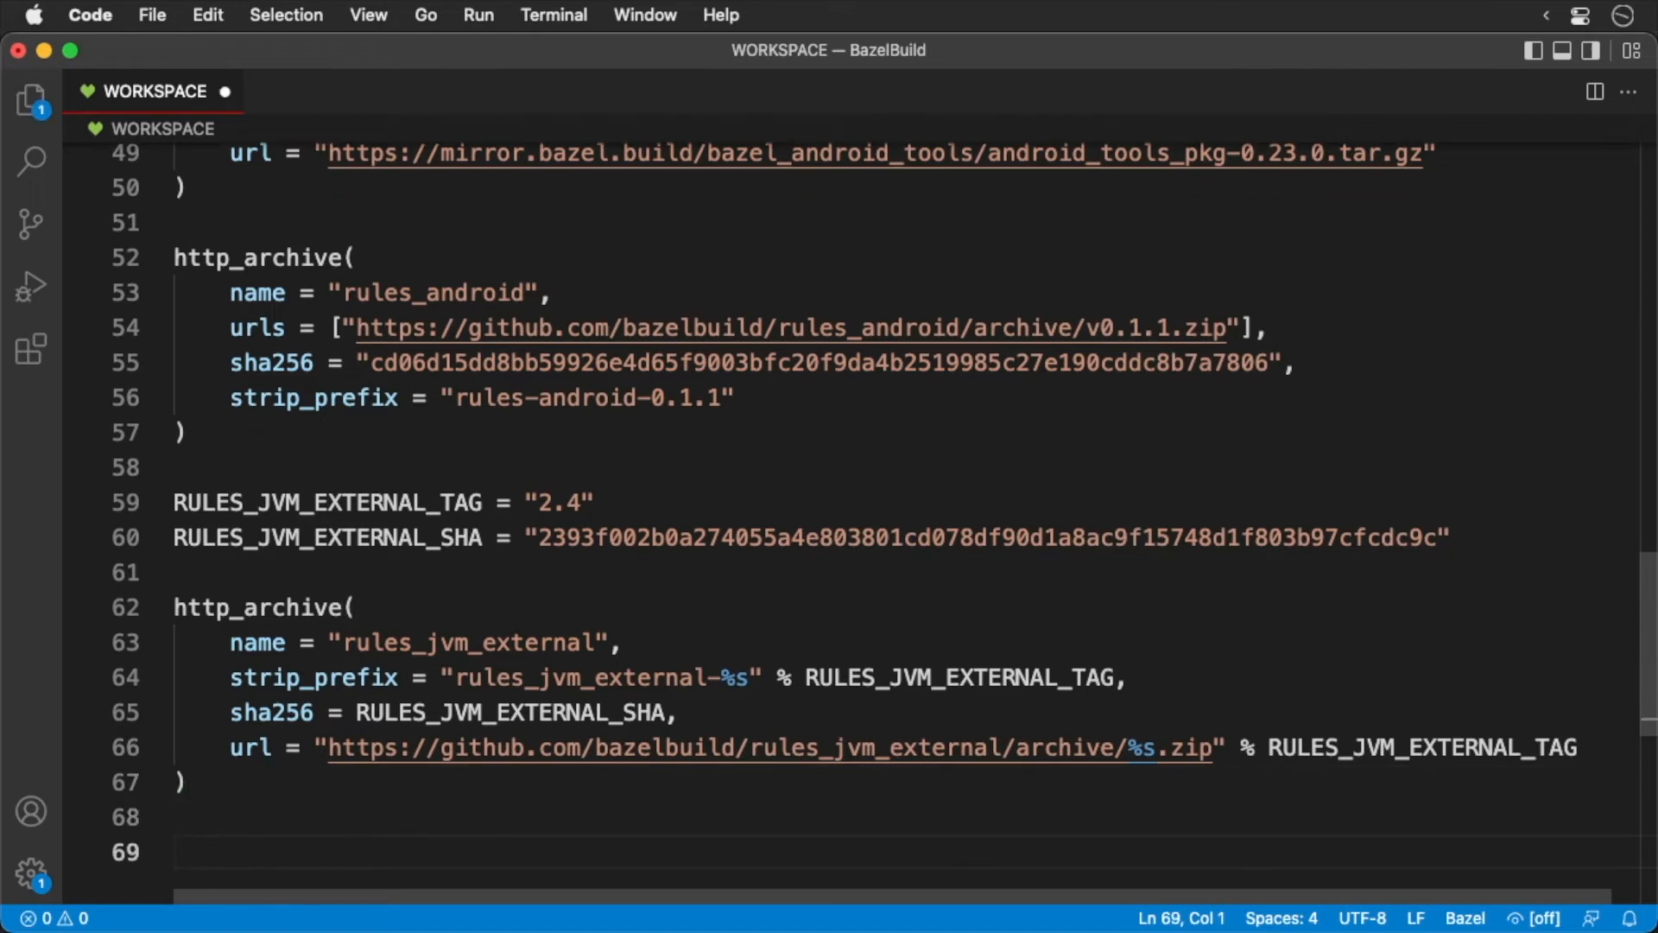
text(load())
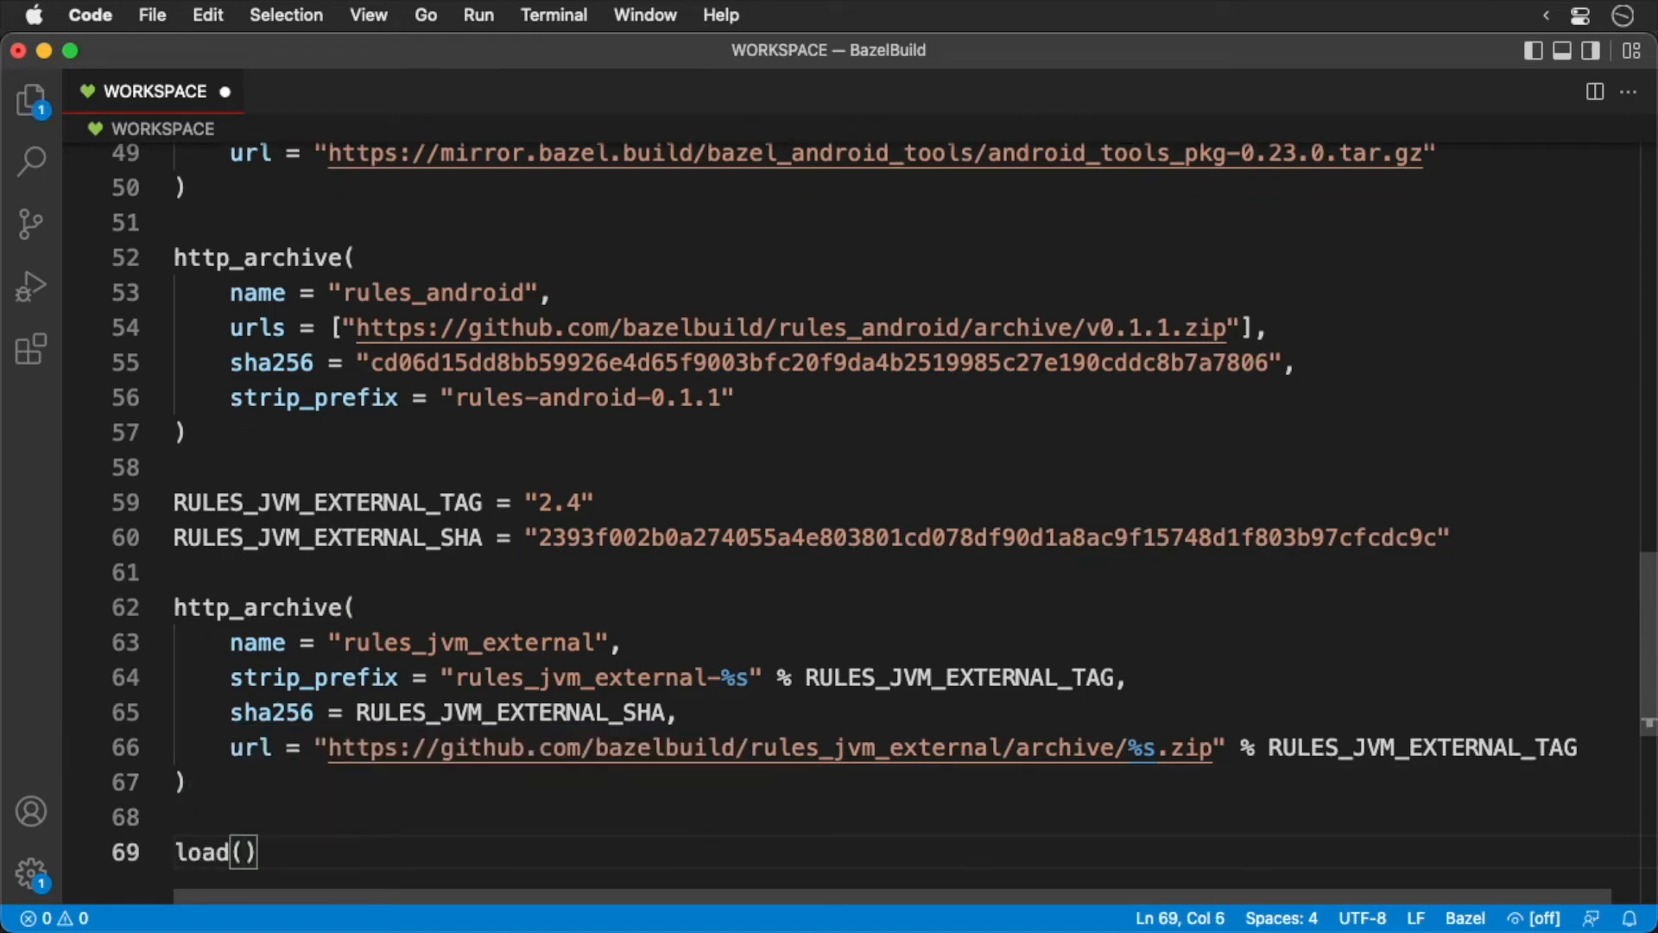
text("@rules_jvm_ex")
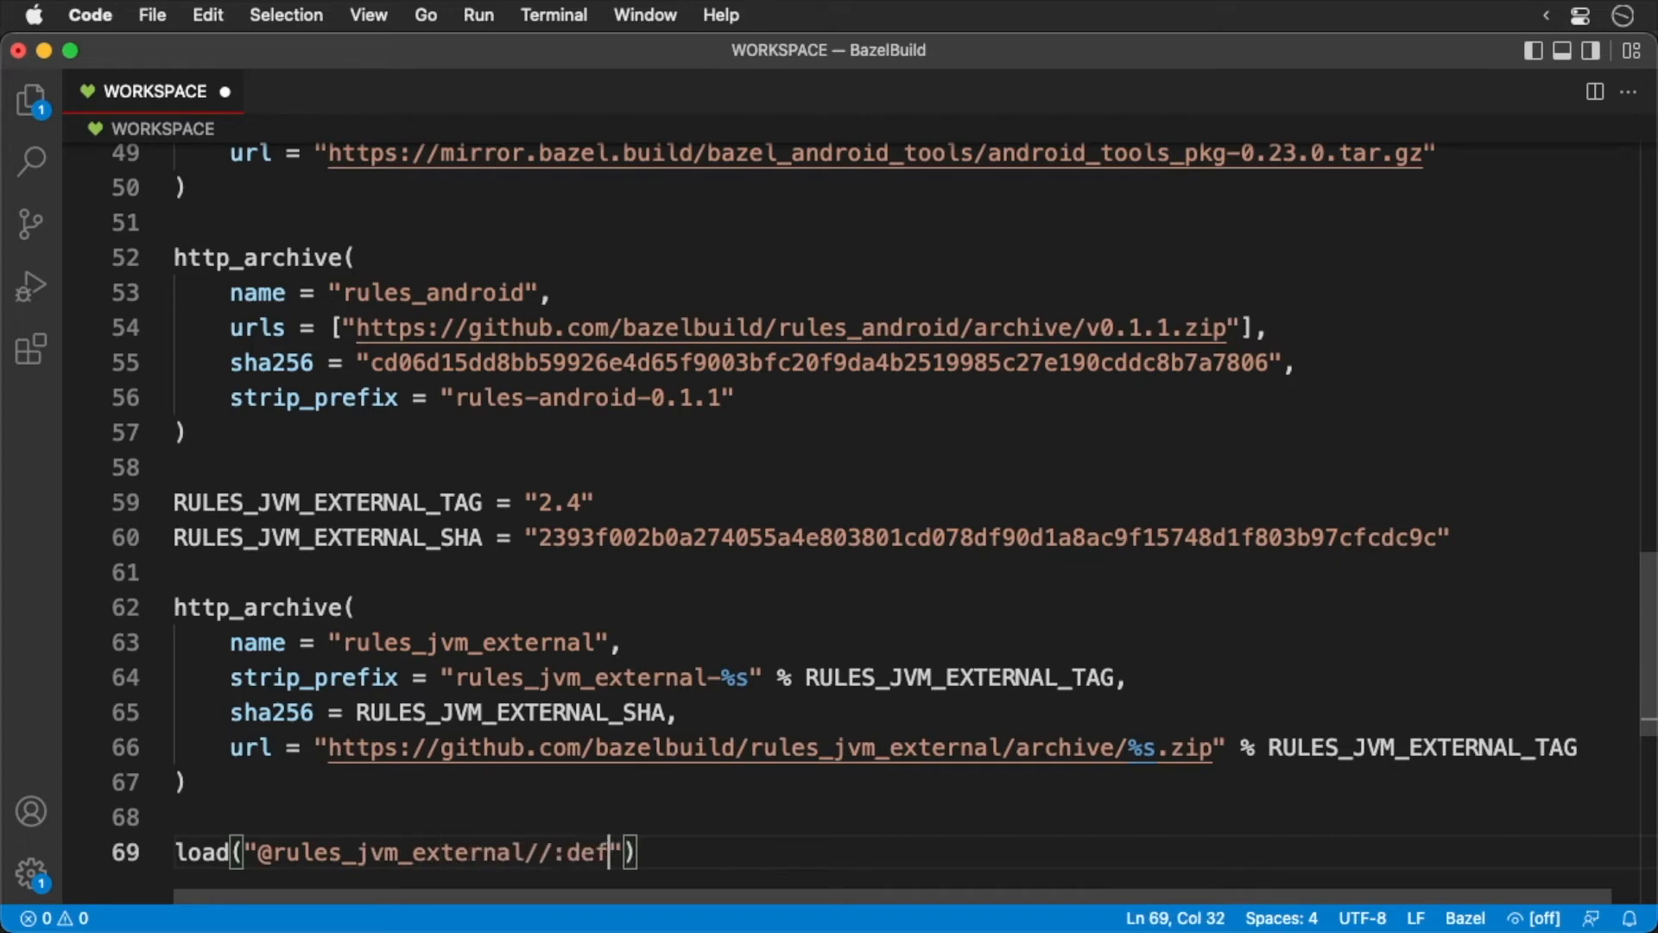
text(s.bzl)
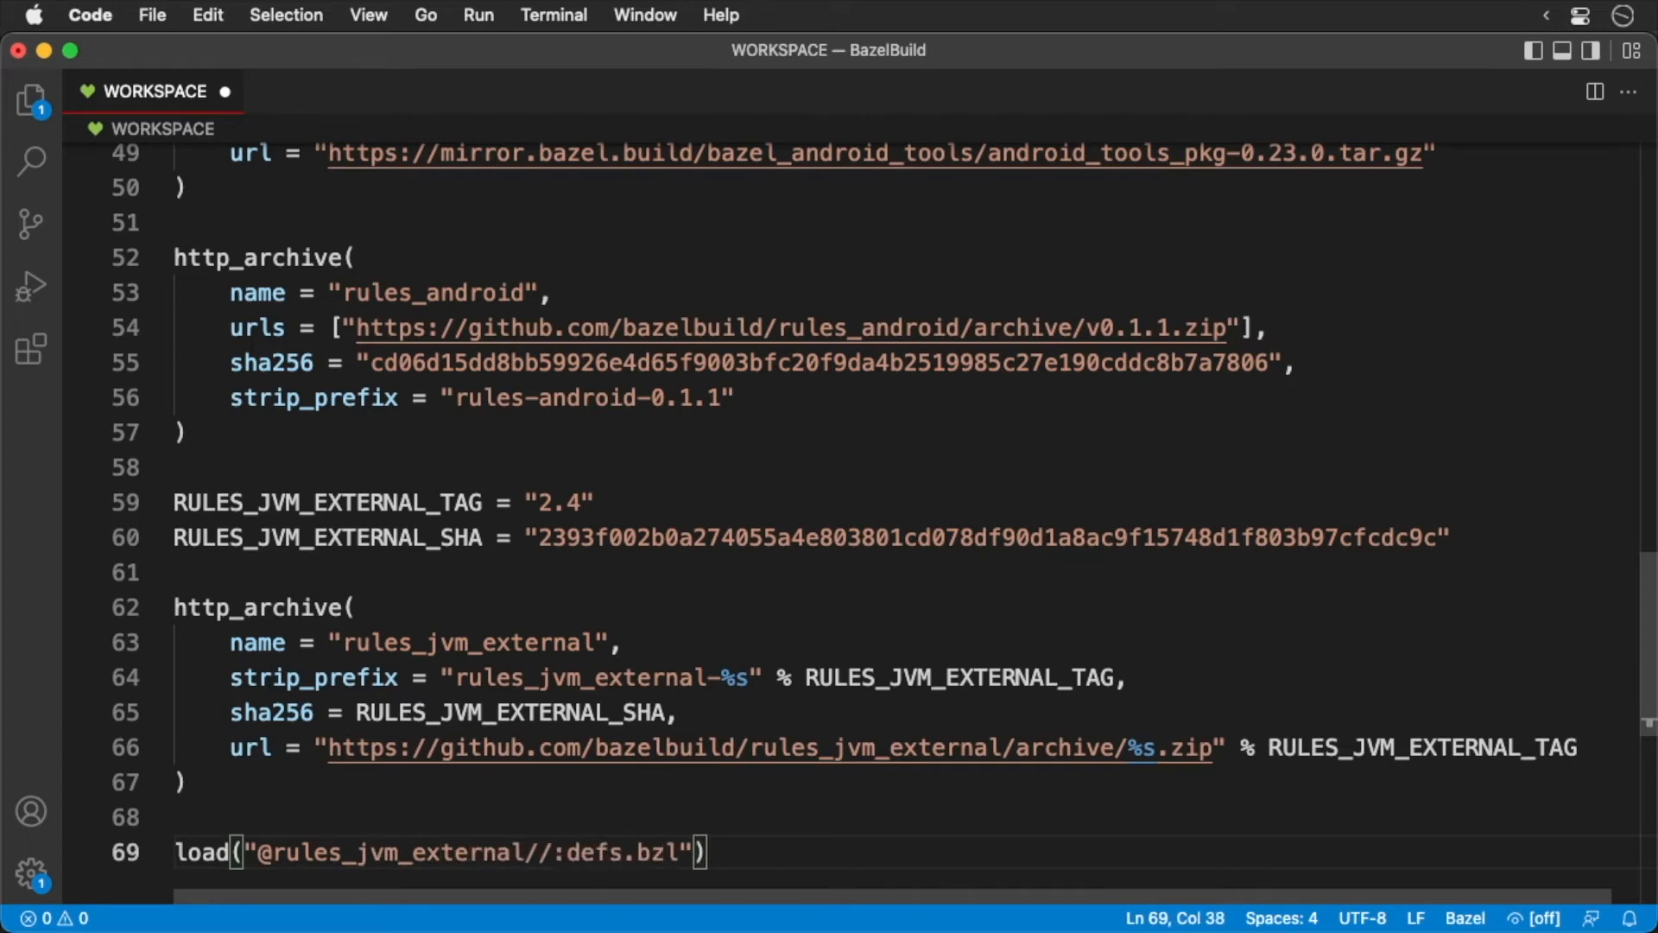
text(, "maven_install")
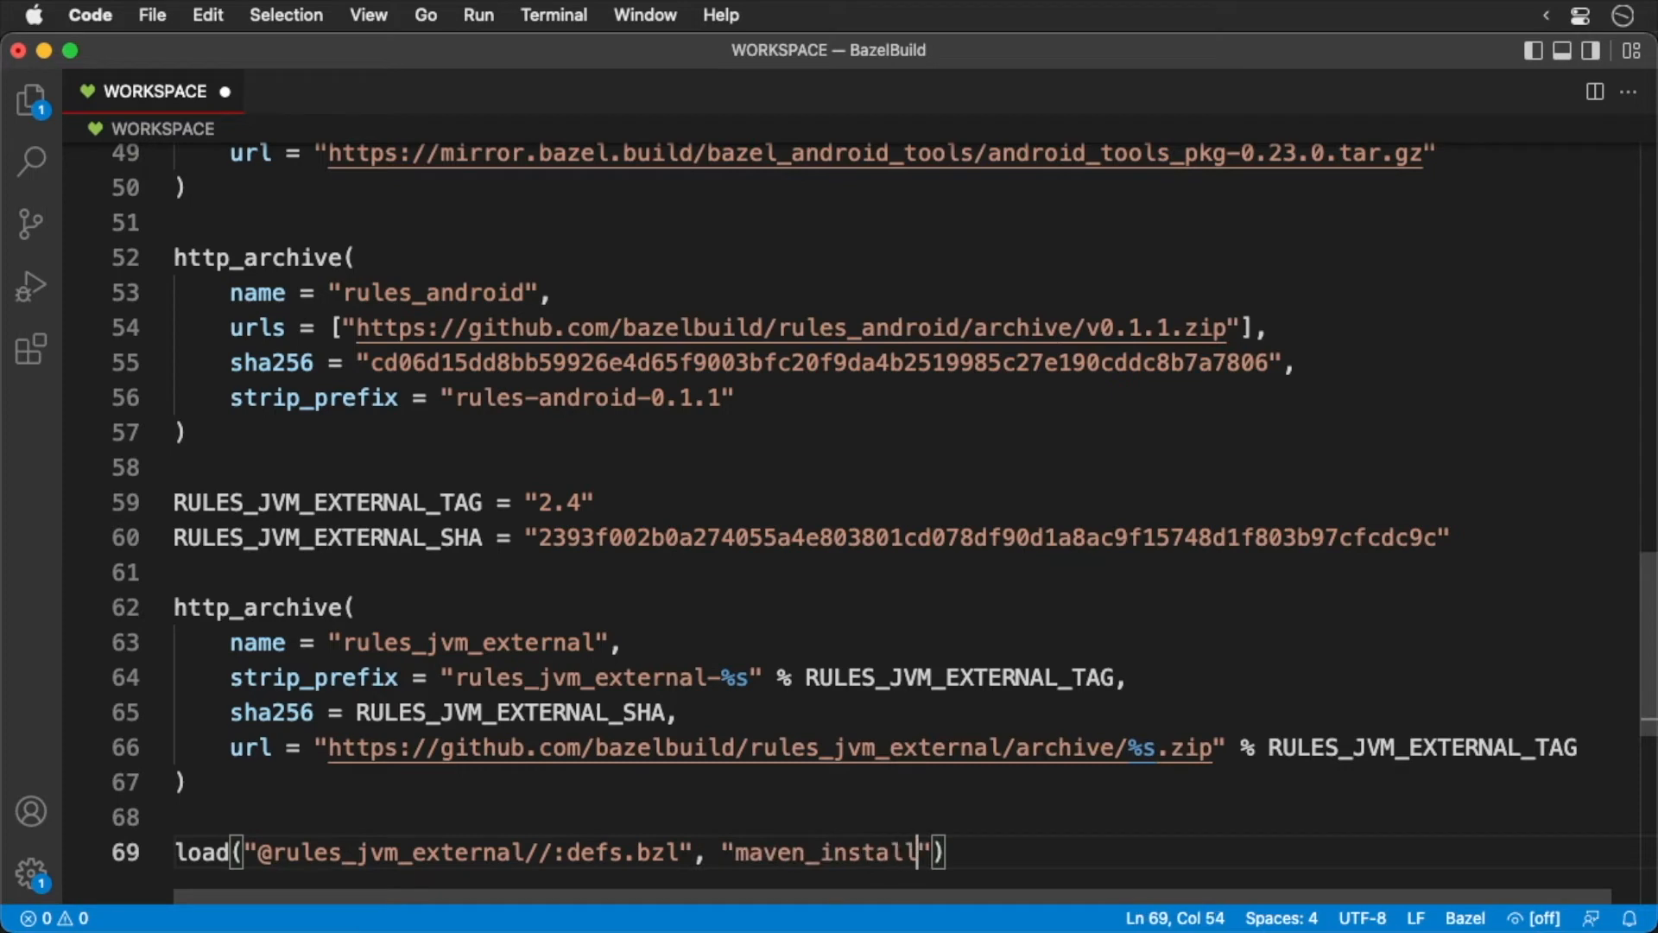
key(Return)
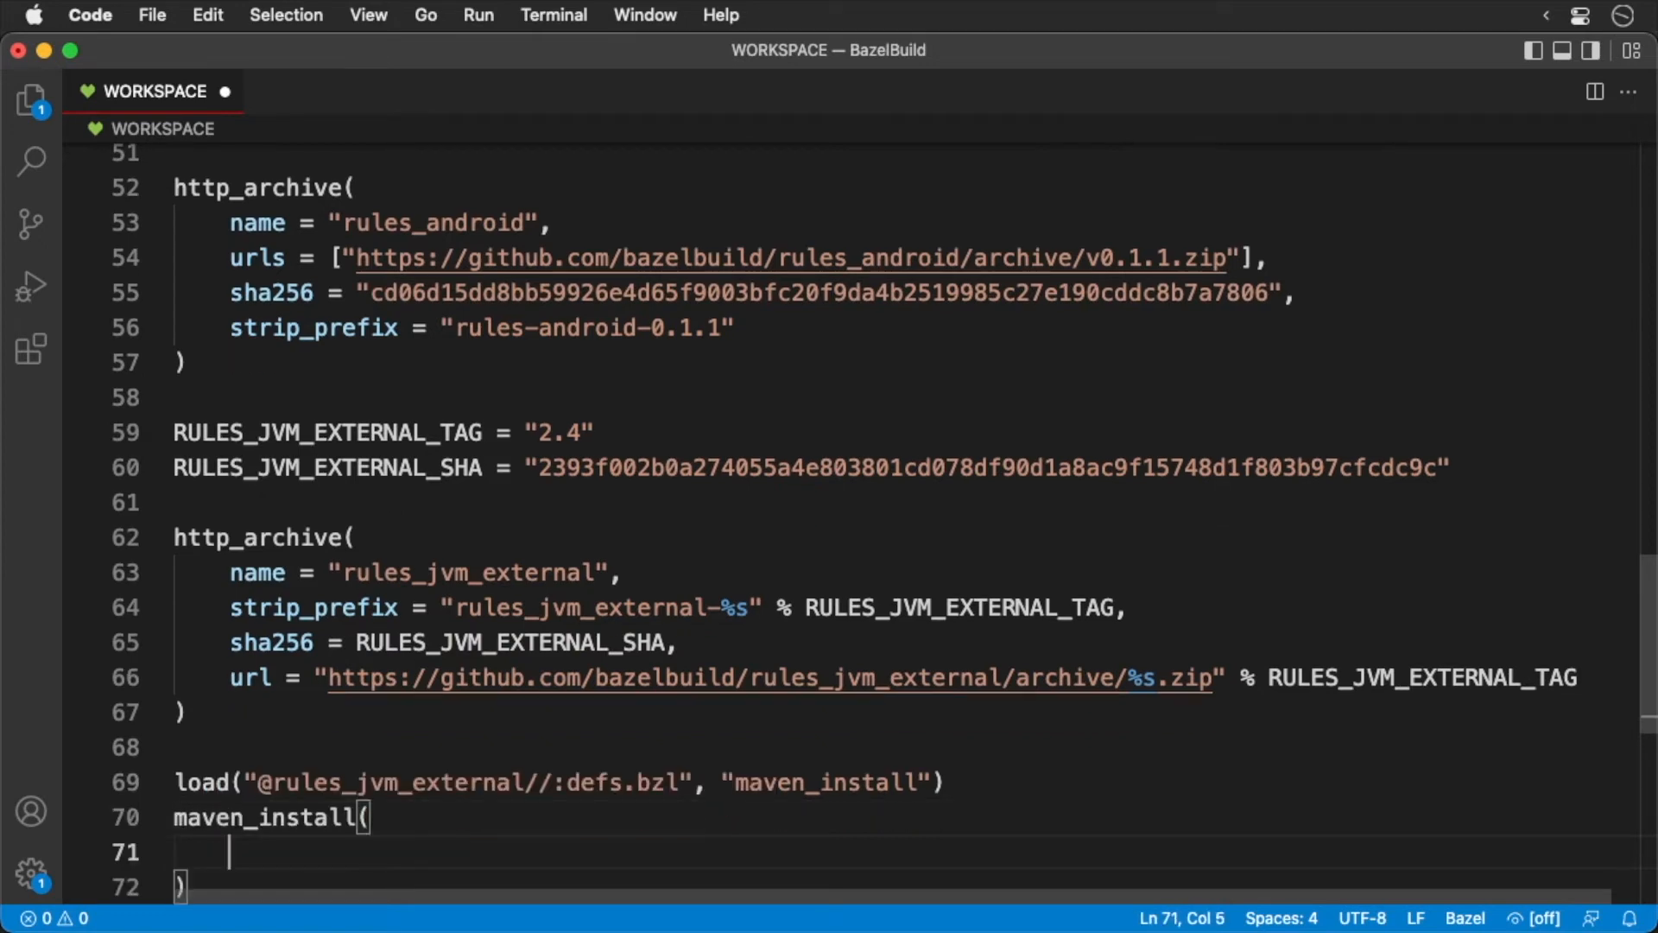
Step: Begin the artifacts list with androidx.core:core-ktx:1.3.2 and the core artifact
scroll(down, 3)
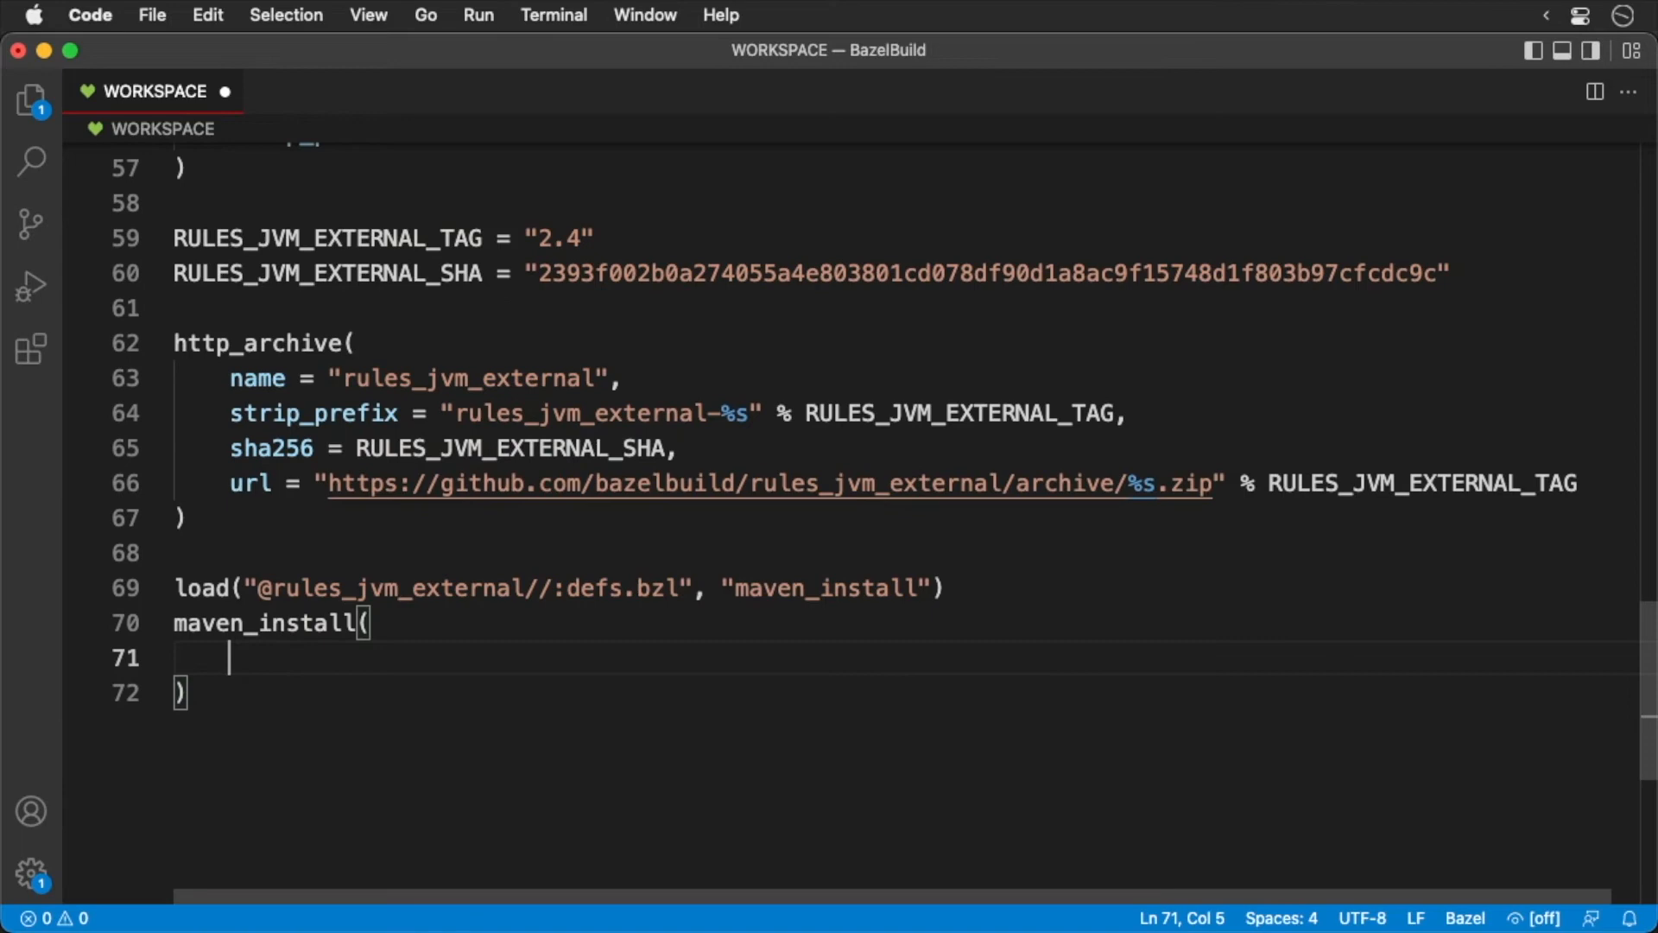
text(artifacts)
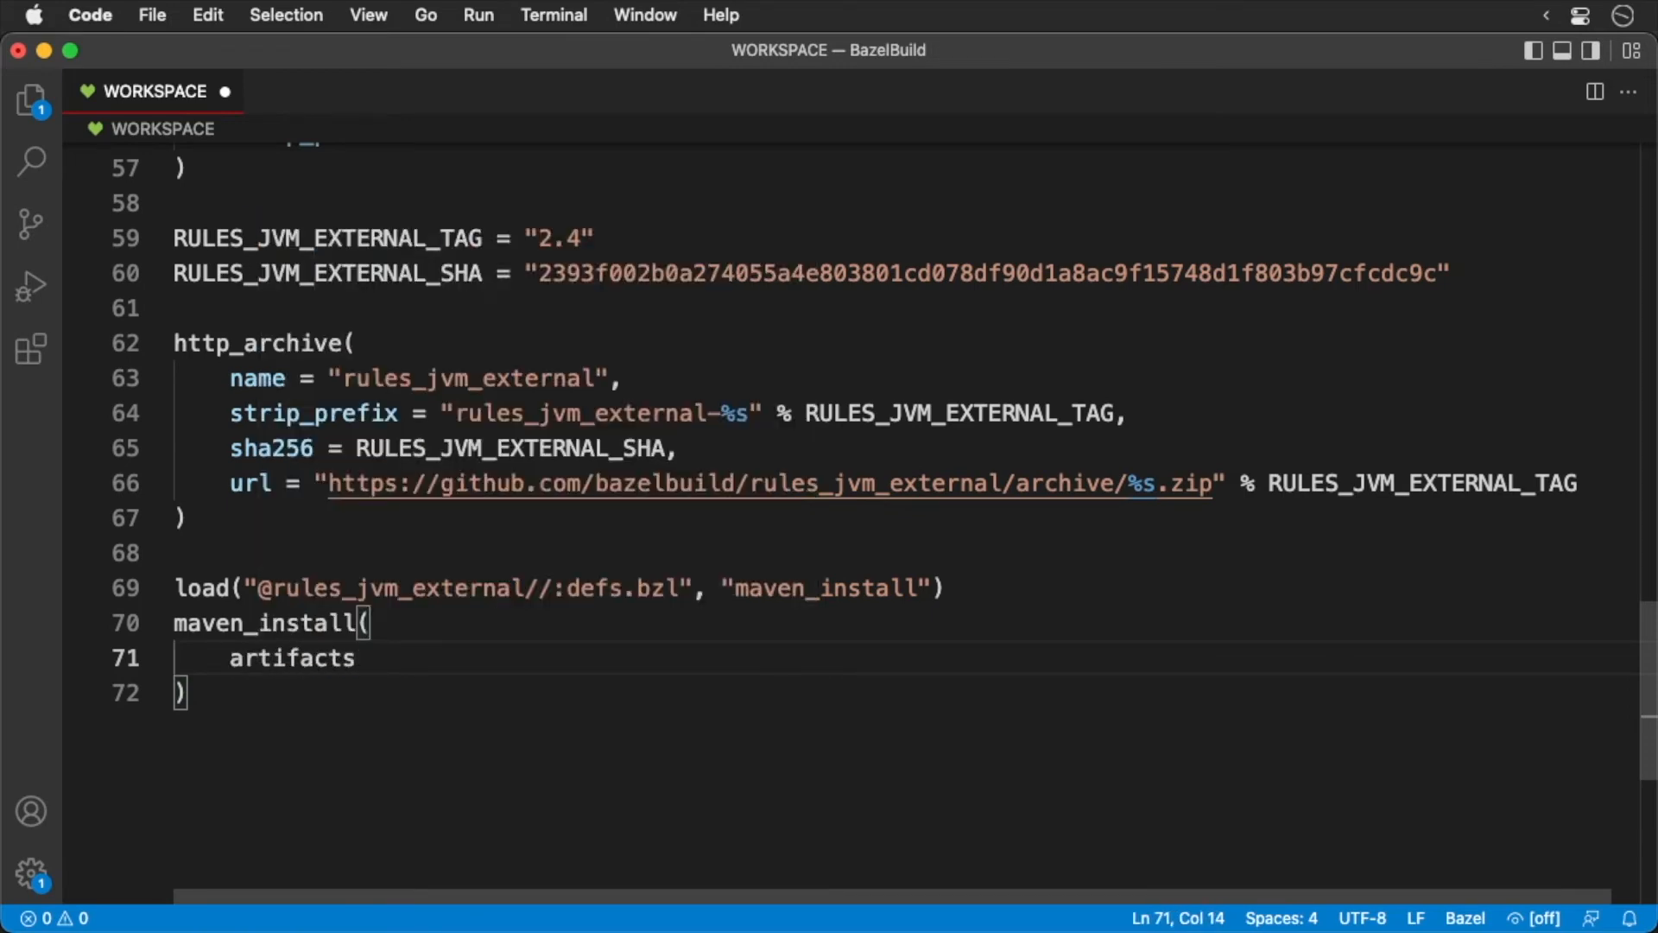
text(= [)
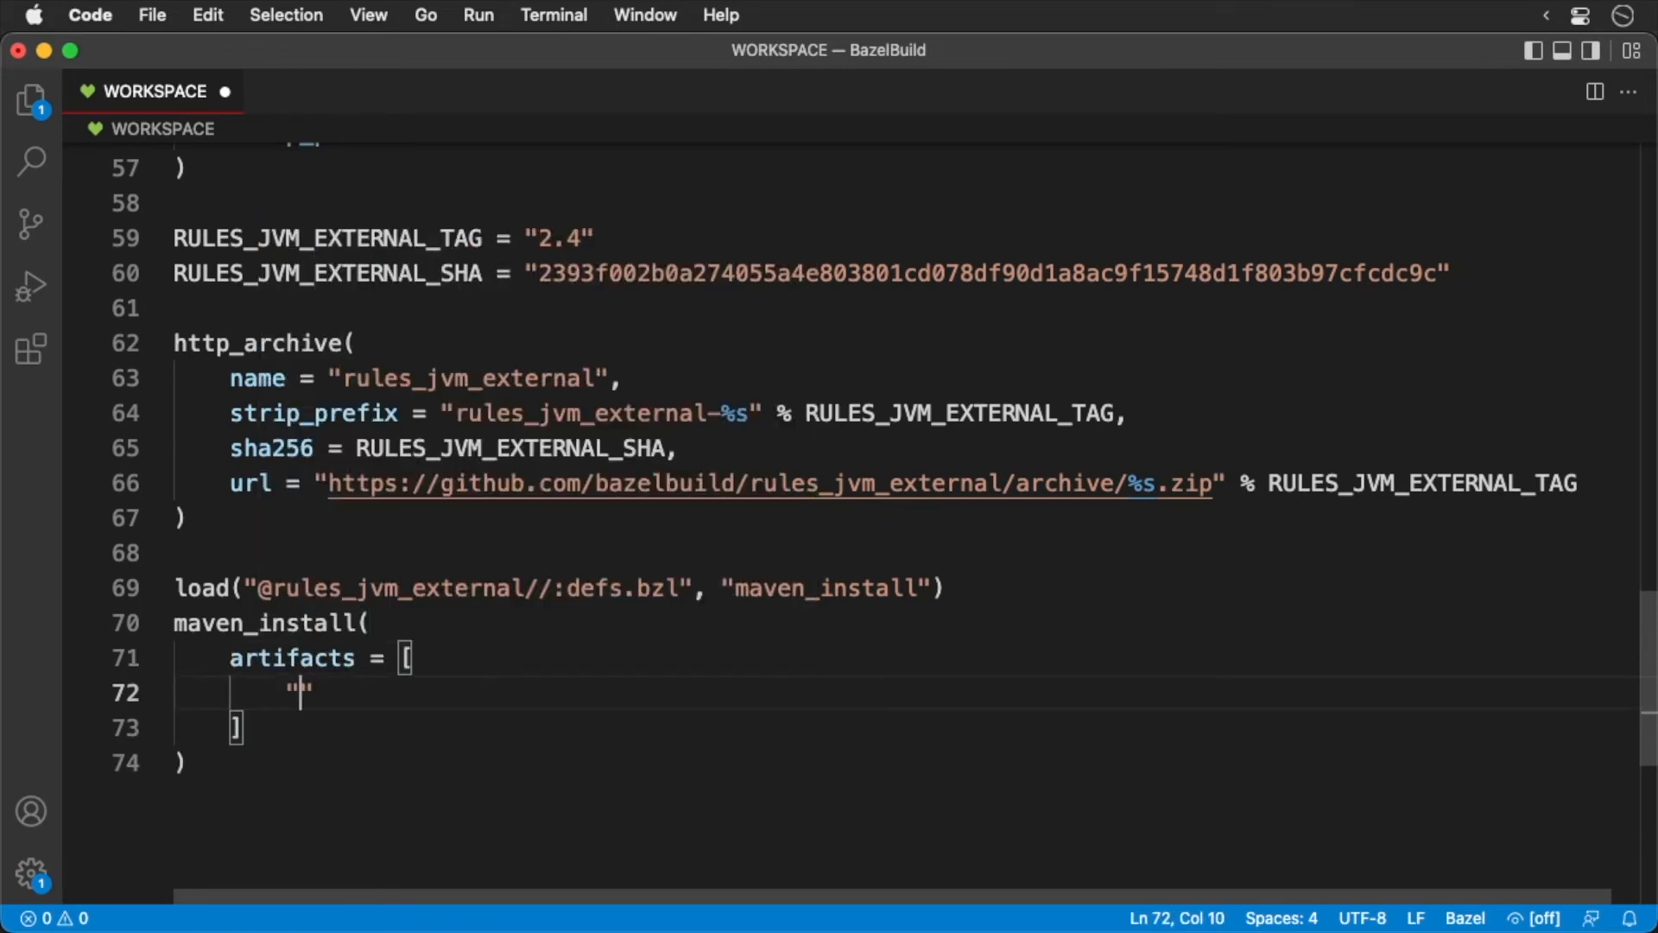
text(androidx.core:core)
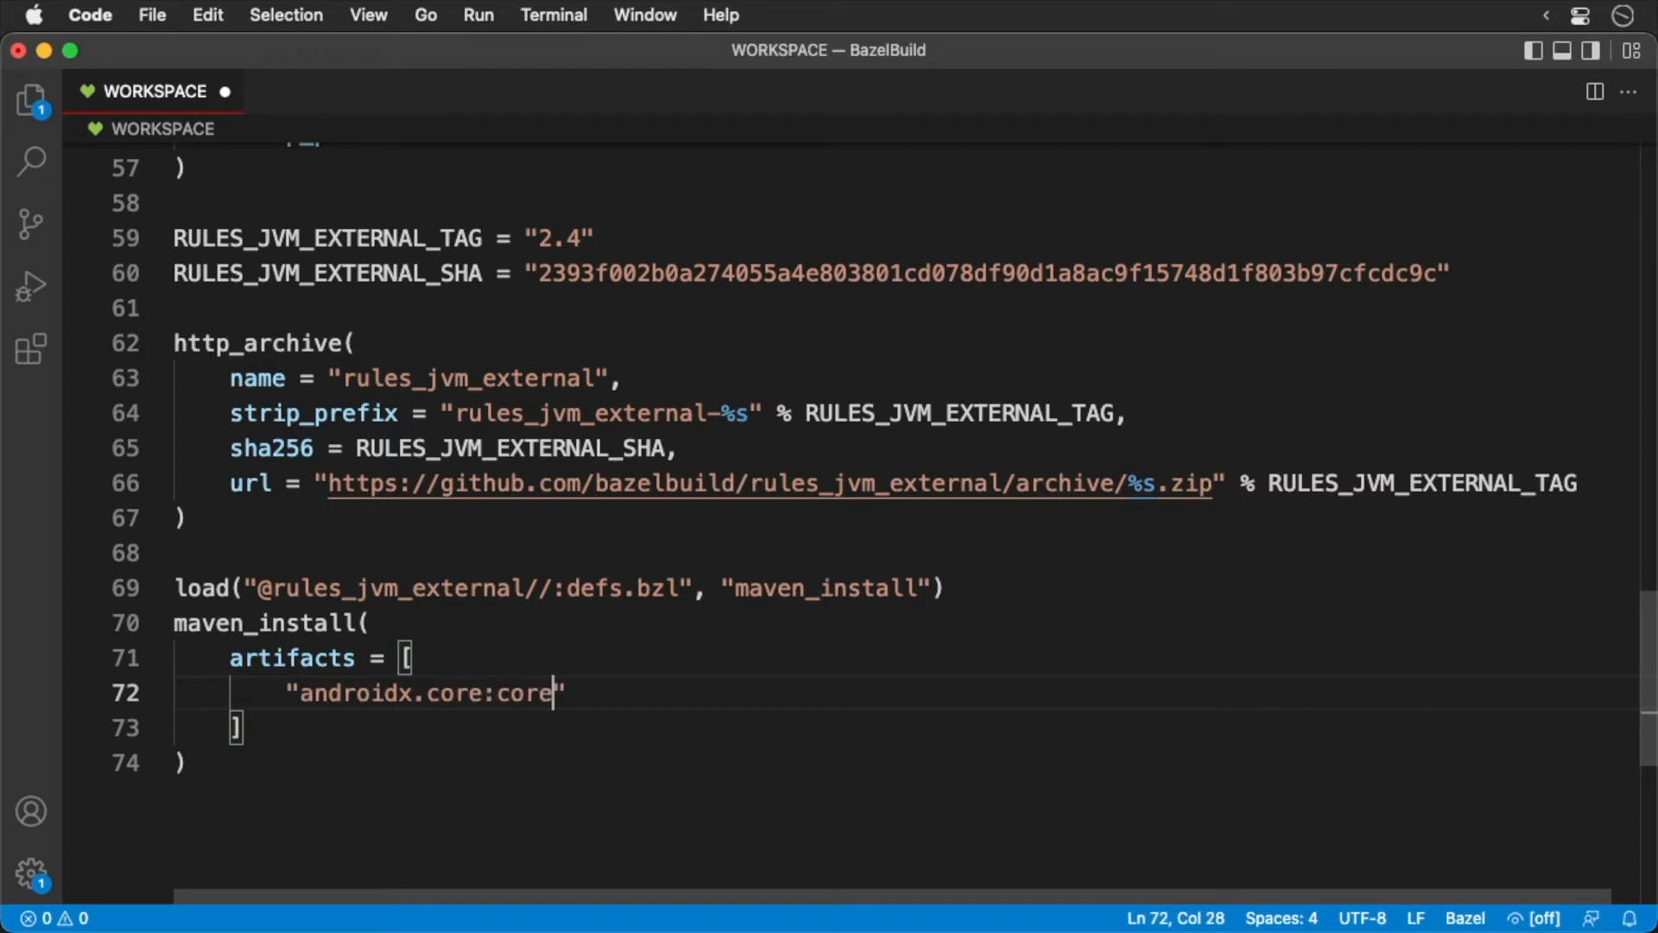
text(-ktx:1.3.)
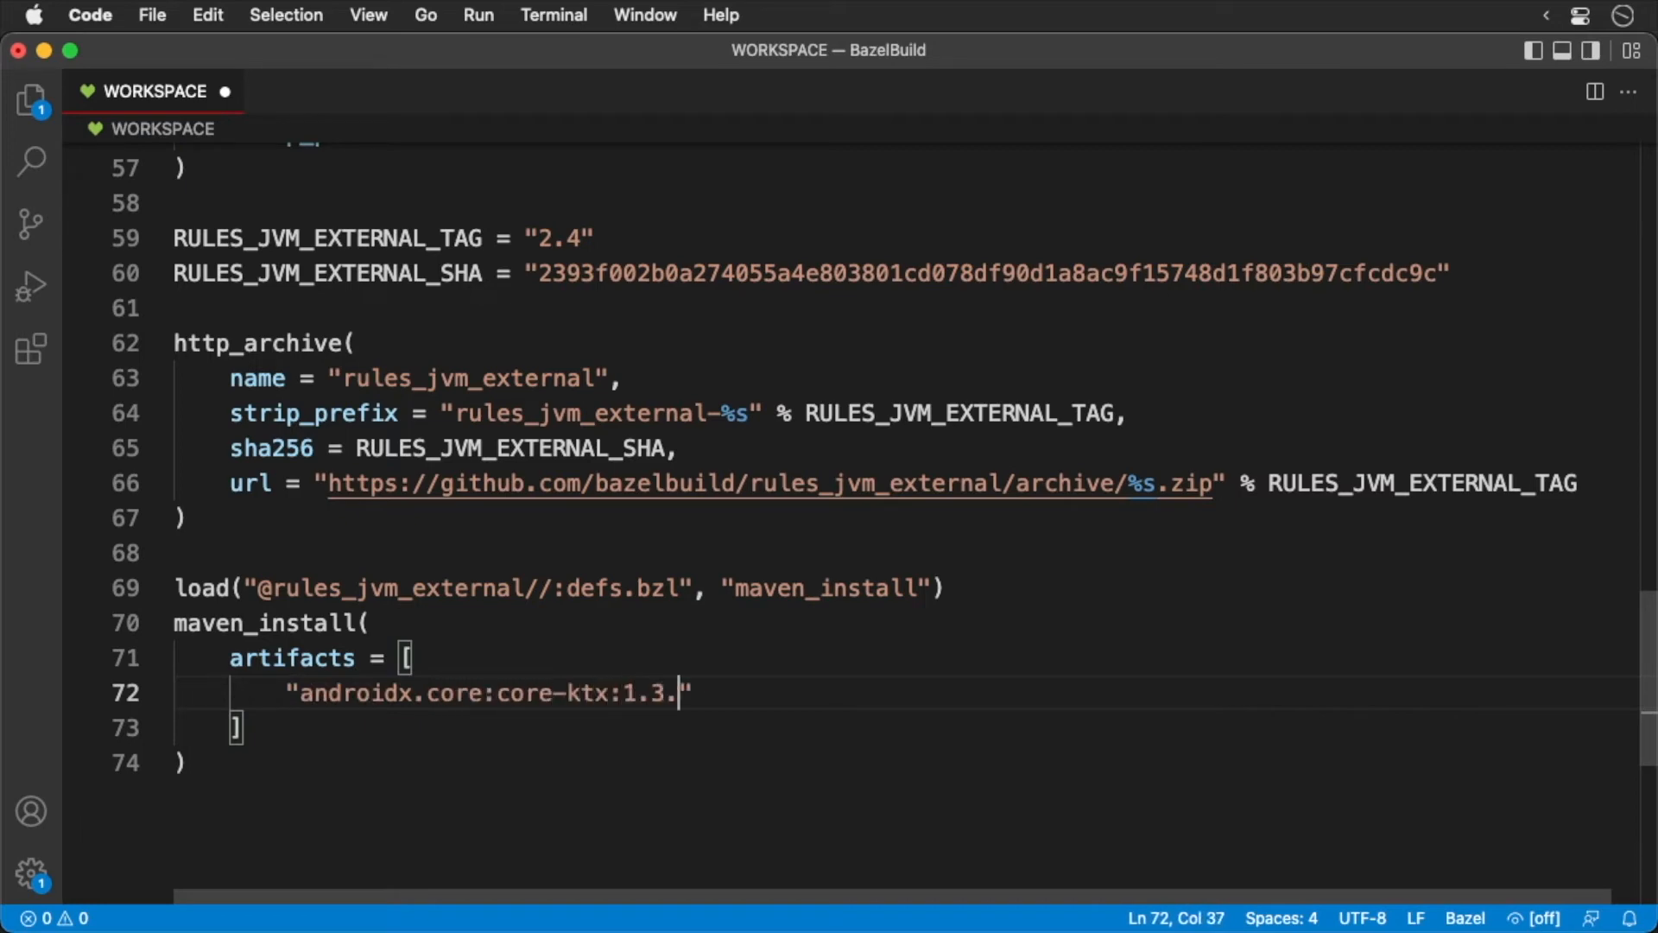
text(2",)
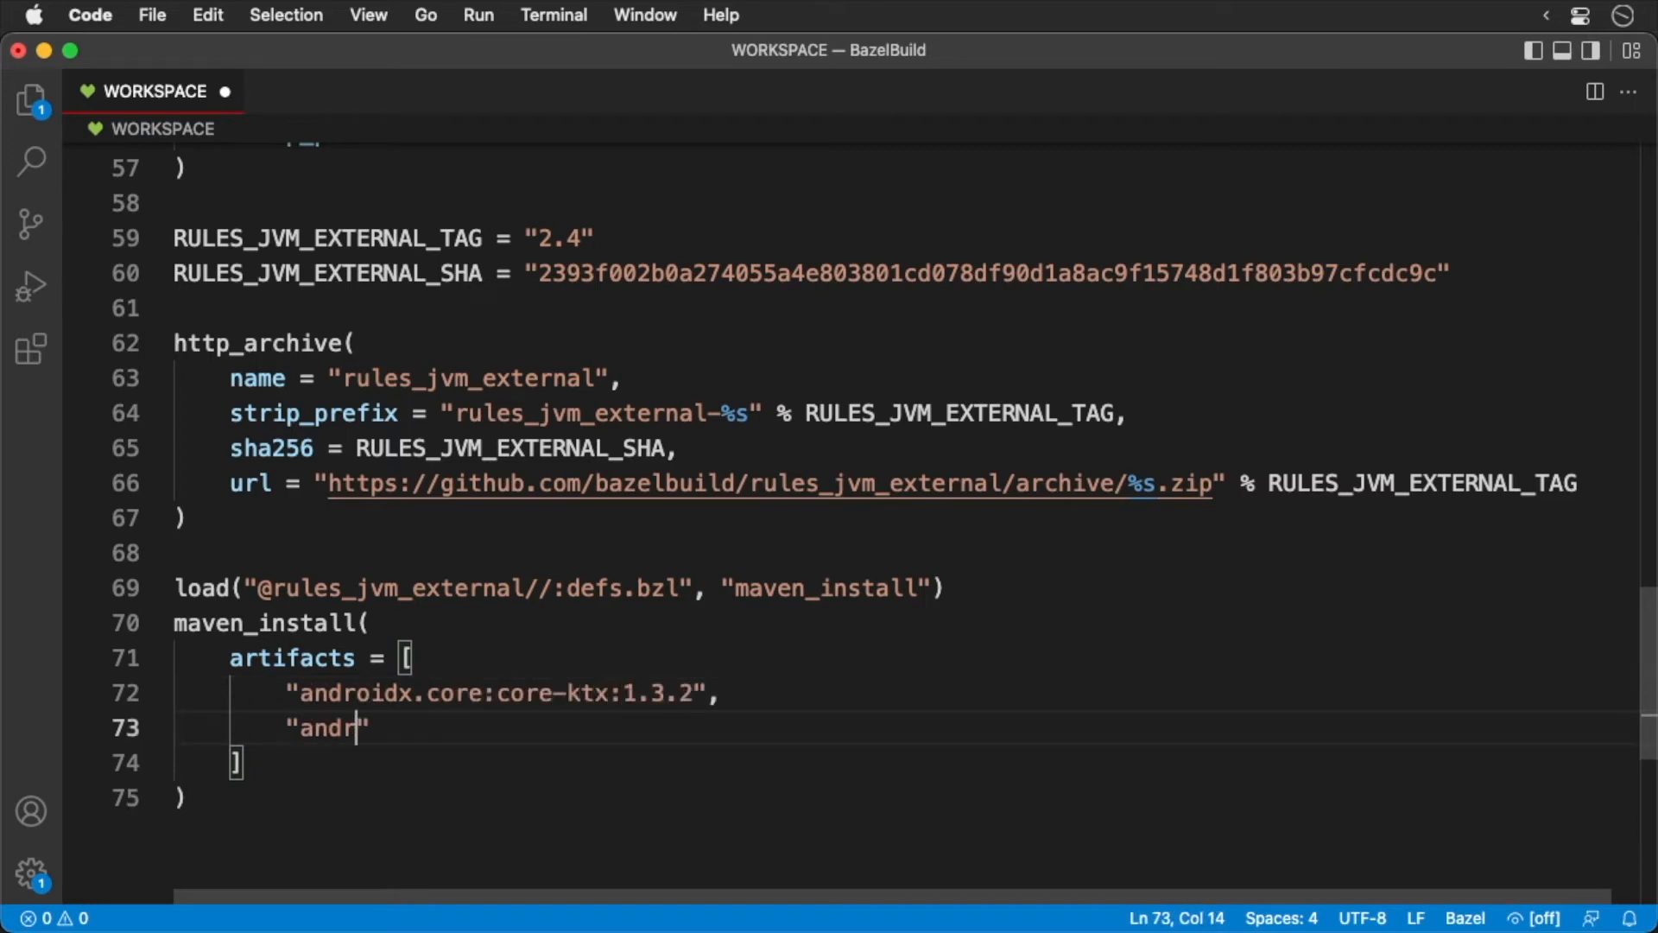
text(oidx.core:core:1.3.2)
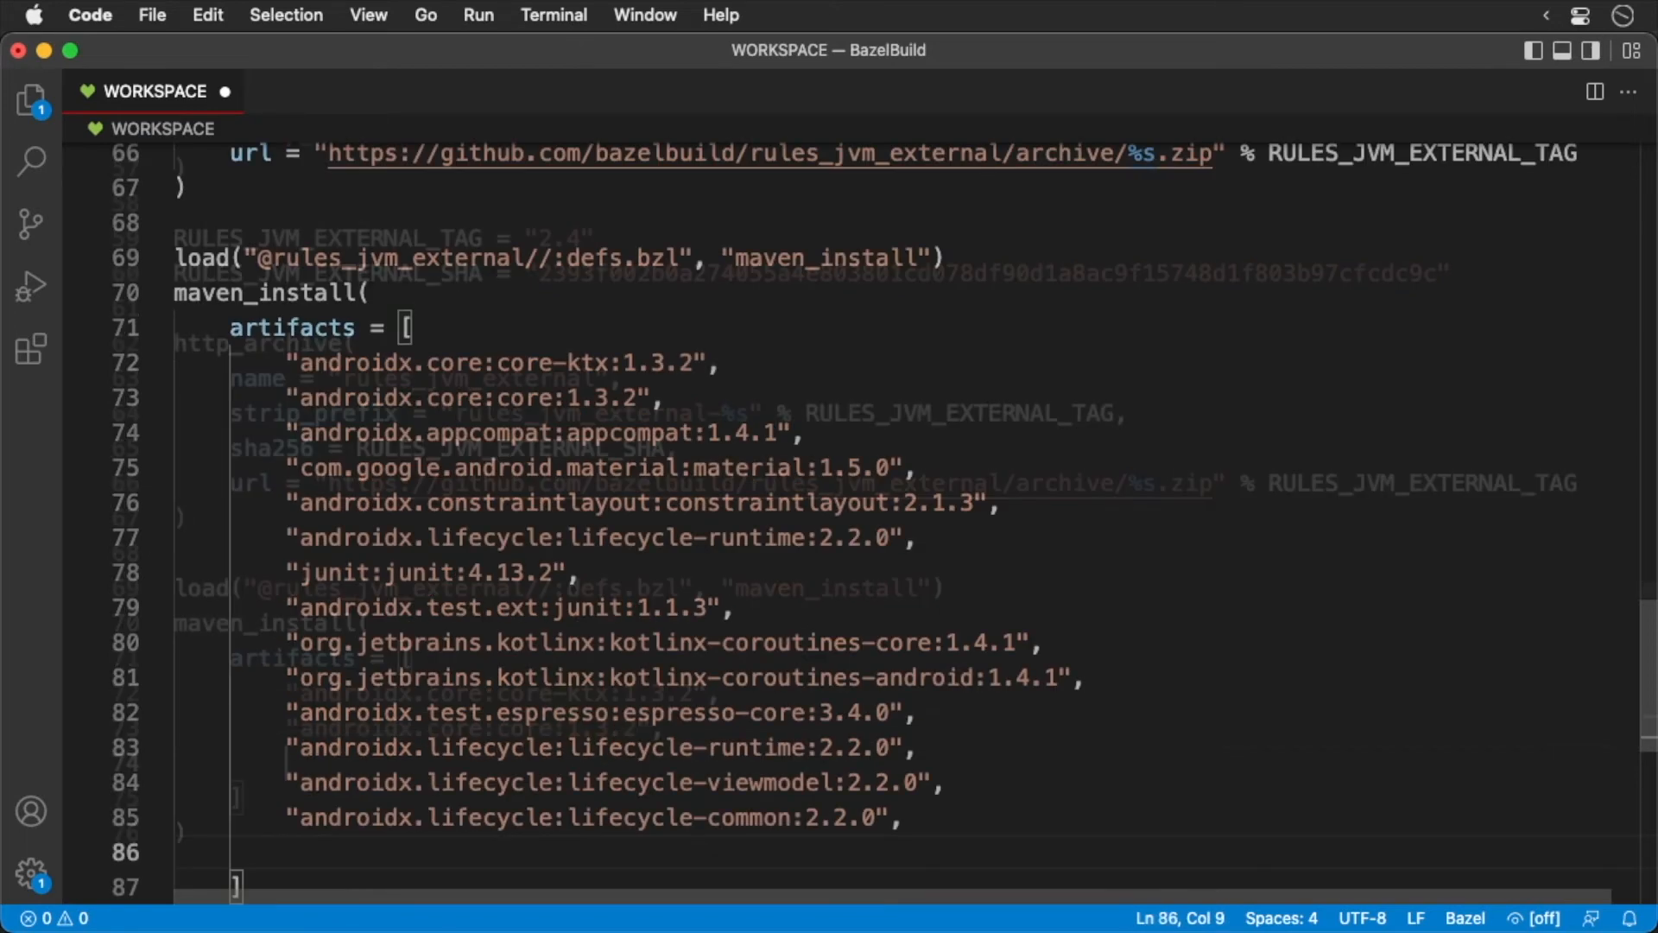
Step: Add androidx.databinding:viewbinding and remaining artifacts, then begin the repositories list
text(androidx)
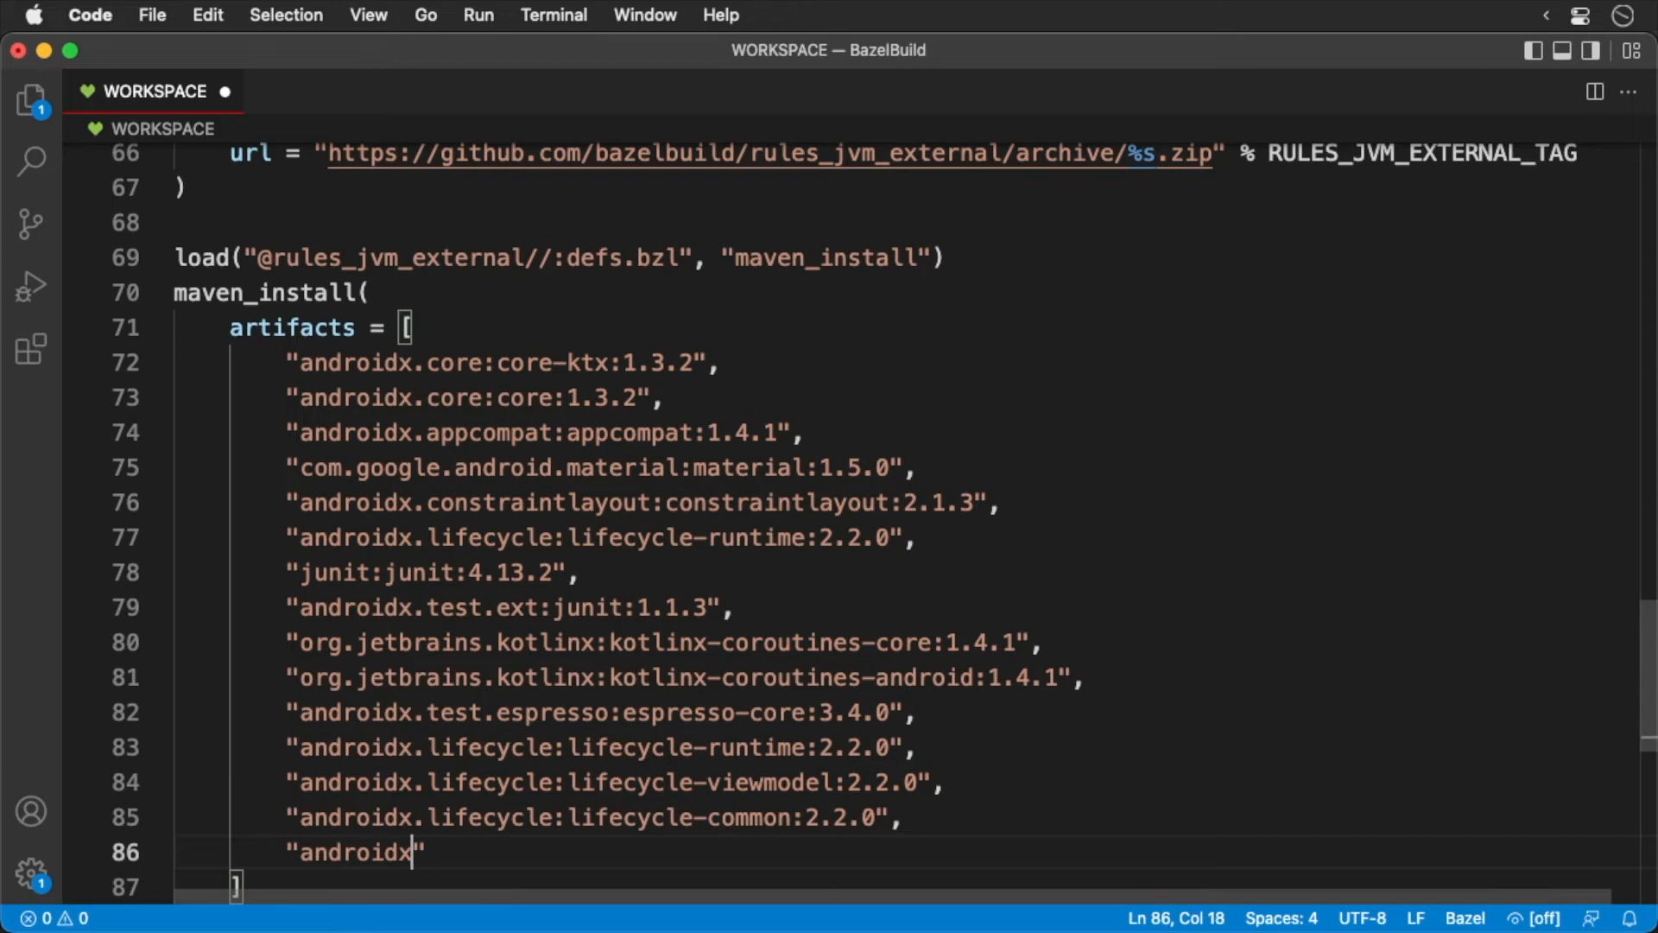
text(.databinding)
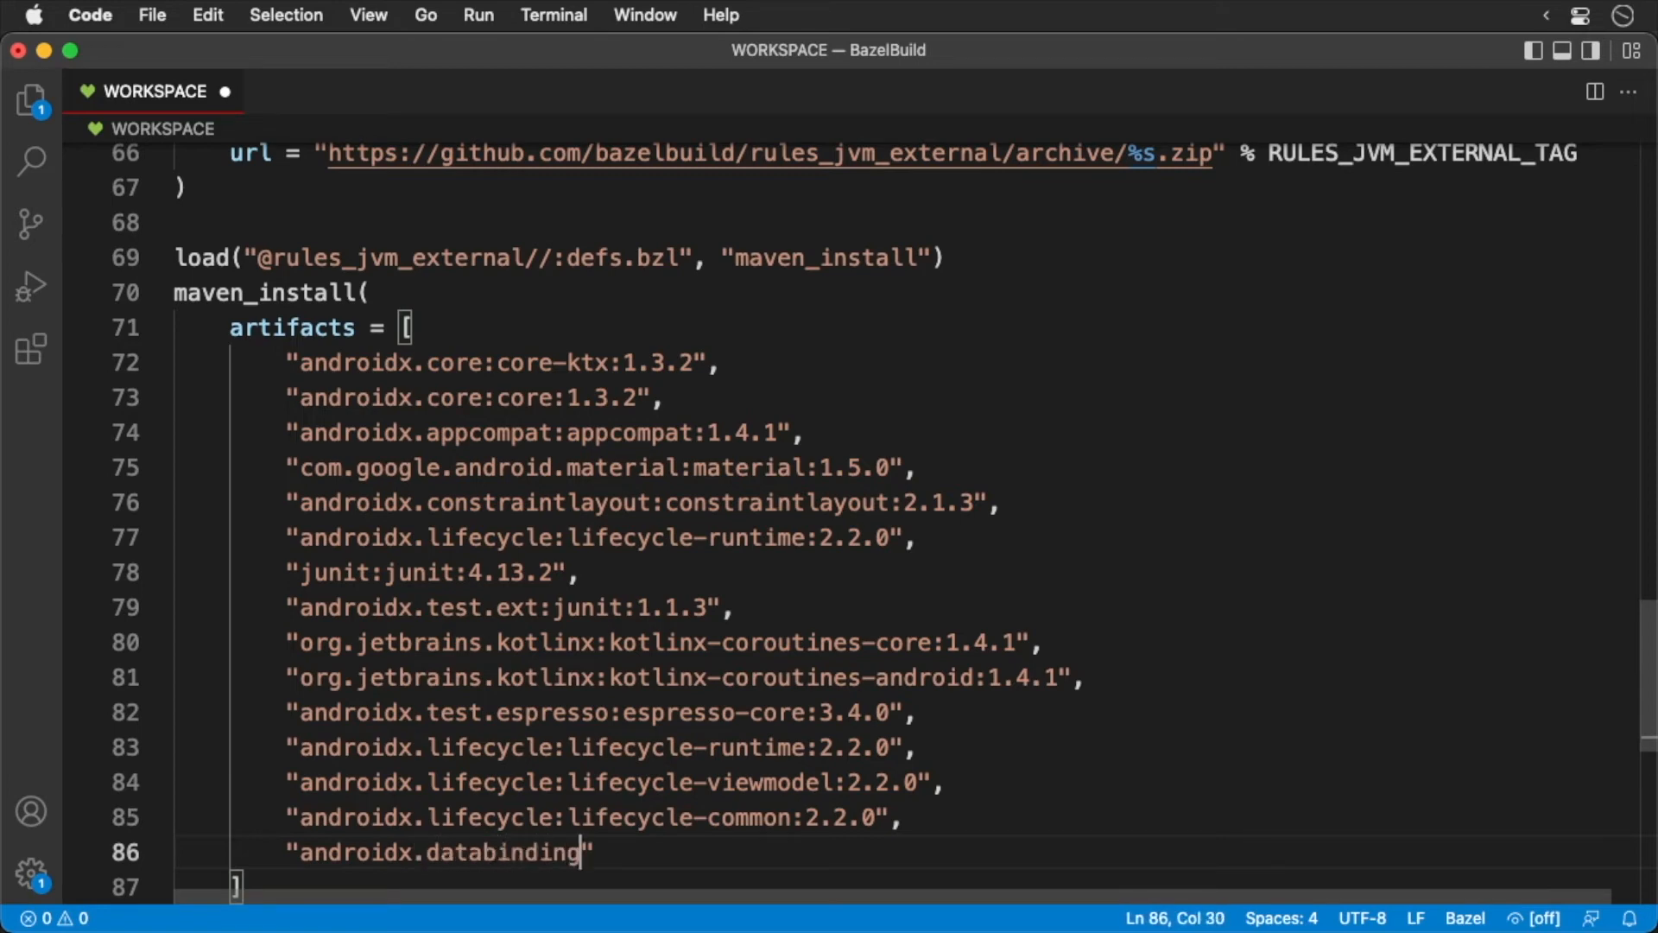
text(:viewbindin)
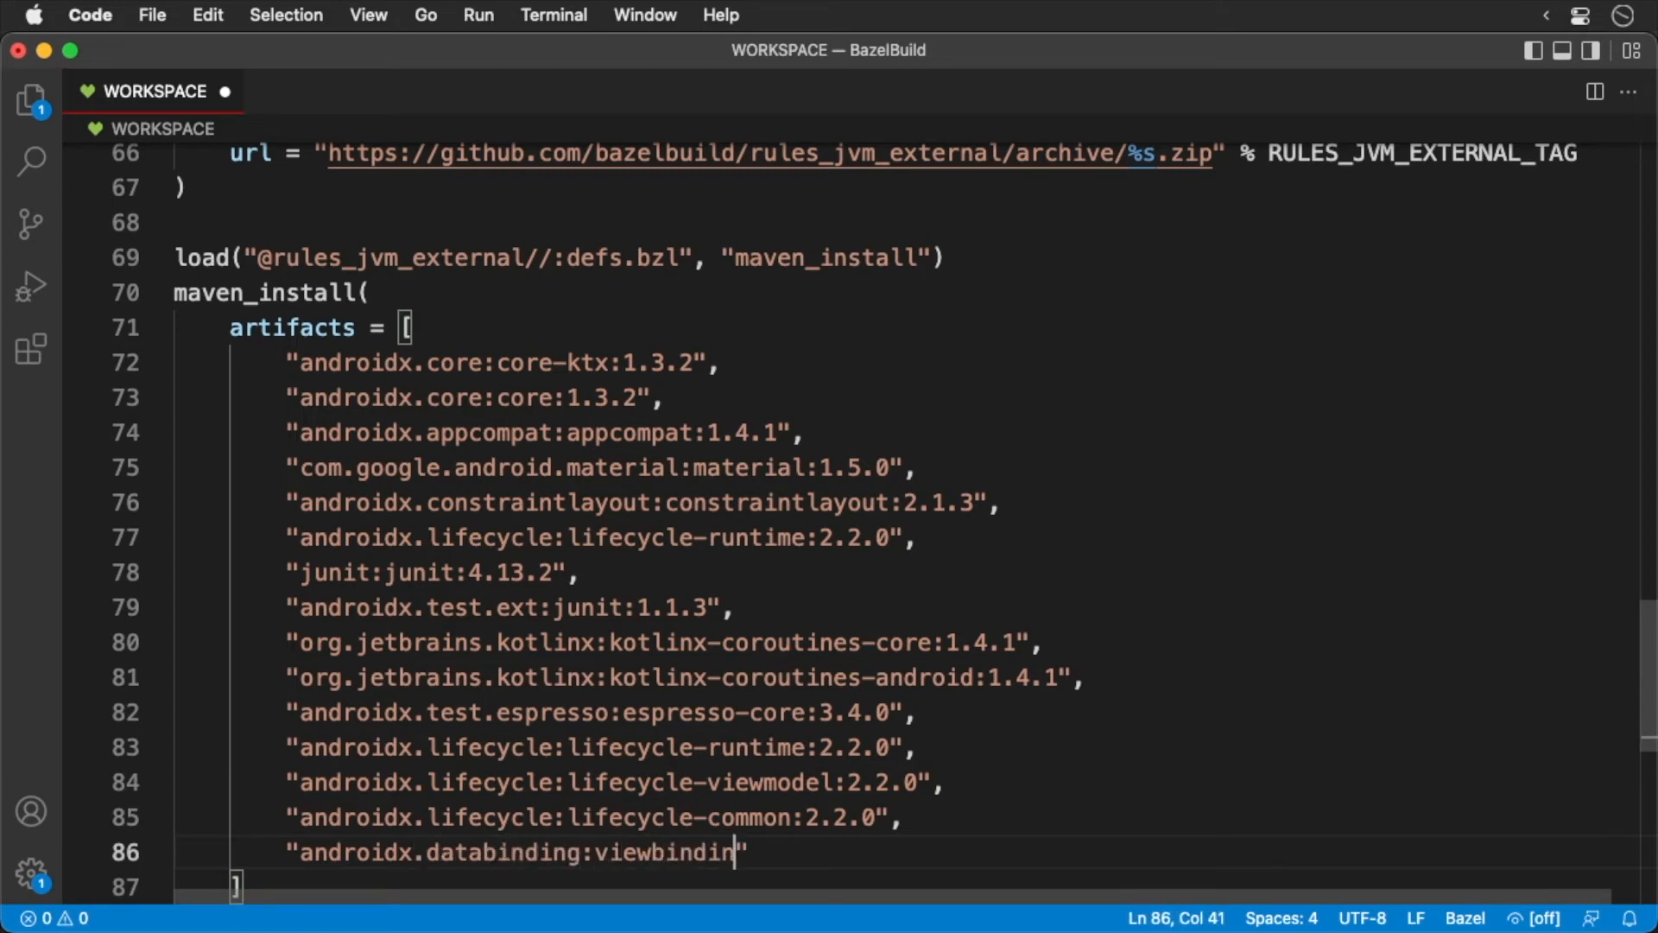
text(:7.0.0-alpha02)
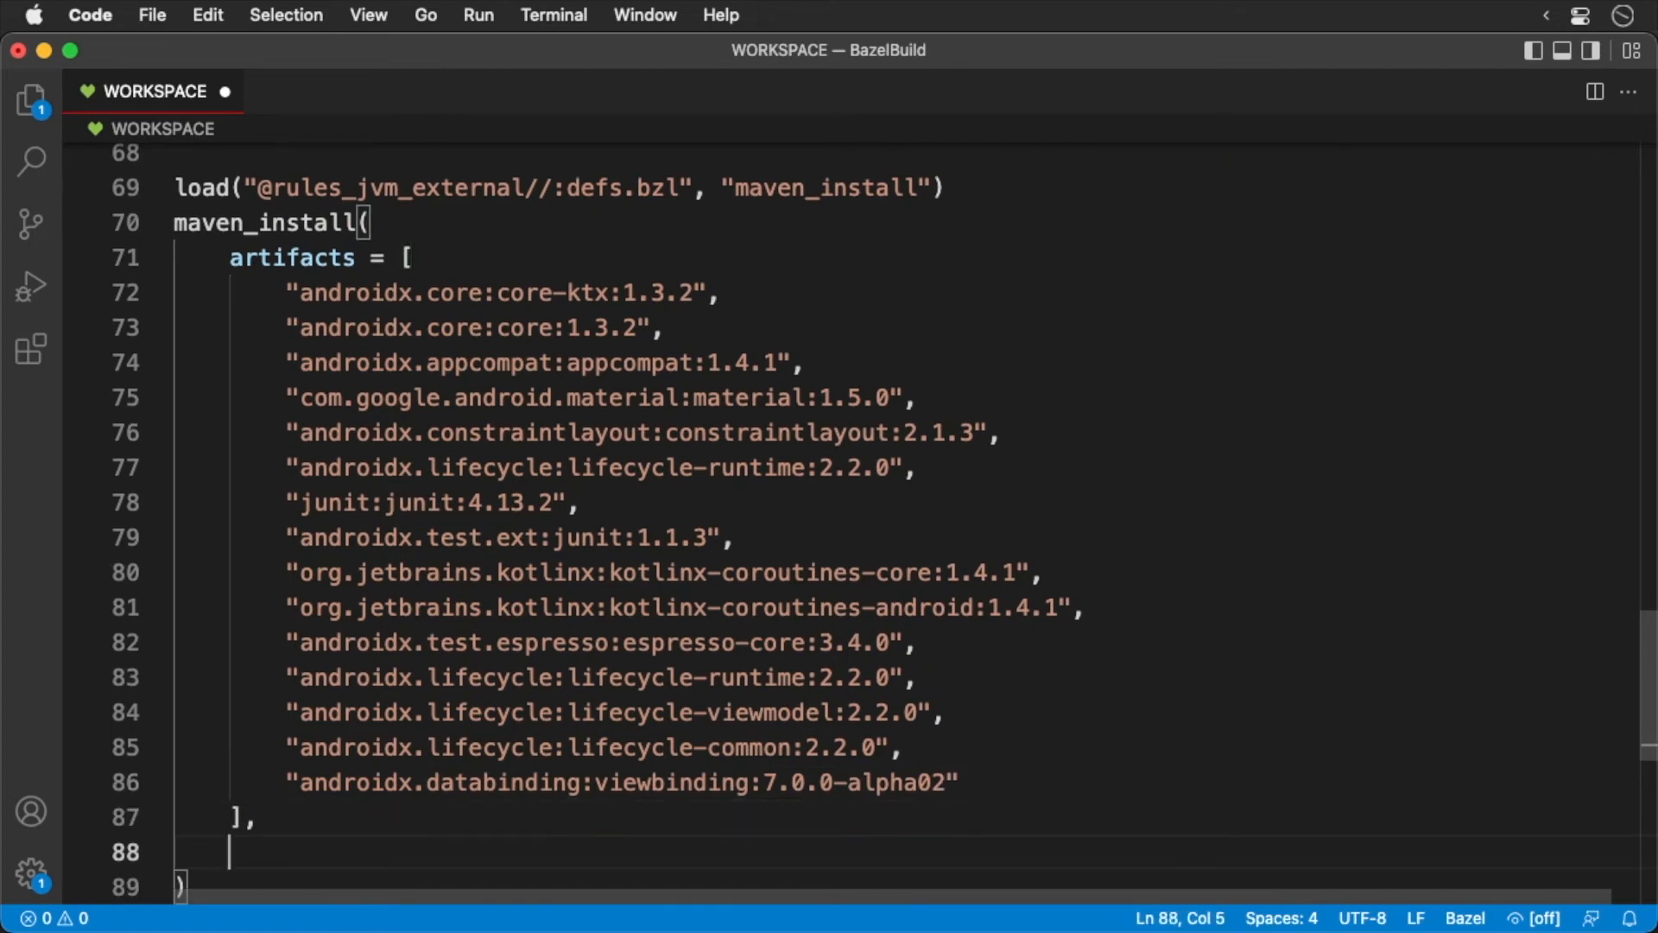
text(repositories = [)
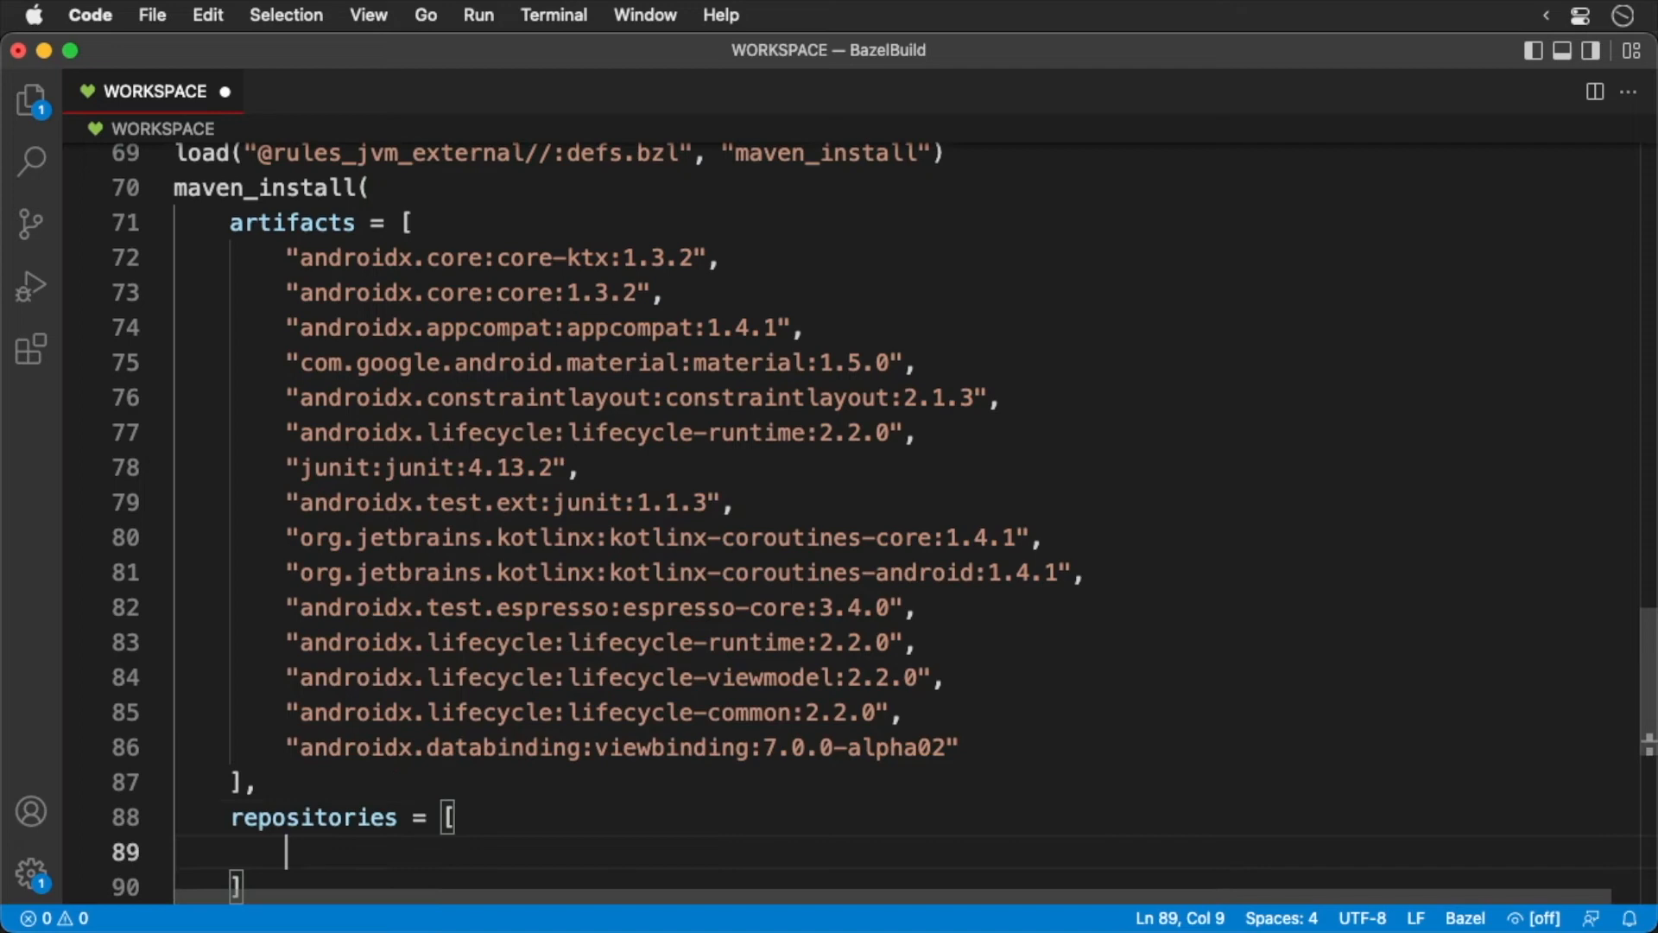
Step: List repositories maven.google.com, jcenter.bintray.com and repo1.maven.org/maven2
text("https:")
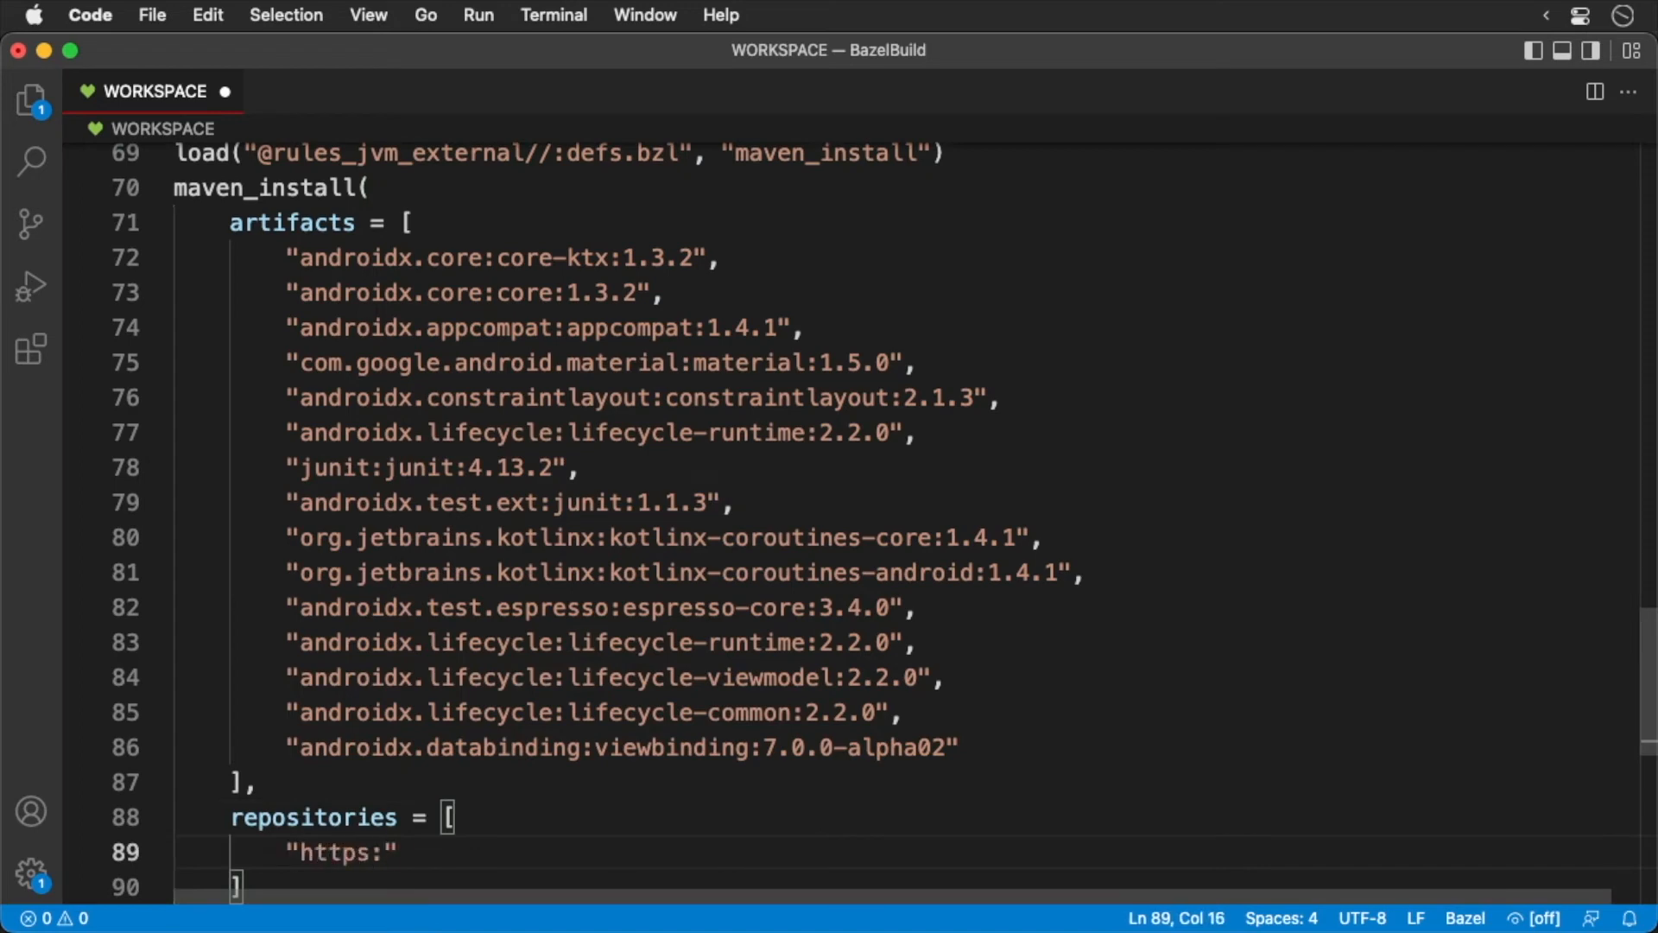
text(//maven.google.com)
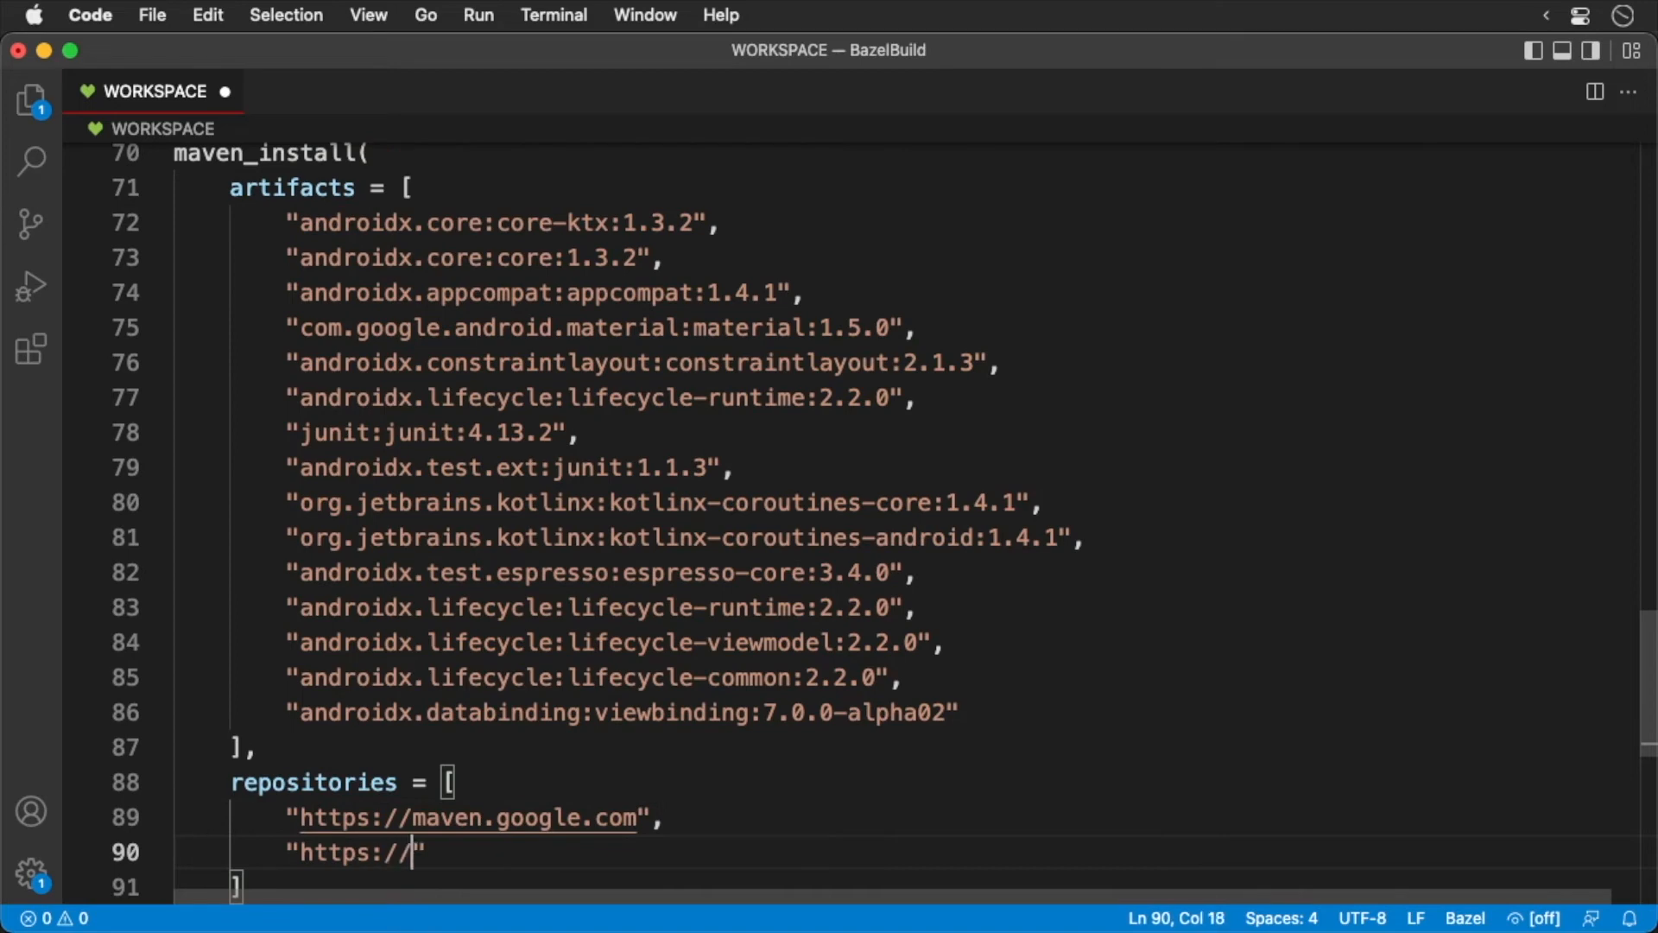
text(jcenter.bintray.com)
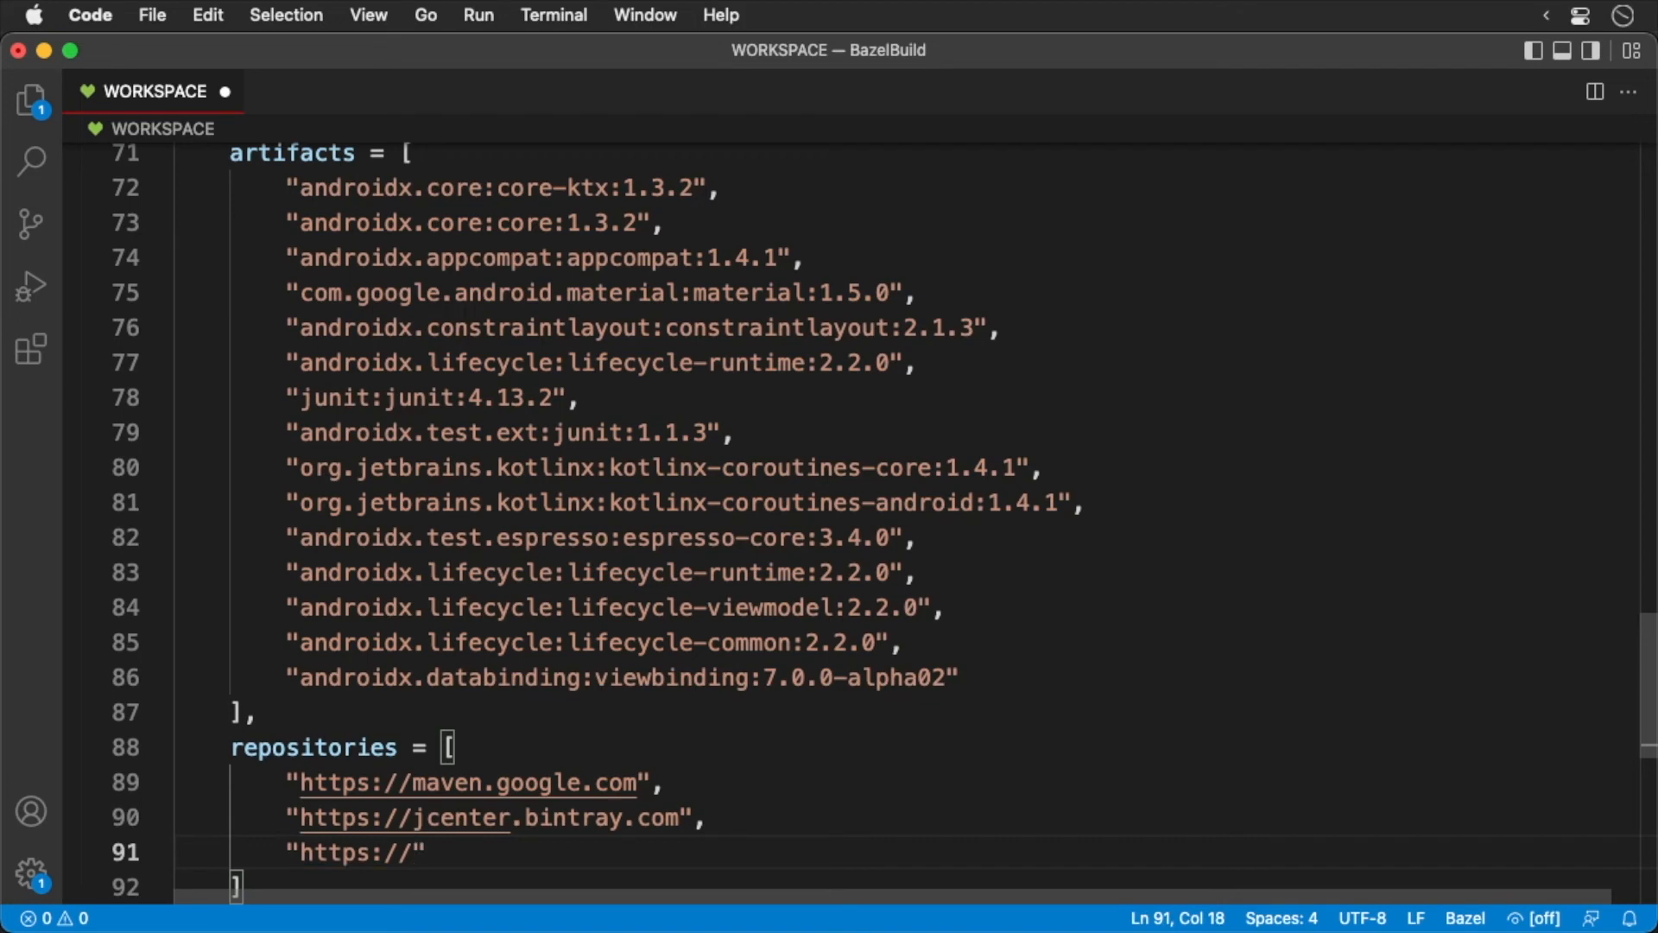
text(repo1.maven)
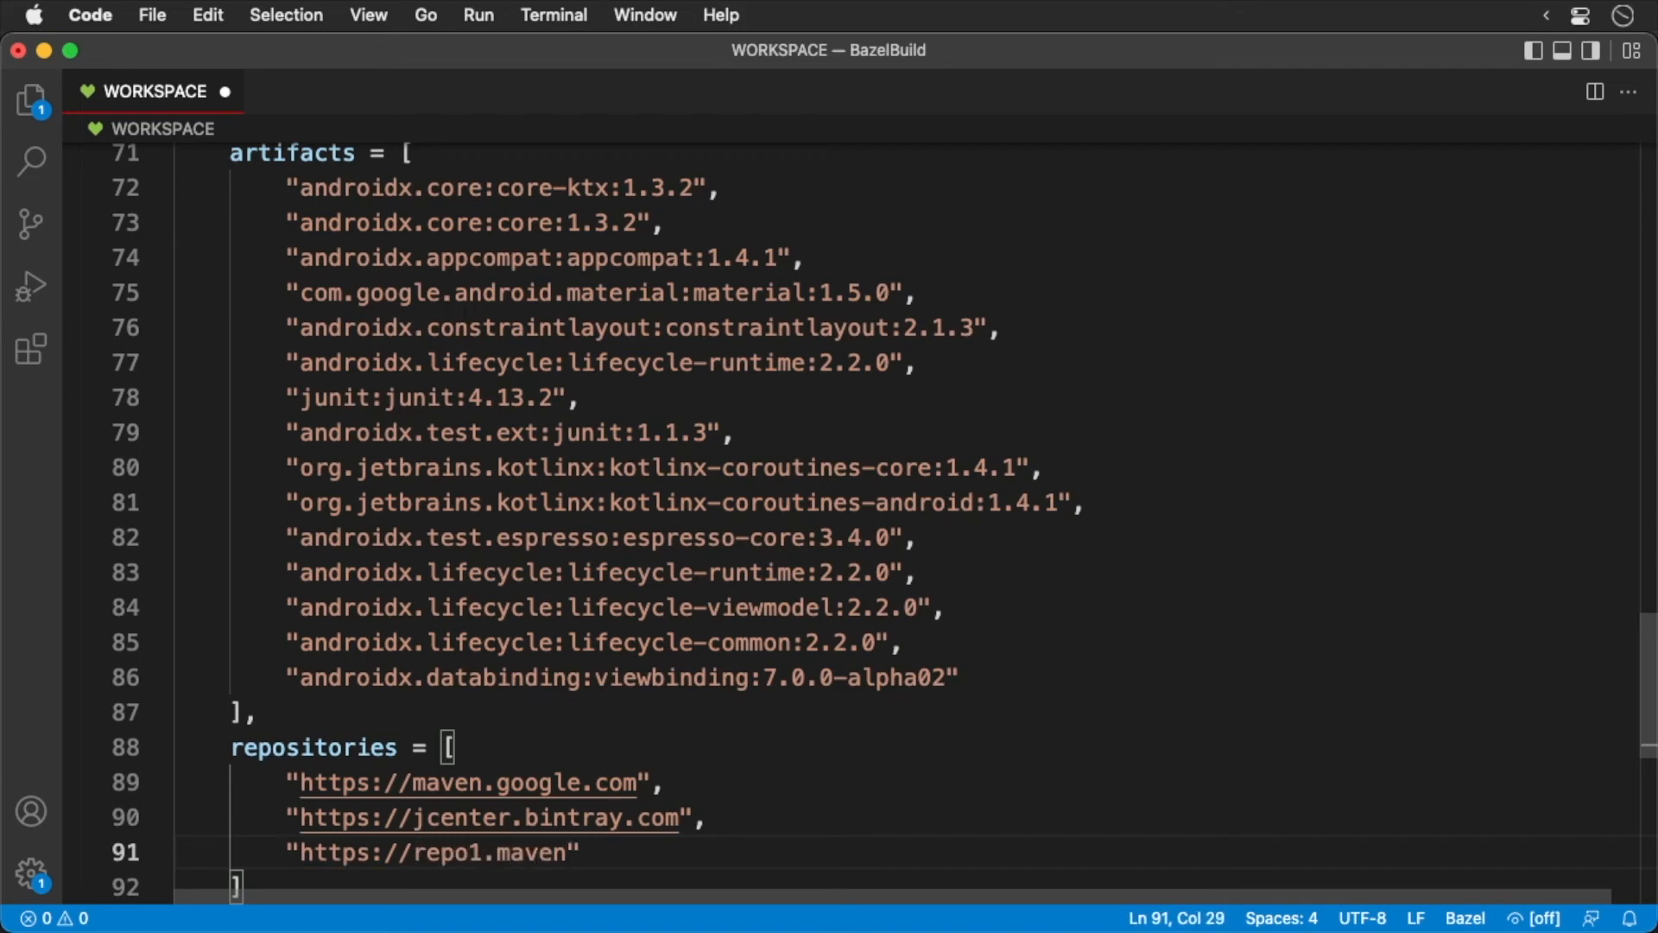
text(.org/maven2)
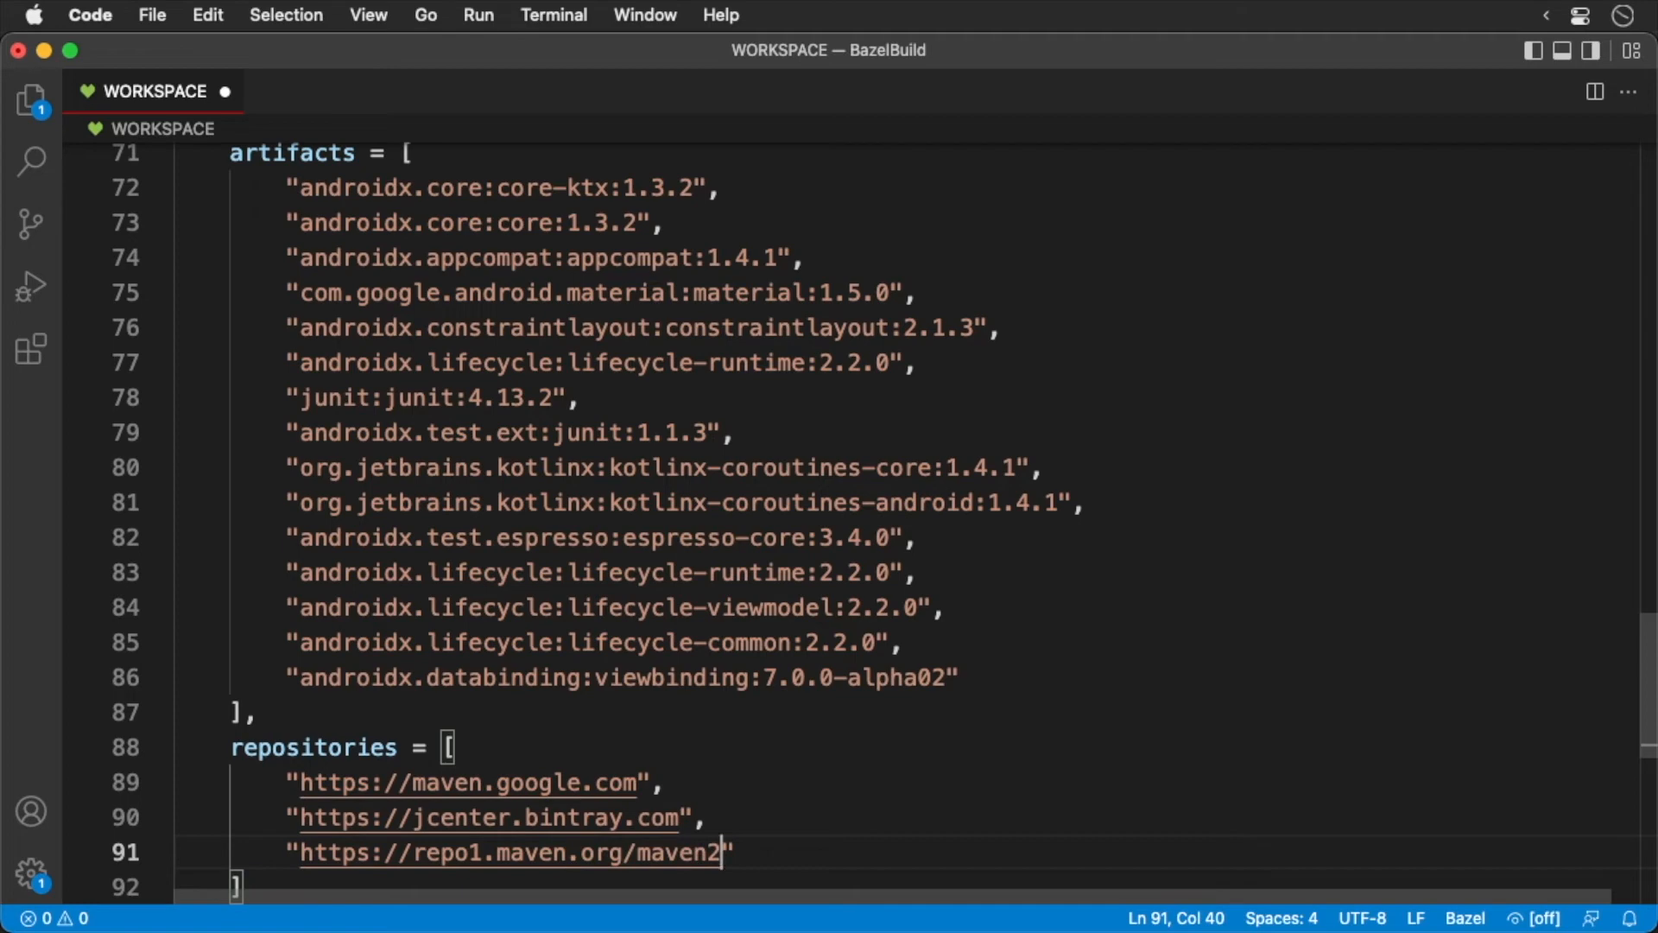
key(enter)
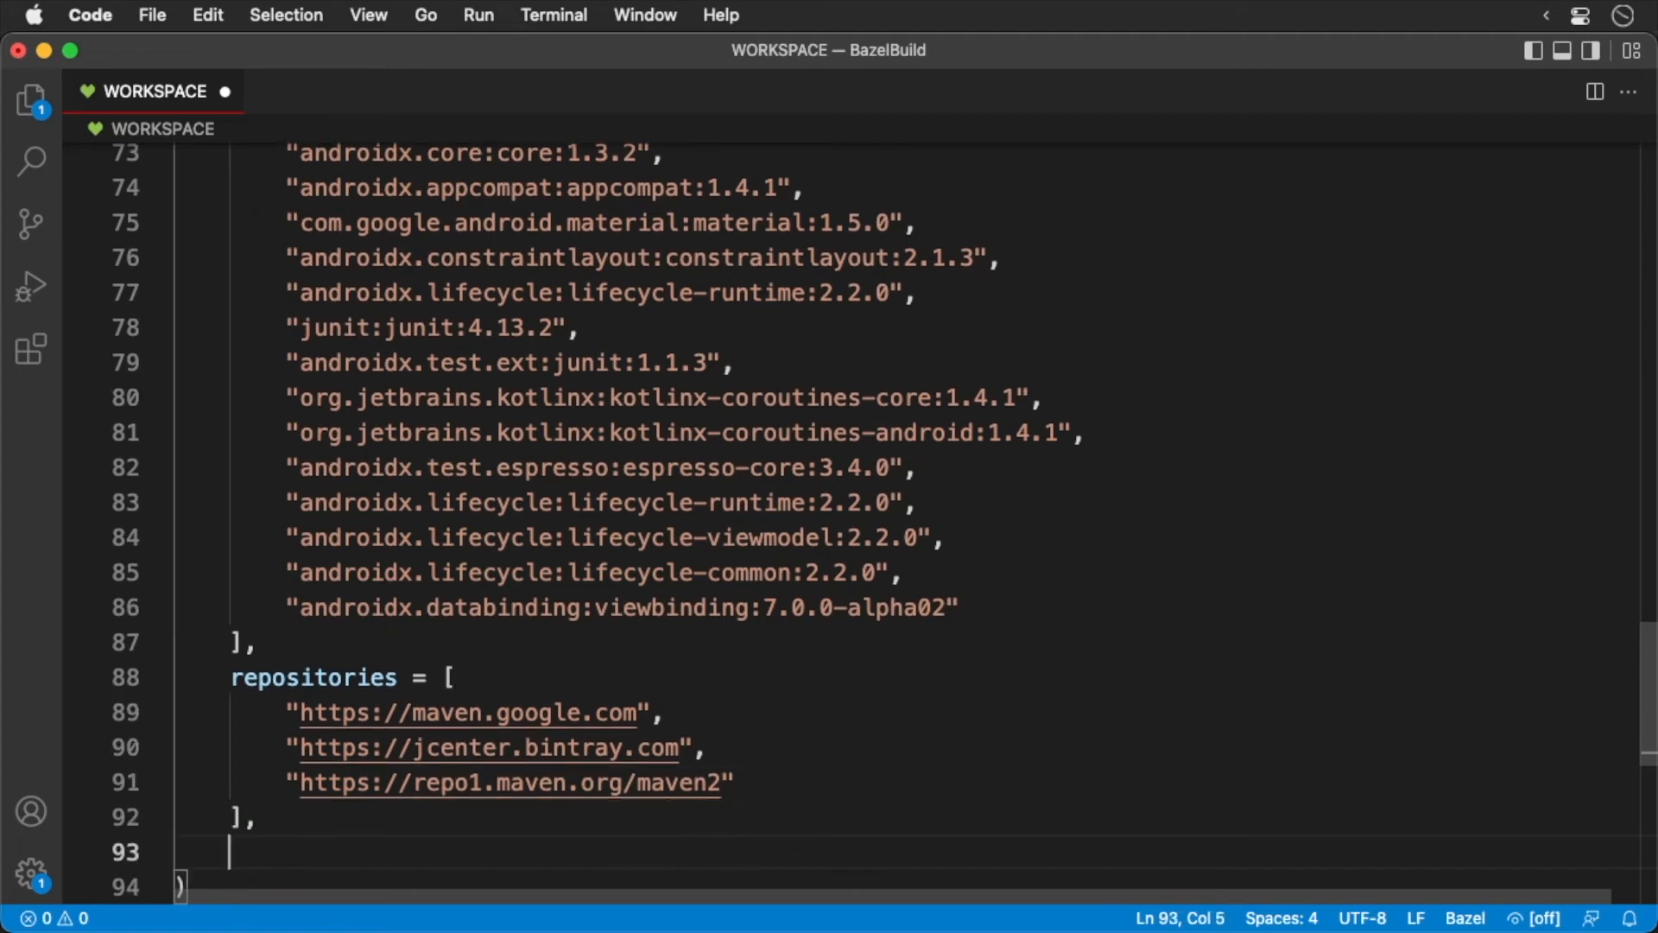
Step: Set fetch_sources = True inside maven_install
text(fetch_)
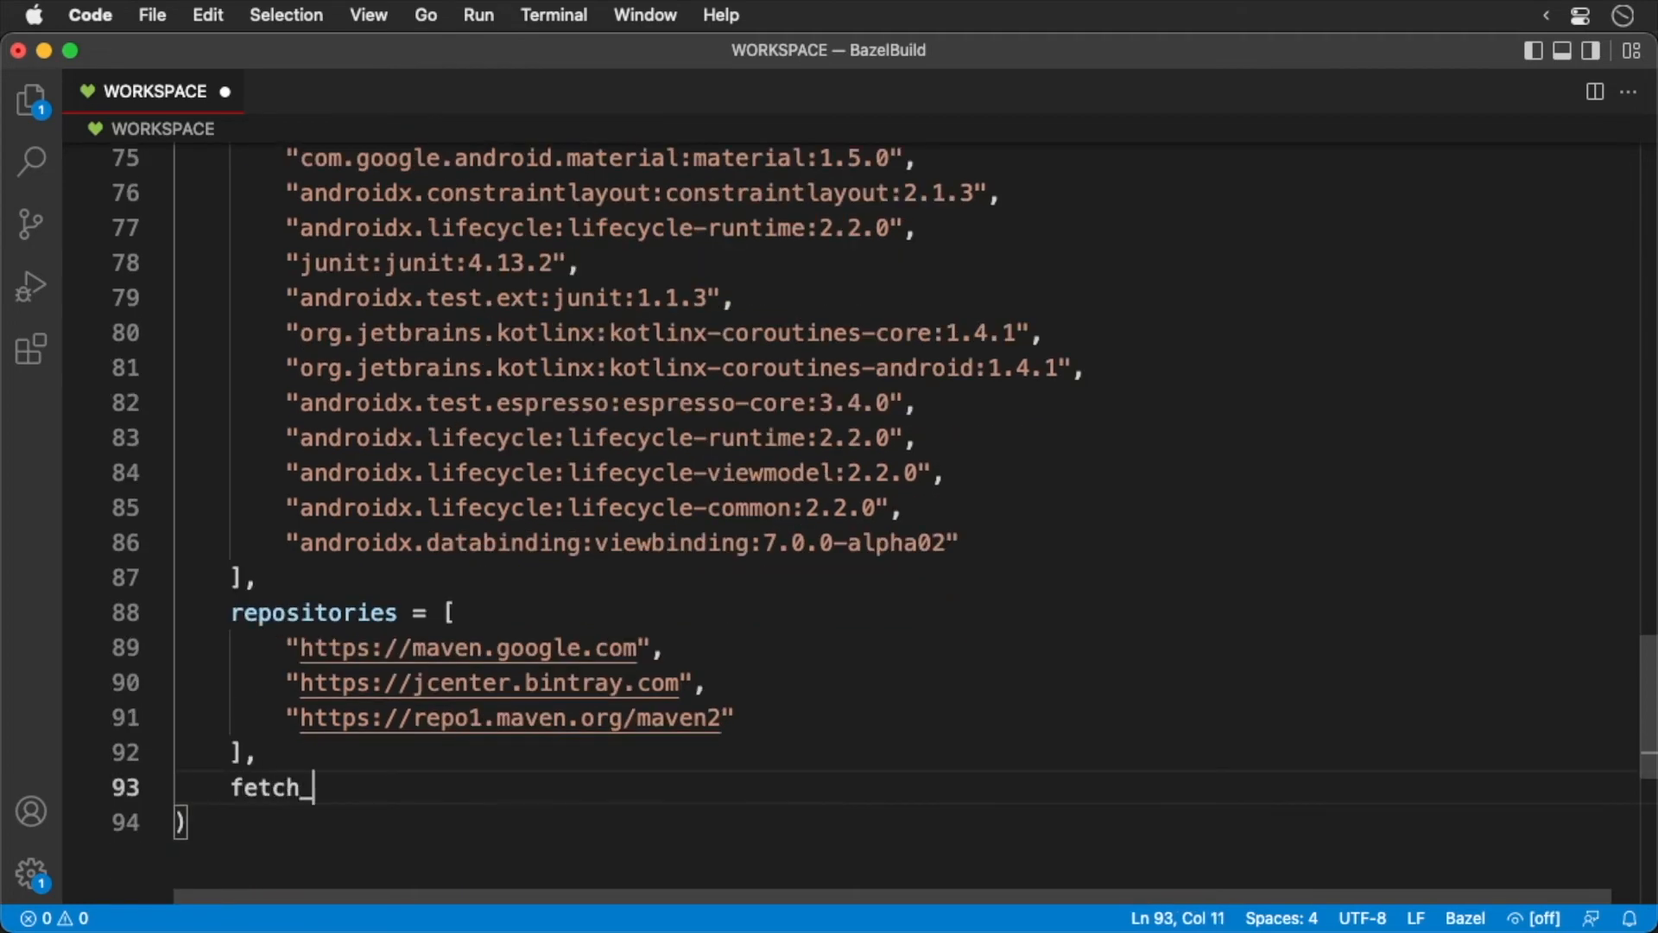
text(sources =)
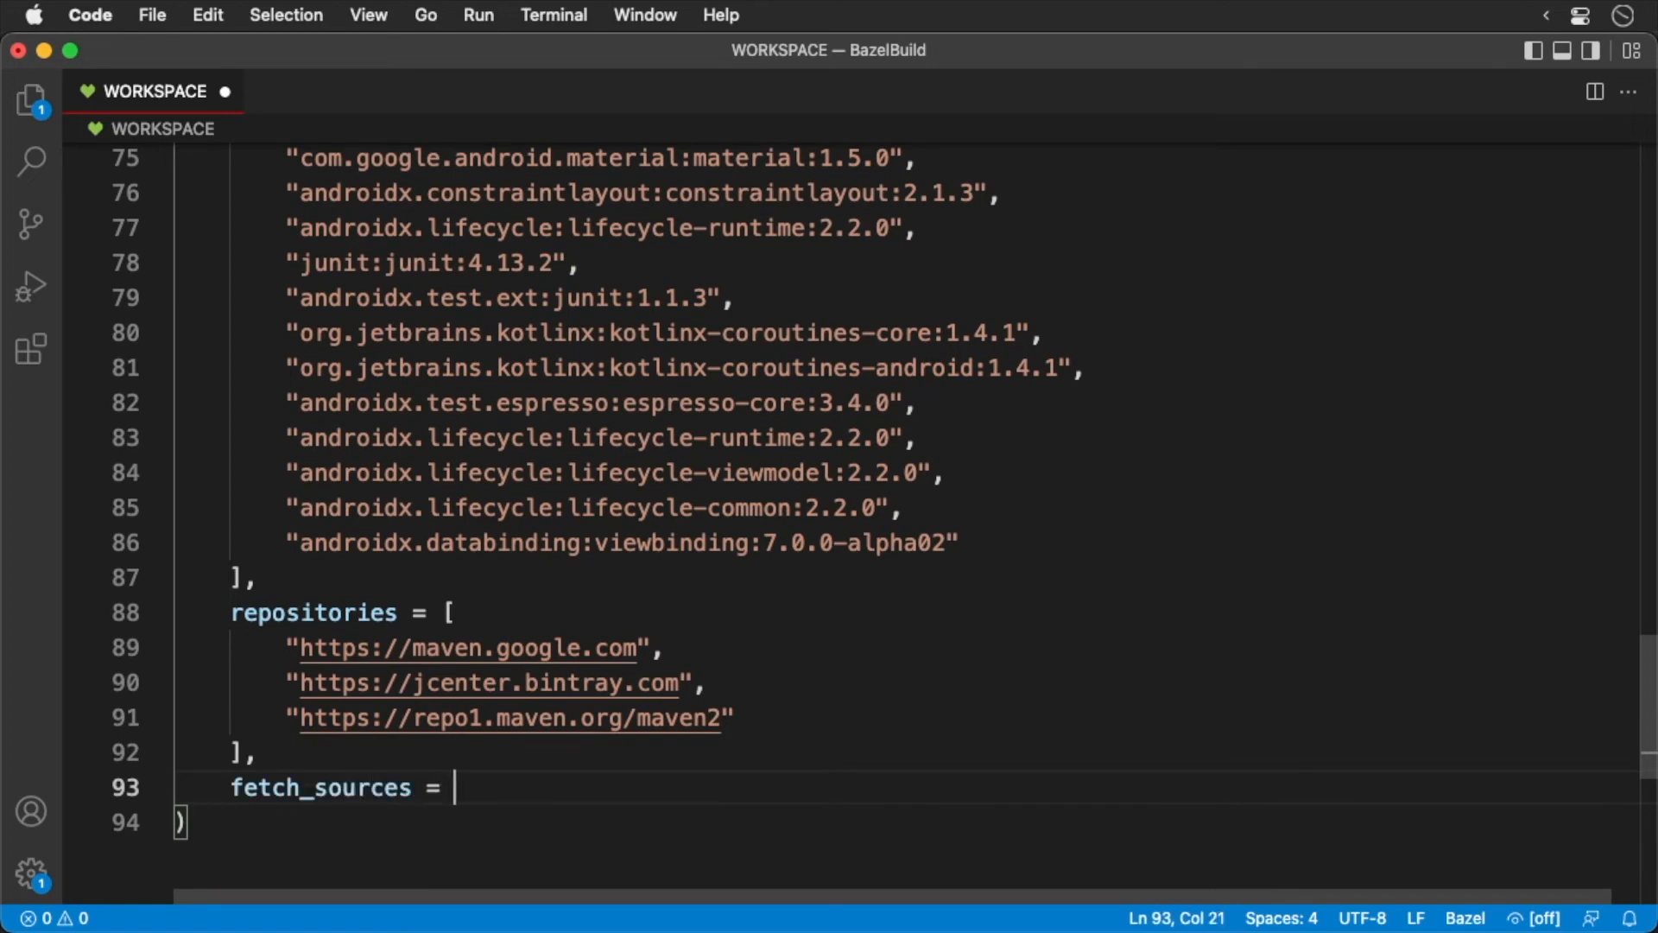
text(True,)
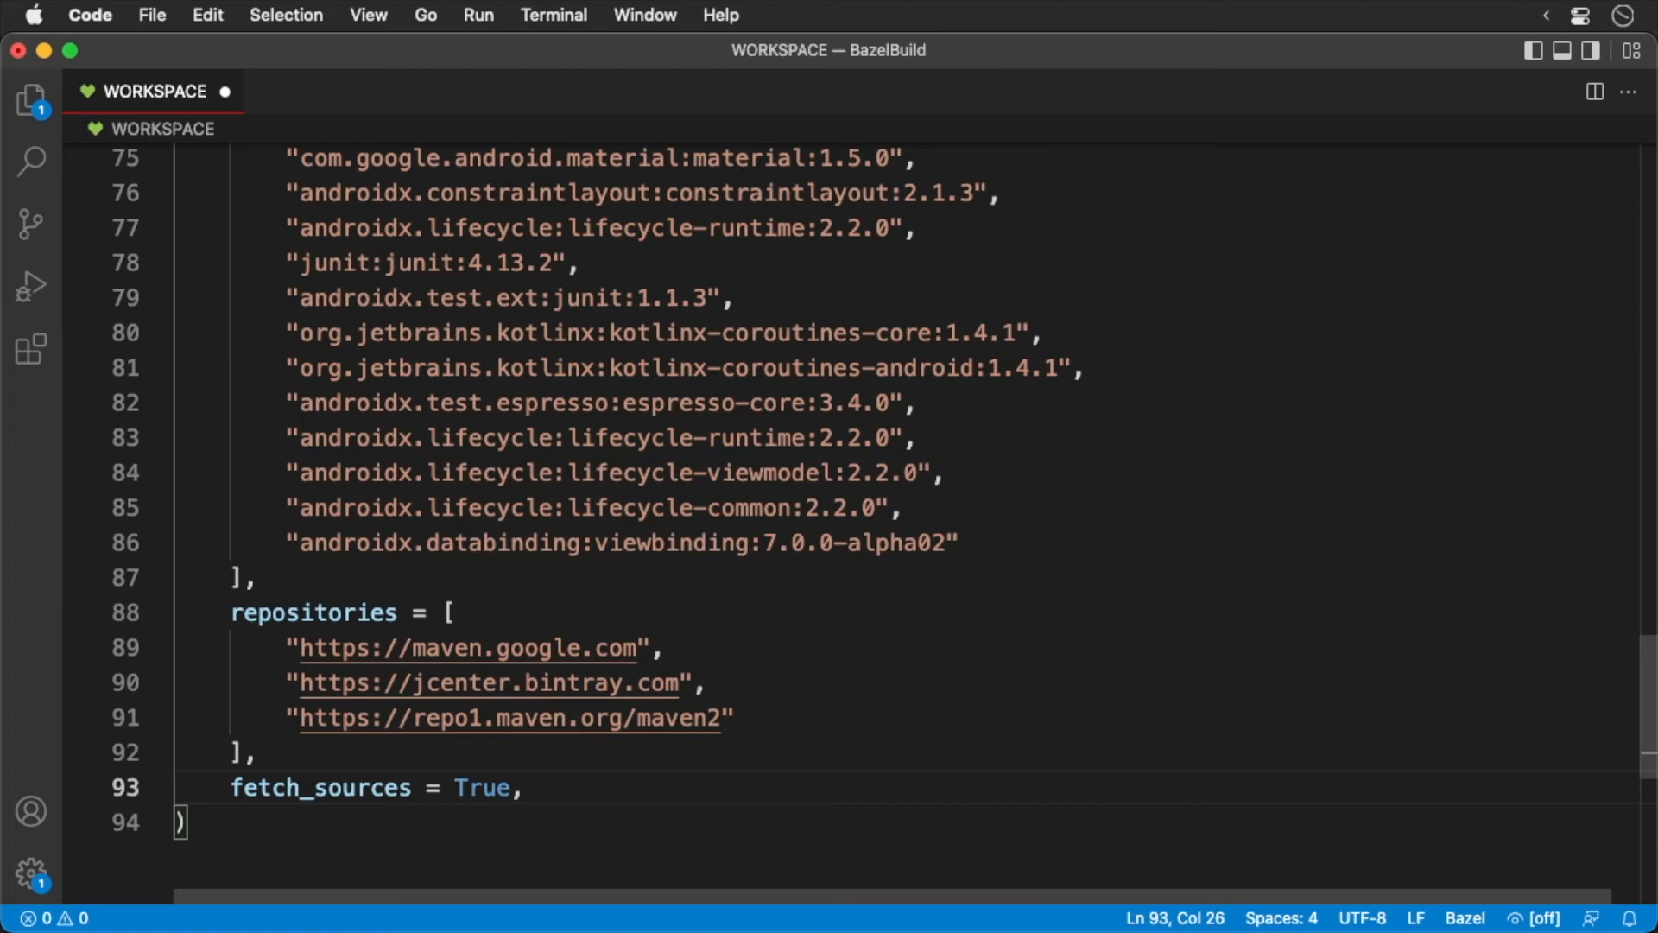
scroll(down, 3)
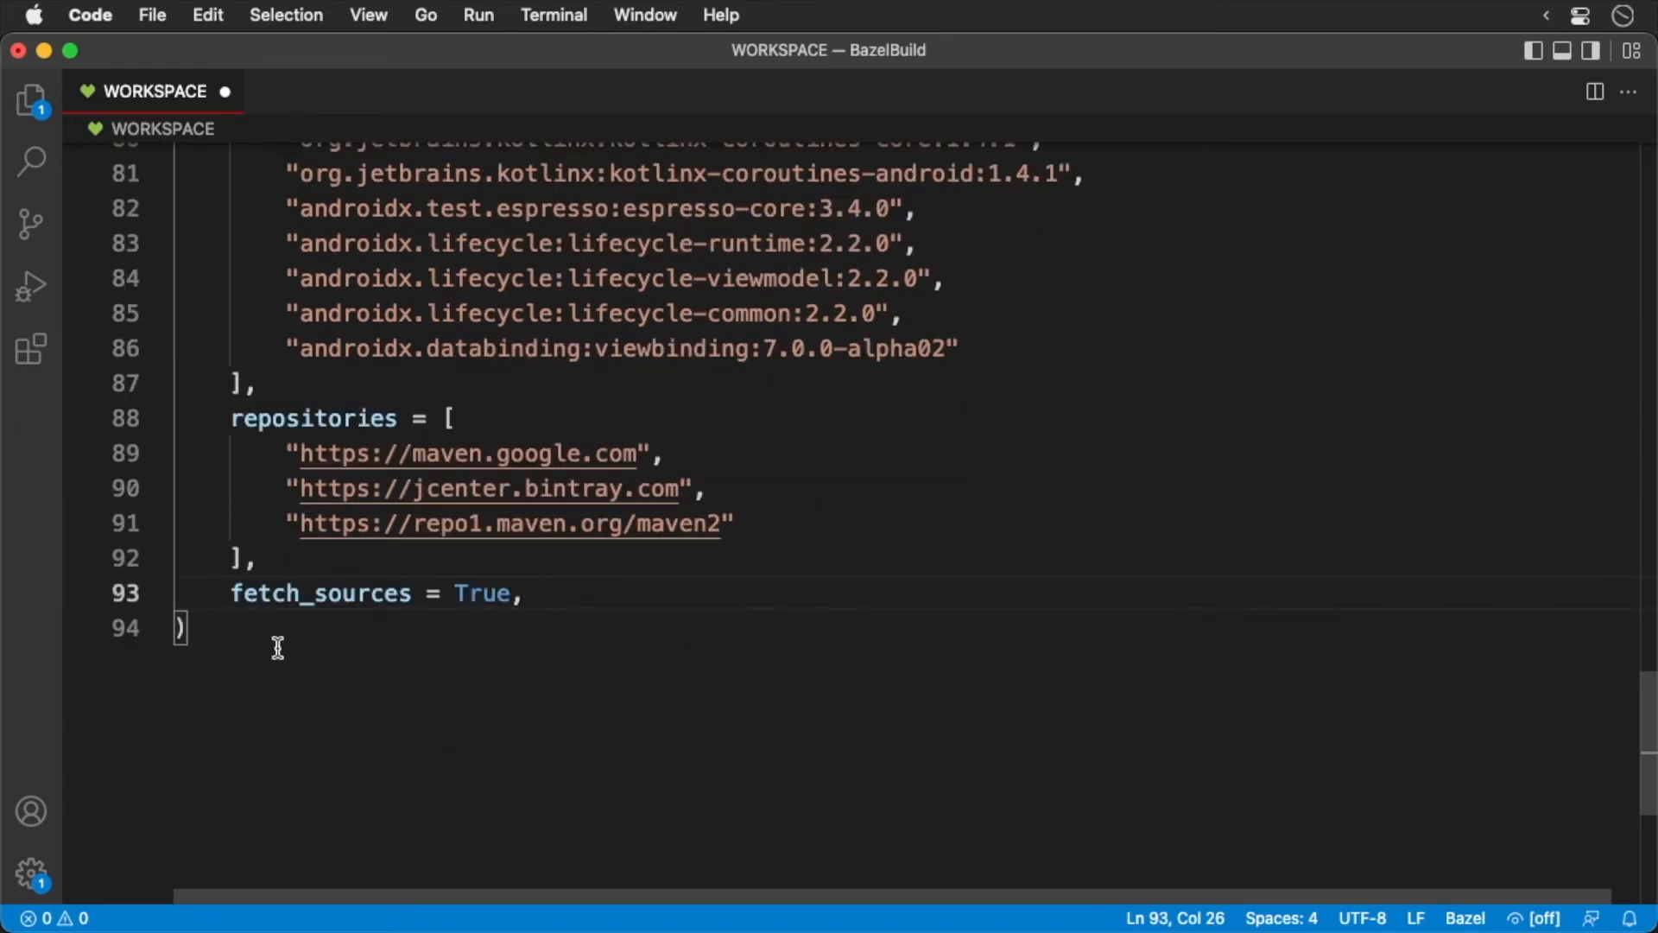
Step: Define rules_kotlin_version "legacy-1.4.0-rc4" and a rules_kotlin_sha checksum string
text(rules_kot)
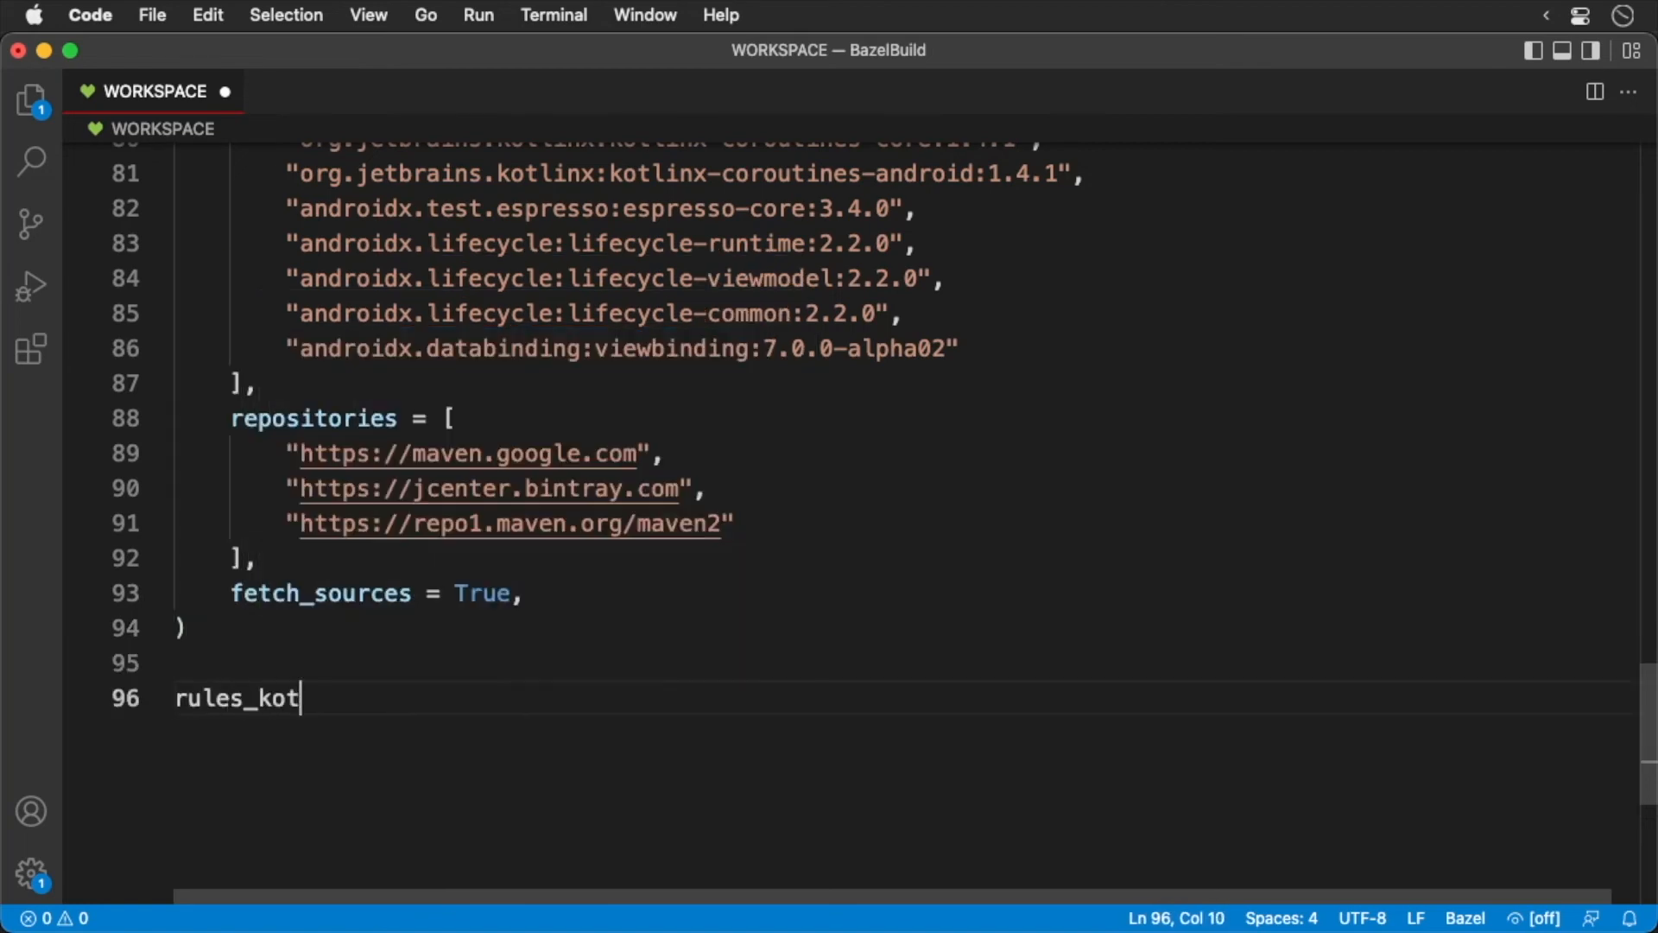
text(lin_version = "legacy-1.4.0-rc4)
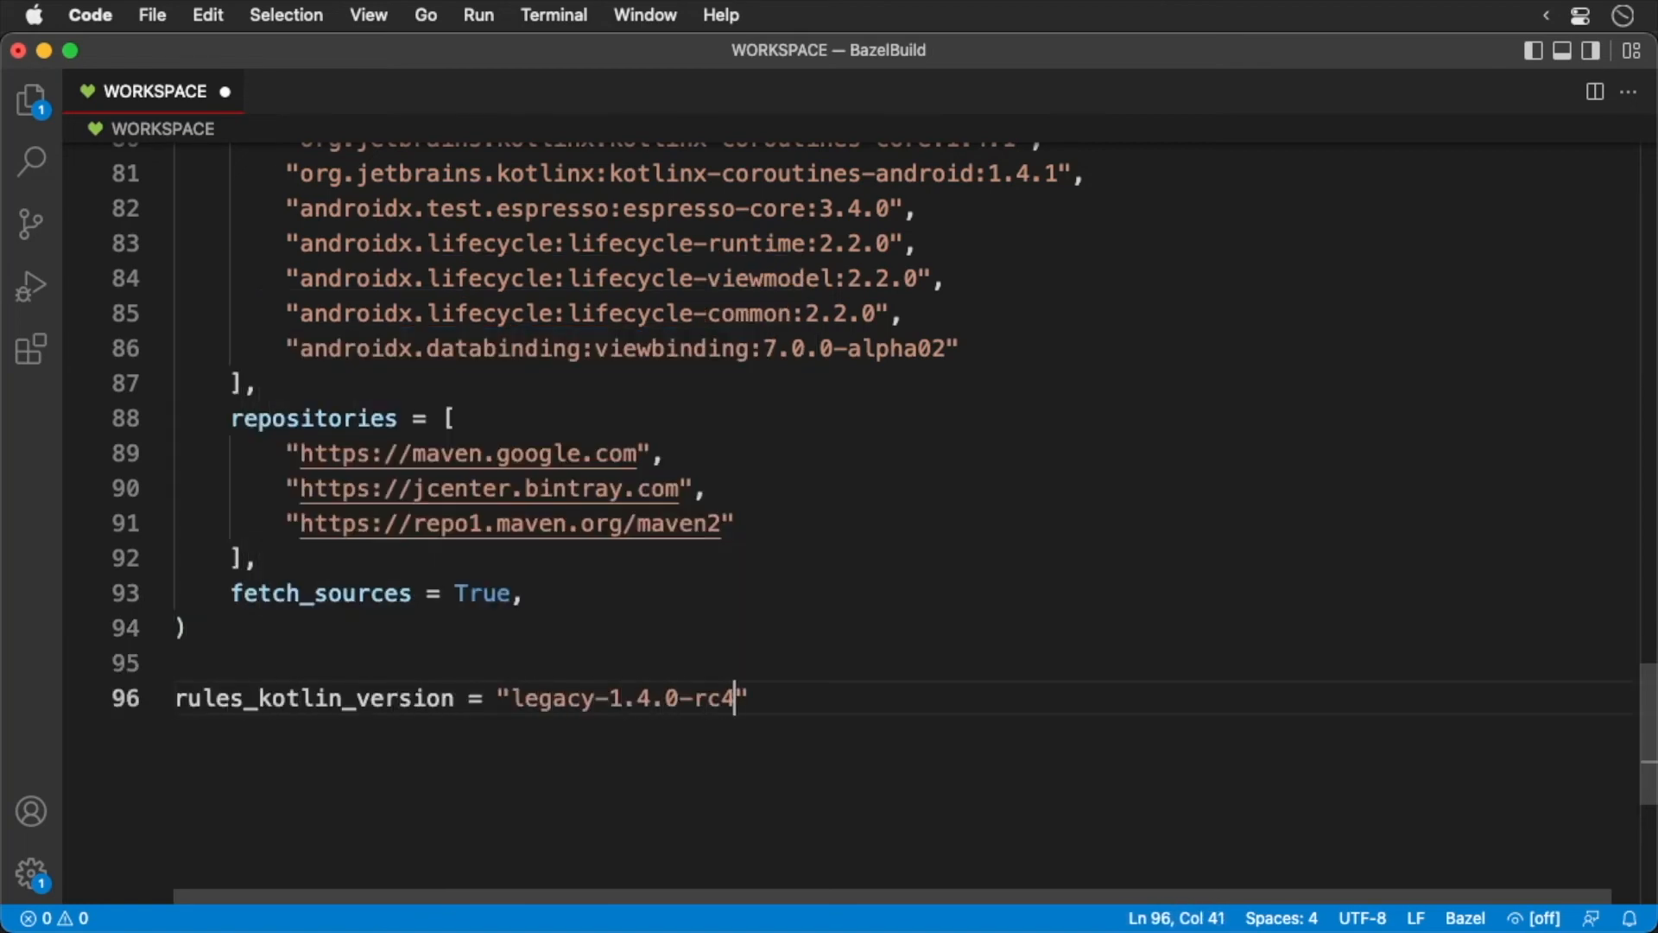
text(rules_kotlin)
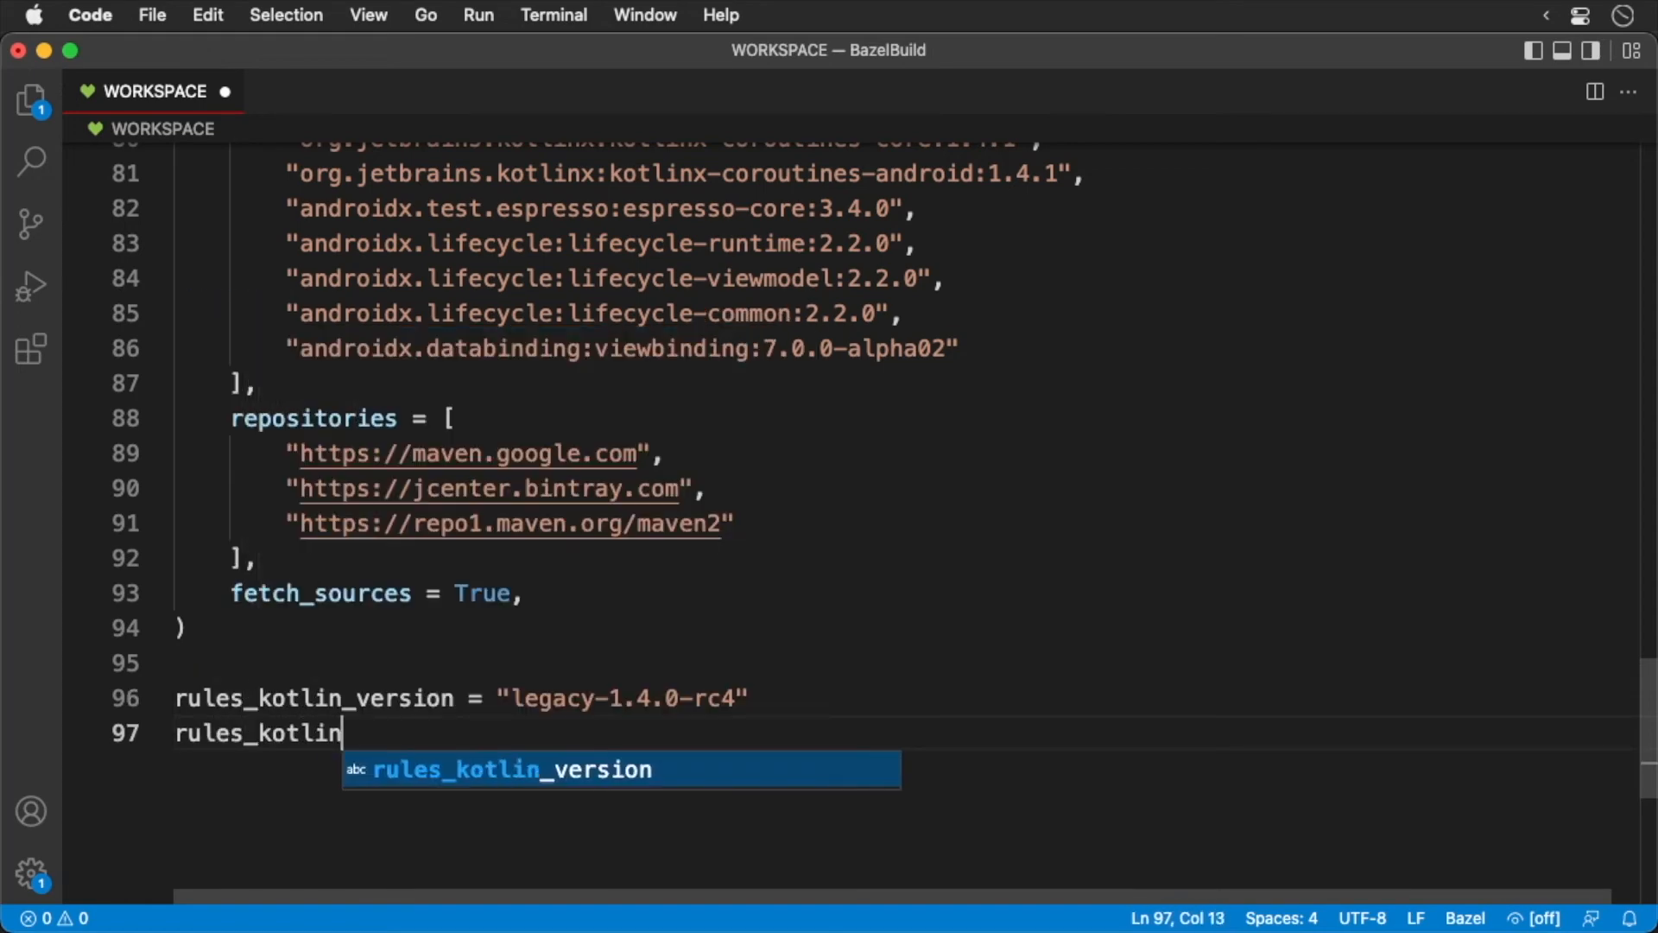
text(_sha = "")
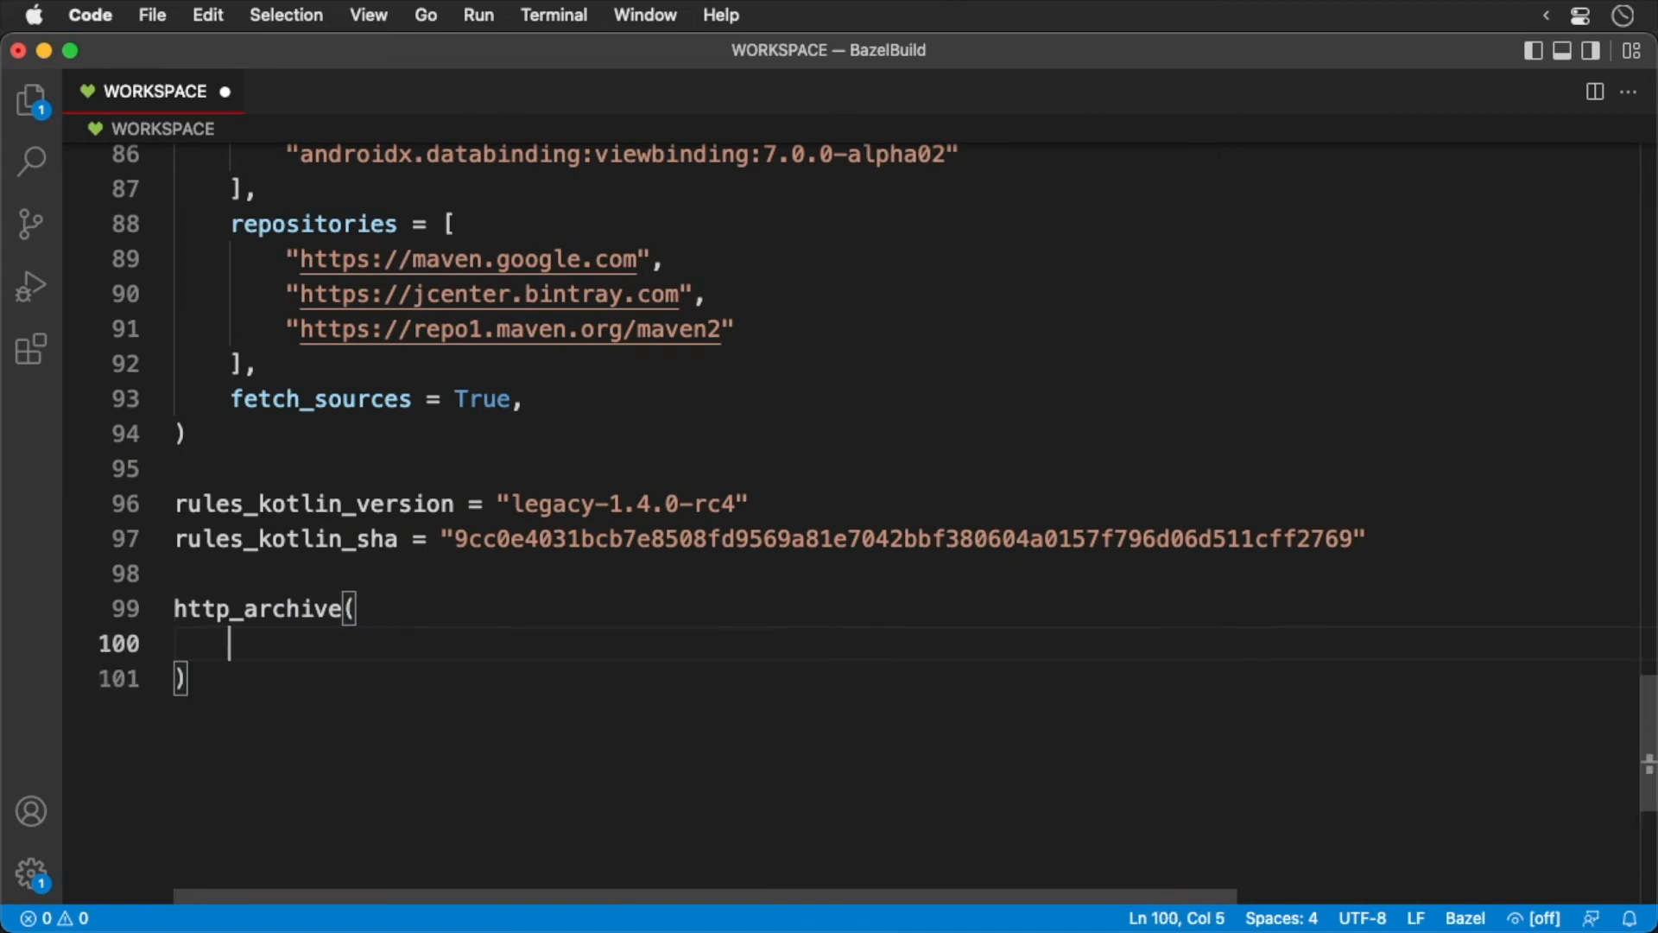
Step: Name the archive io_bazel_rules_kotlin with the GitHub rules_kotlin release tgz download URL
text(name = "io_bazel")
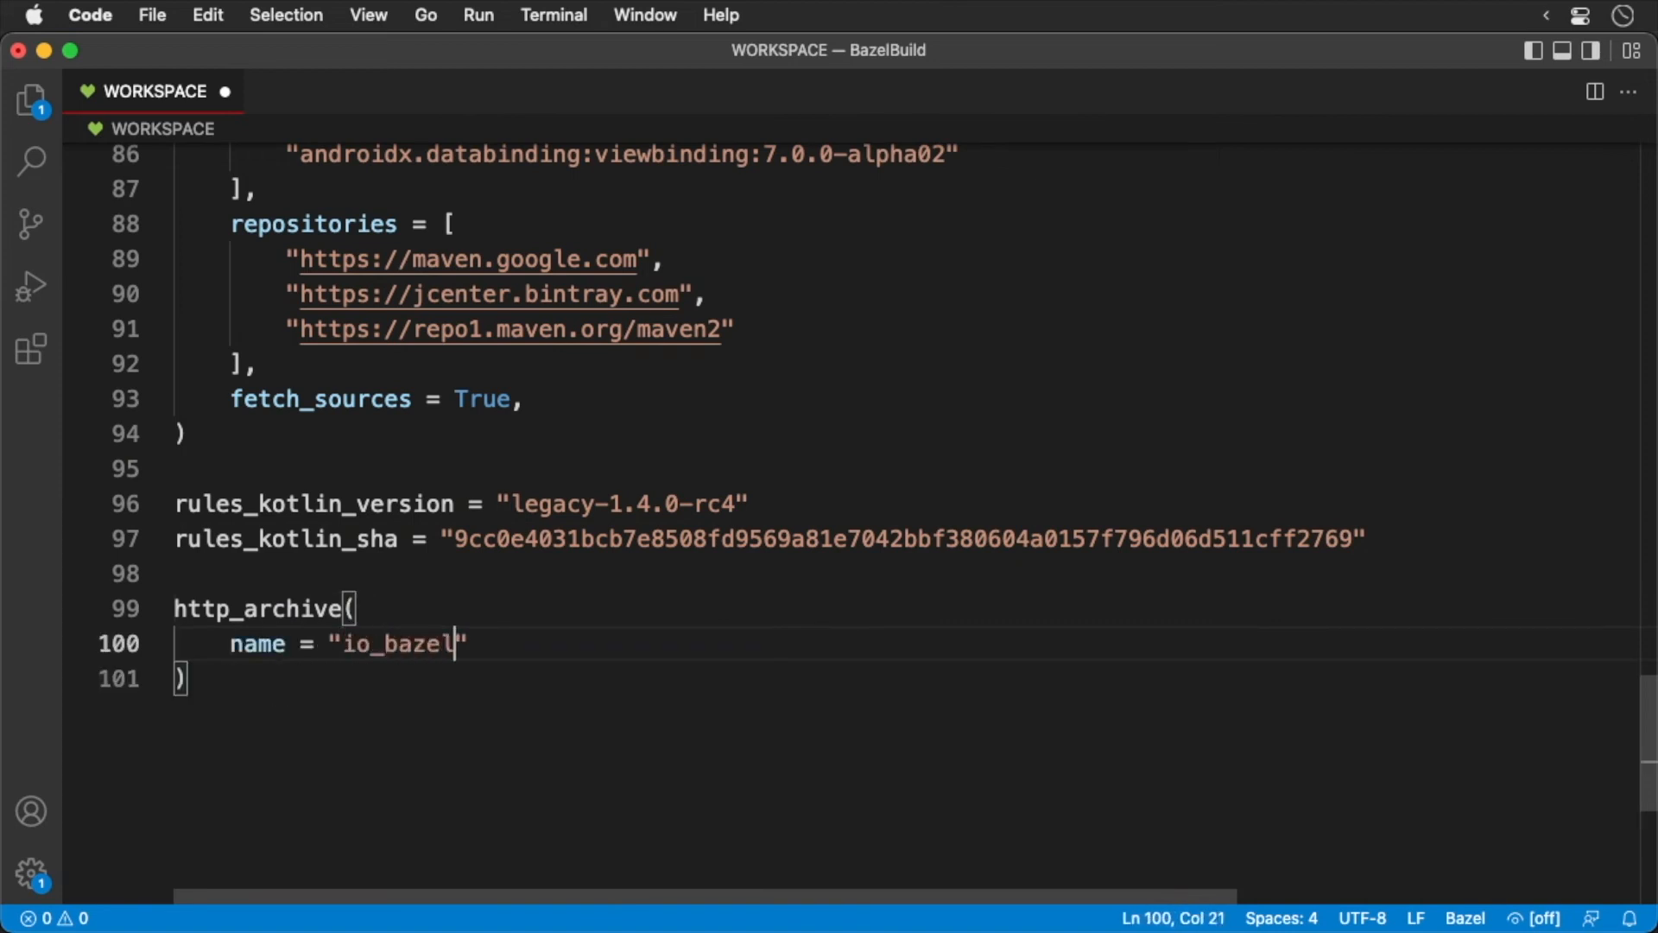
text(_rules_kotlin",)
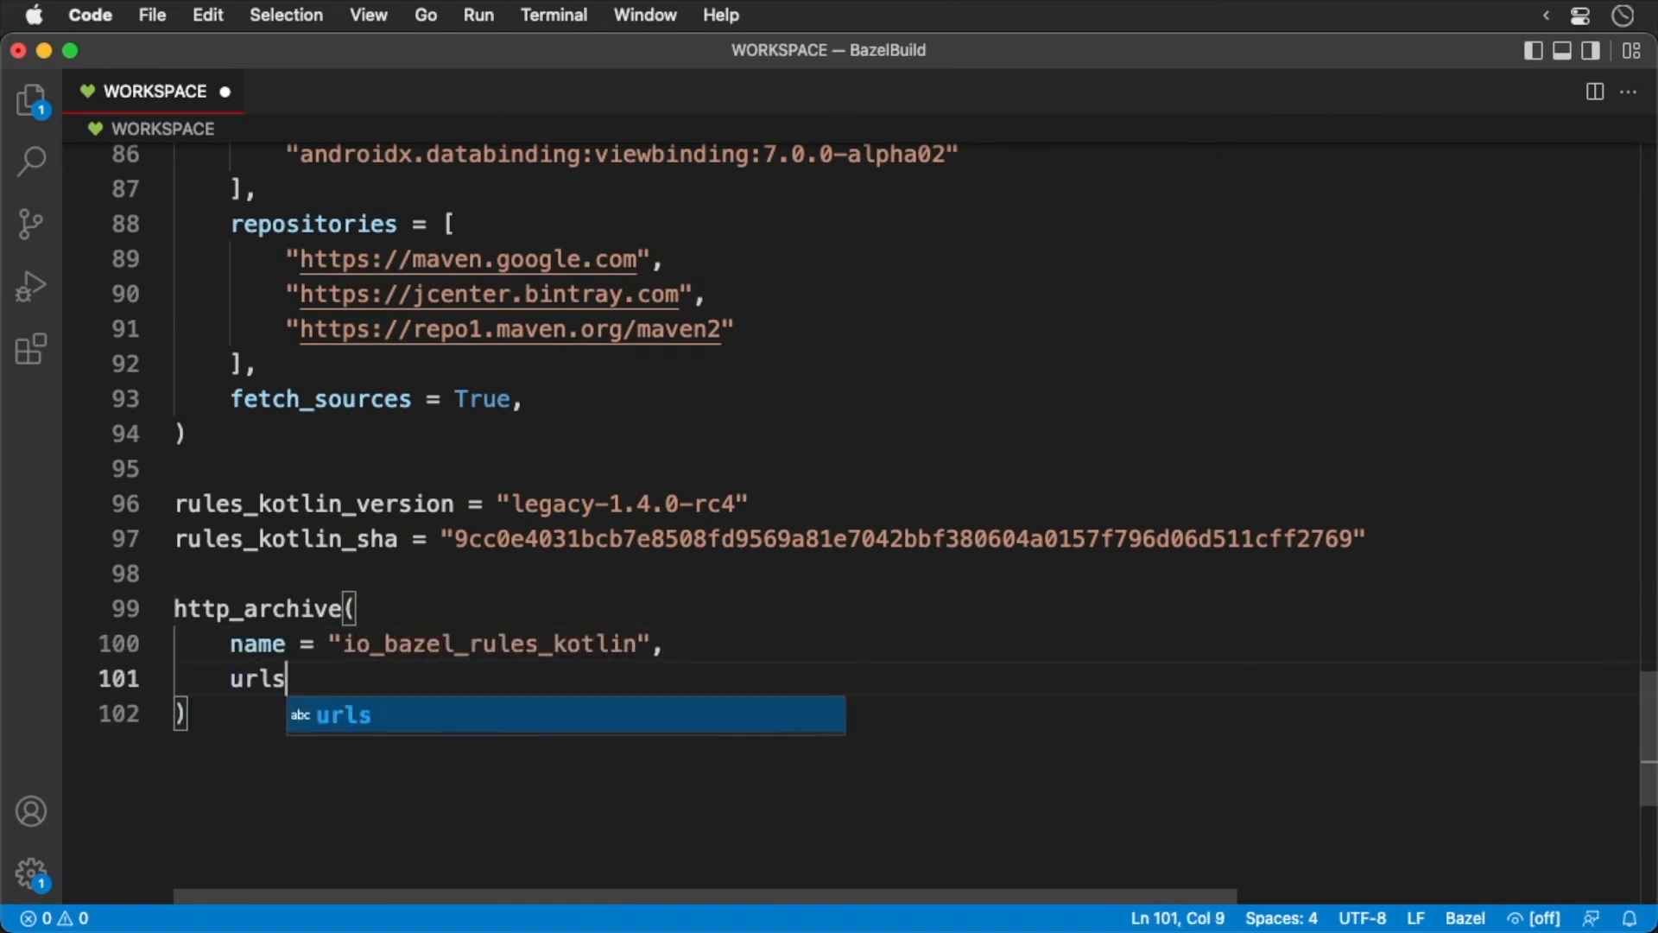
text(= ["https:"])
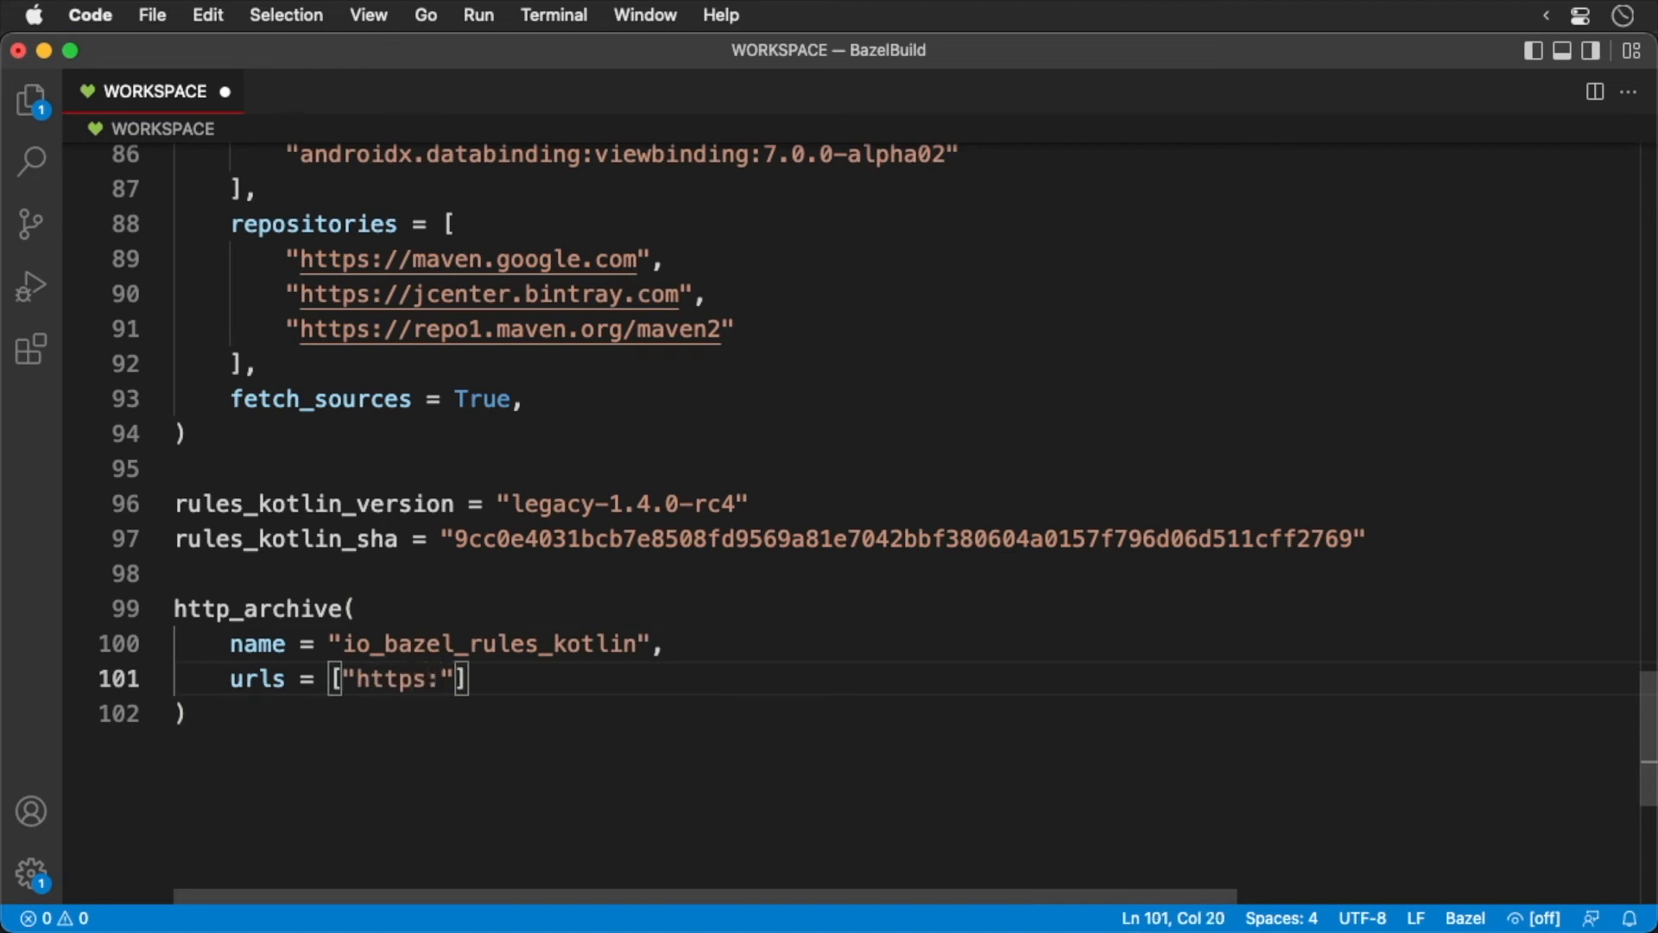
text(//github.com/bazelbu)
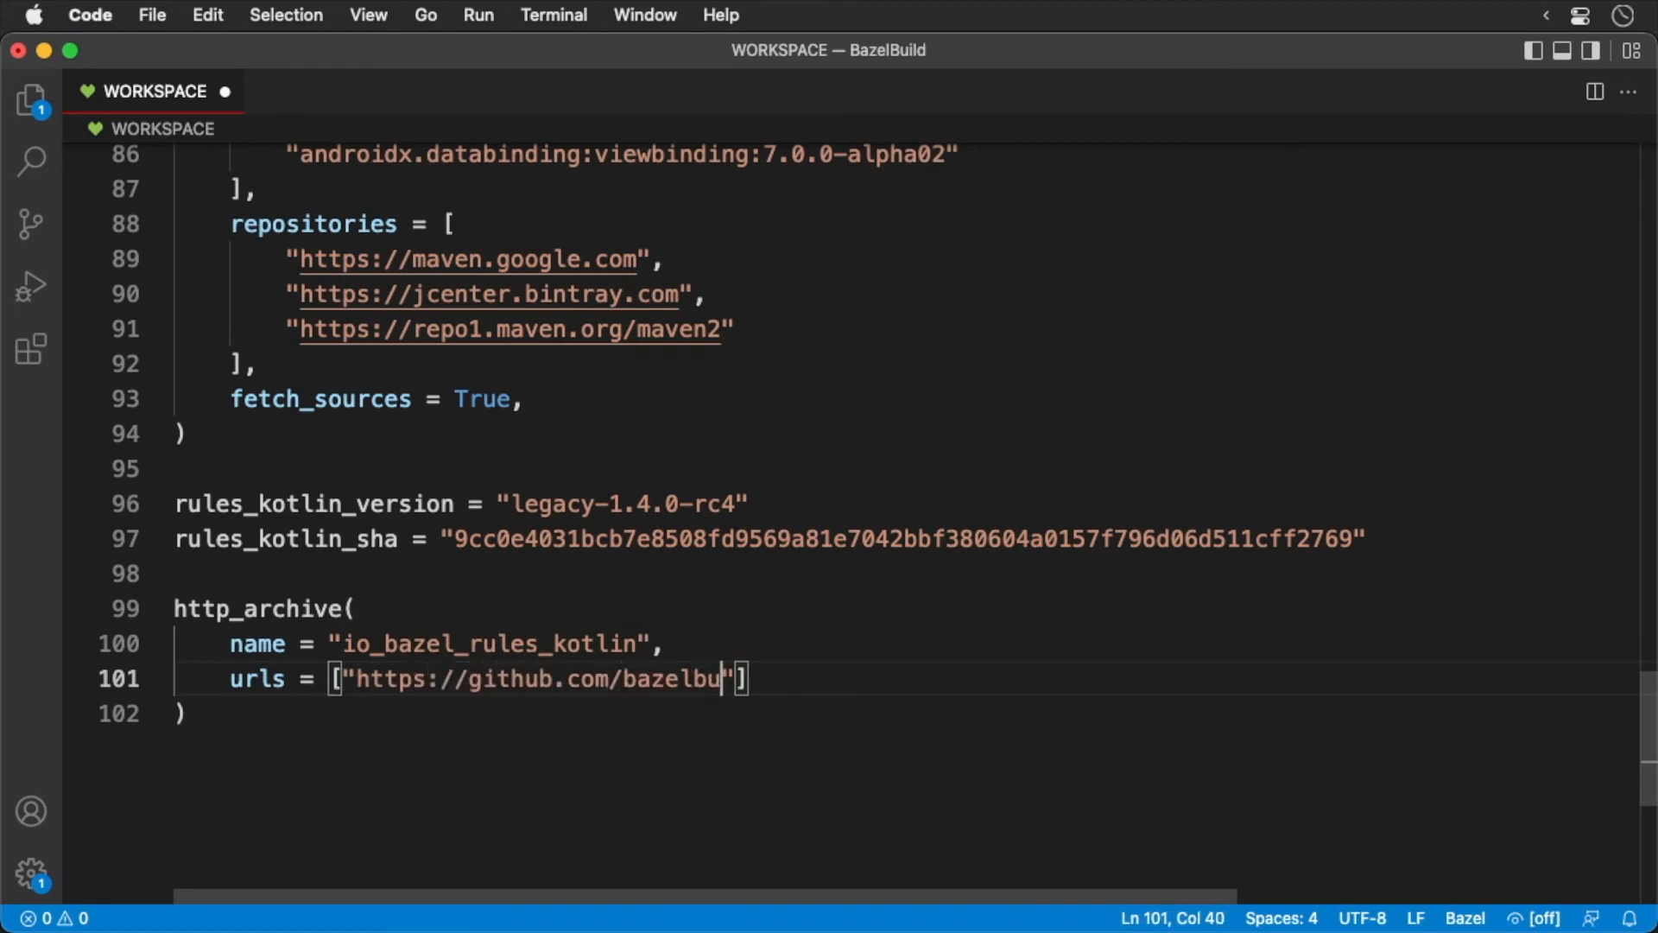
text(ild/rules_kotlin)
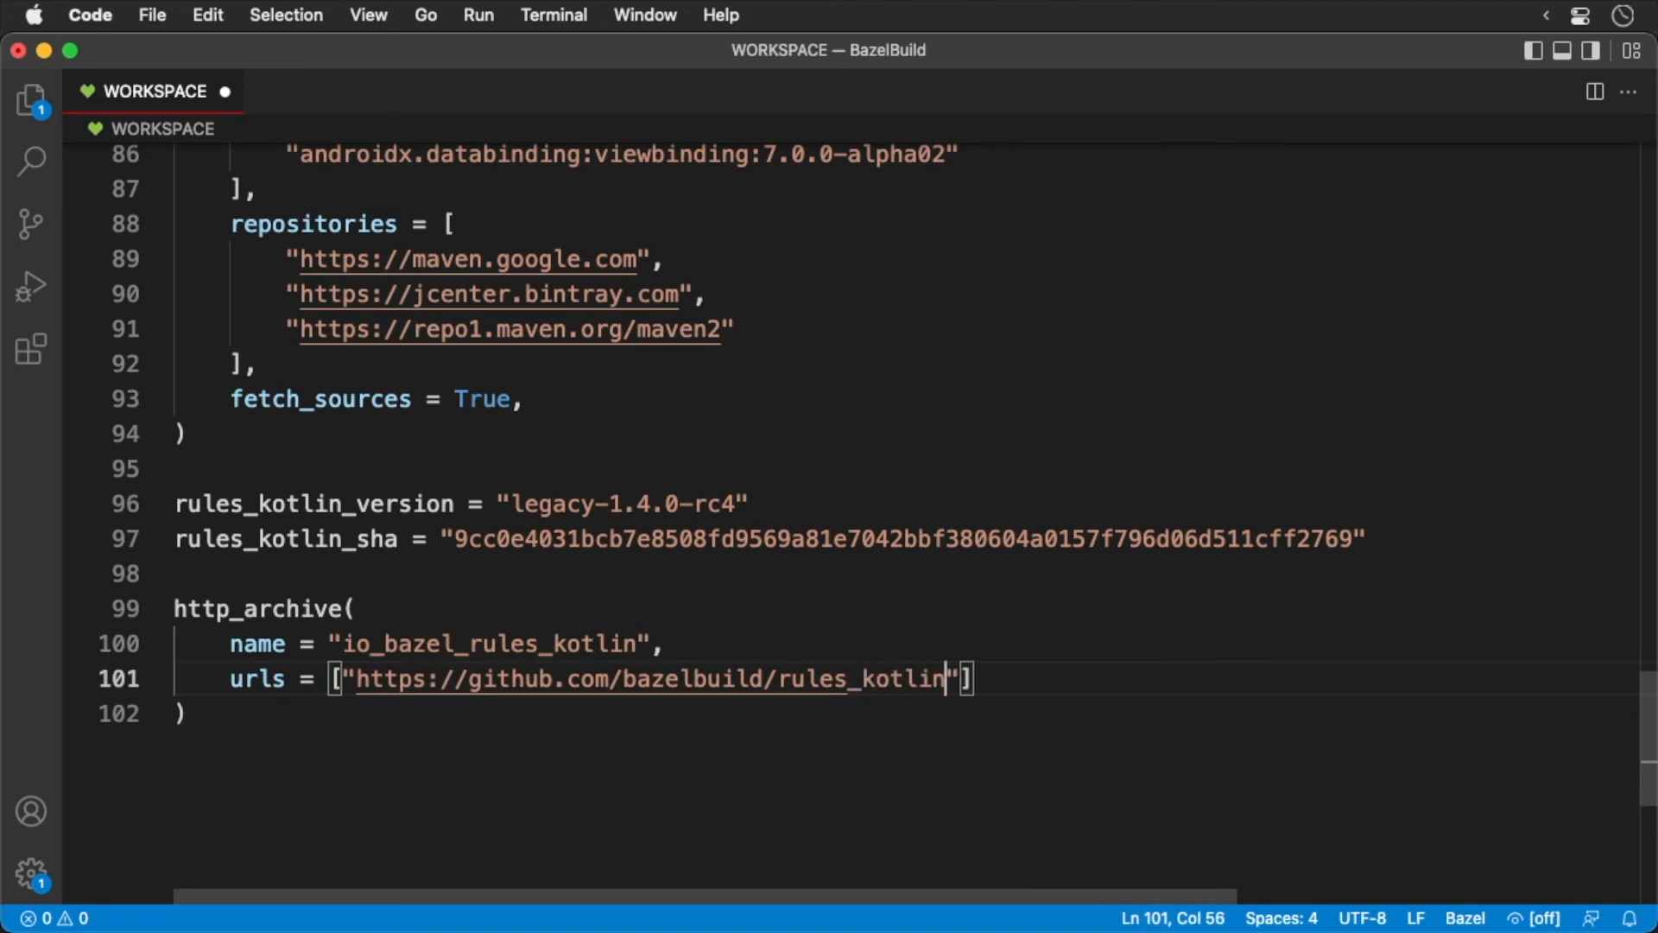
text(/releases/down)
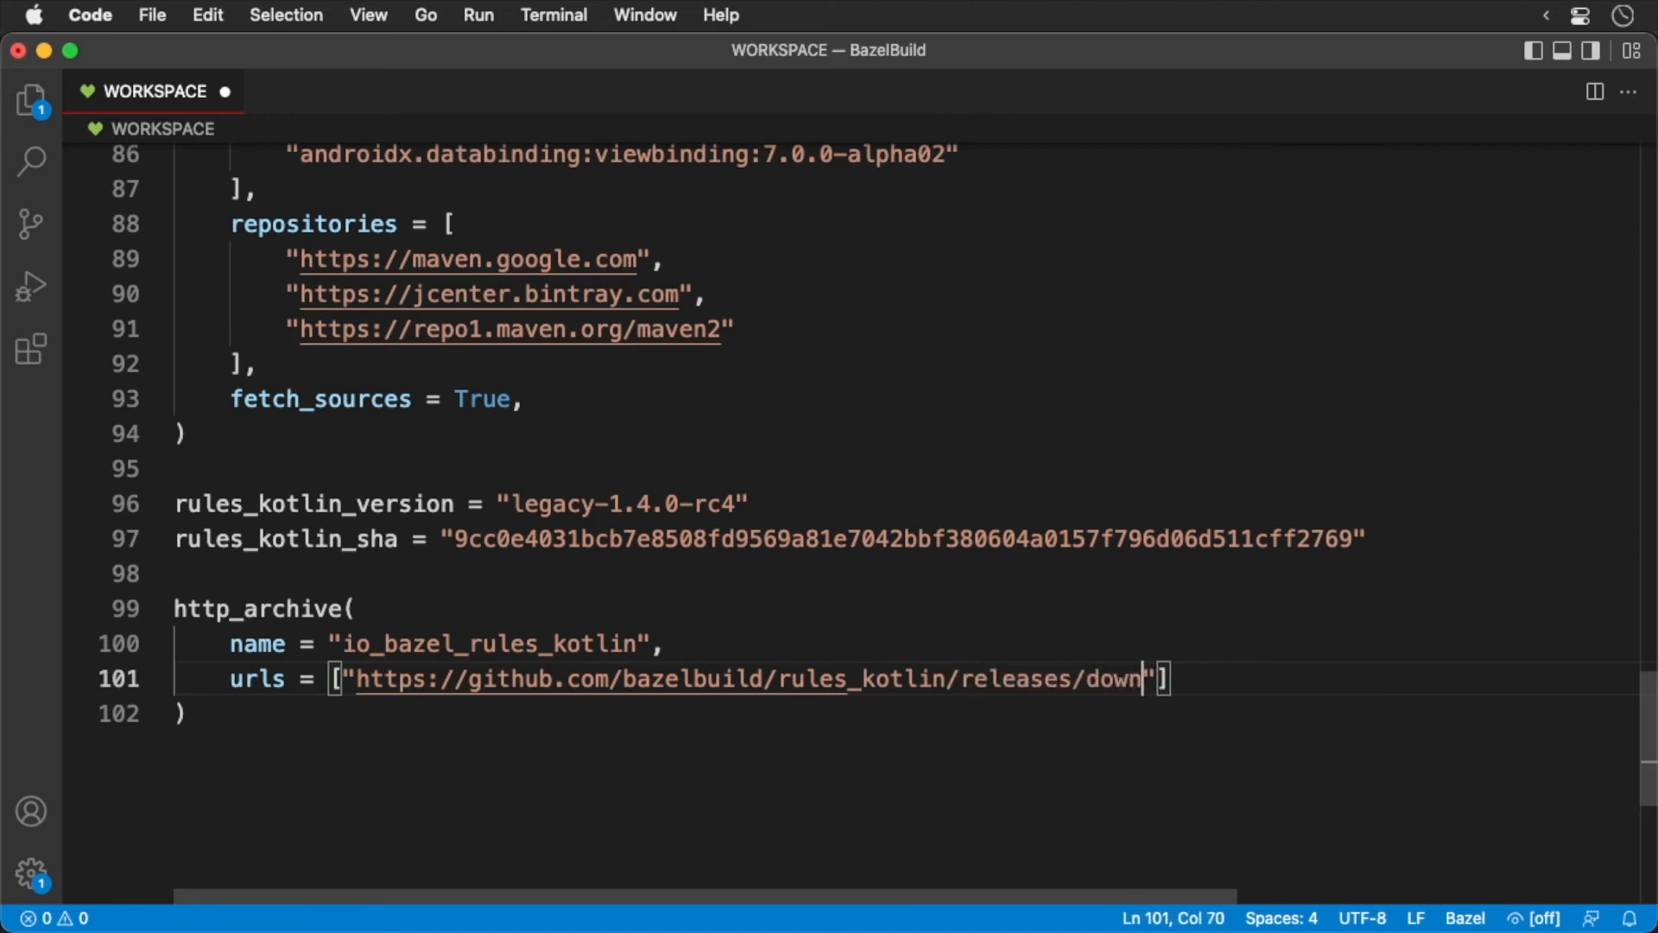
text(load/%s/)
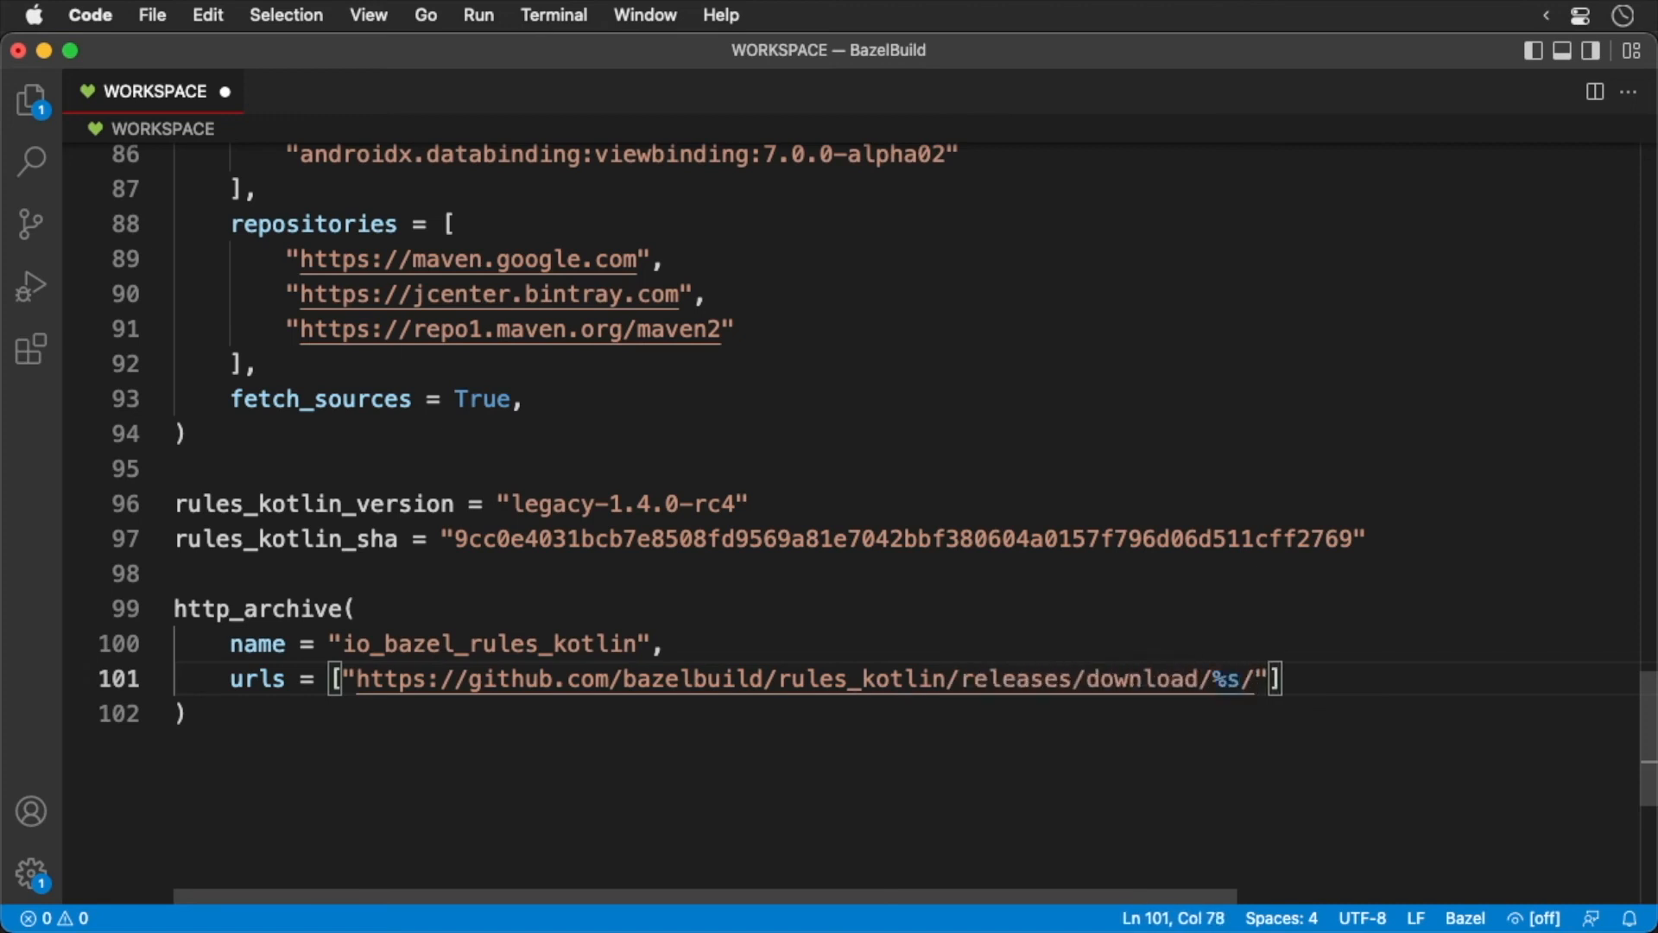
text(rules_kotlin_re)
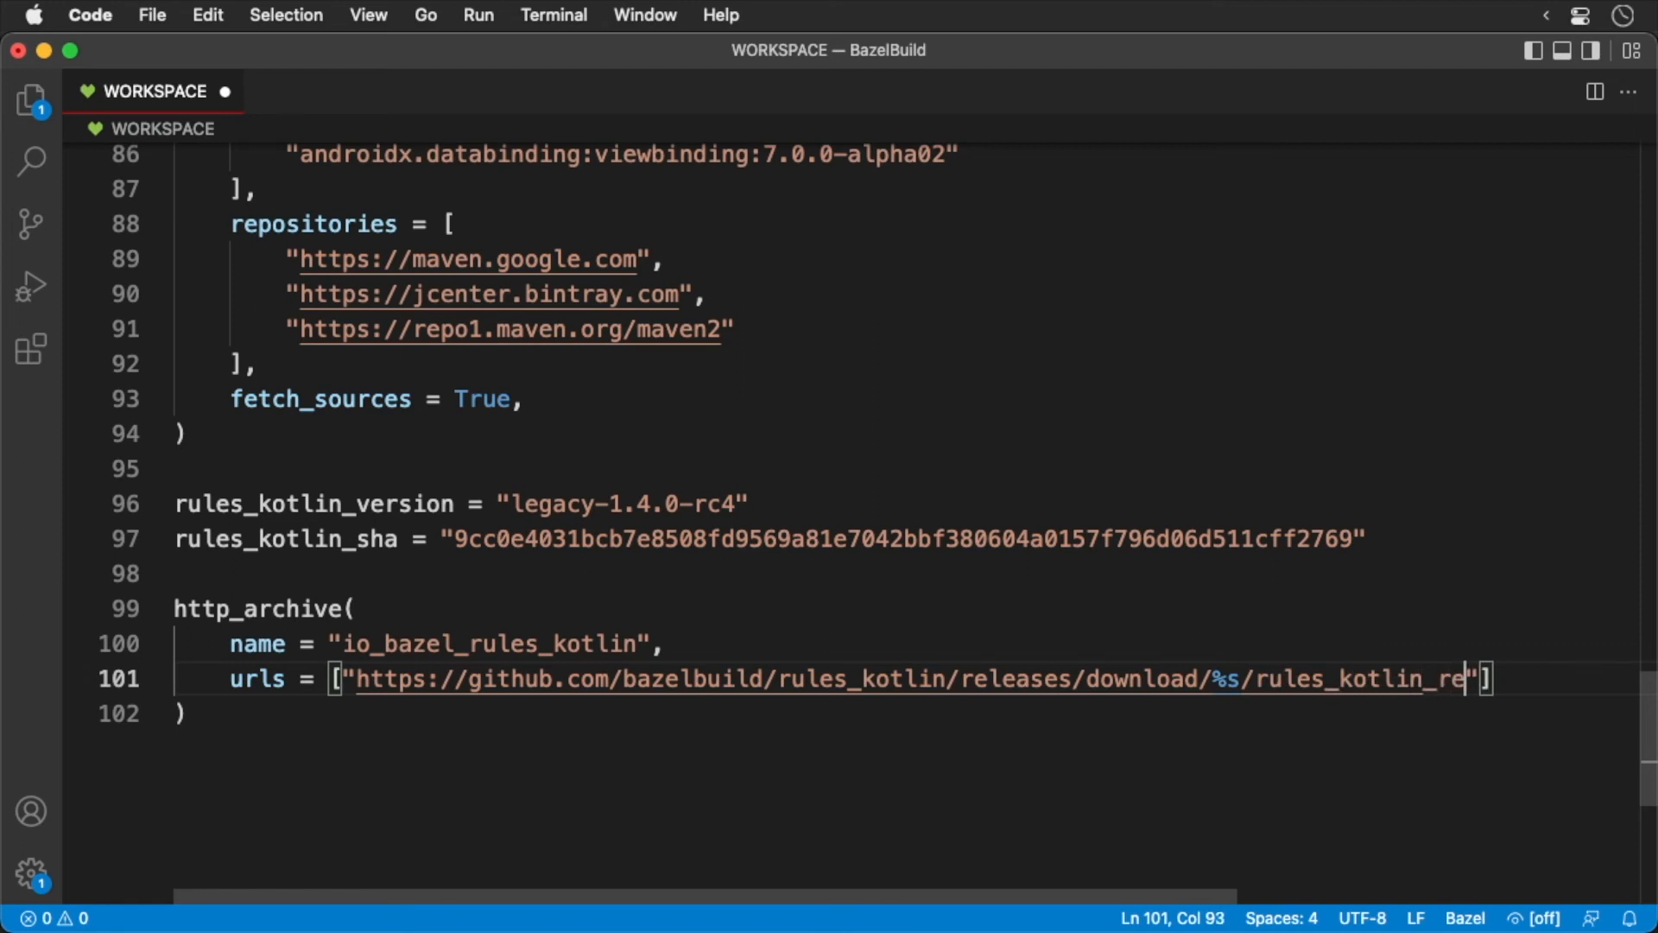
text(lease.tgz)
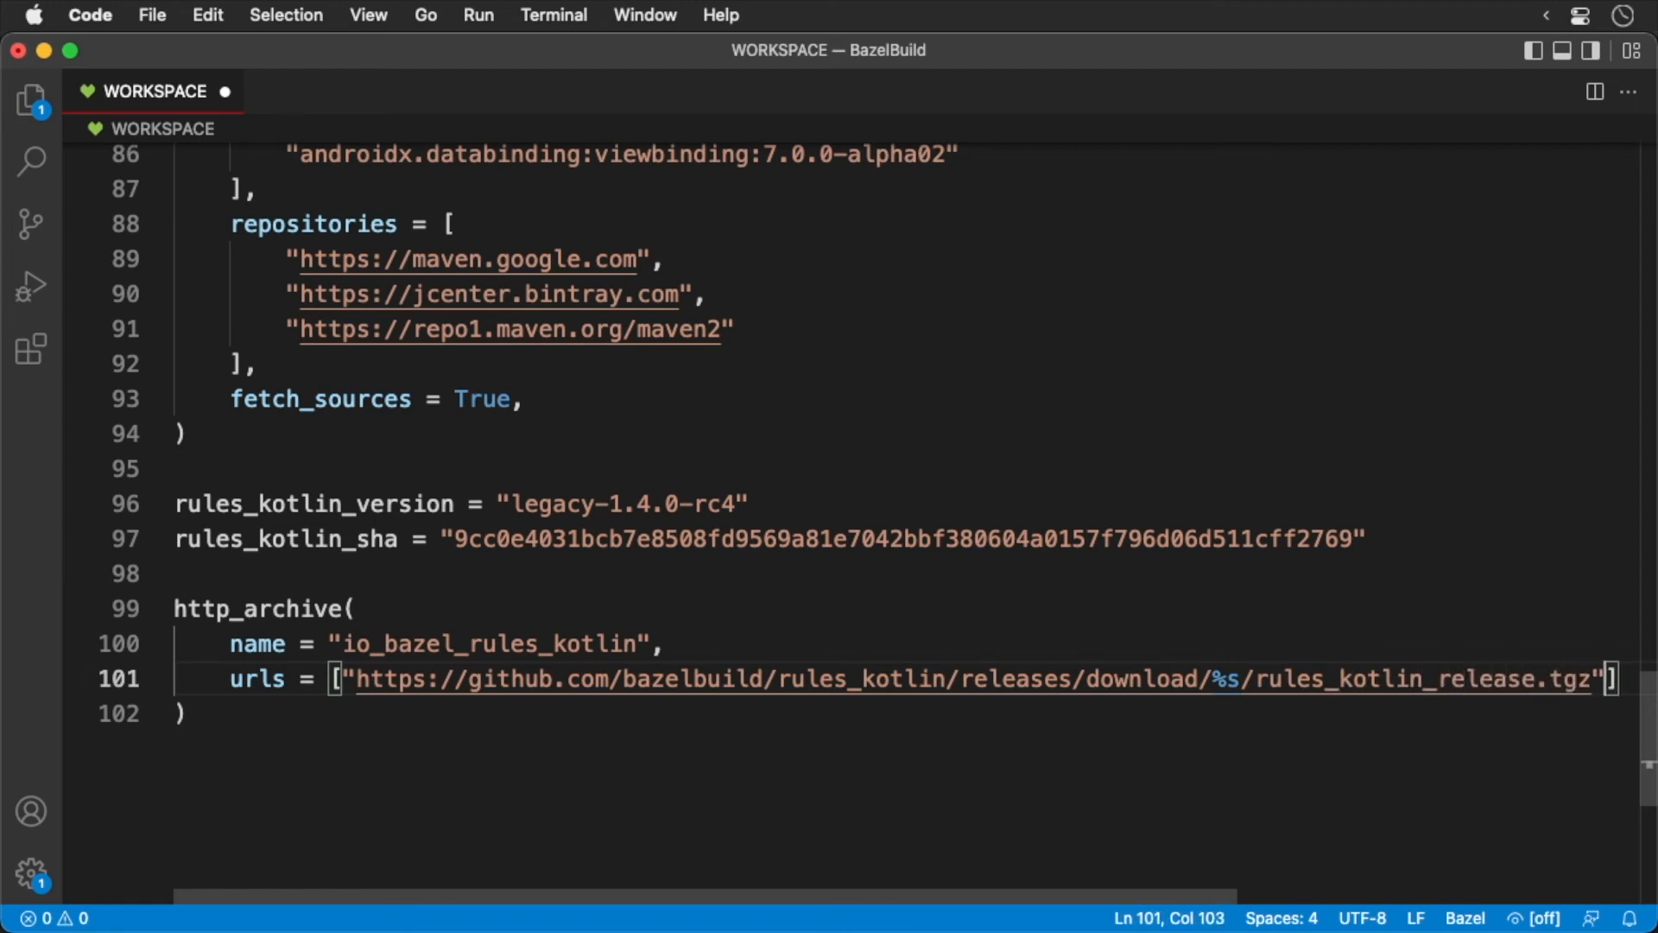
text(% rules)
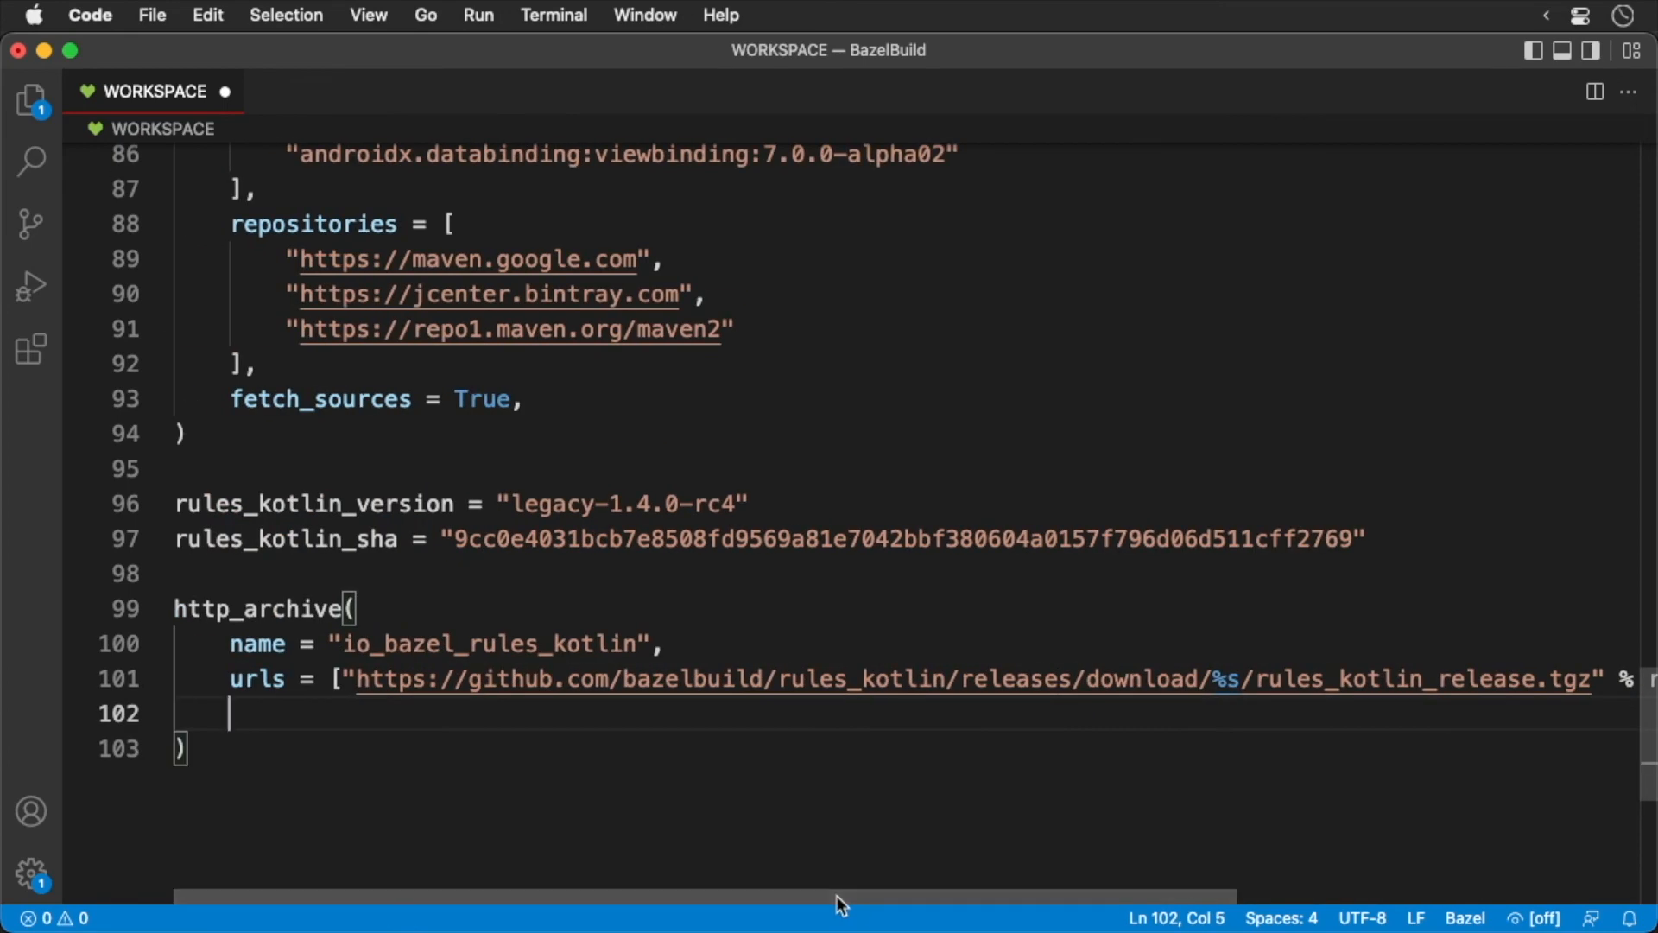
Step: Set sha256 = rules_kotlin_sha and start an empty load() call below
text(sha256 = rules_kotlin_sha)
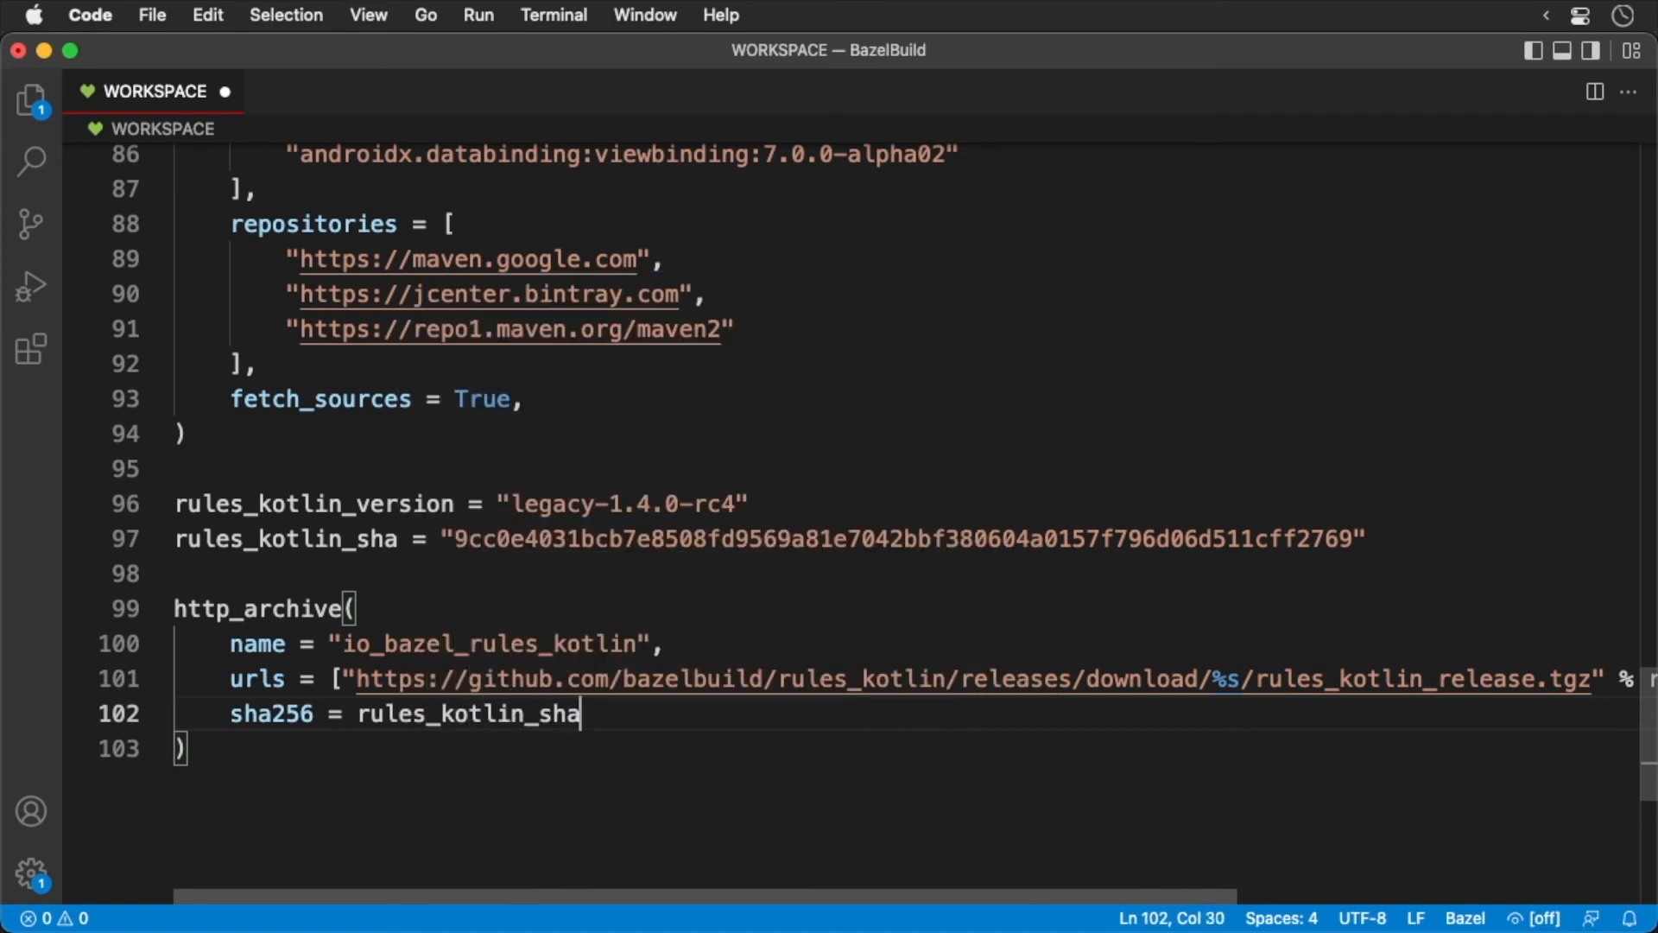
text(,)
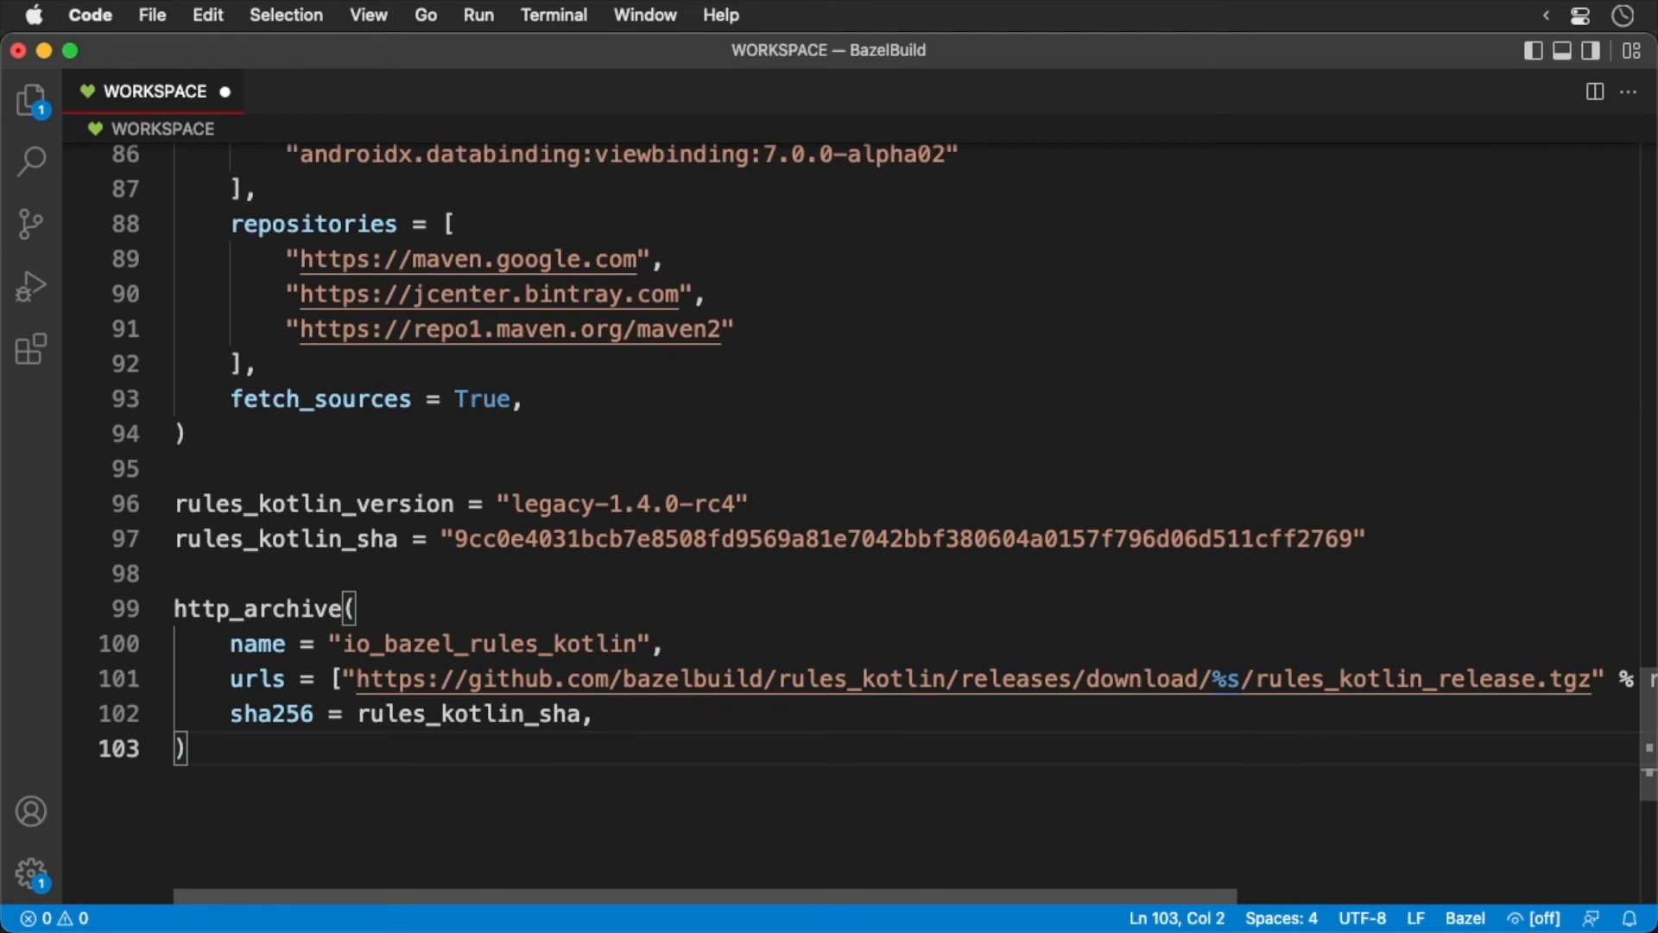
text(load(""))
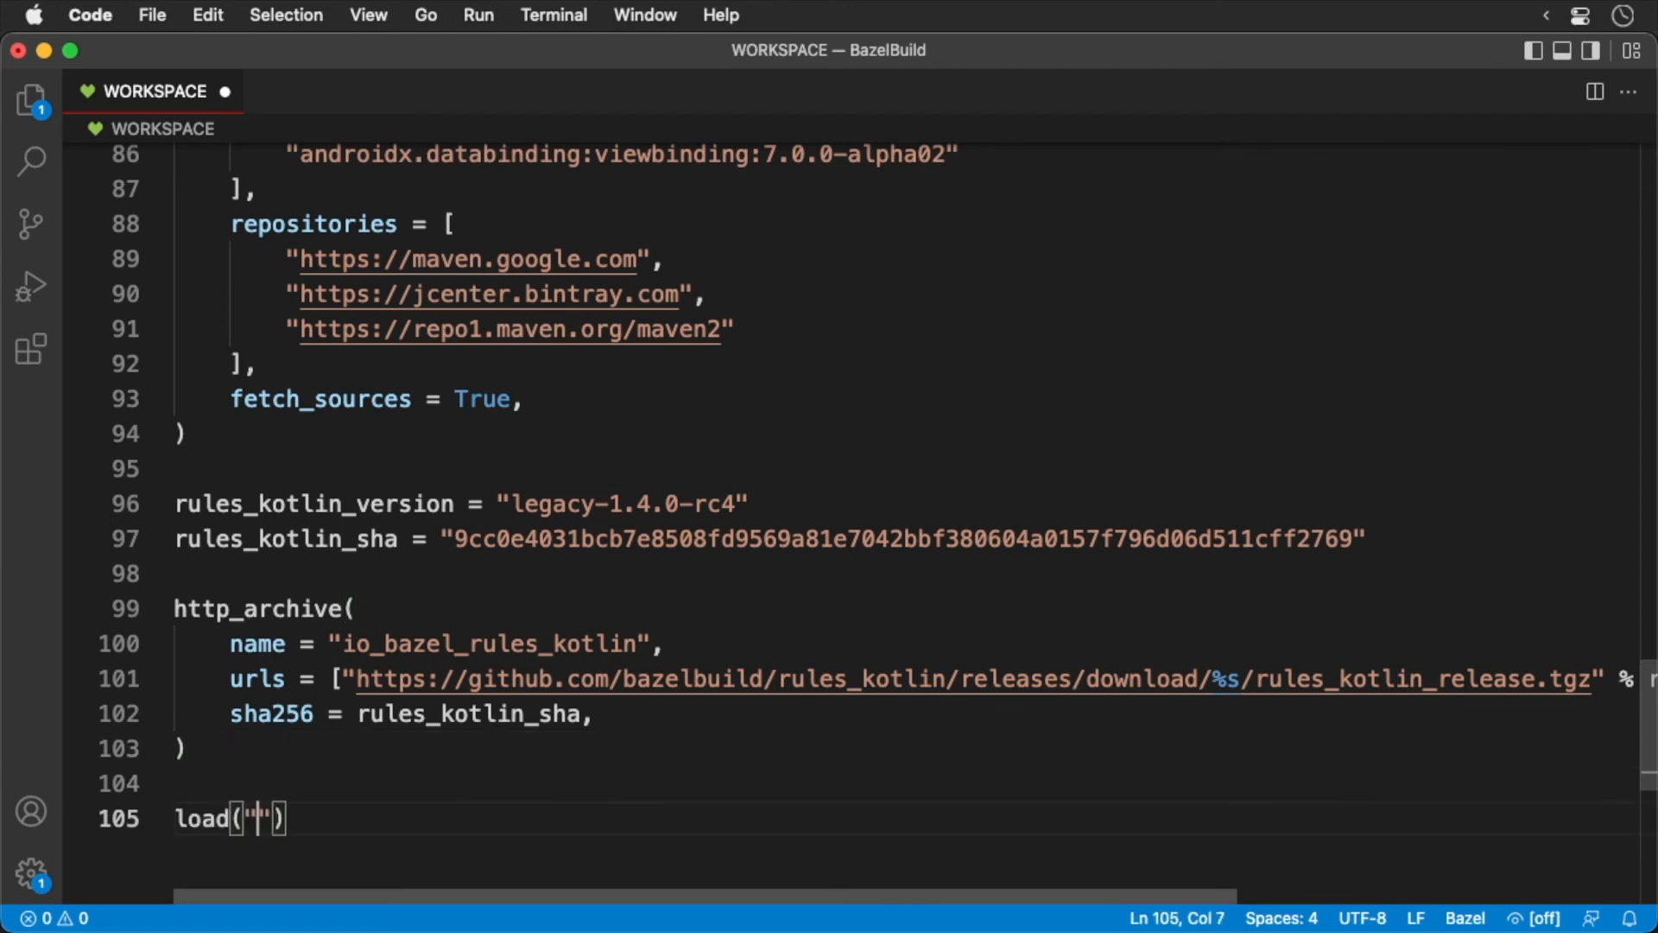
Step: Load kotlin_repositories and kt_register_toolchains from kotlin:kotlin.bzl and call kt_register_toolchains()
text(@ios_bazel_)
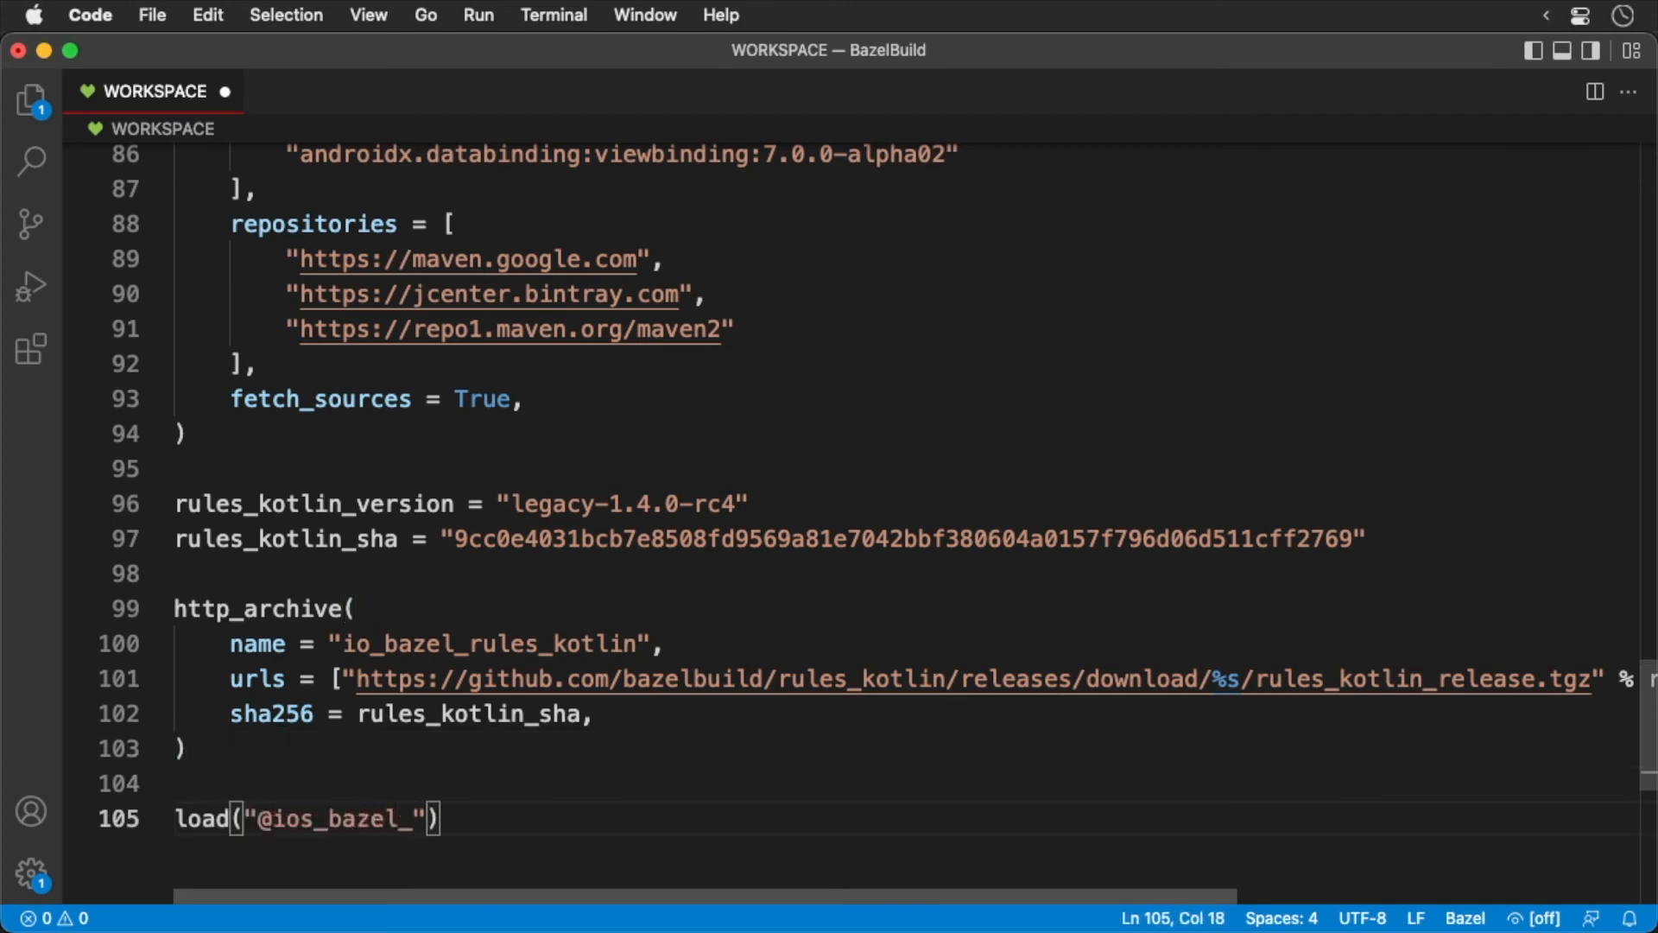
text(rules_kotlin//kotli)
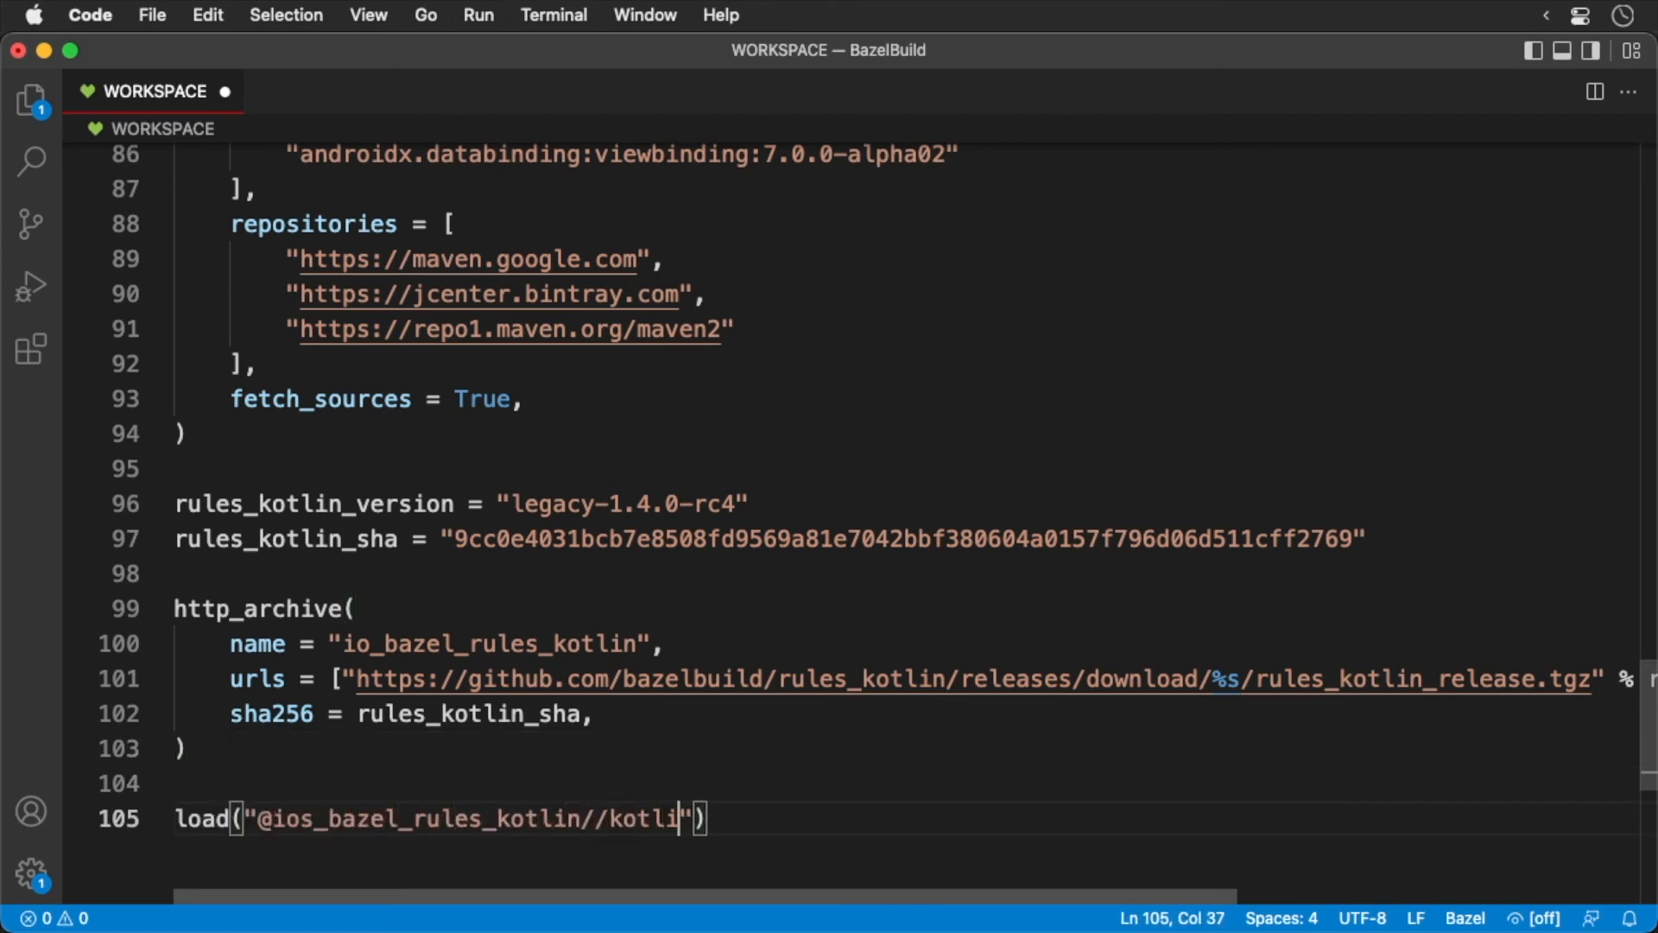
text(n:kotlin.bzl", "kotl)
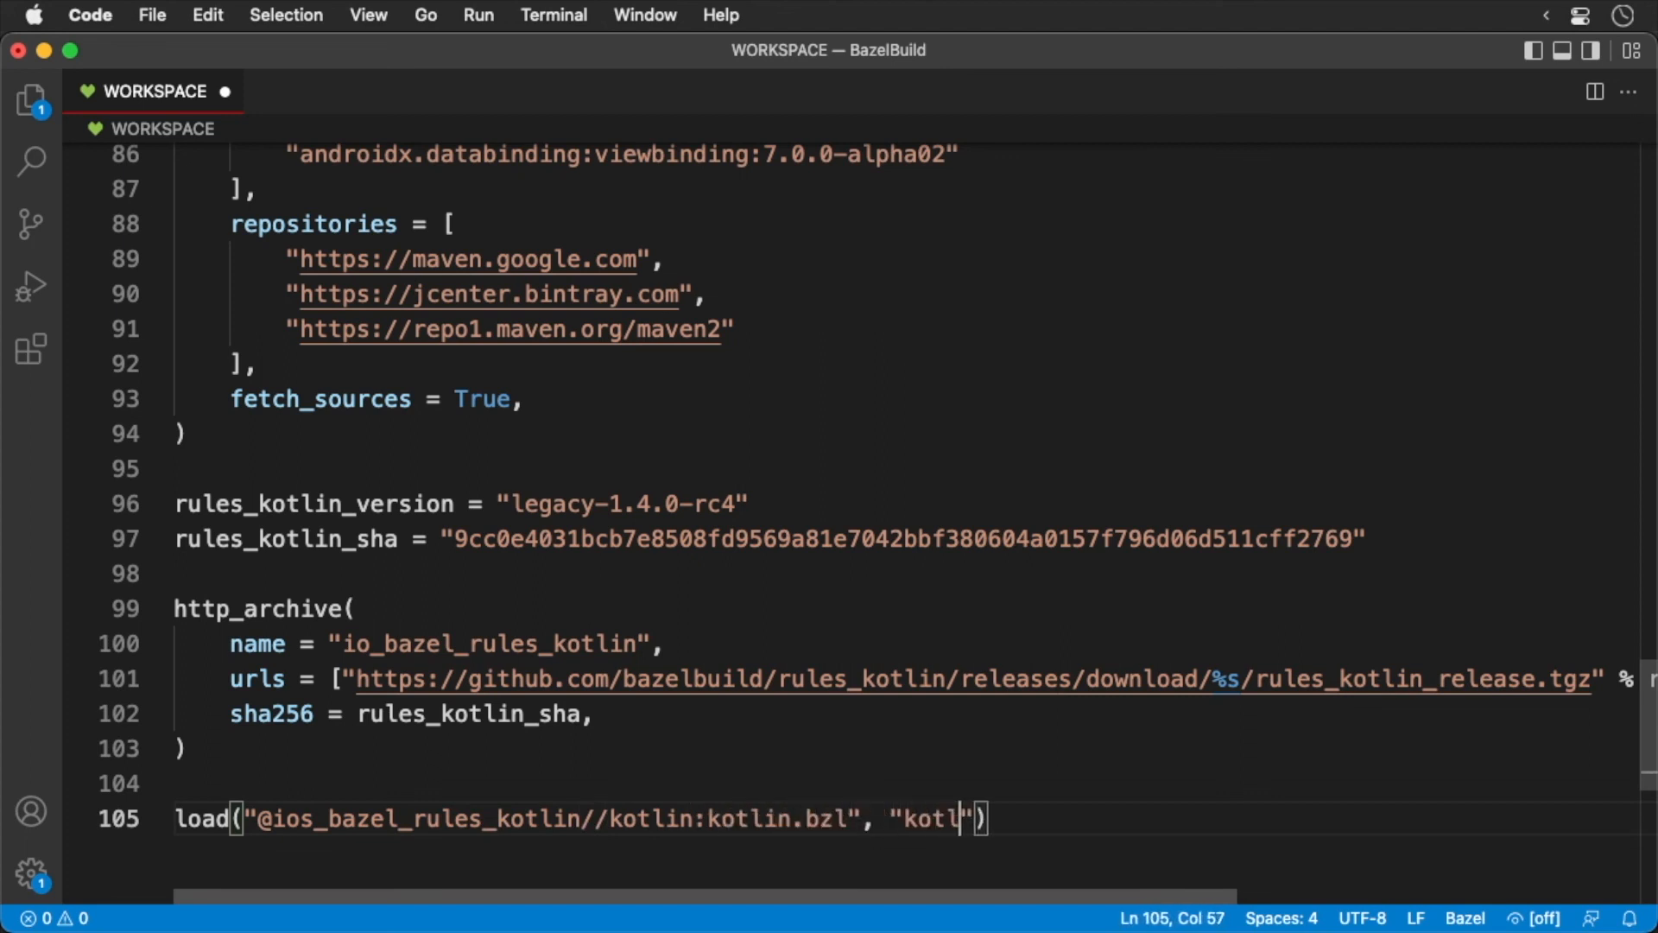
text(in_repositories)
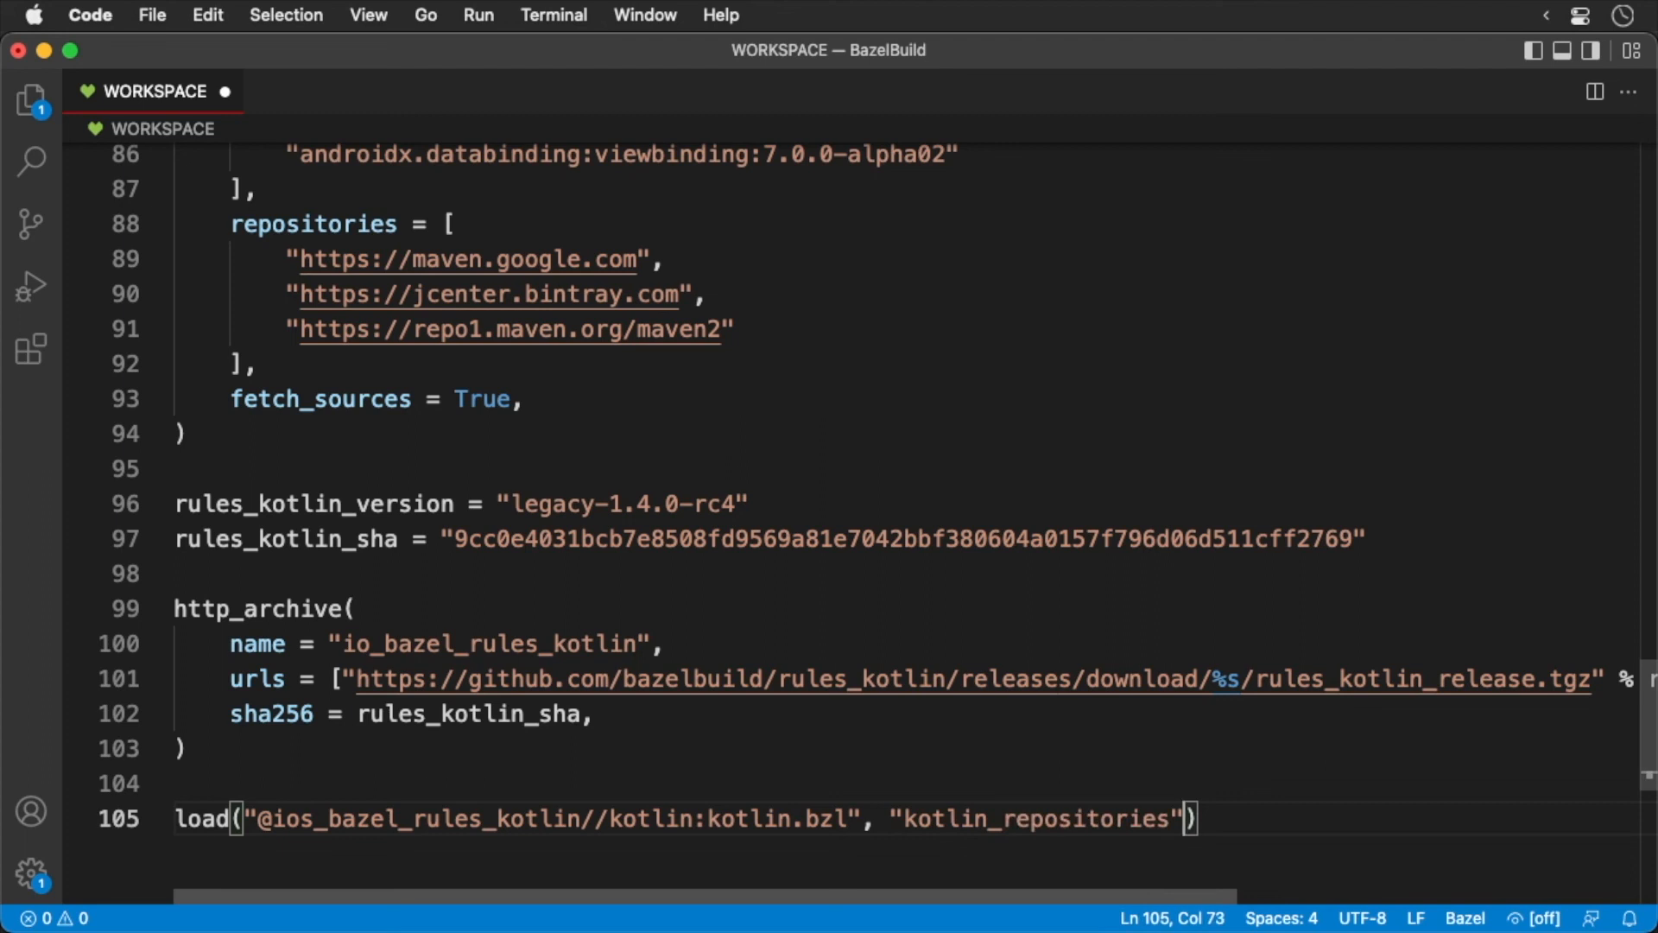
text(, "")
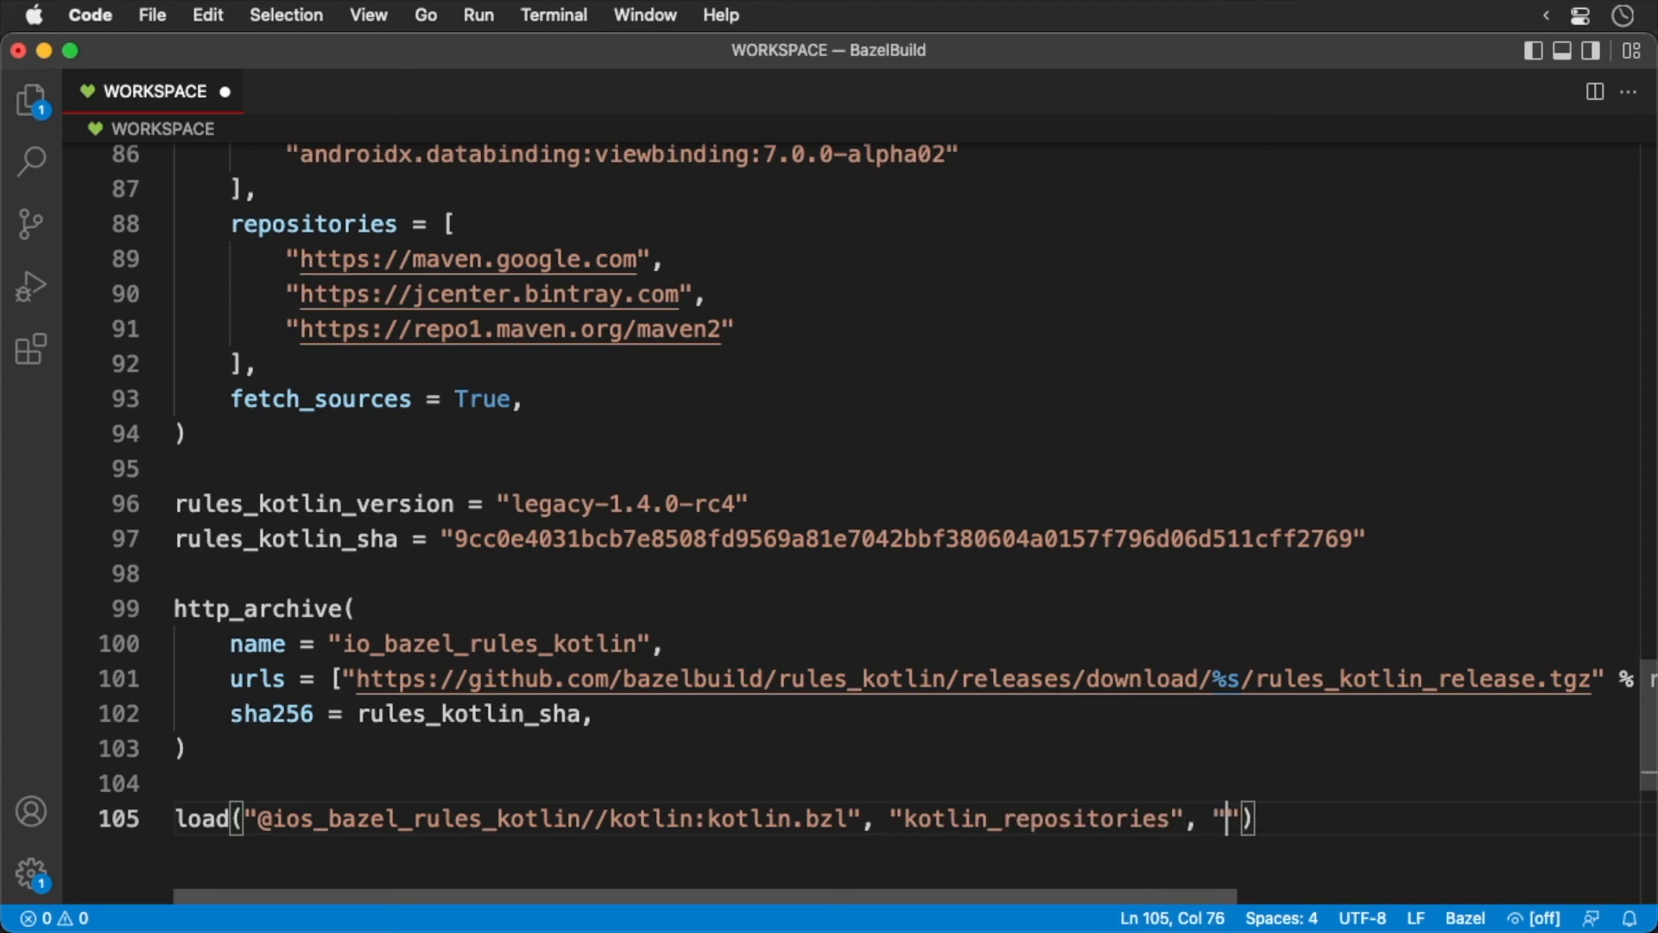
text(kt_register_toolchains)
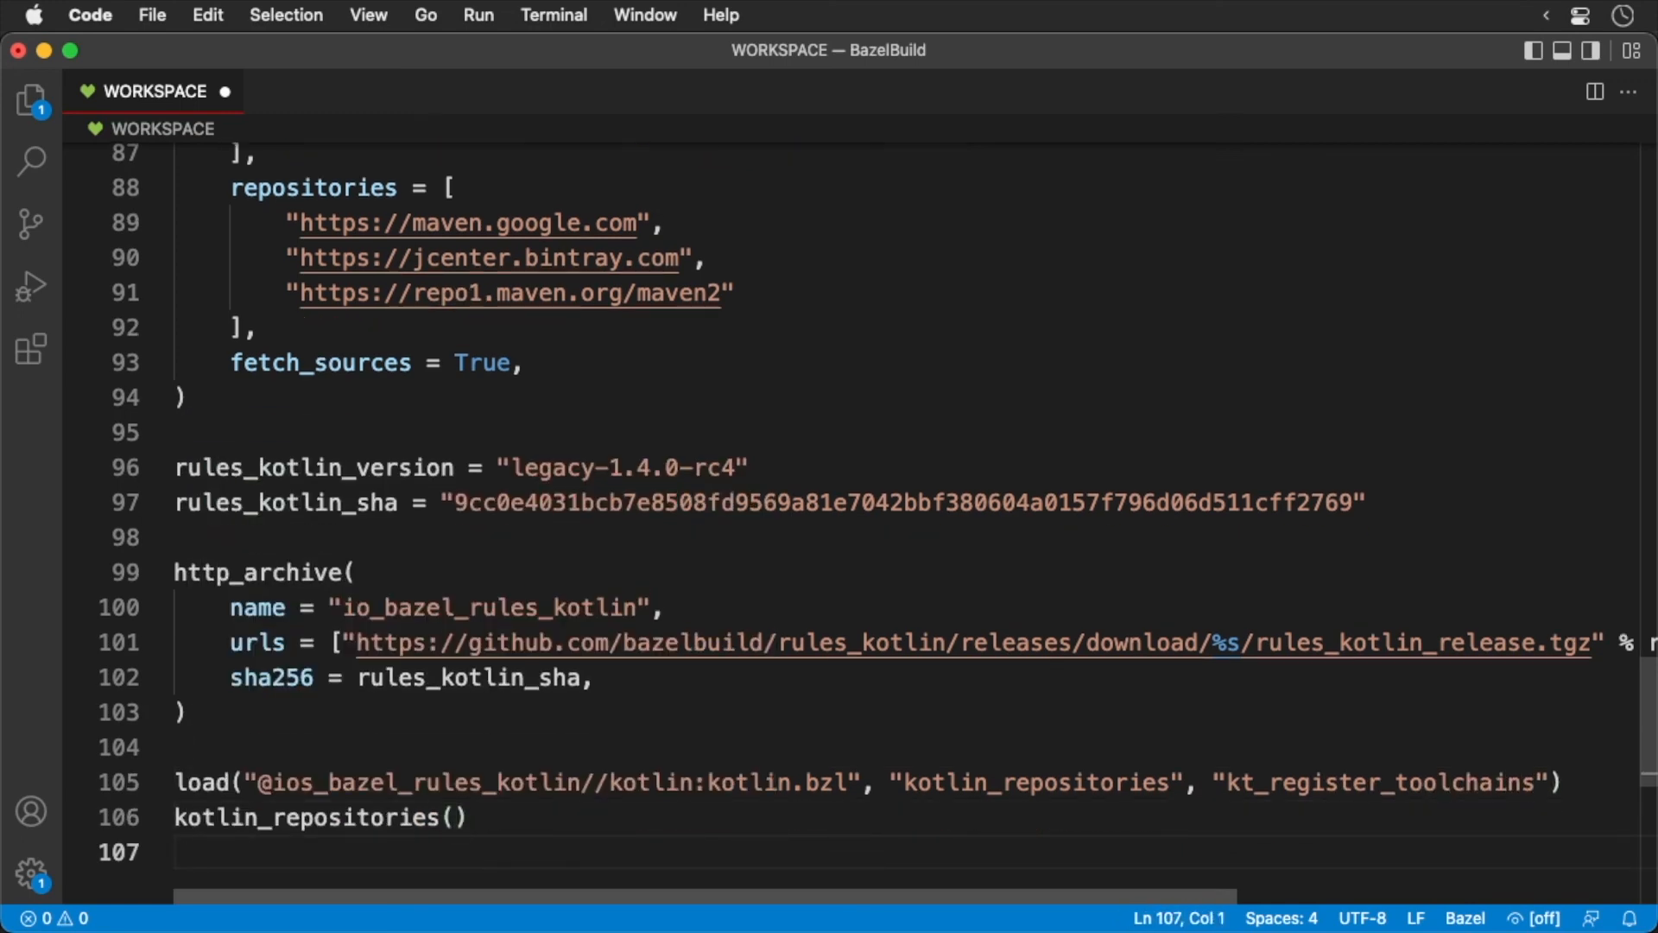
text(kt_register_toolchains())
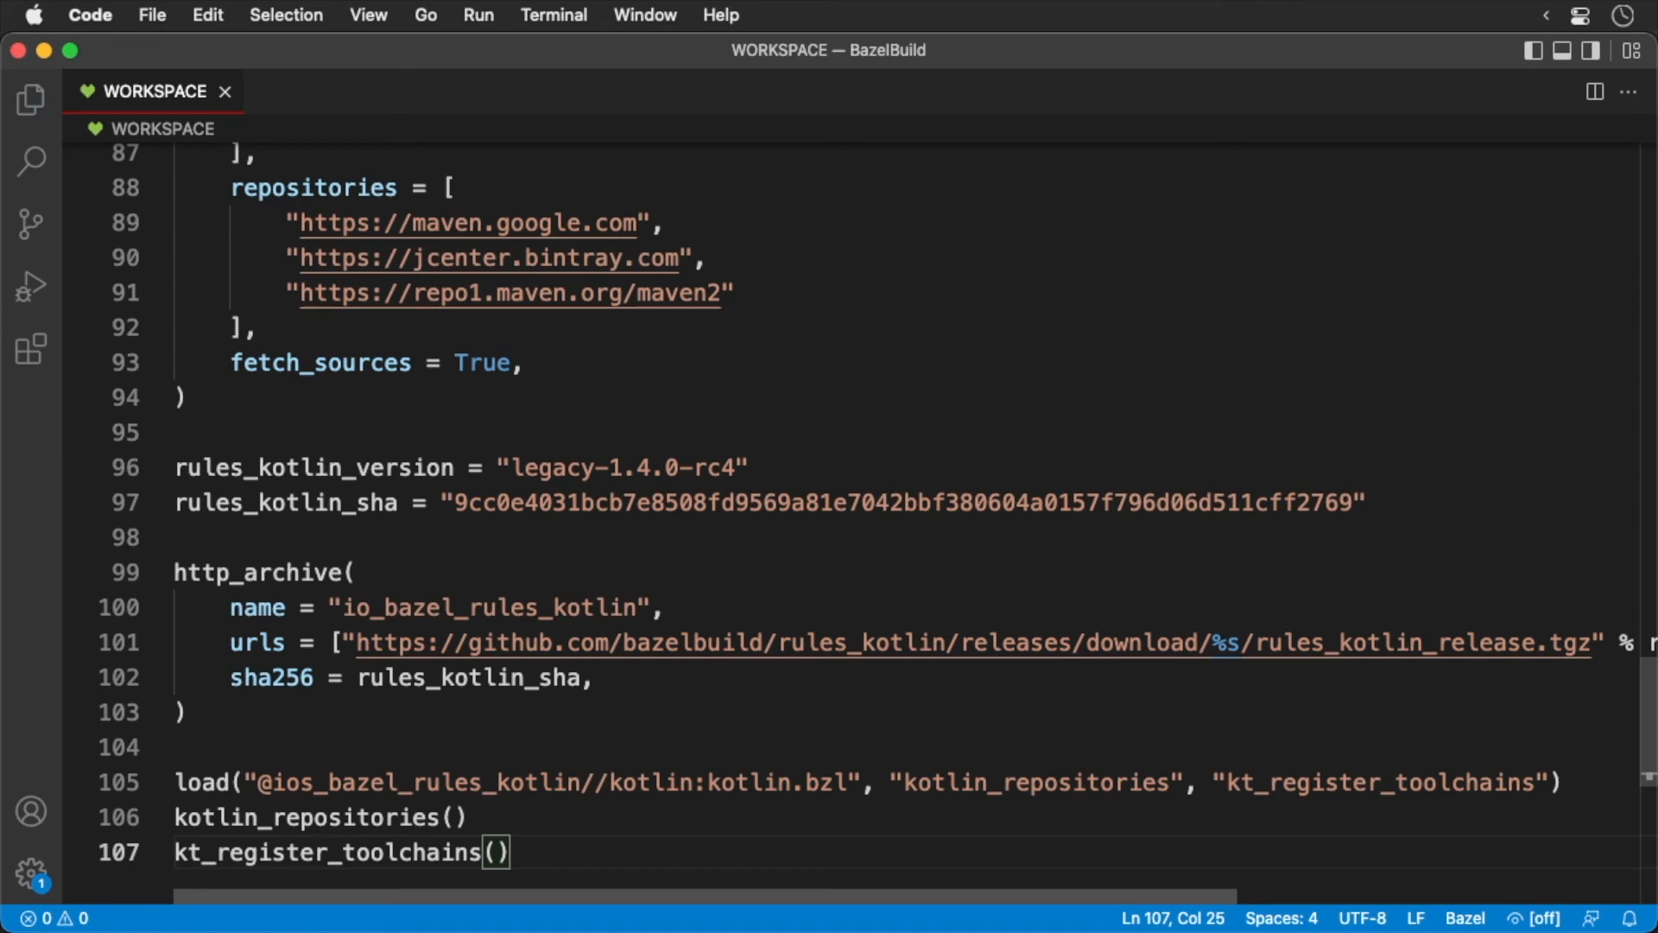
mouse_move(842, 904)
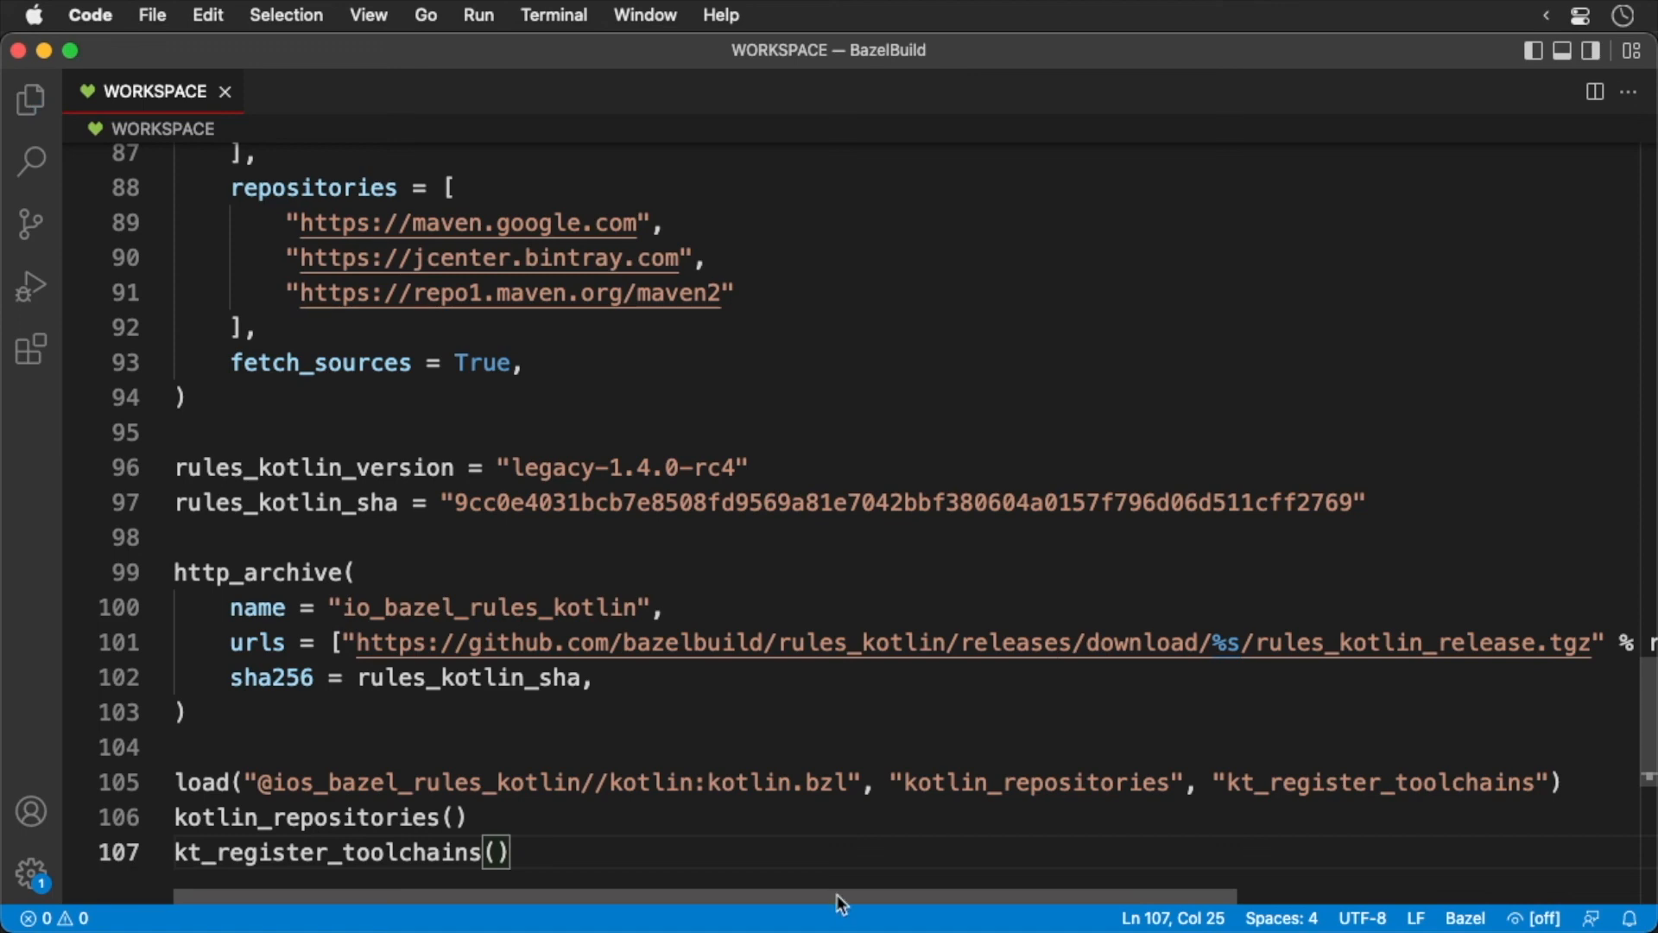